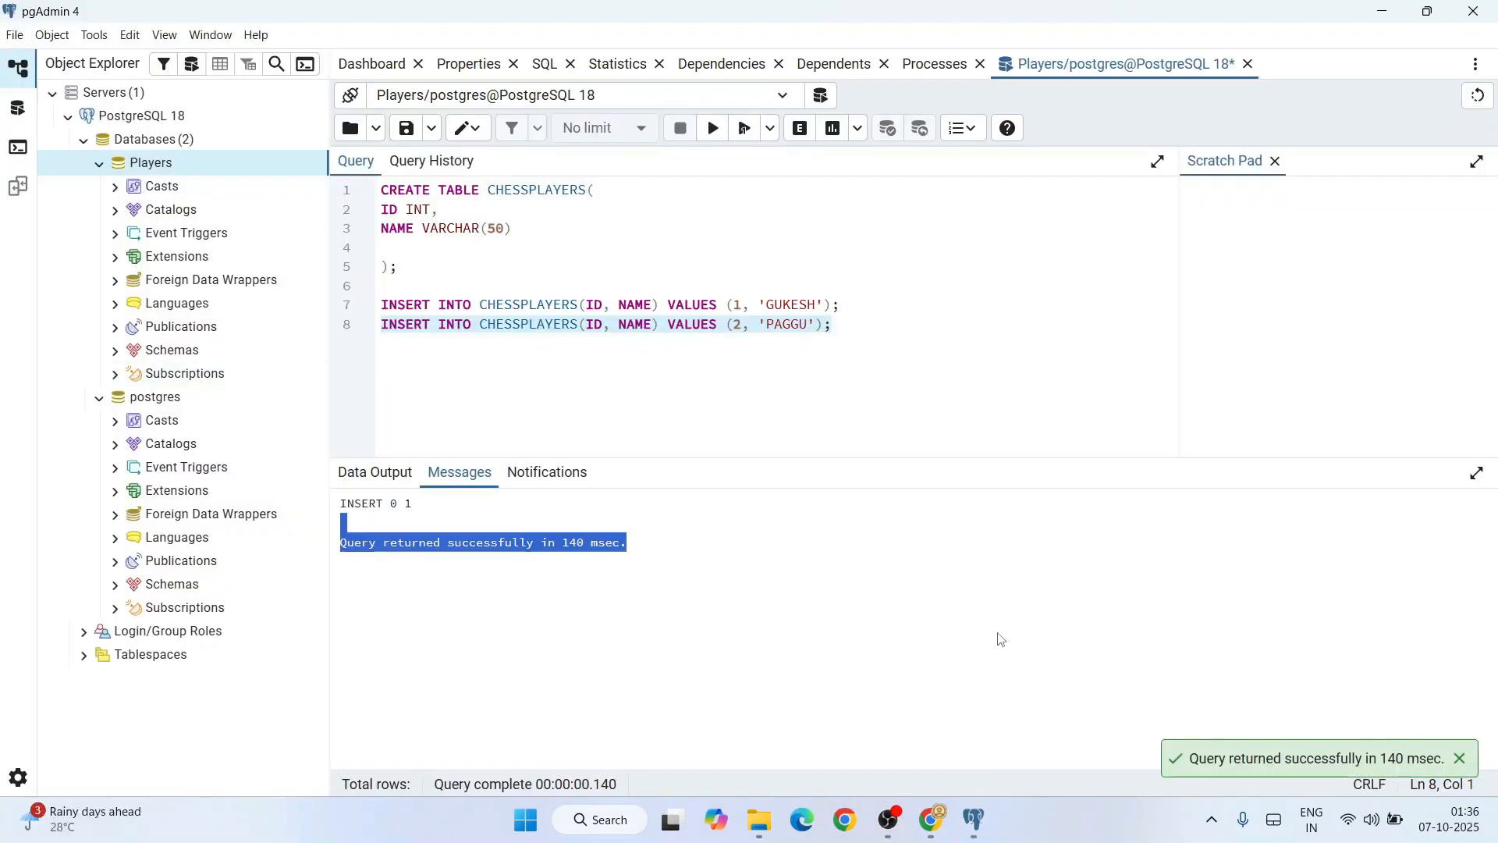
Step: Edit the query with INSERT INTO CHESSPLAYERS(ID, NAME) VALUES (1 'GUKESH');
click(905, 324)
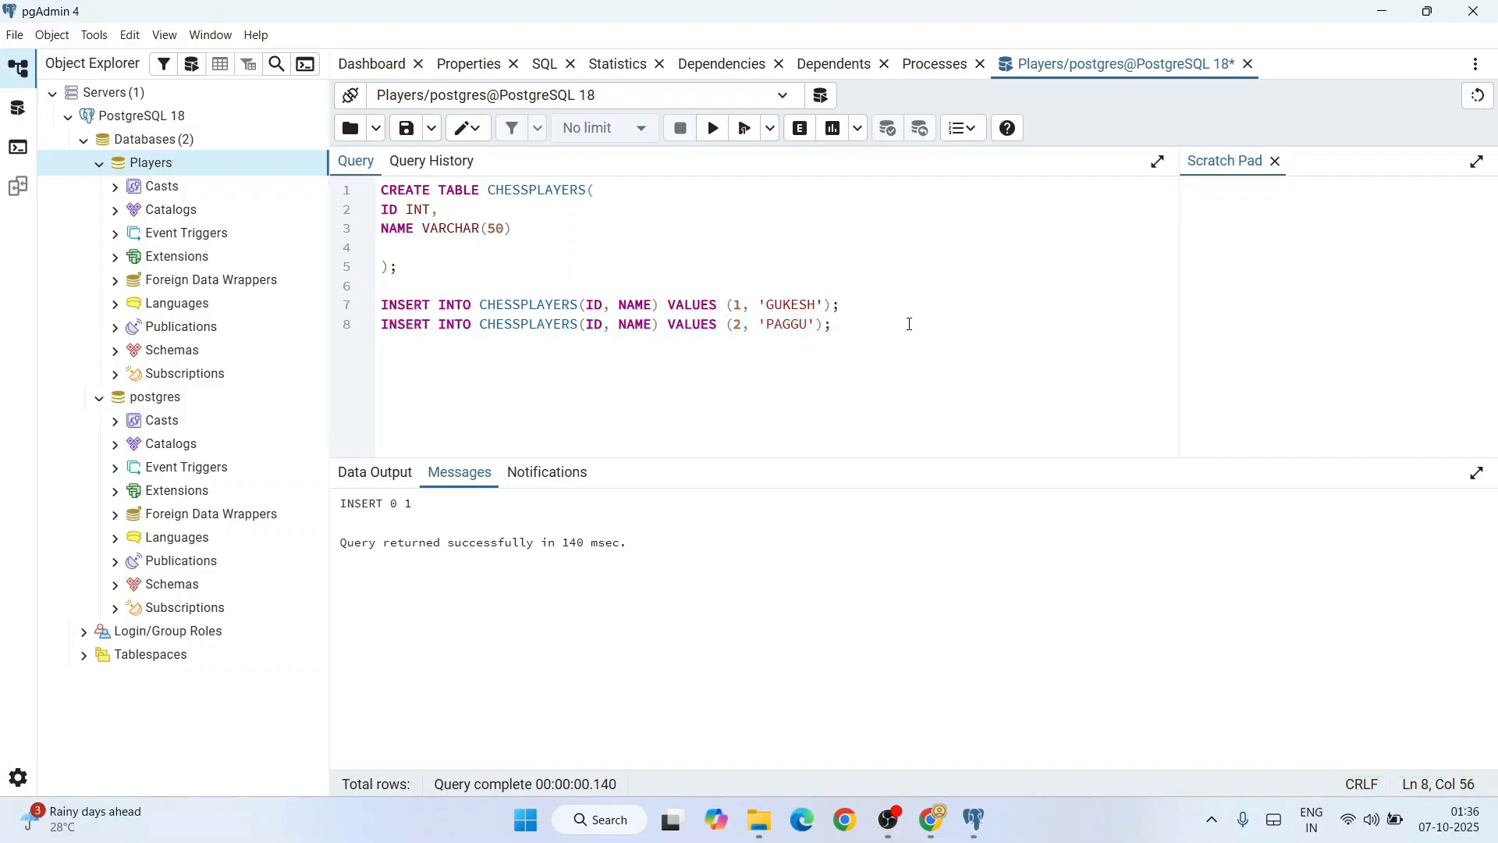
text(INSERT INTO CHESSPLAYERS(ID, NAME) VALUES (1 'GUKESH');)
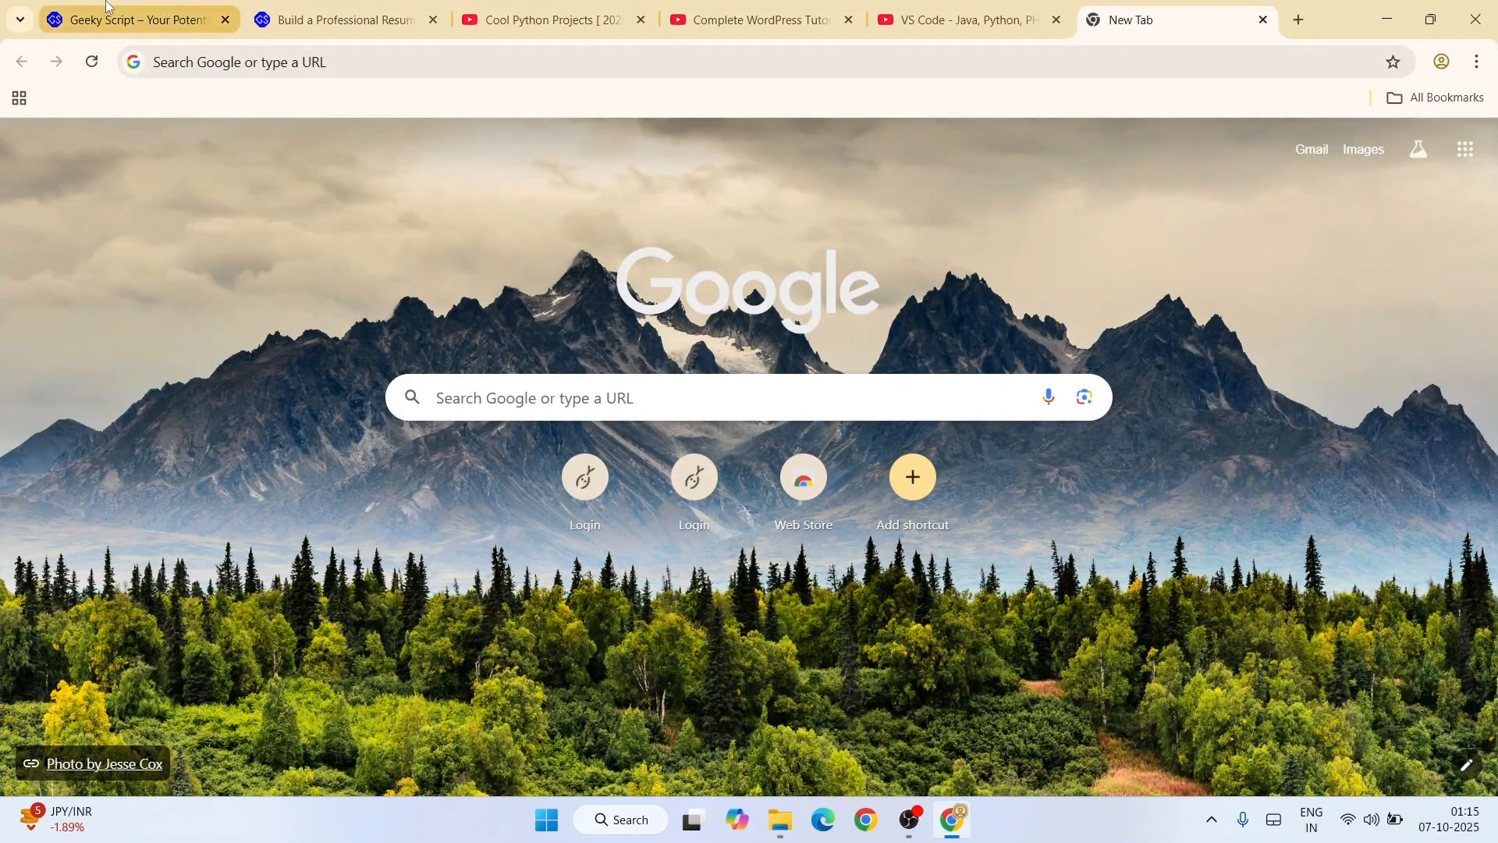
Step: Search Google for 'postgresql download' and go to the postgresql.org Downloads result
text(postgresql tutorial)
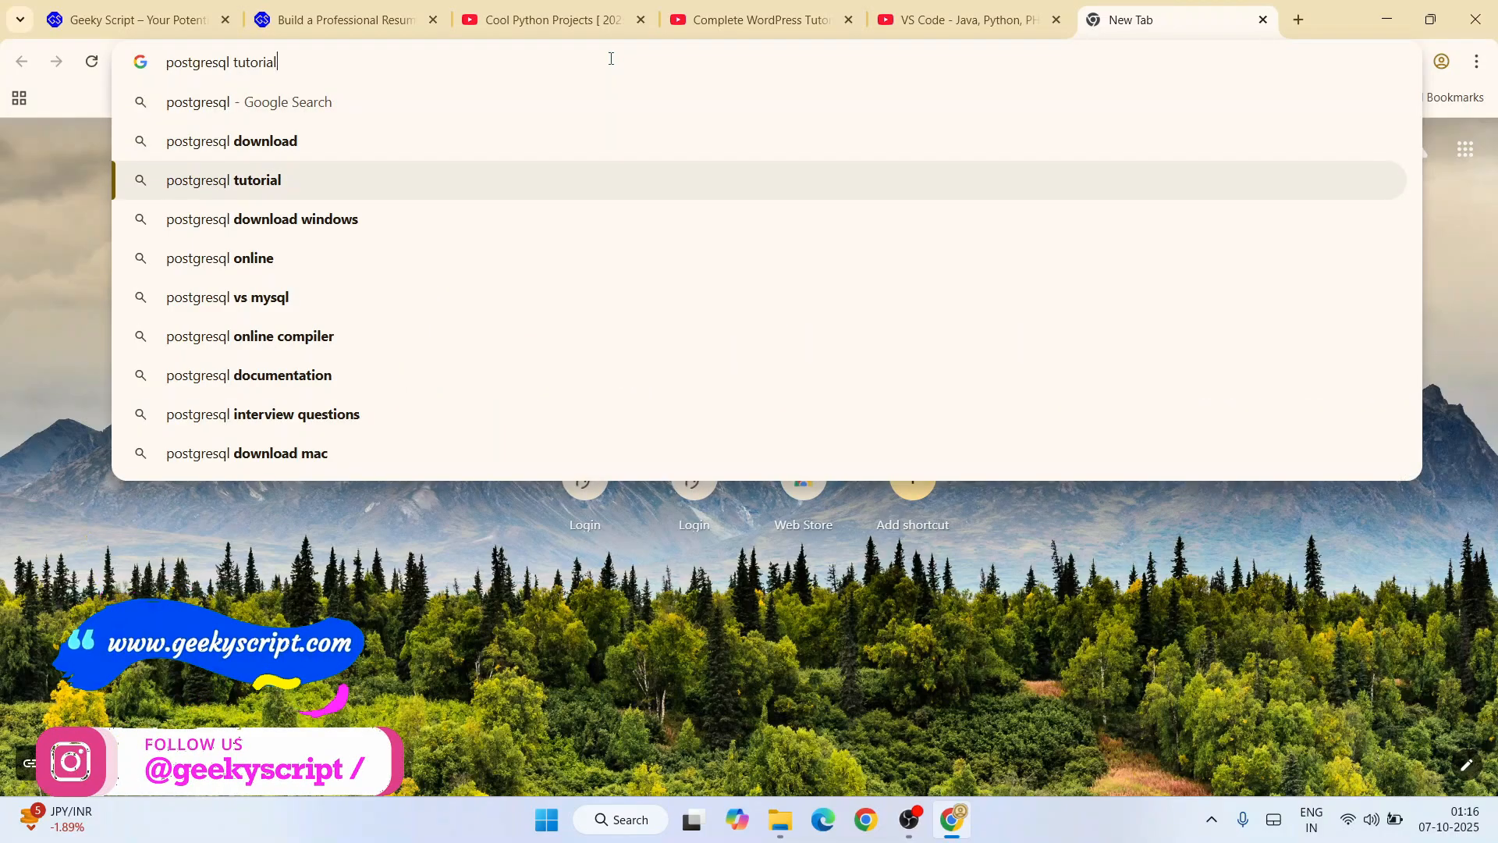
click(231, 141)
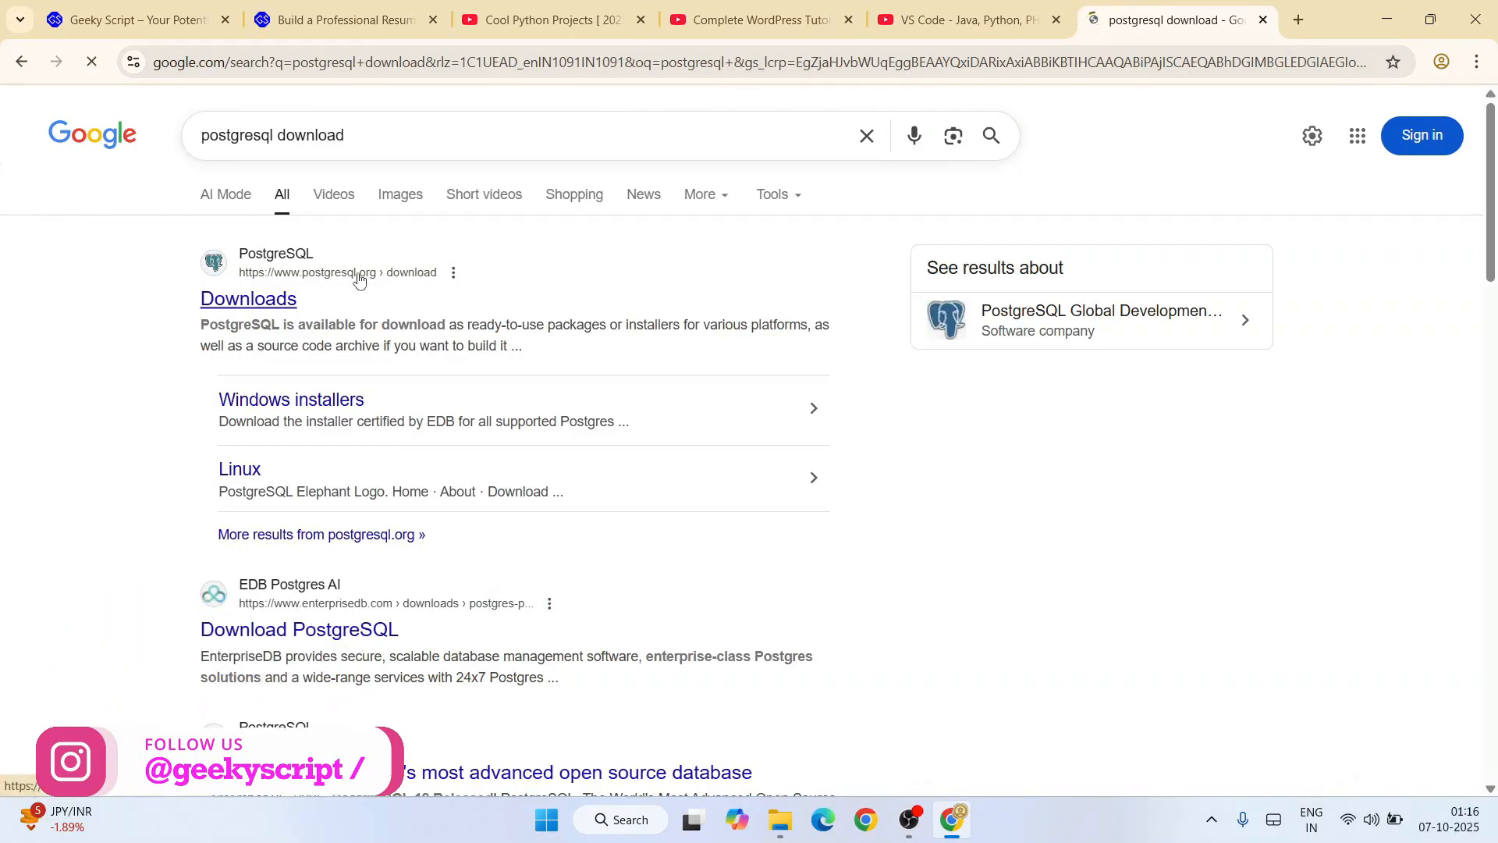
click(248, 300)
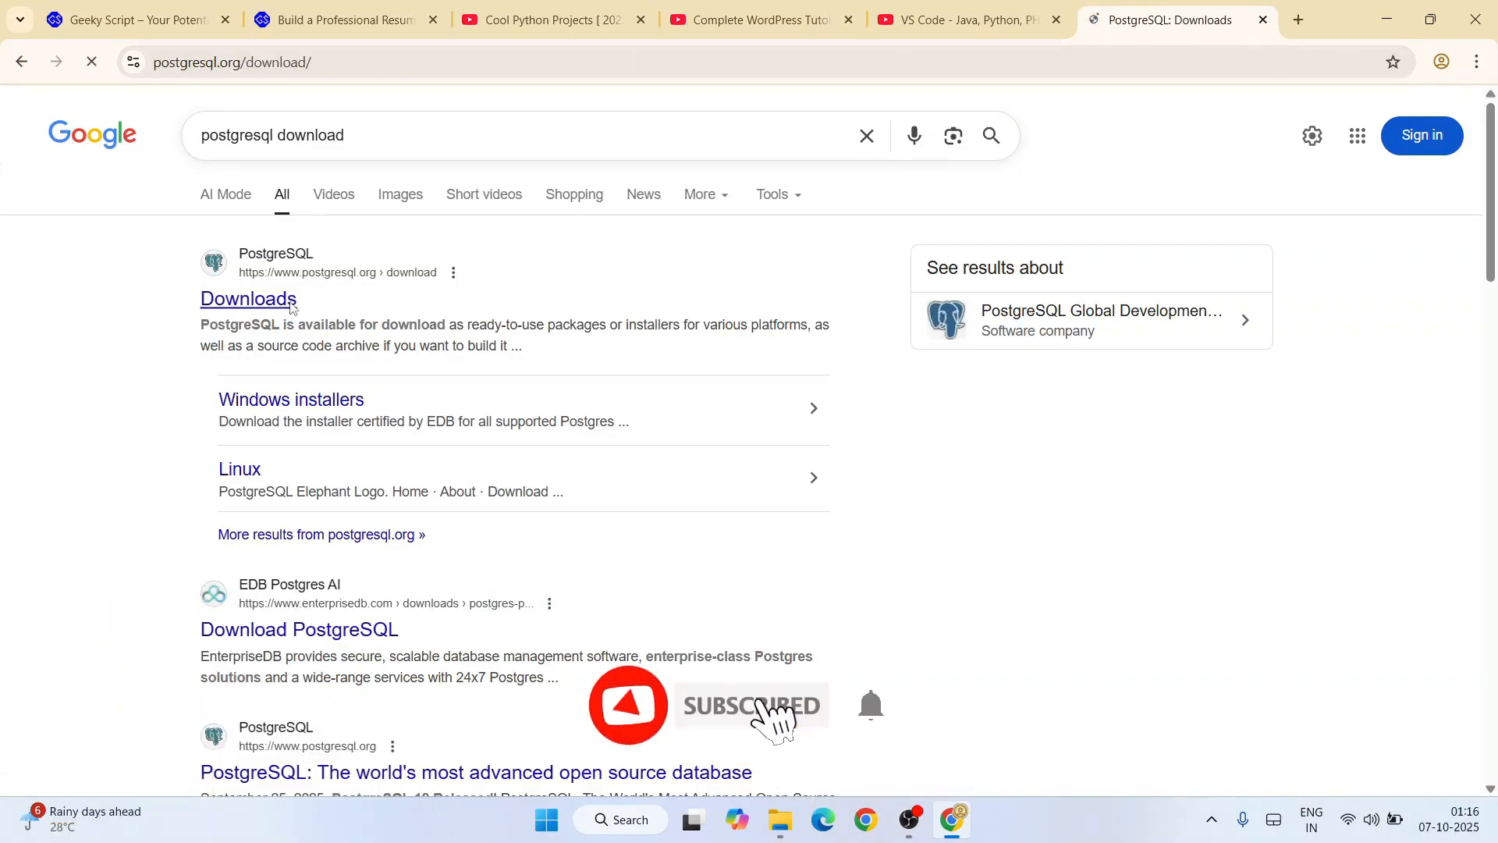
click(248, 299)
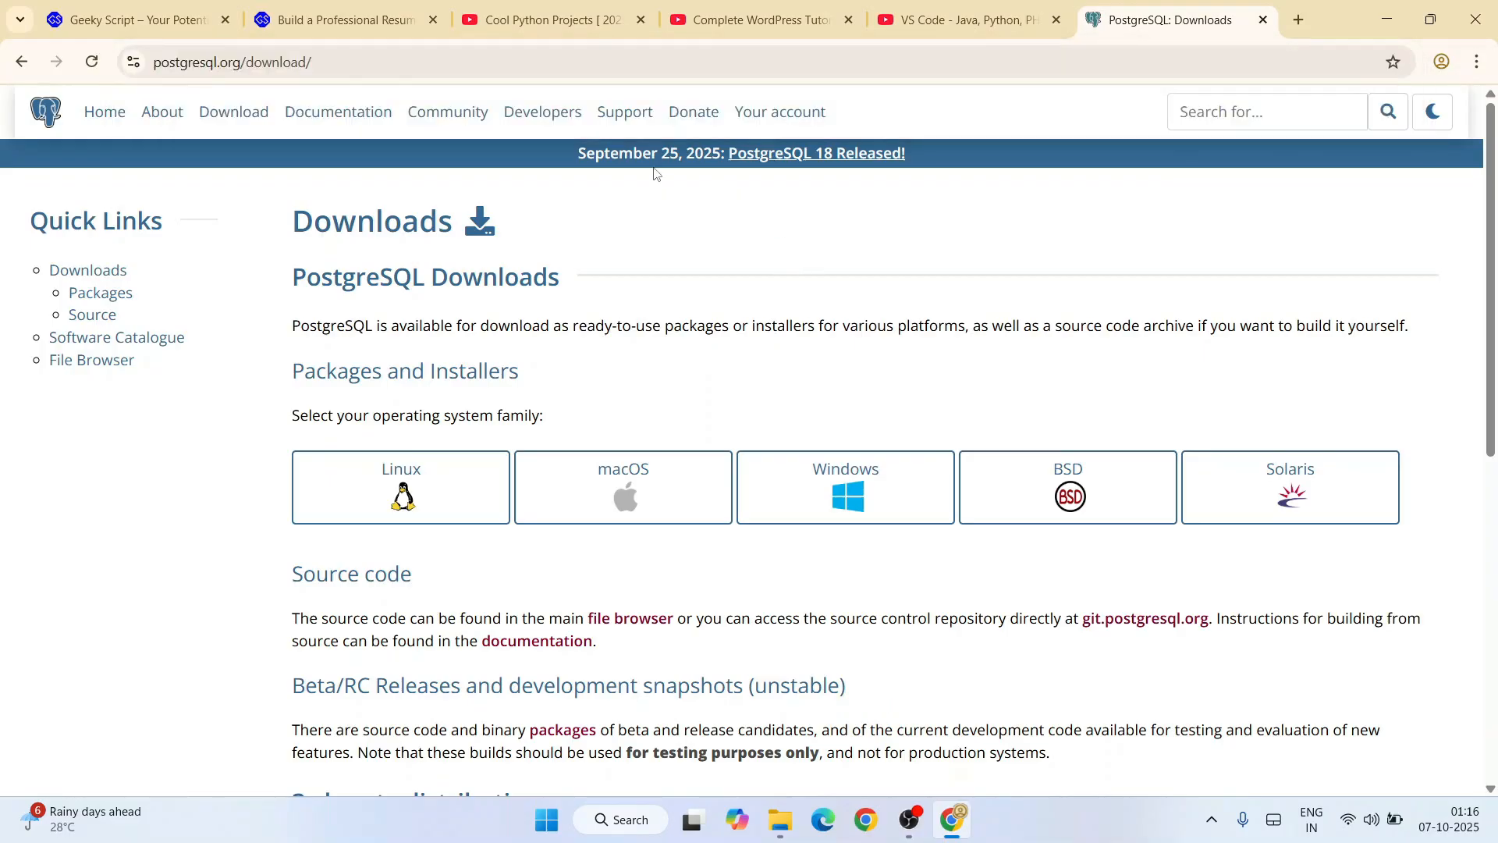
mouse_move(814, 153)
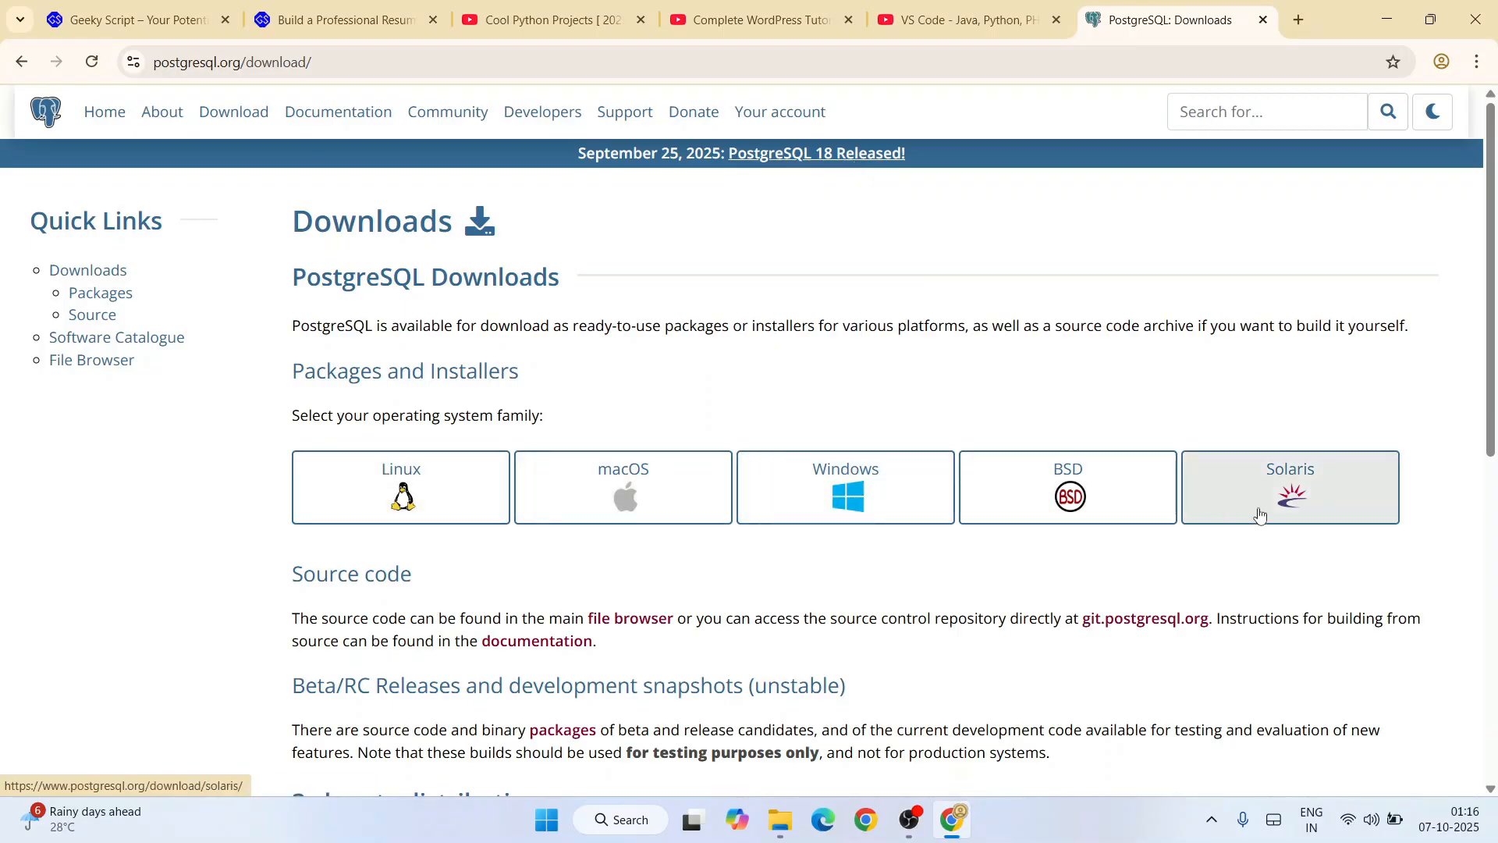
mouse_move(401, 491)
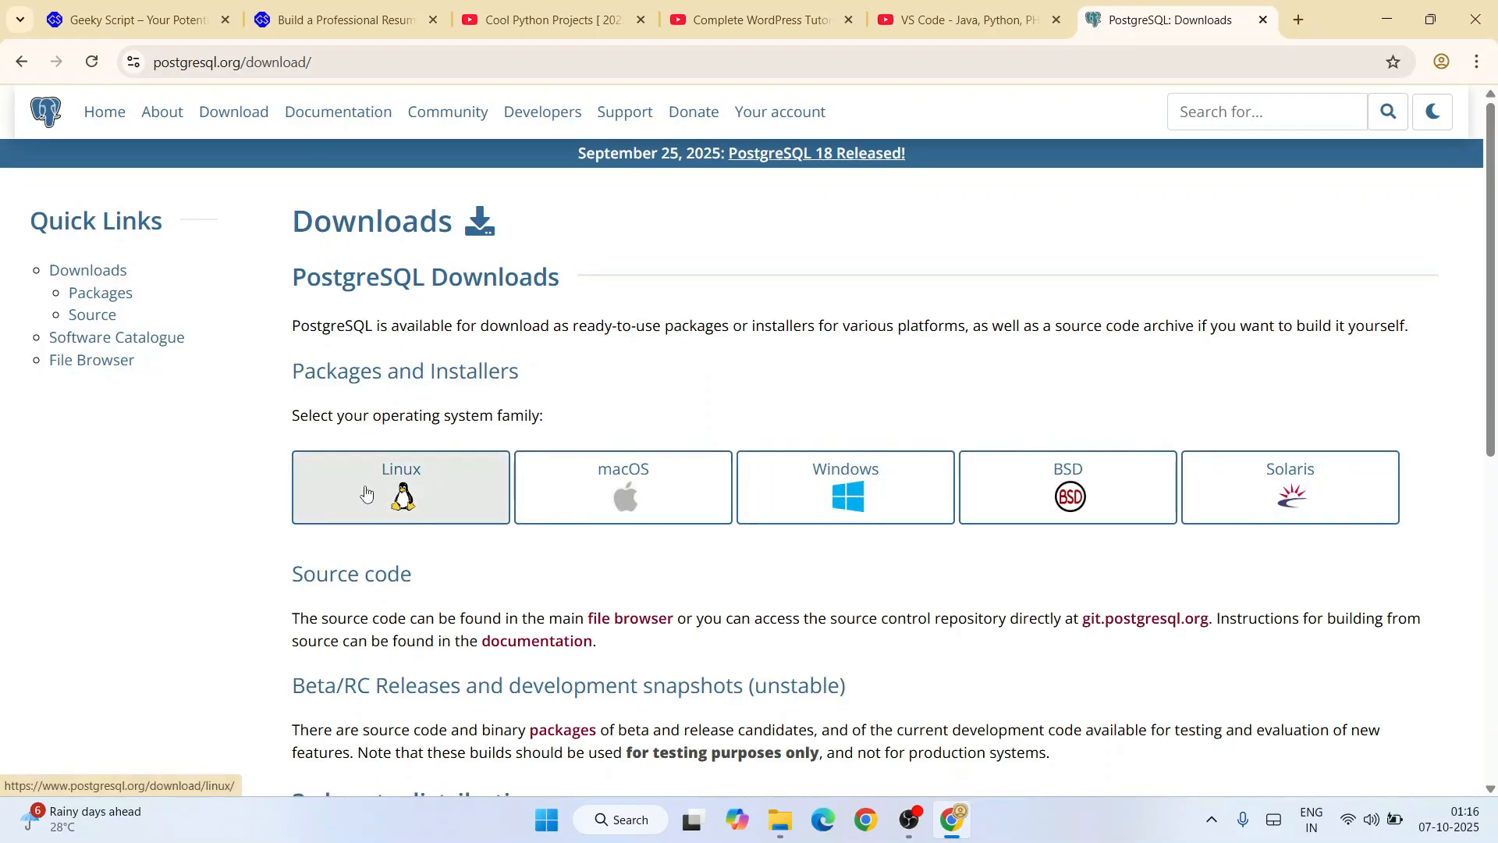
mouse_move(1137, 514)
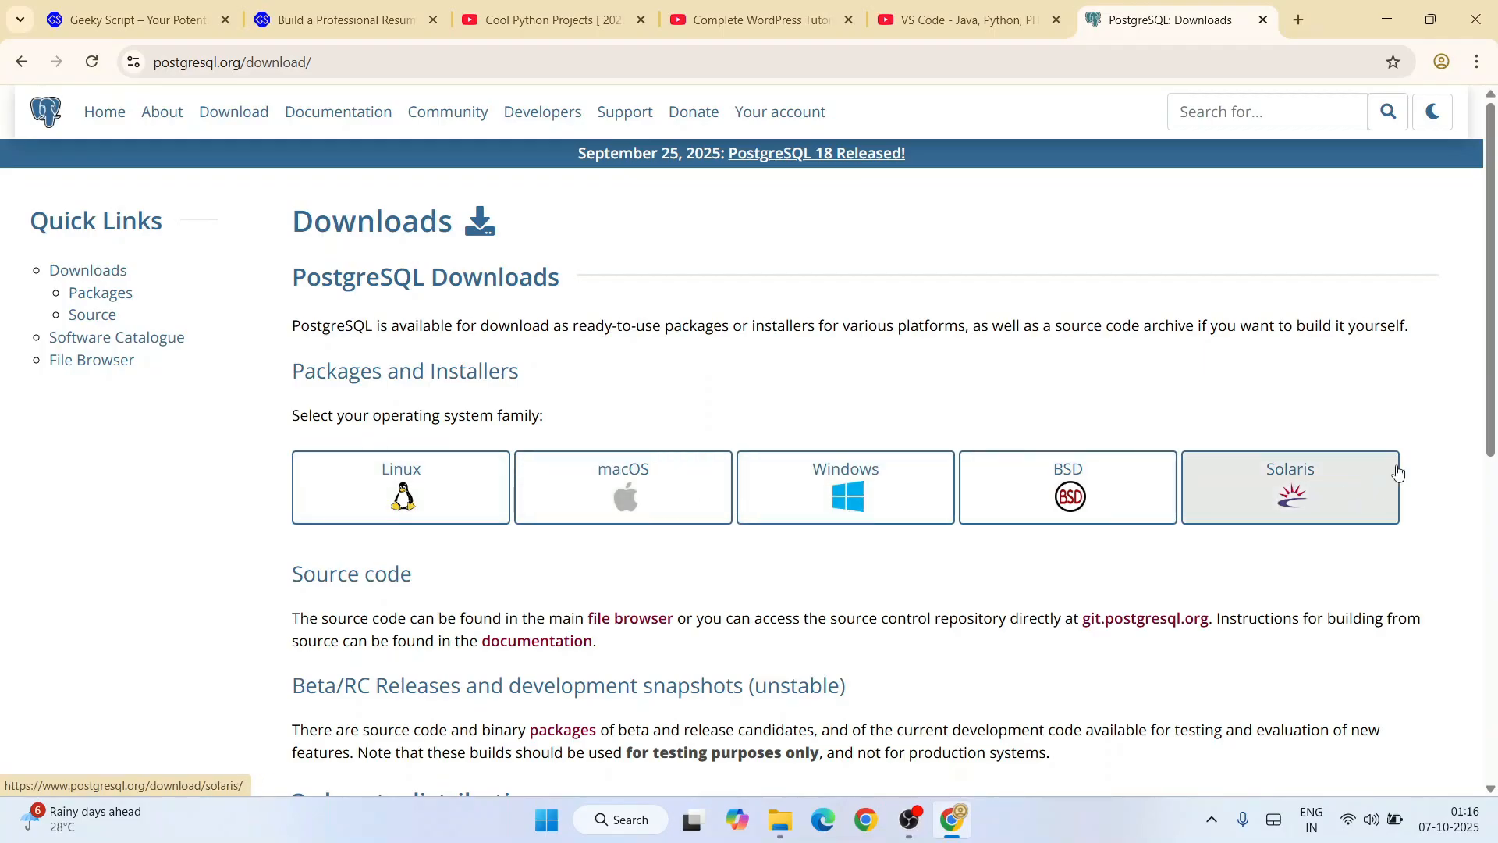
mouse_move(834, 540)
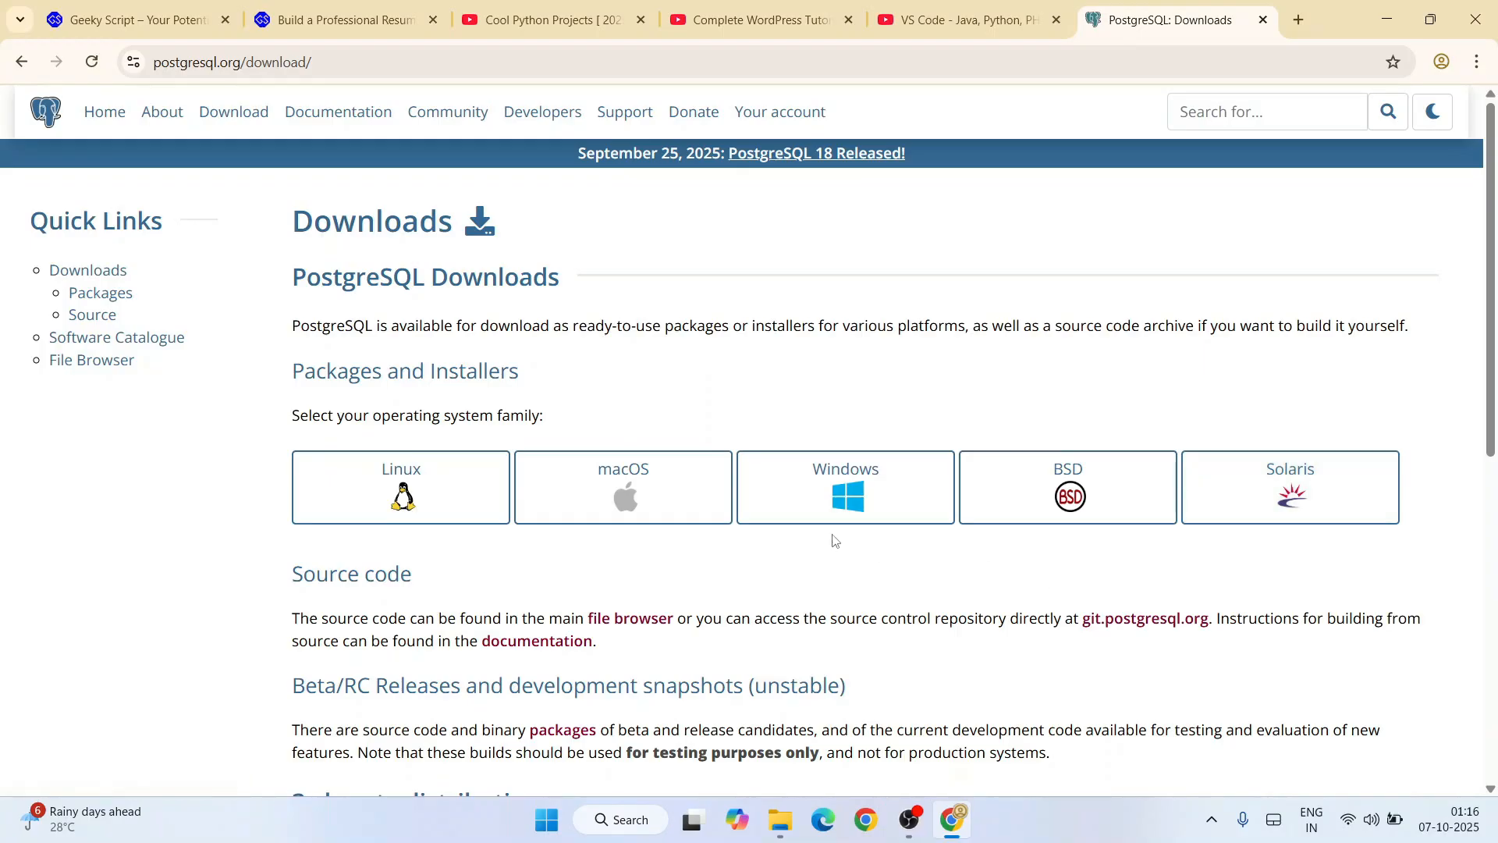
Step: Choose the Windows installers and follow the 'Download the installer' link to EDB
click(844, 486)
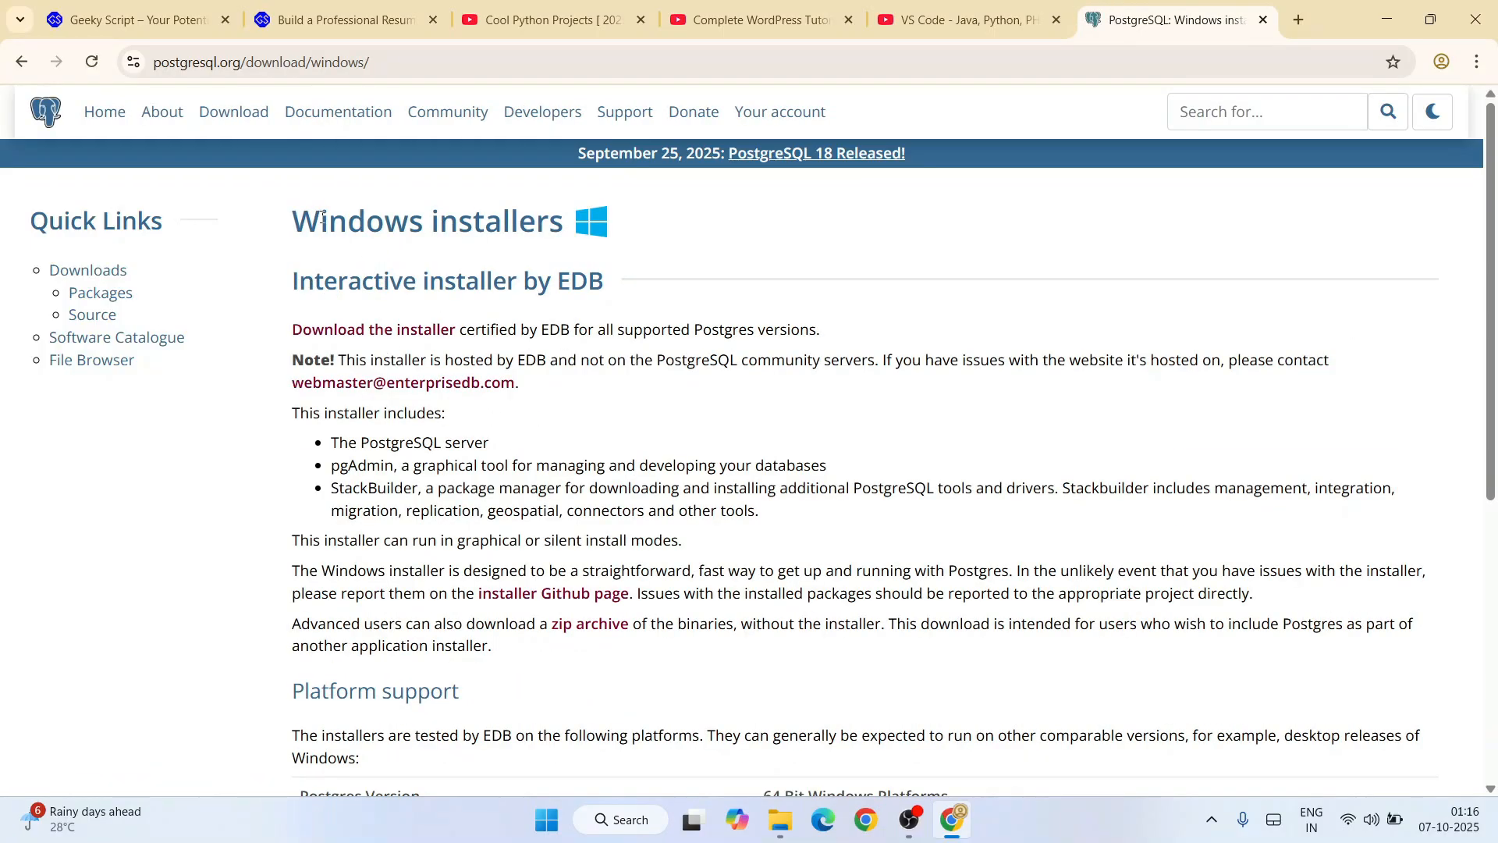
click(271, 63)
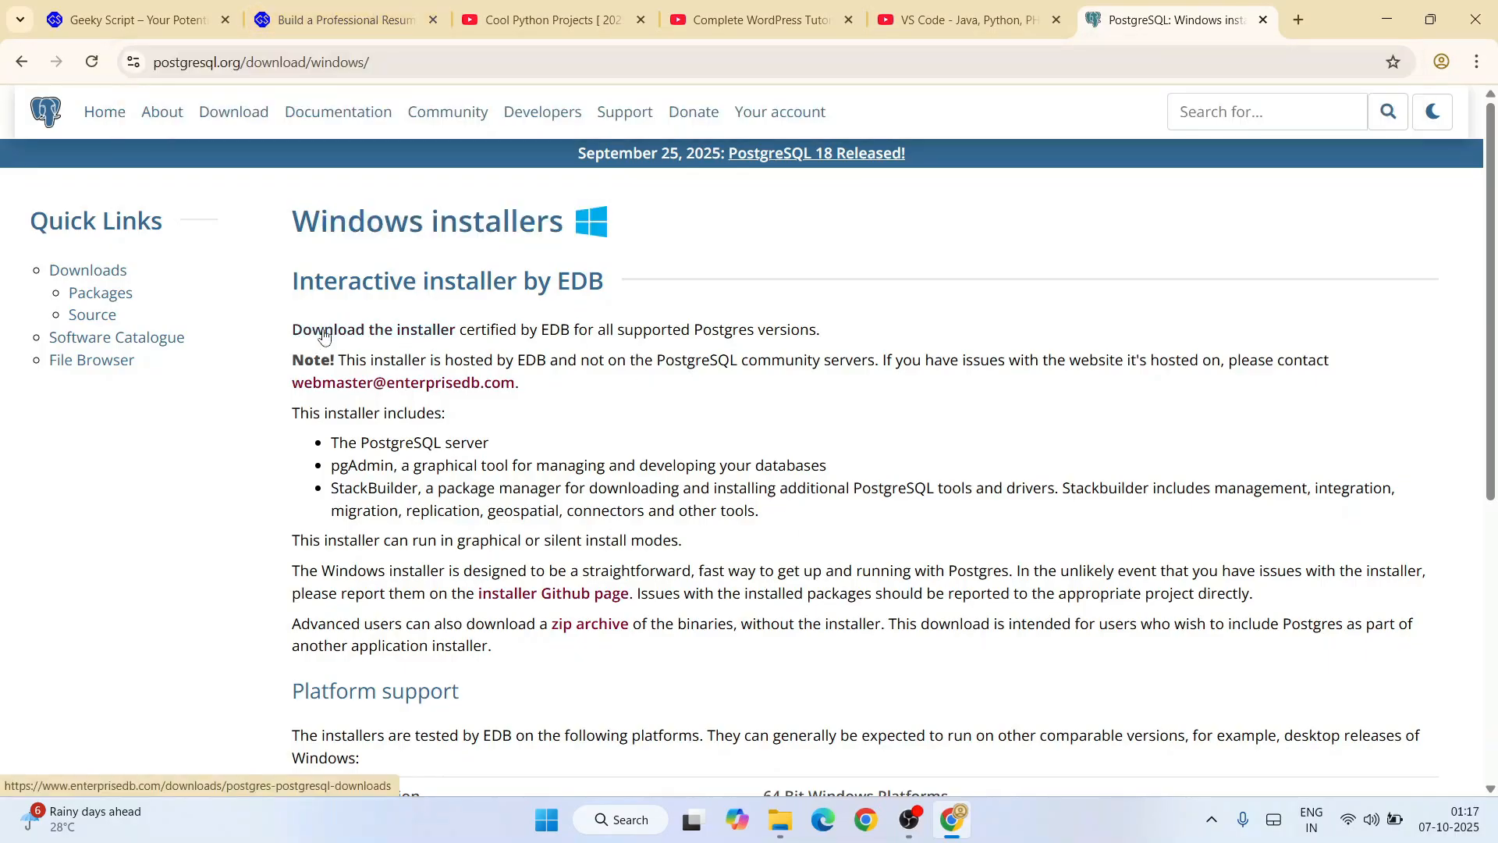
click(420, 329)
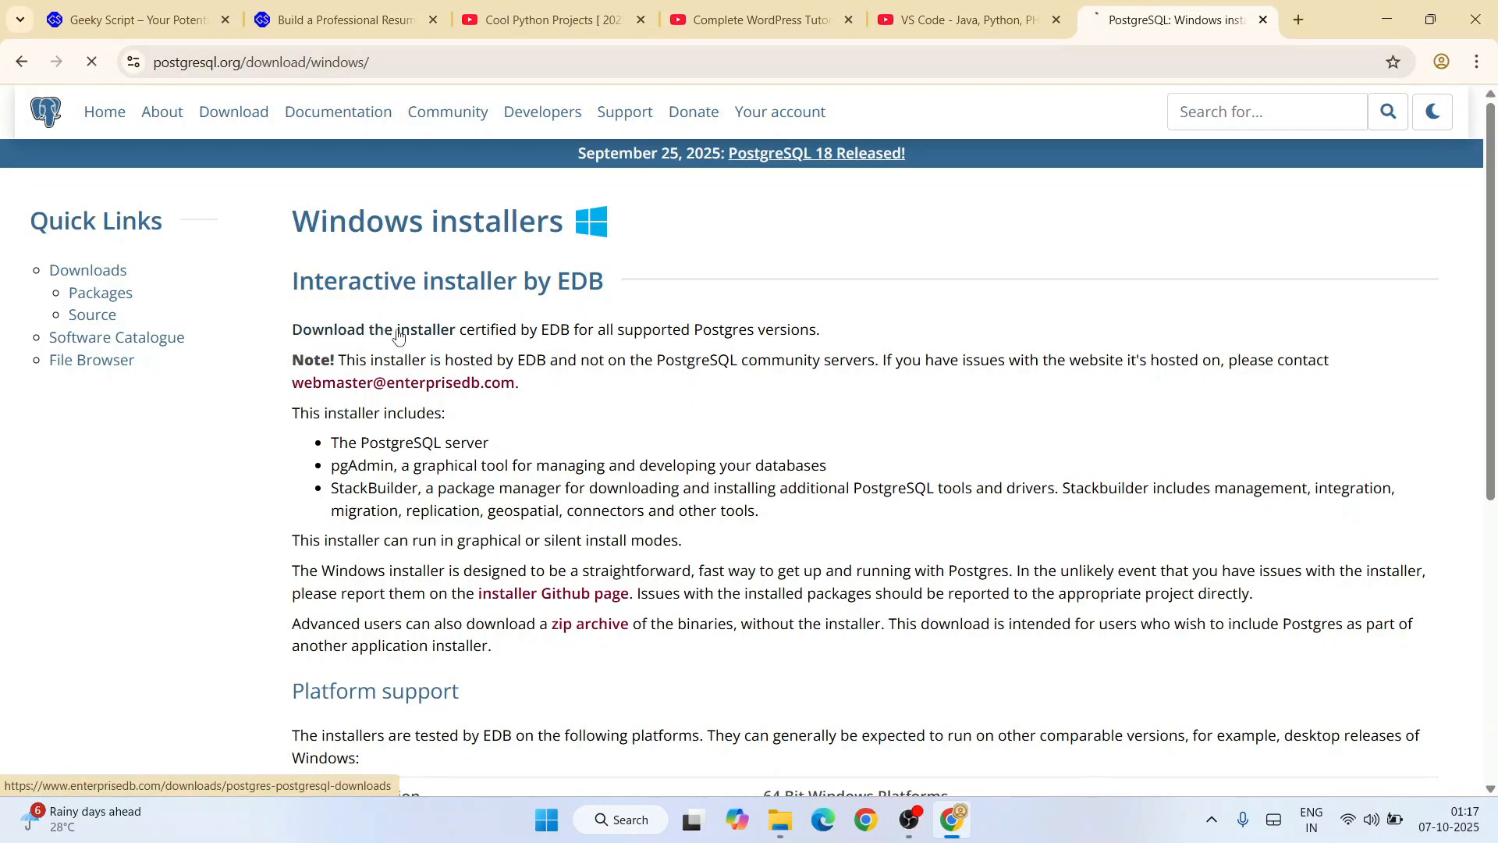
Step: Start the PostgreSQL 18.0 Windows x86-64 installer download, check its progress, and minimize Chrome
click(418, 329)
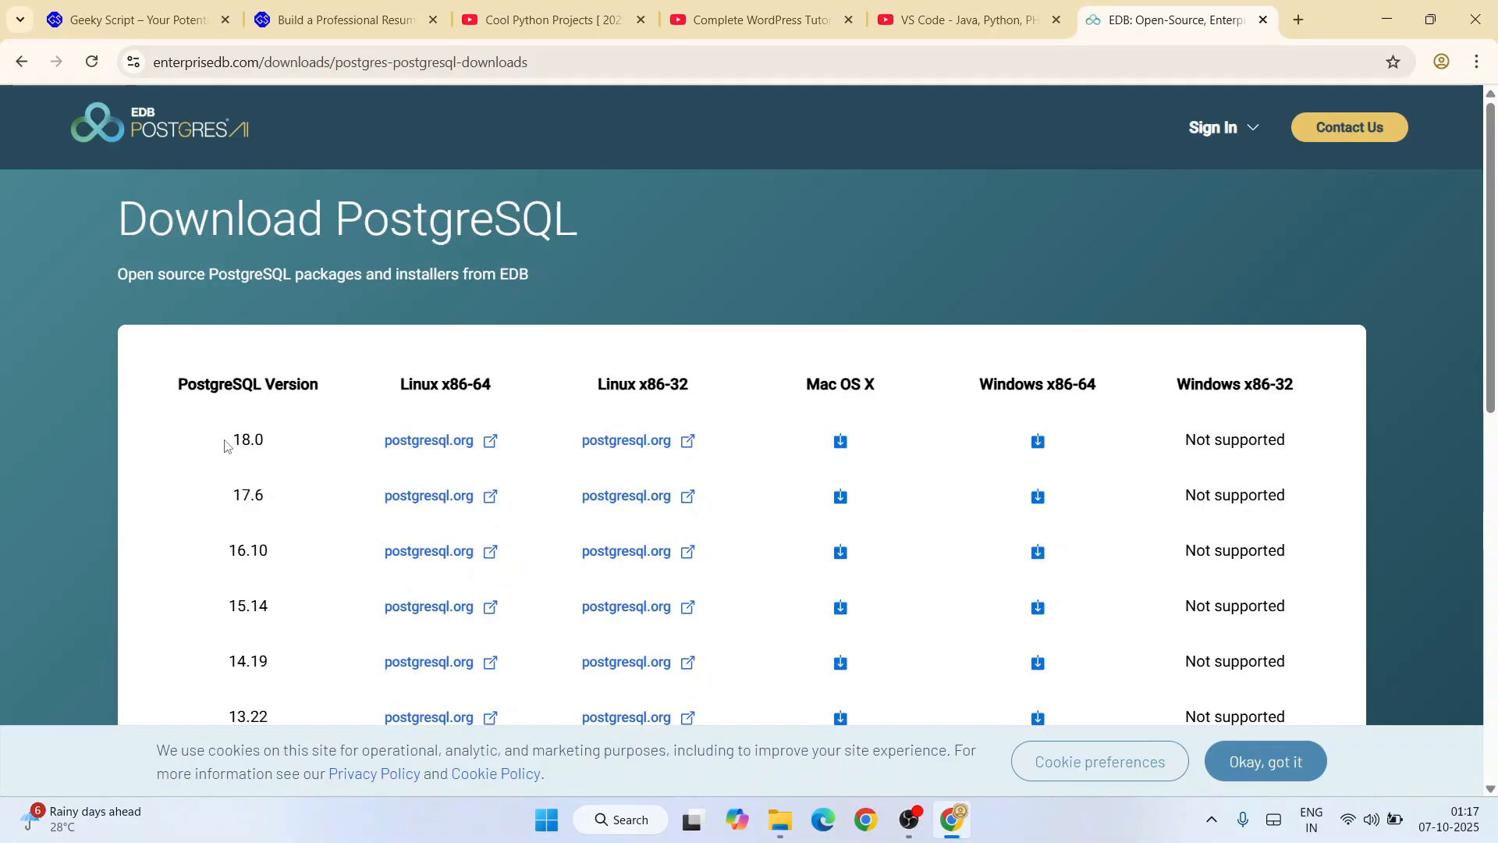
mouse_move(268, 463)
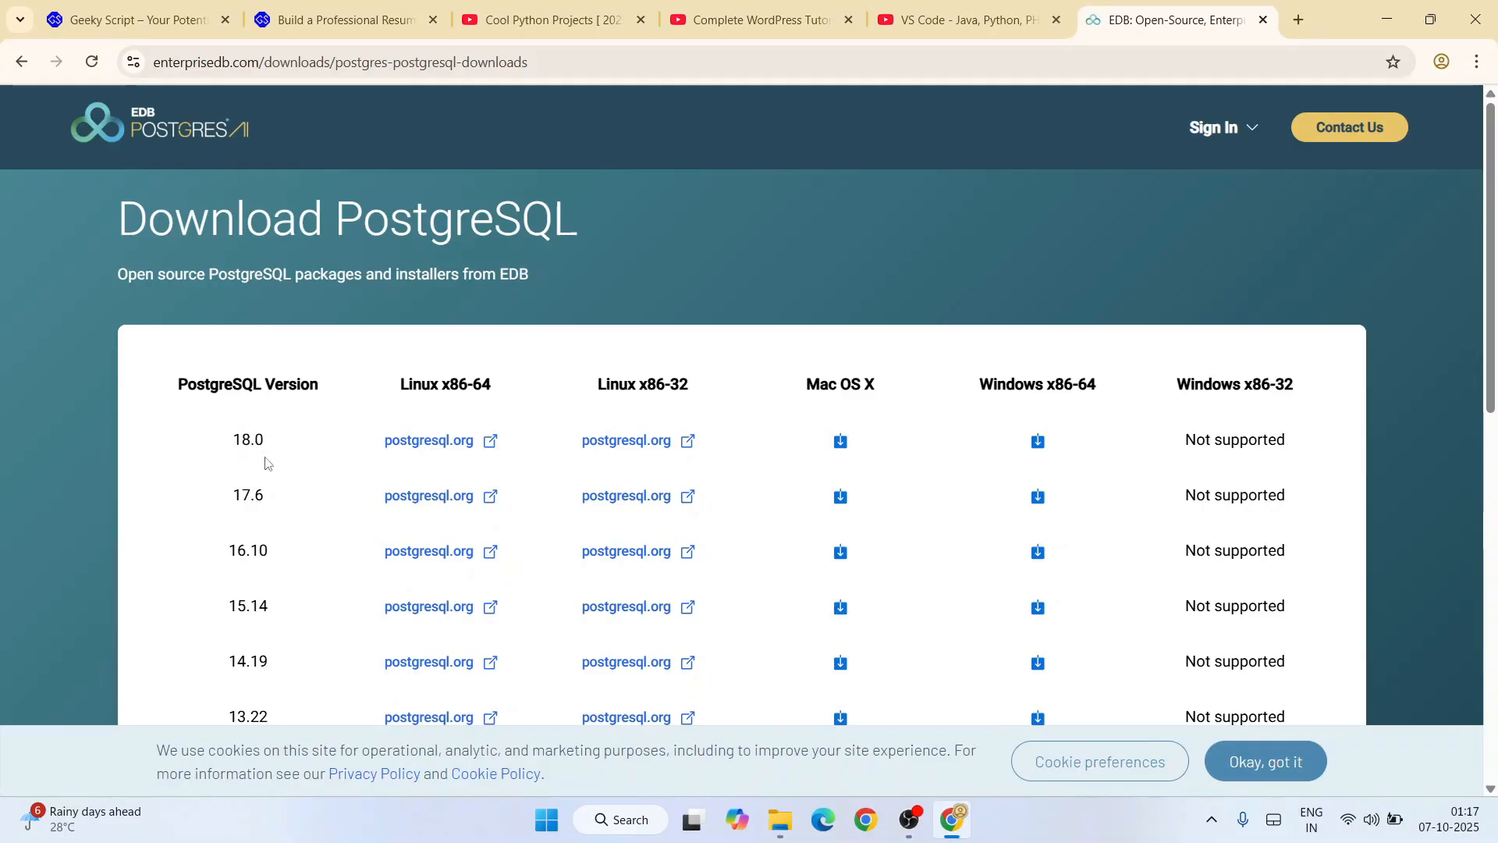
mouse_move(275, 448)
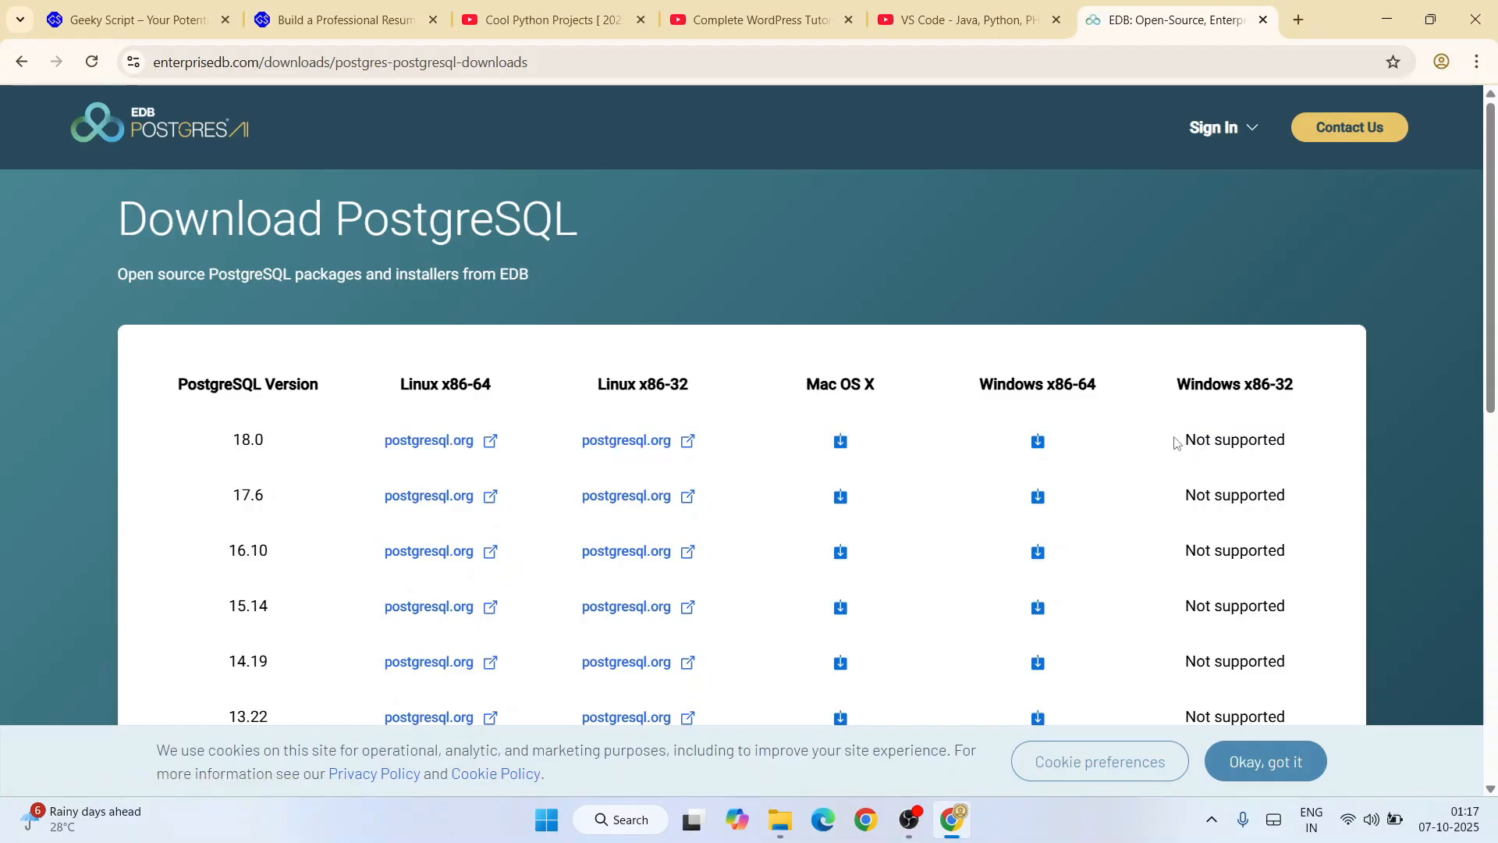
mouse_move(1037, 454)
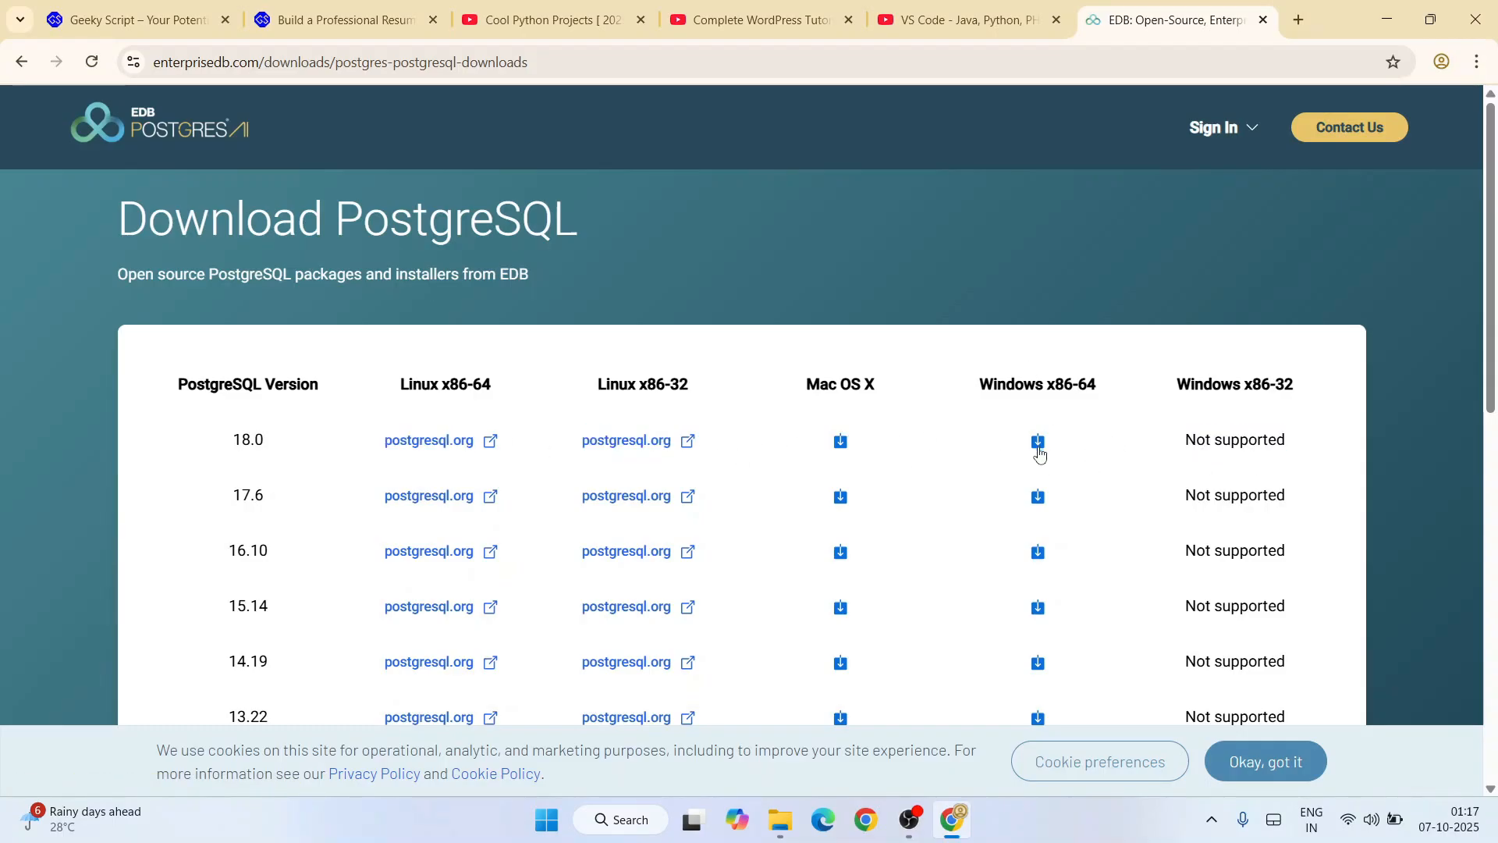
click(1036, 440)
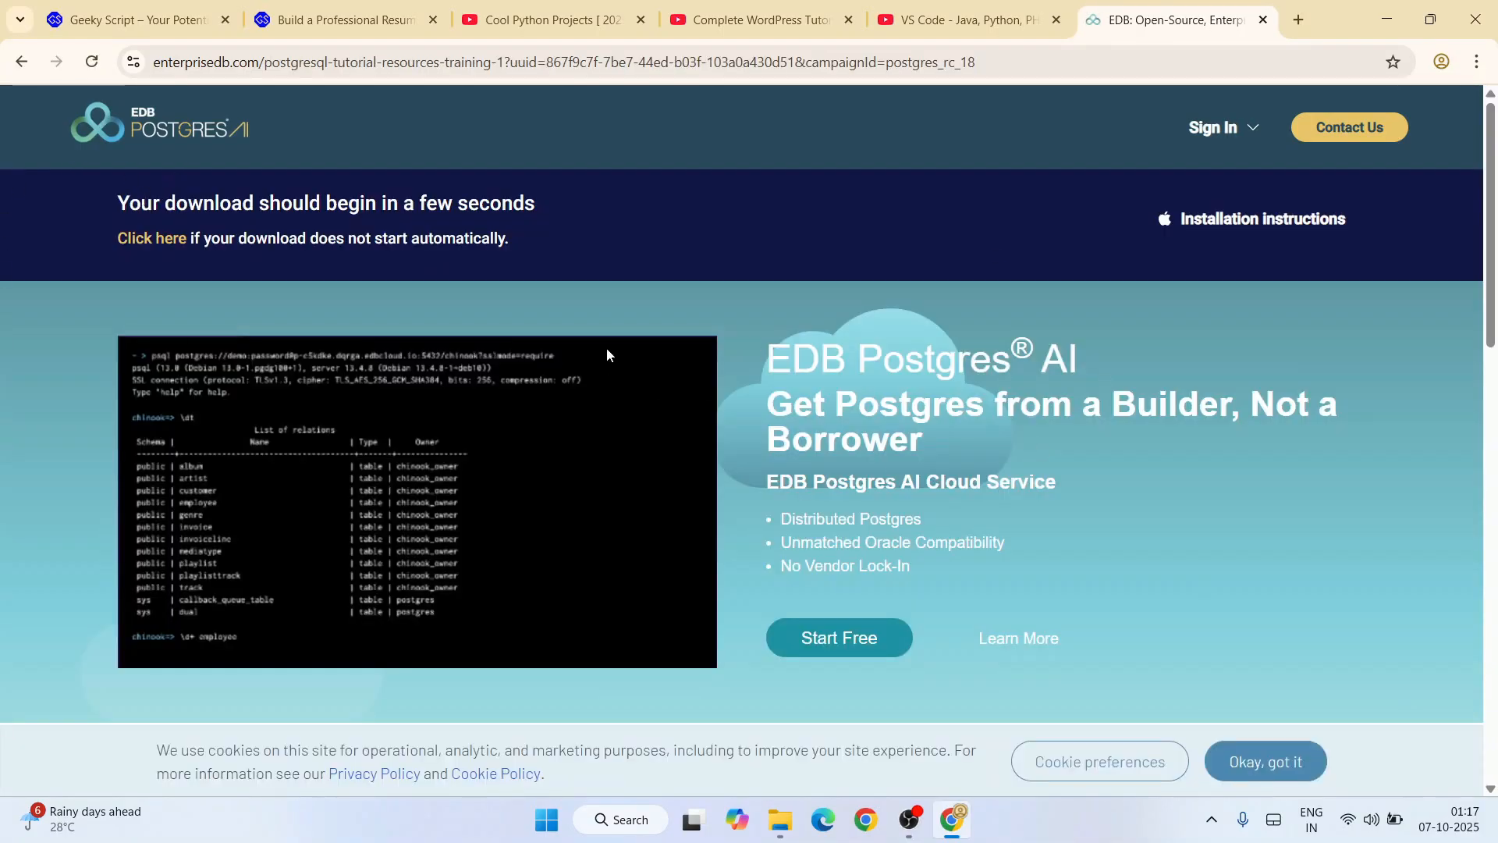
click(1262, 218)
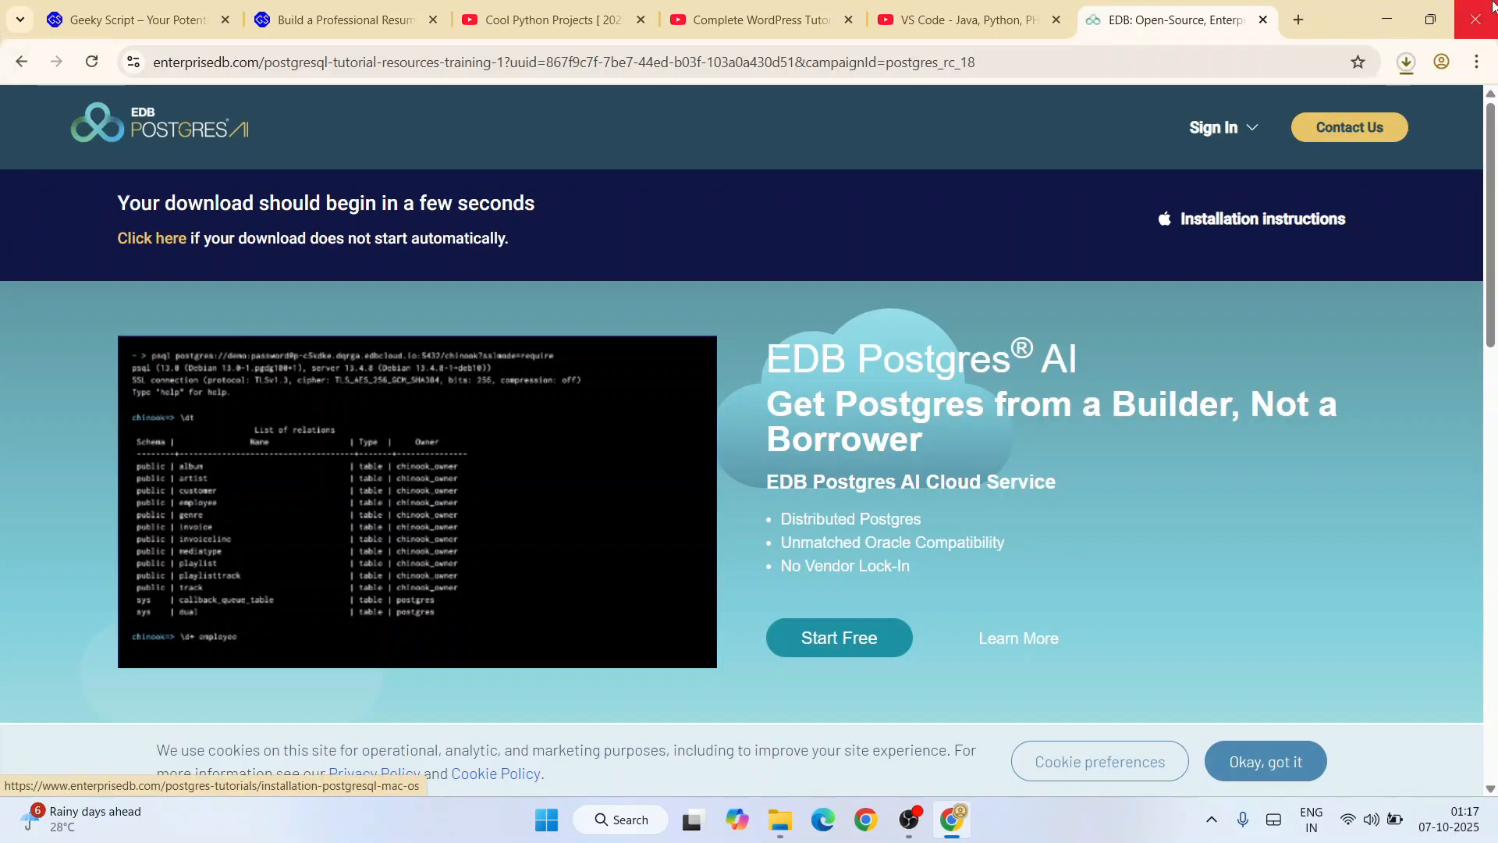
click(1405, 62)
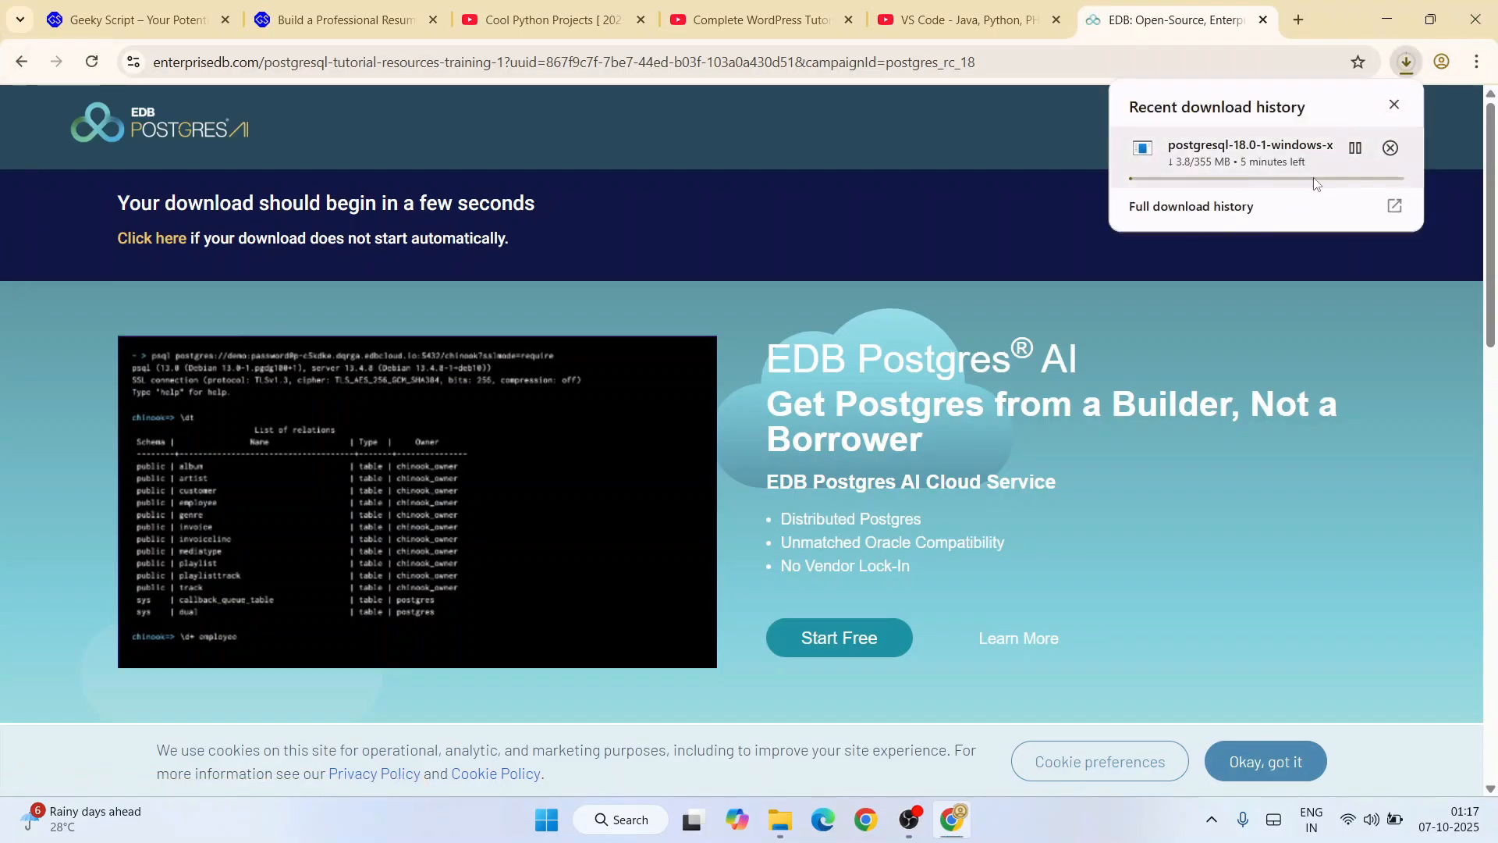
click(1390, 148)
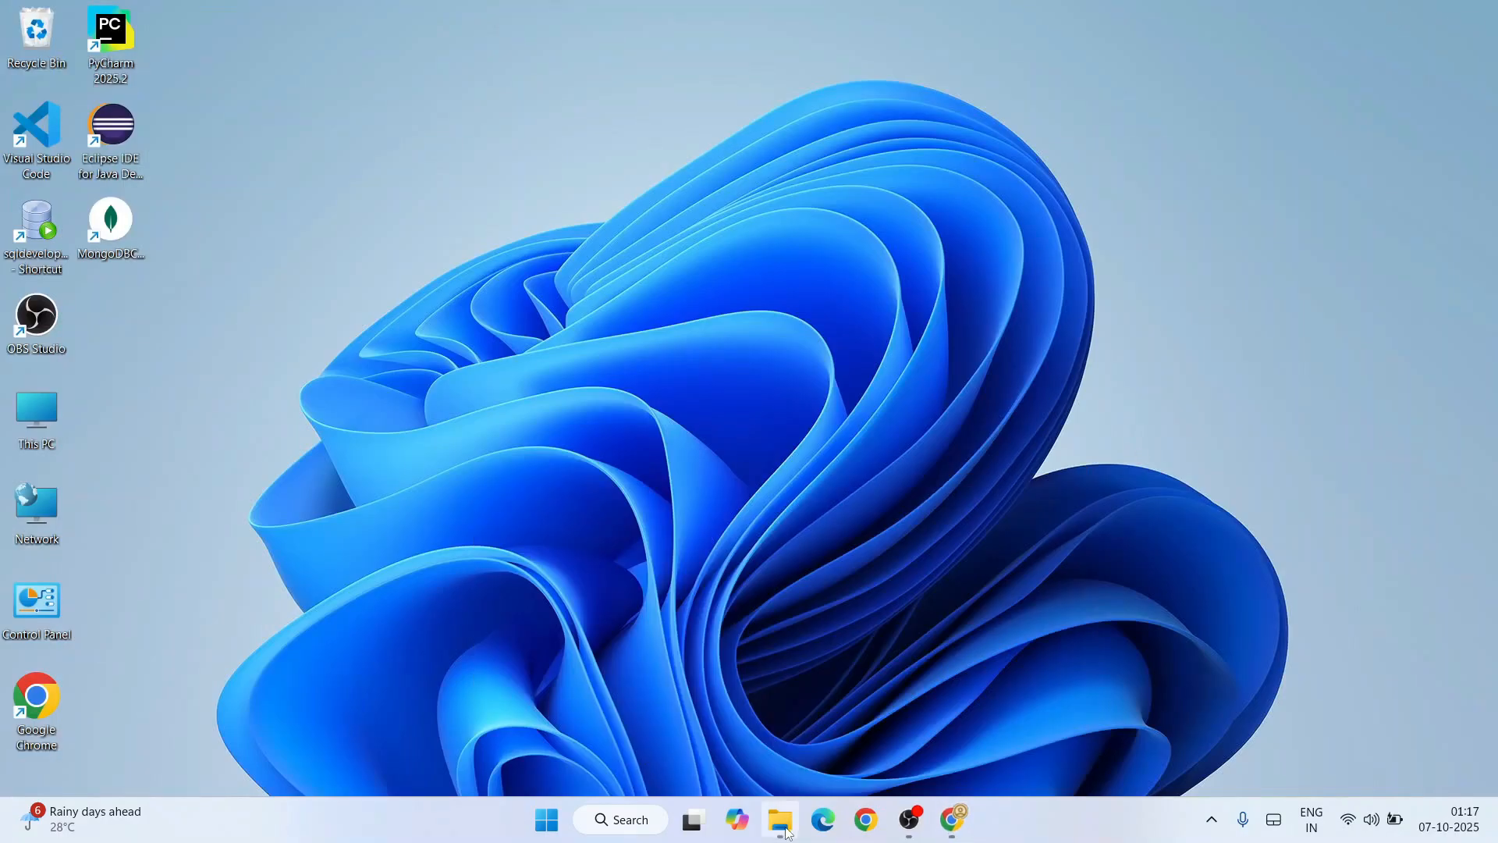
Step: Launch the downloaded PostgreSQL installer from File Explorer to start the Setup wizard
click(780, 820)
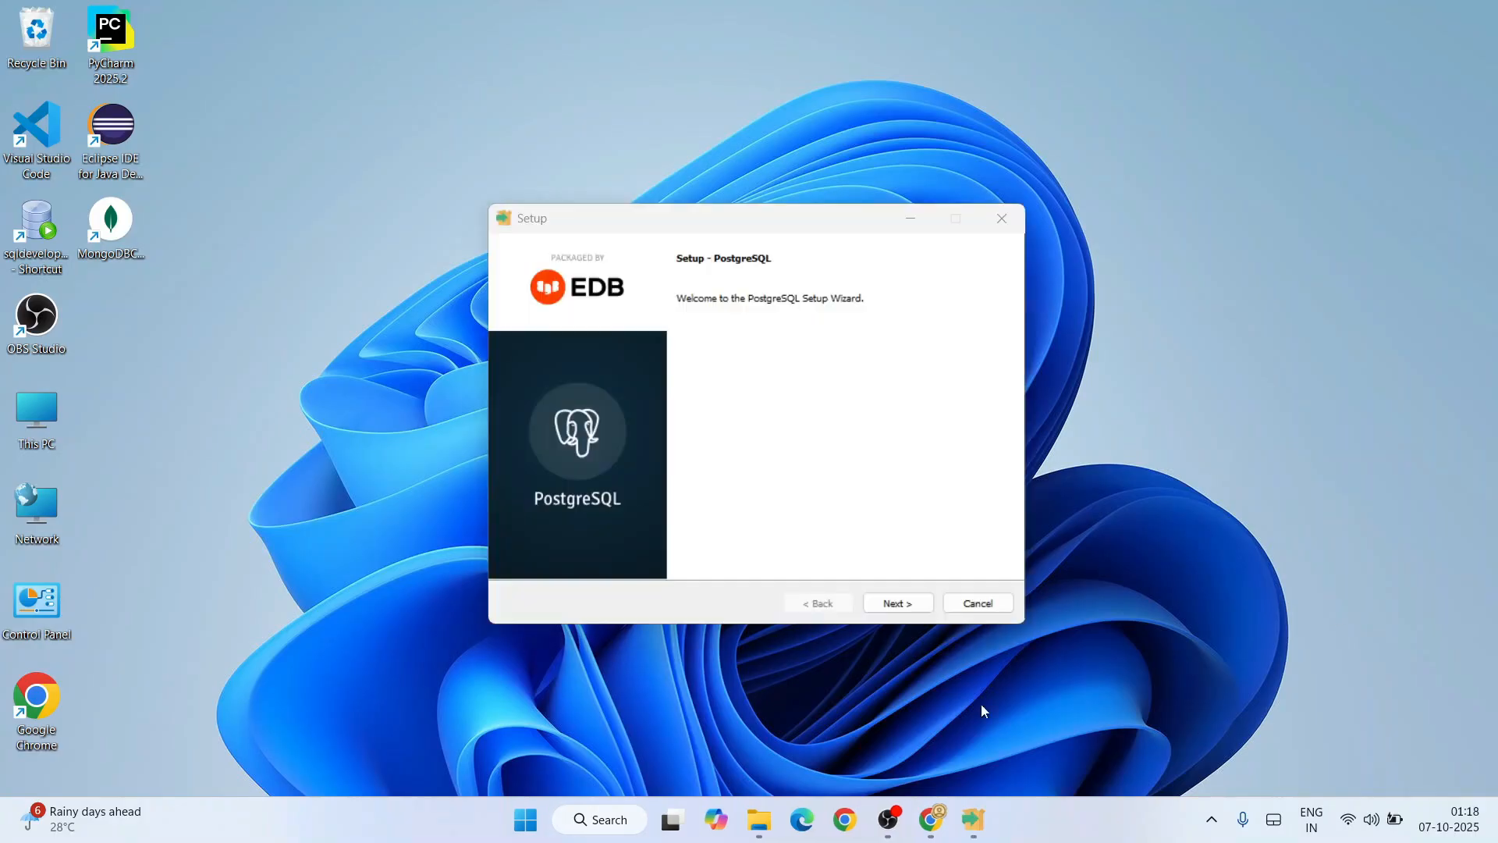
Step: Pass the welcome page and accept the default installation directory, reaching component selection
click(896, 602)
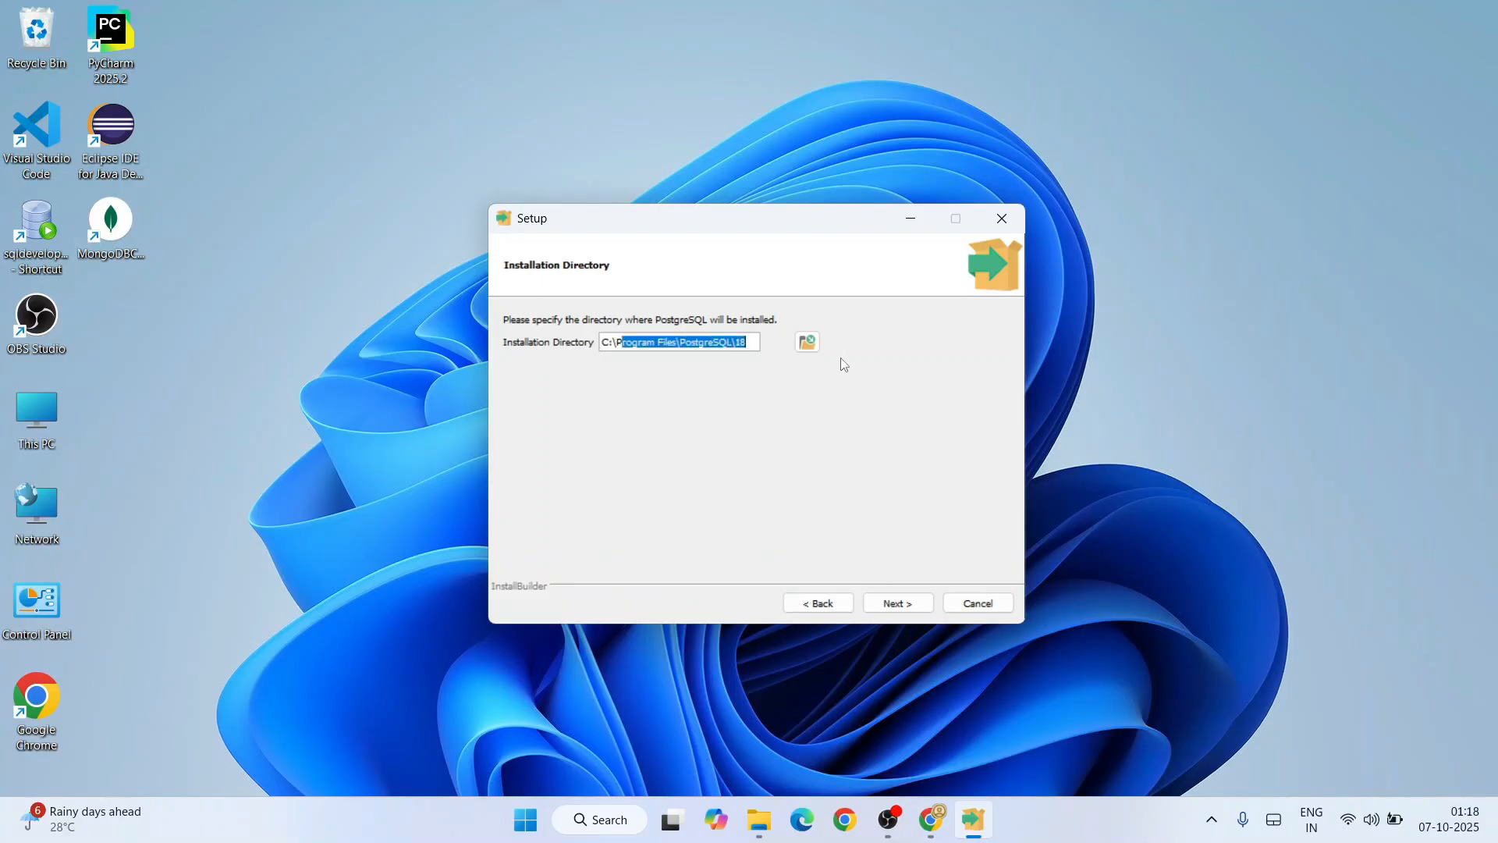
mouse_move(847, 412)
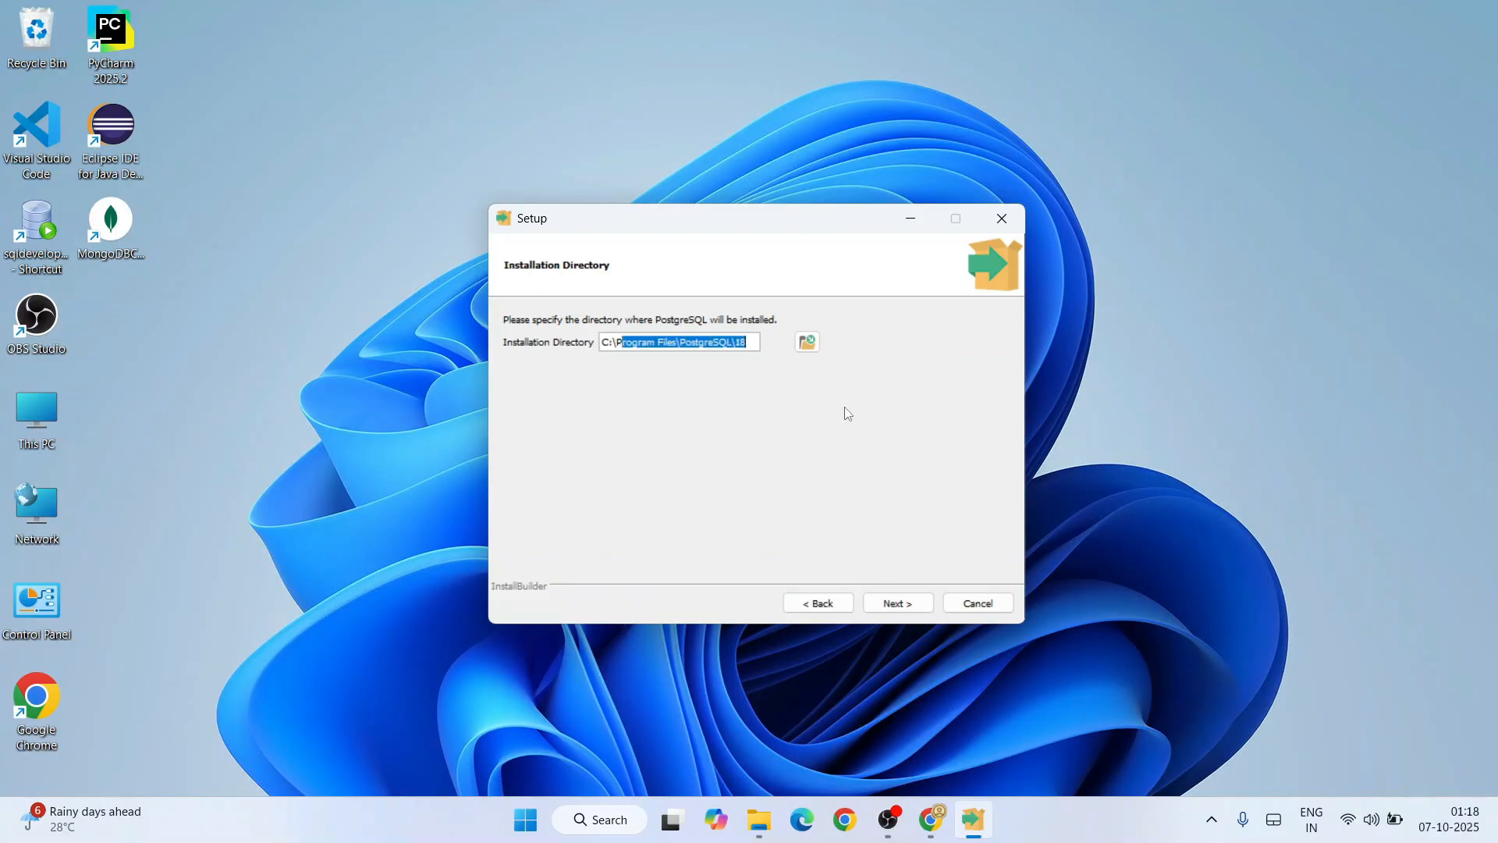
click(896, 603)
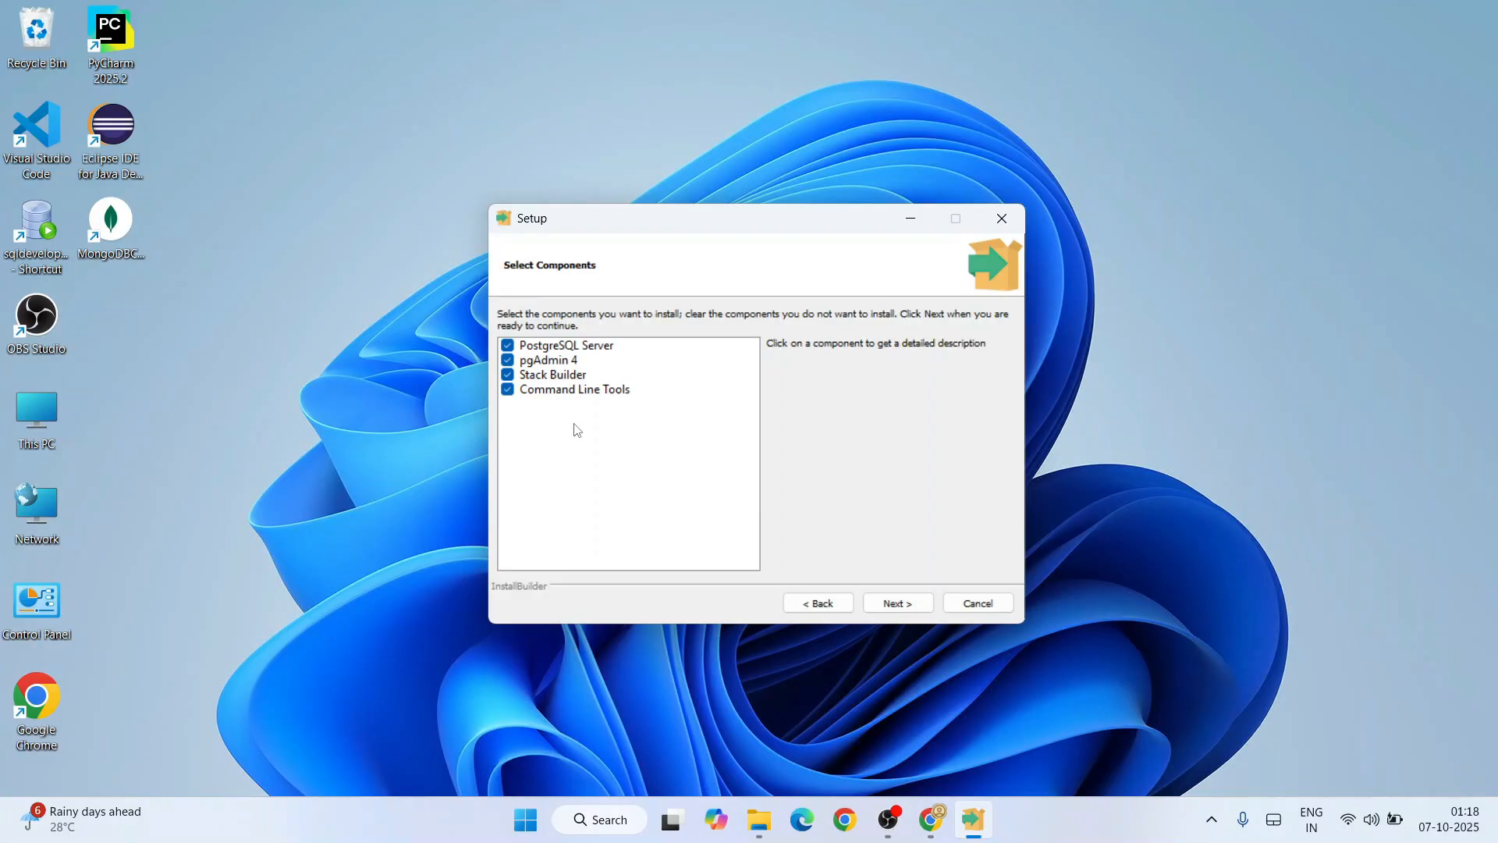
mouse_move(538, 374)
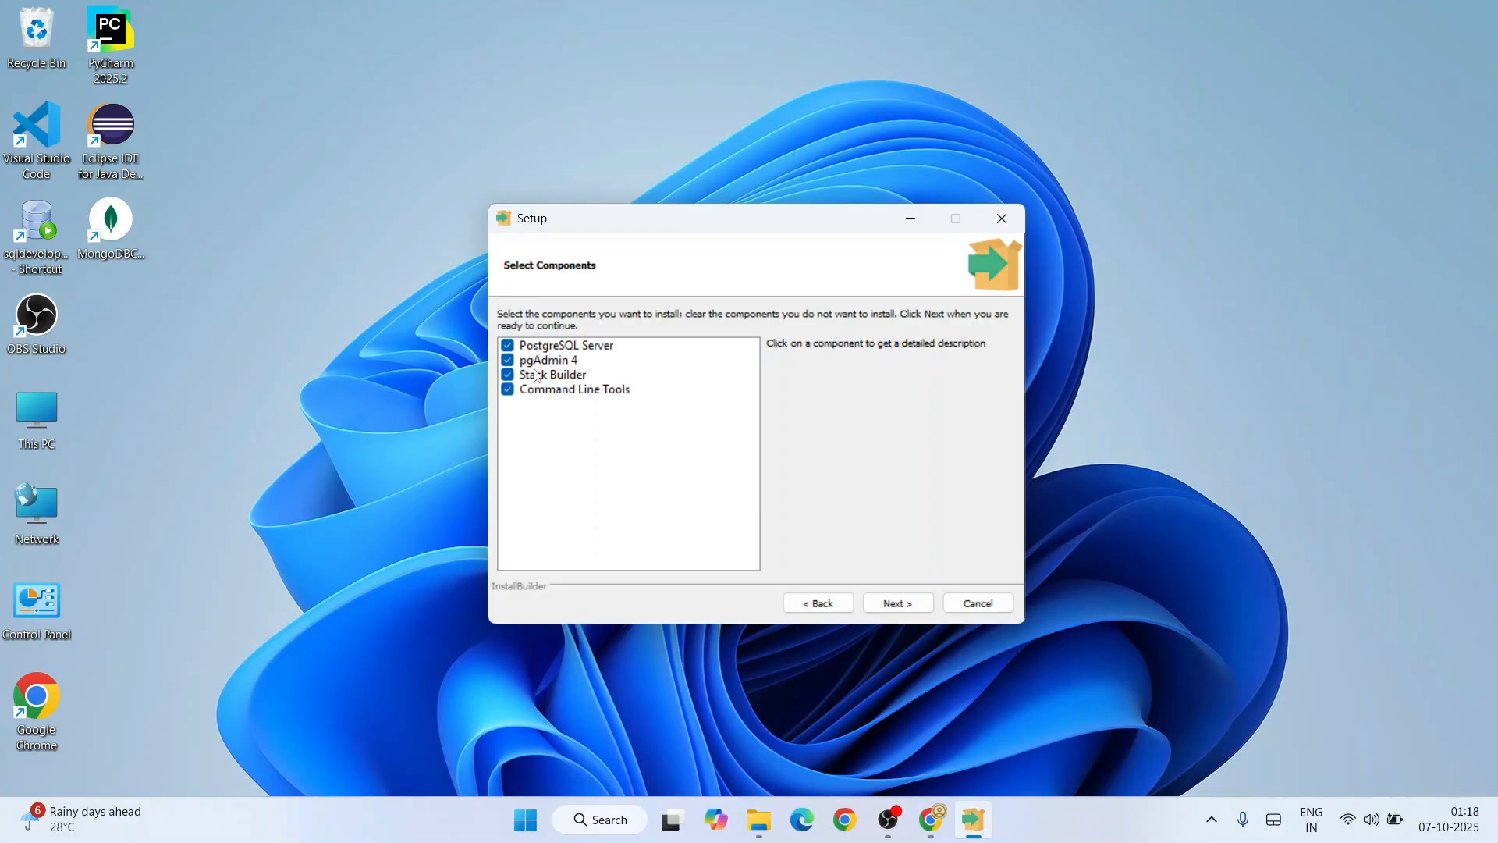
mouse_move(557, 373)
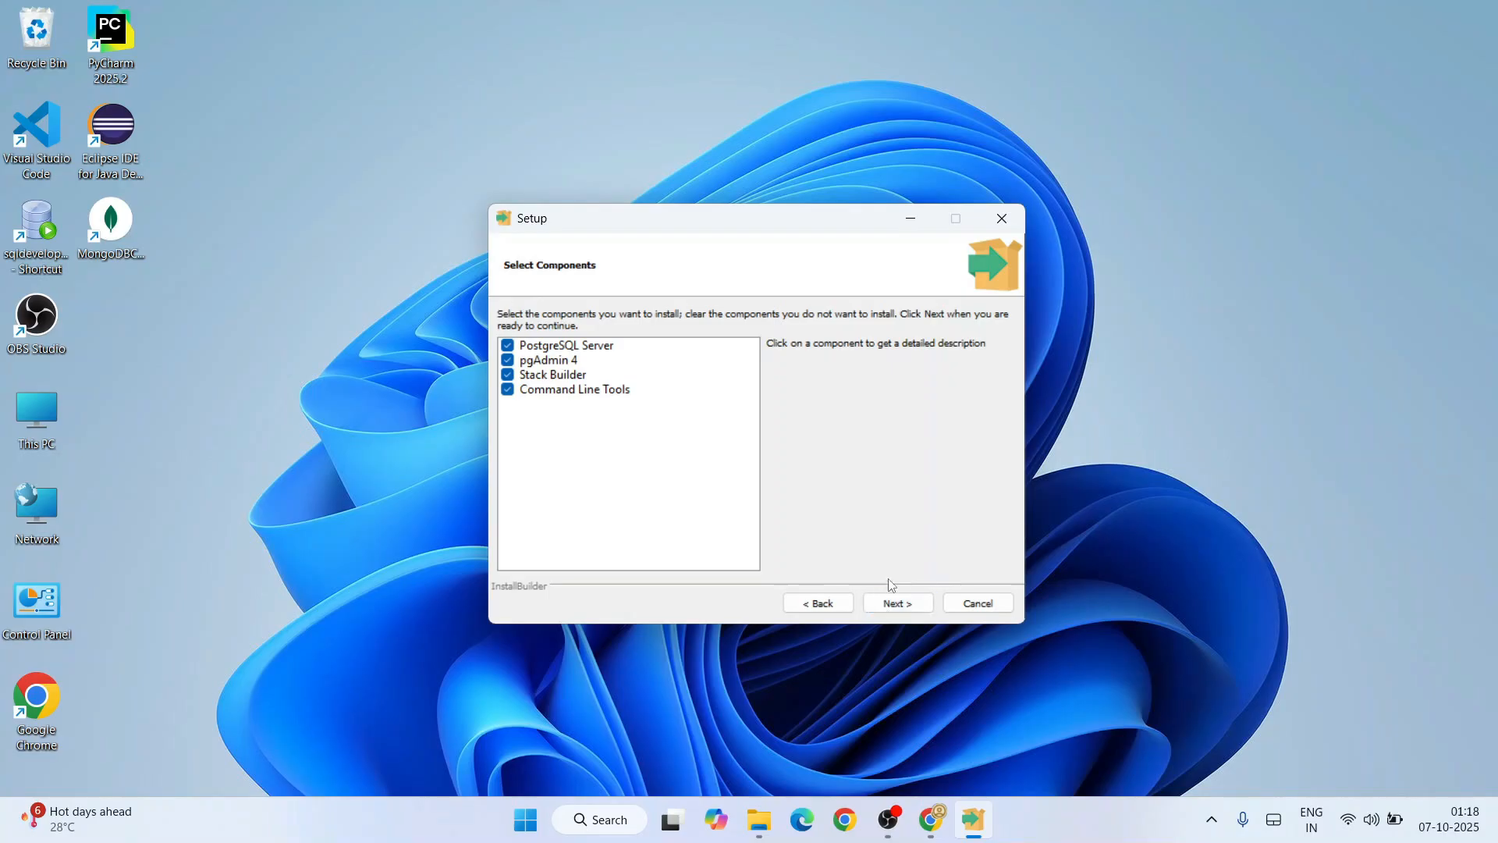
Step: Accept all four components and the default data directory, then set the superuser password
click(896, 603)
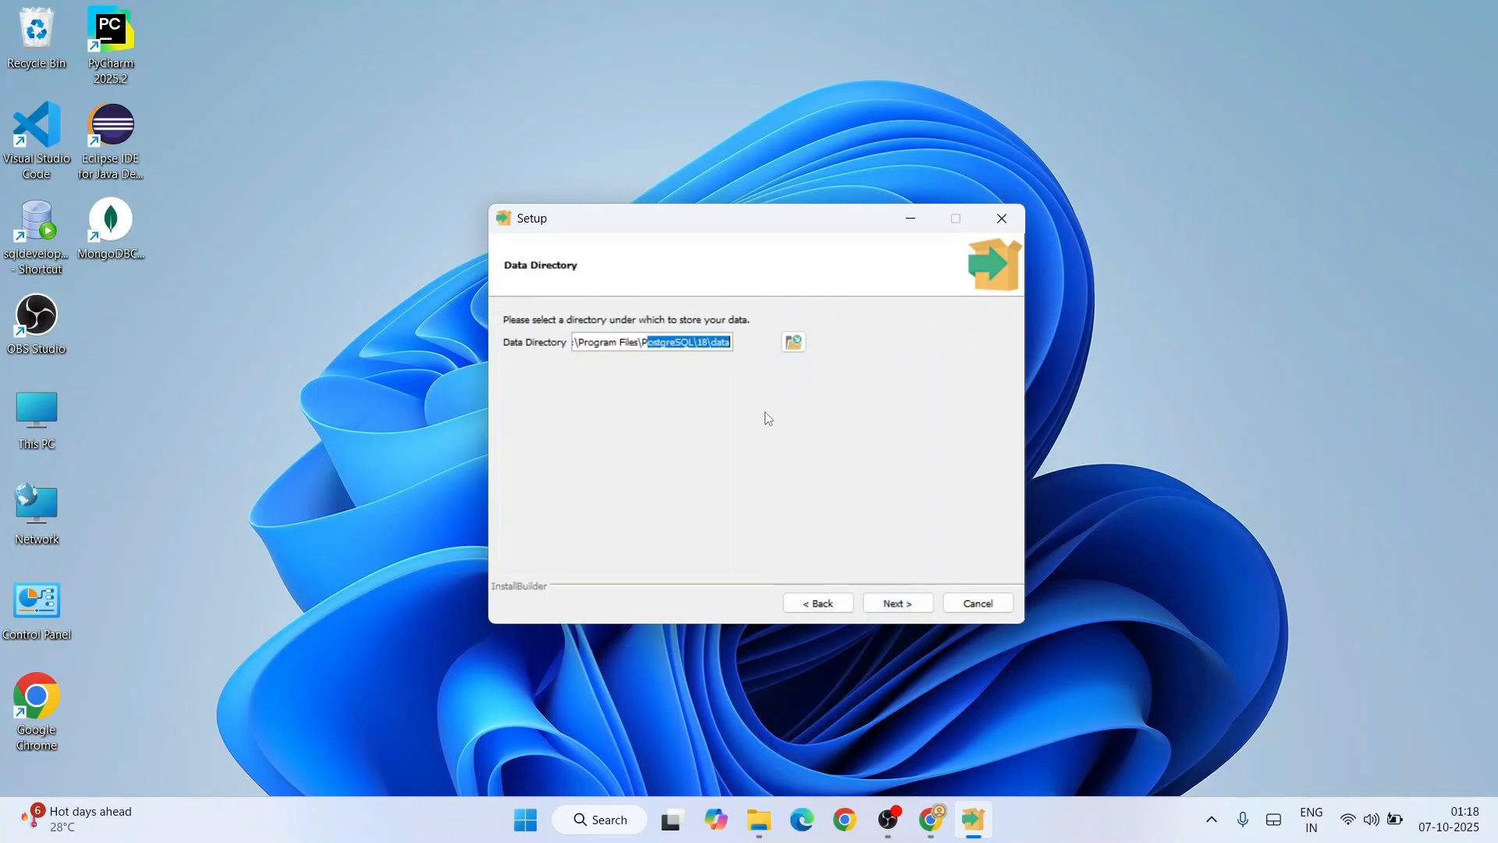
mouse_move(914, 590)
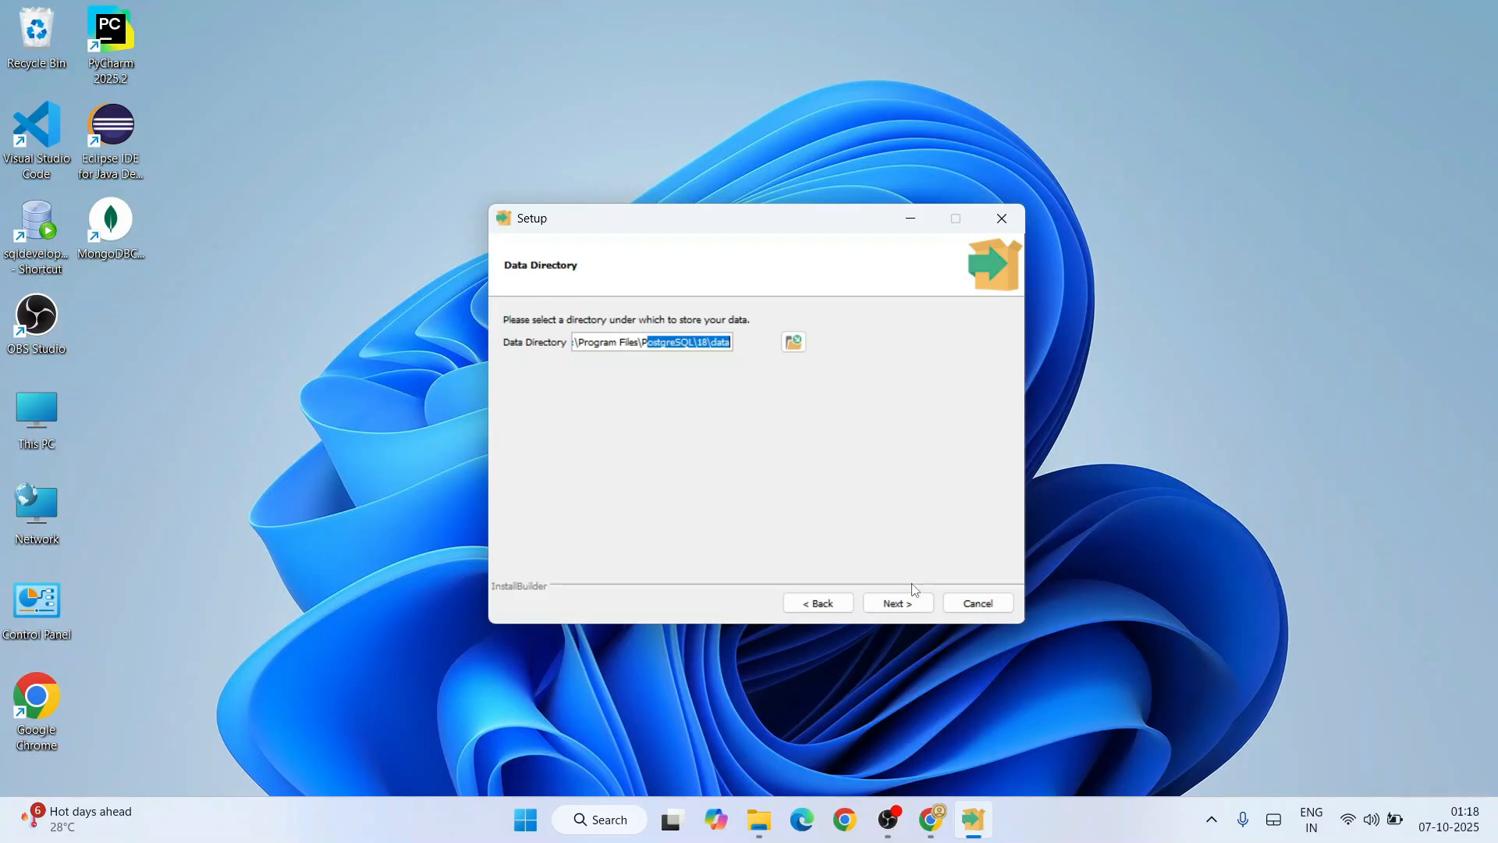
click(896, 602)
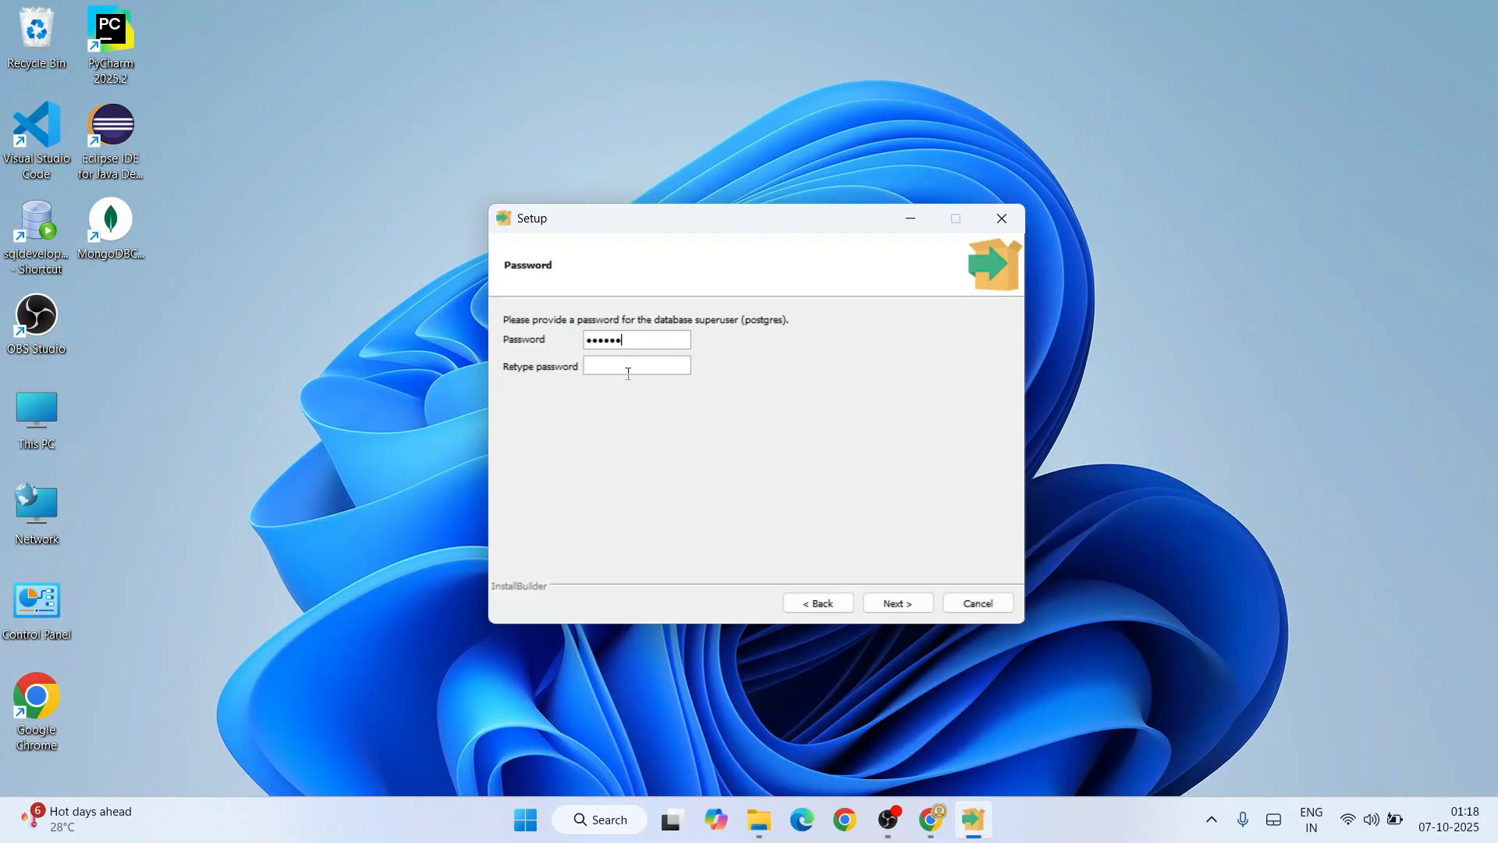
text(•••)
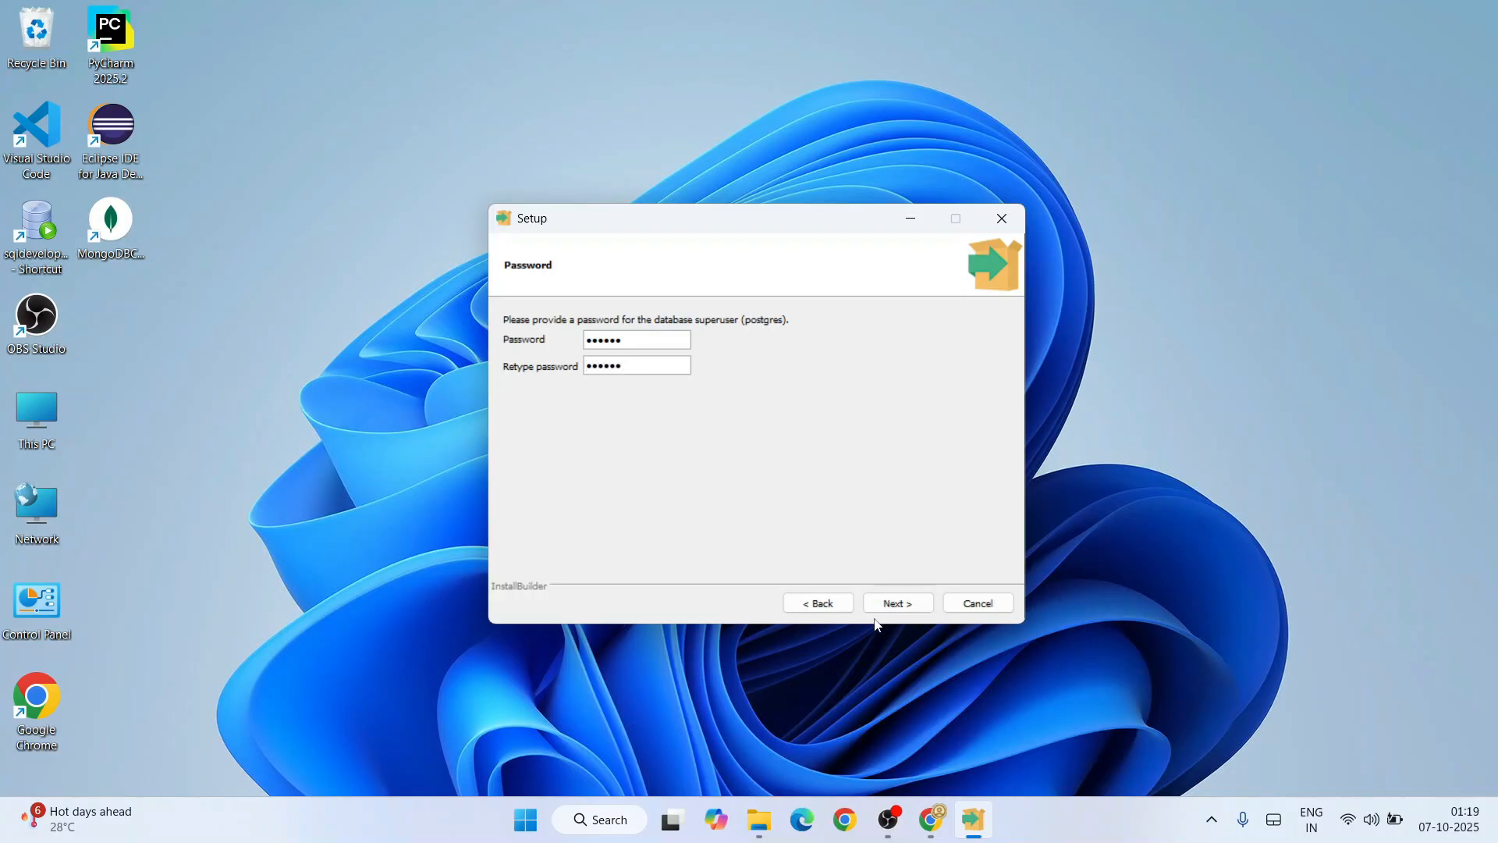
click(896, 602)
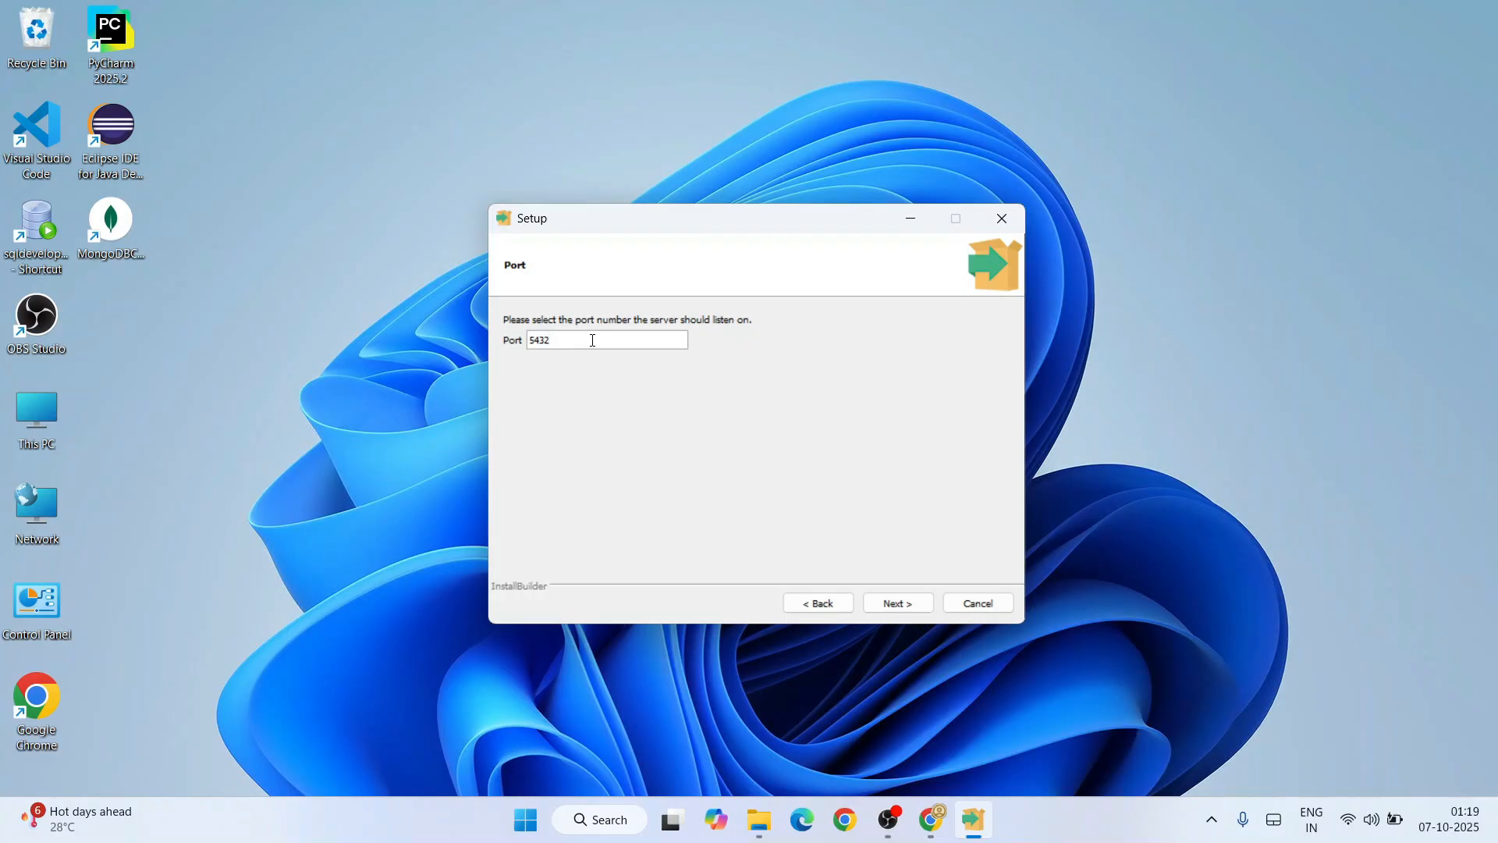
Step: Keep port 5432 and the default locale, and accept the pre-installation summary
click(607, 340)
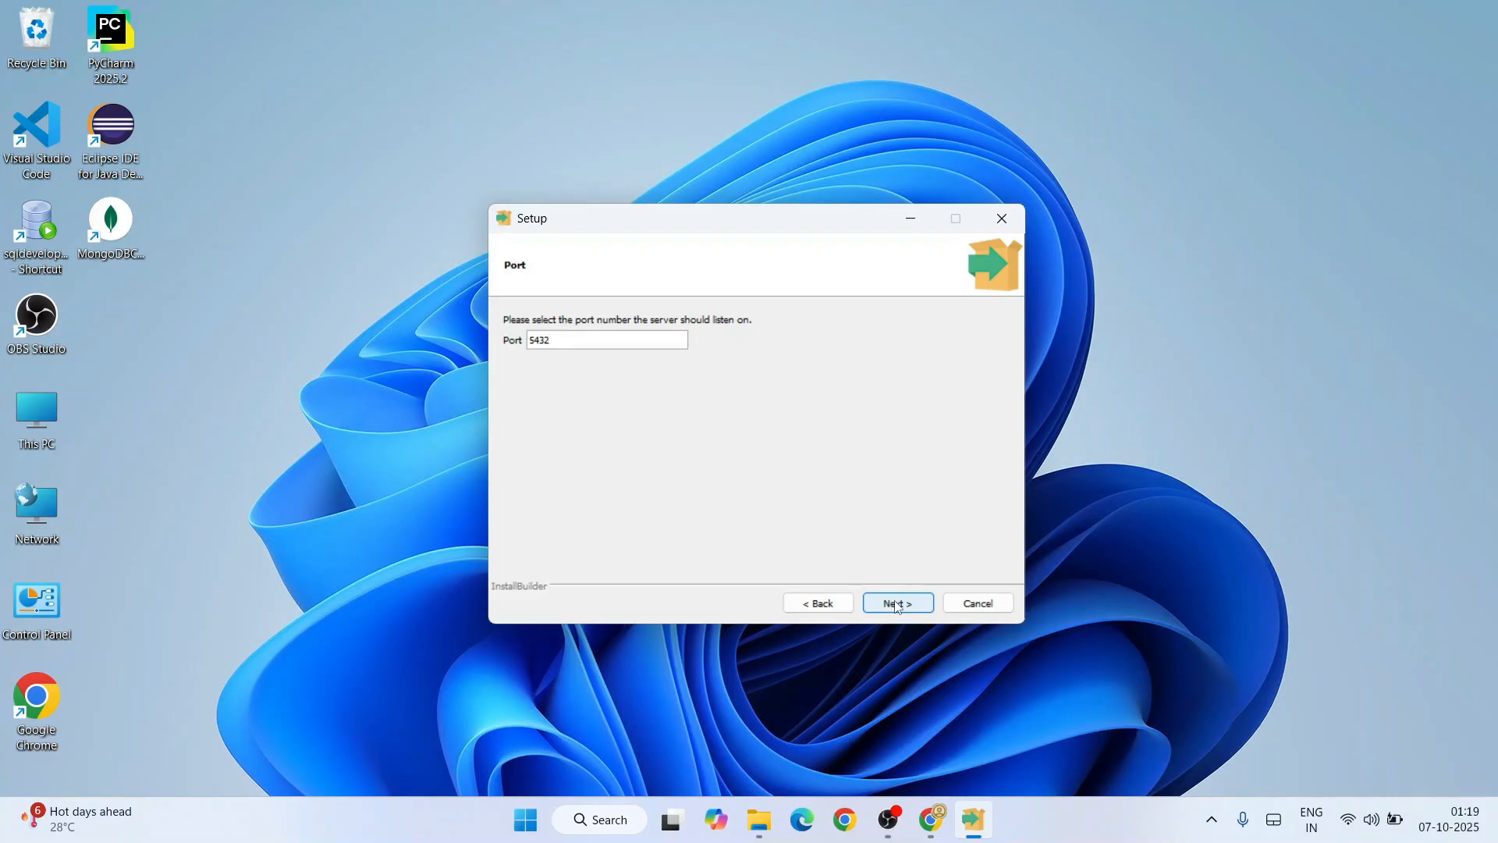
click(896, 602)
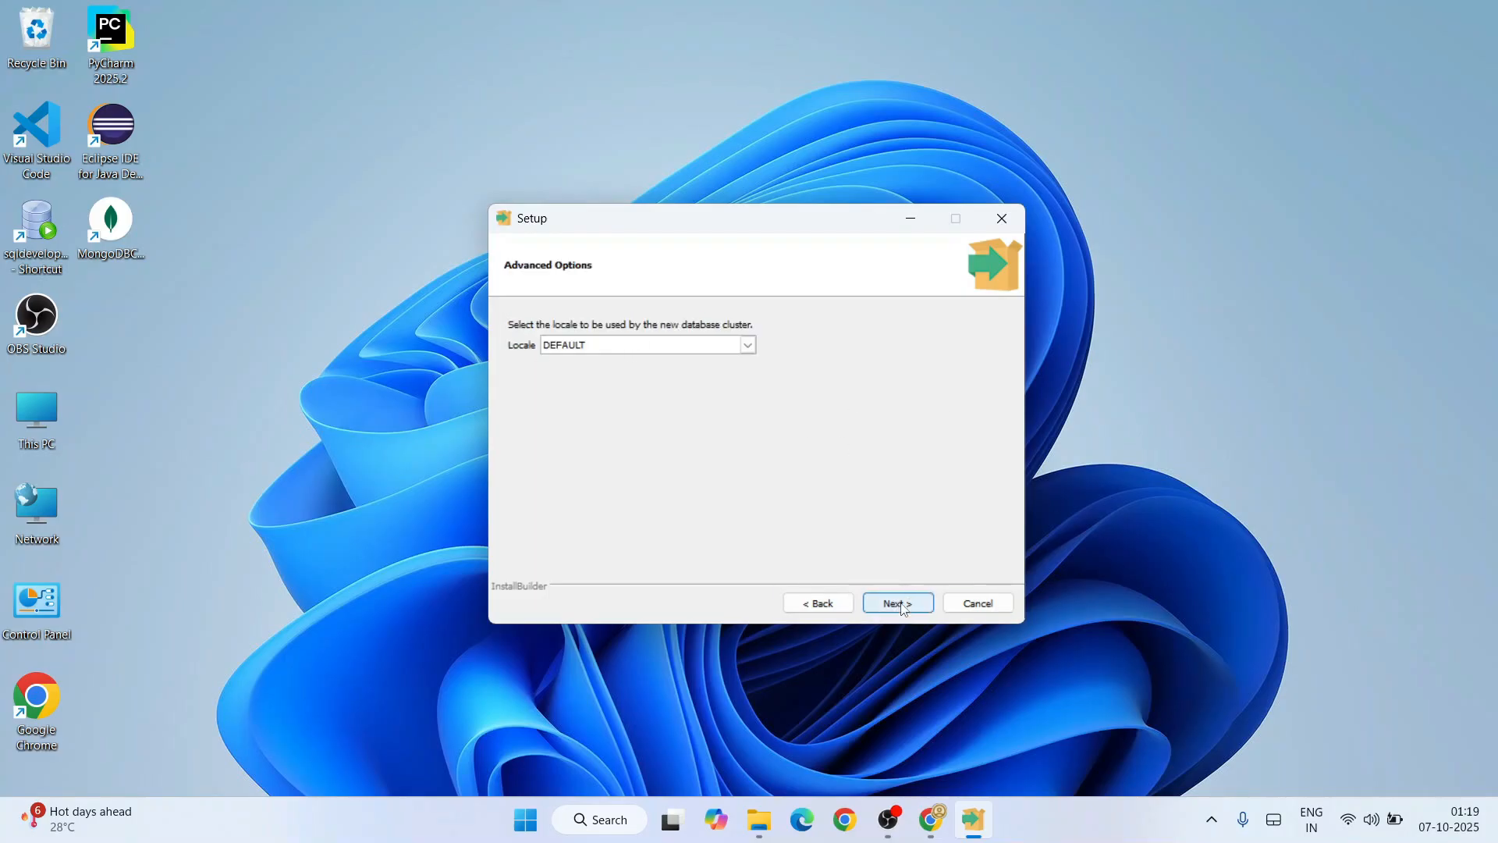
click(896, 602)
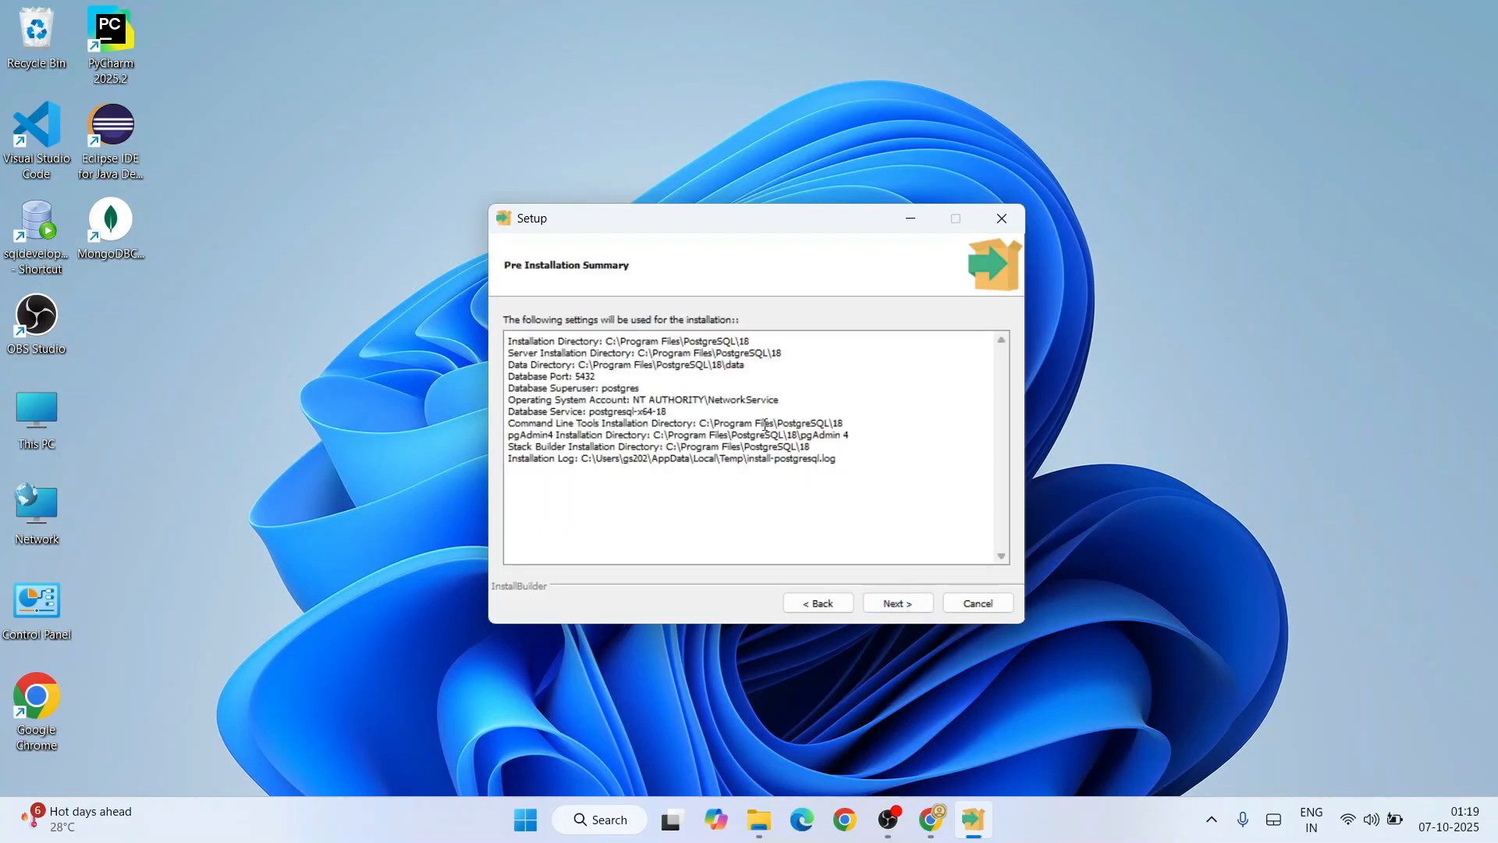
click(896, 603)
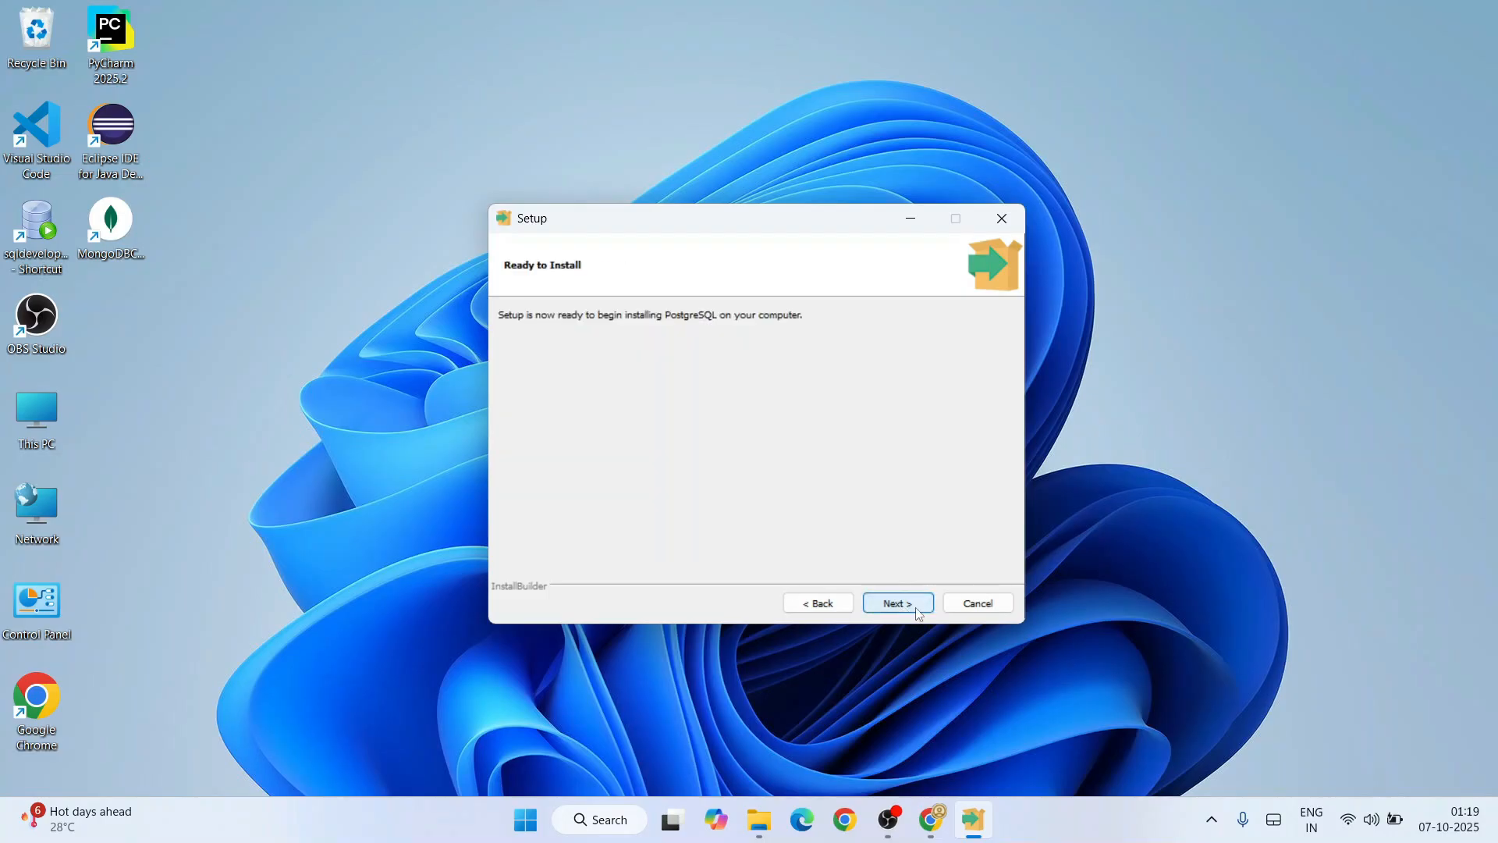
Step: Run the PostgreSQL installation through to its completion page
click(896, 602)
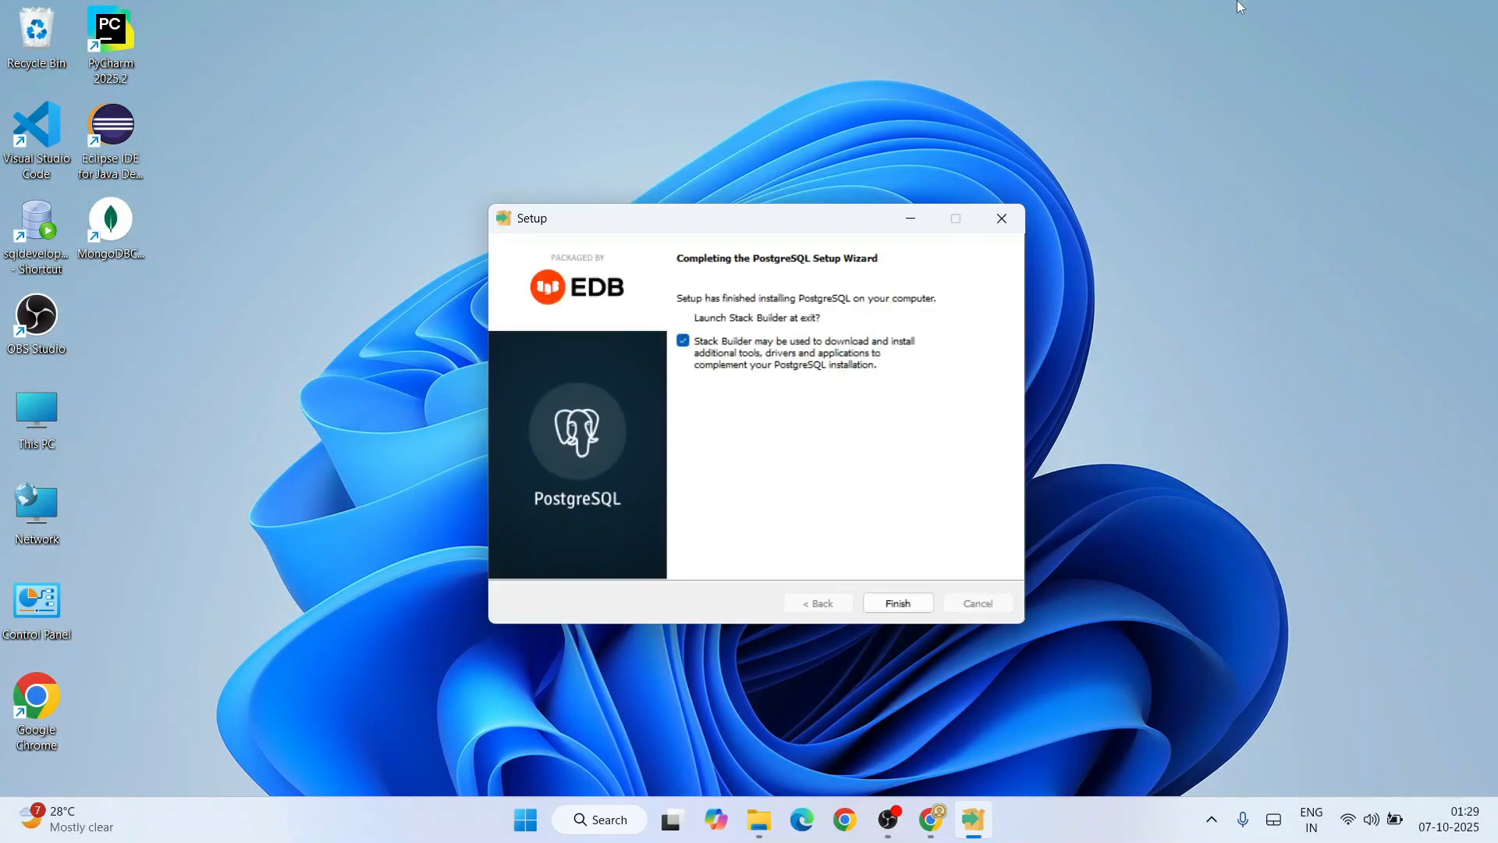
mouse_move(938, 222)
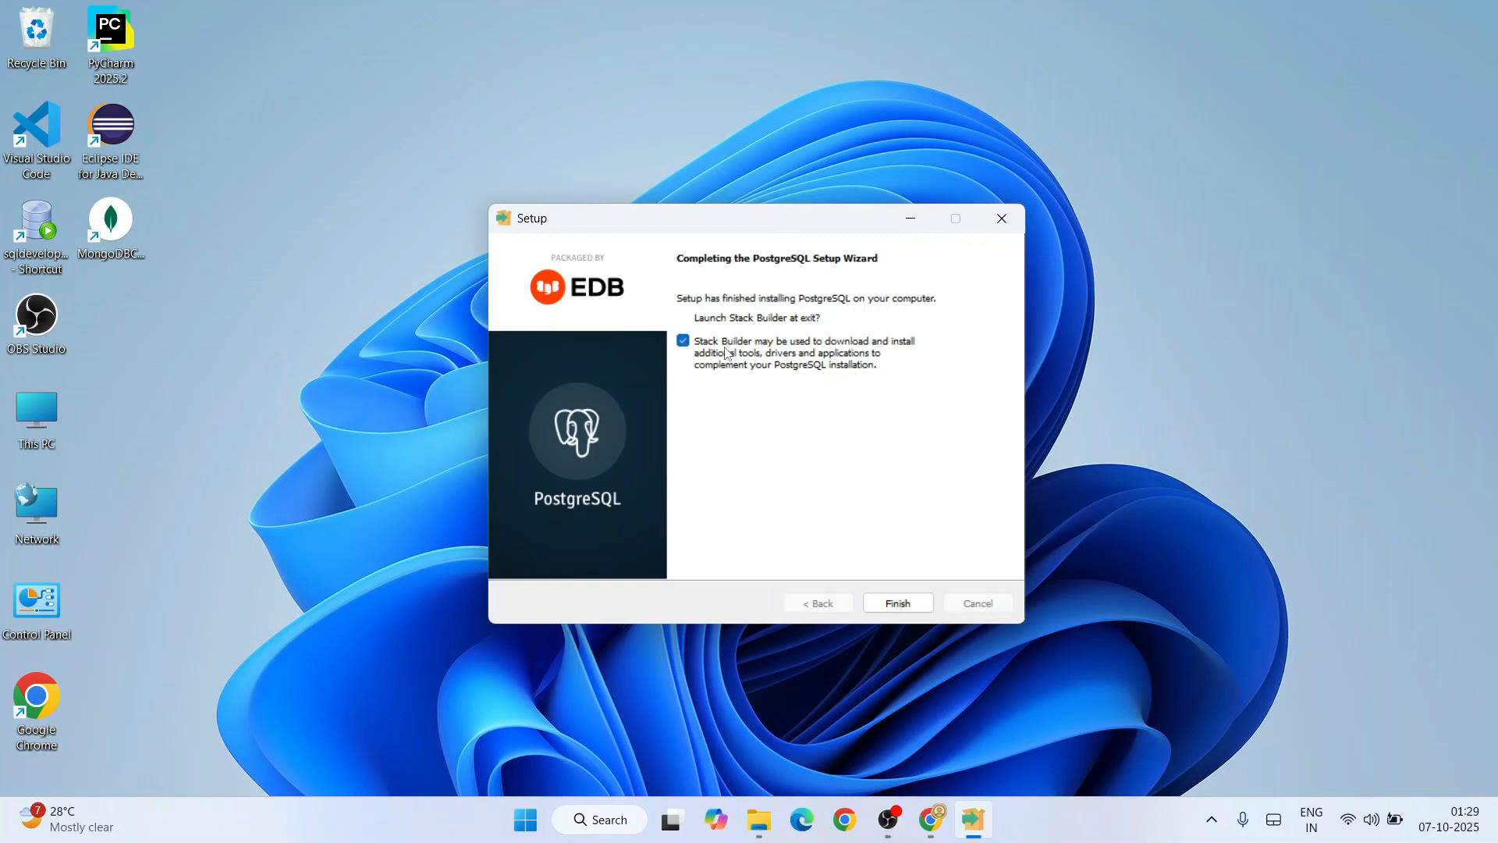
mouse_move(693, 365)
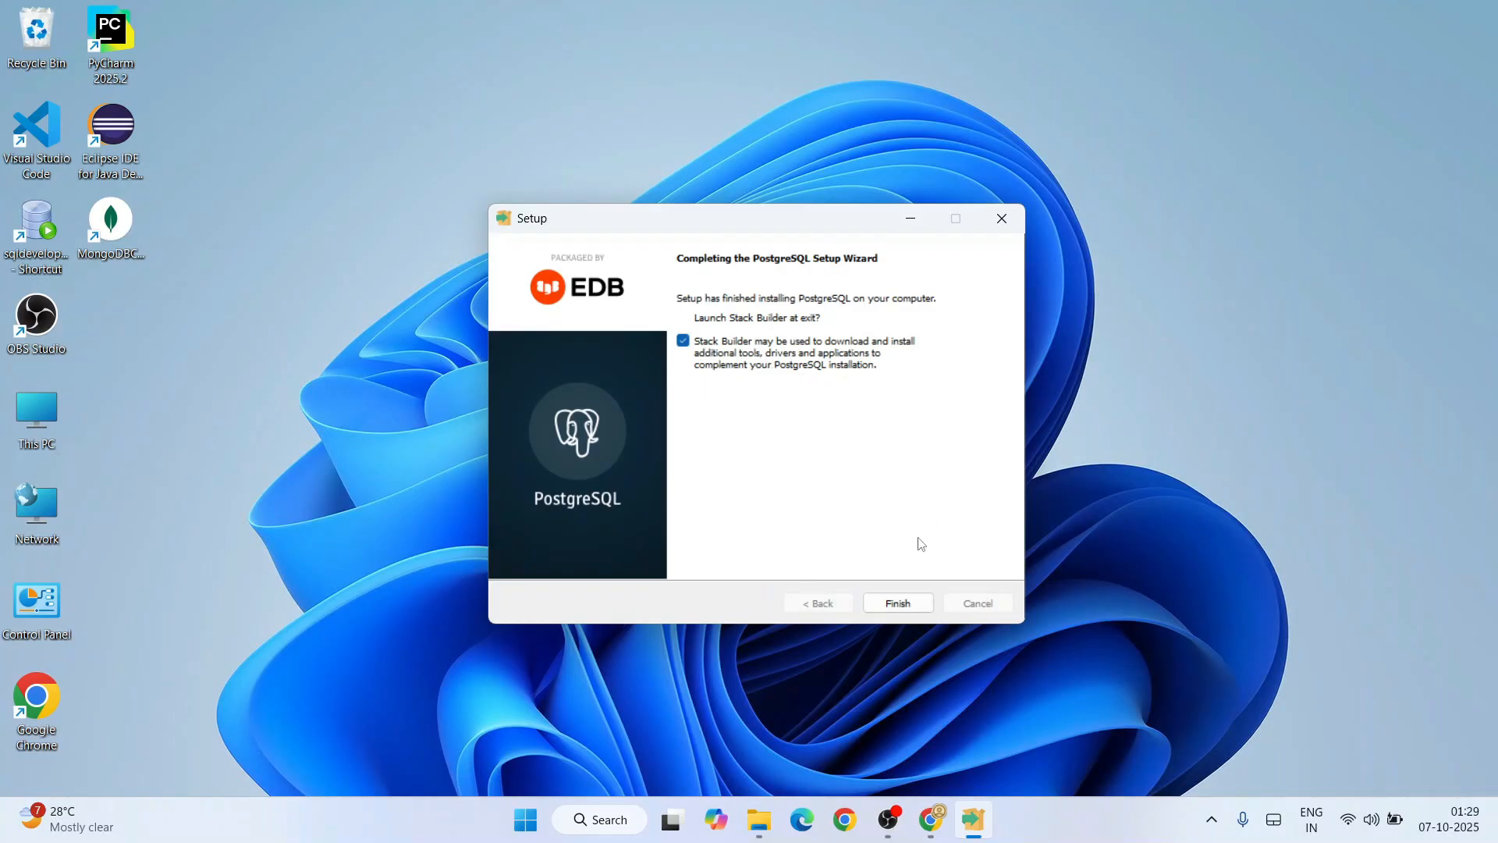
Step: Finish setup into Stack Builder and target PostgreSQL 18 (x64) on port 5432
click(895, 602)
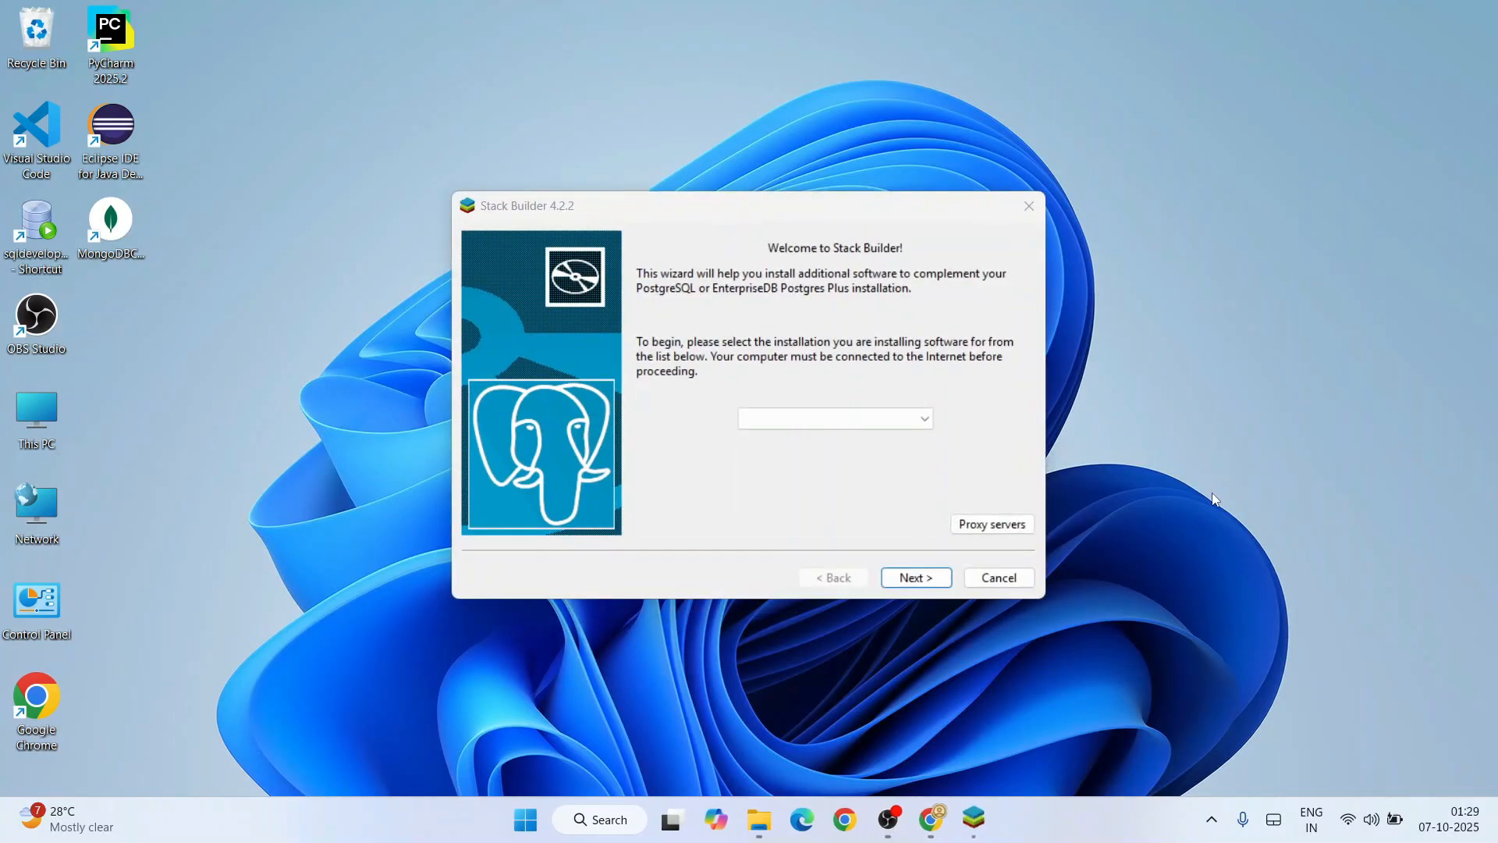
mouse_move(1058, 318)
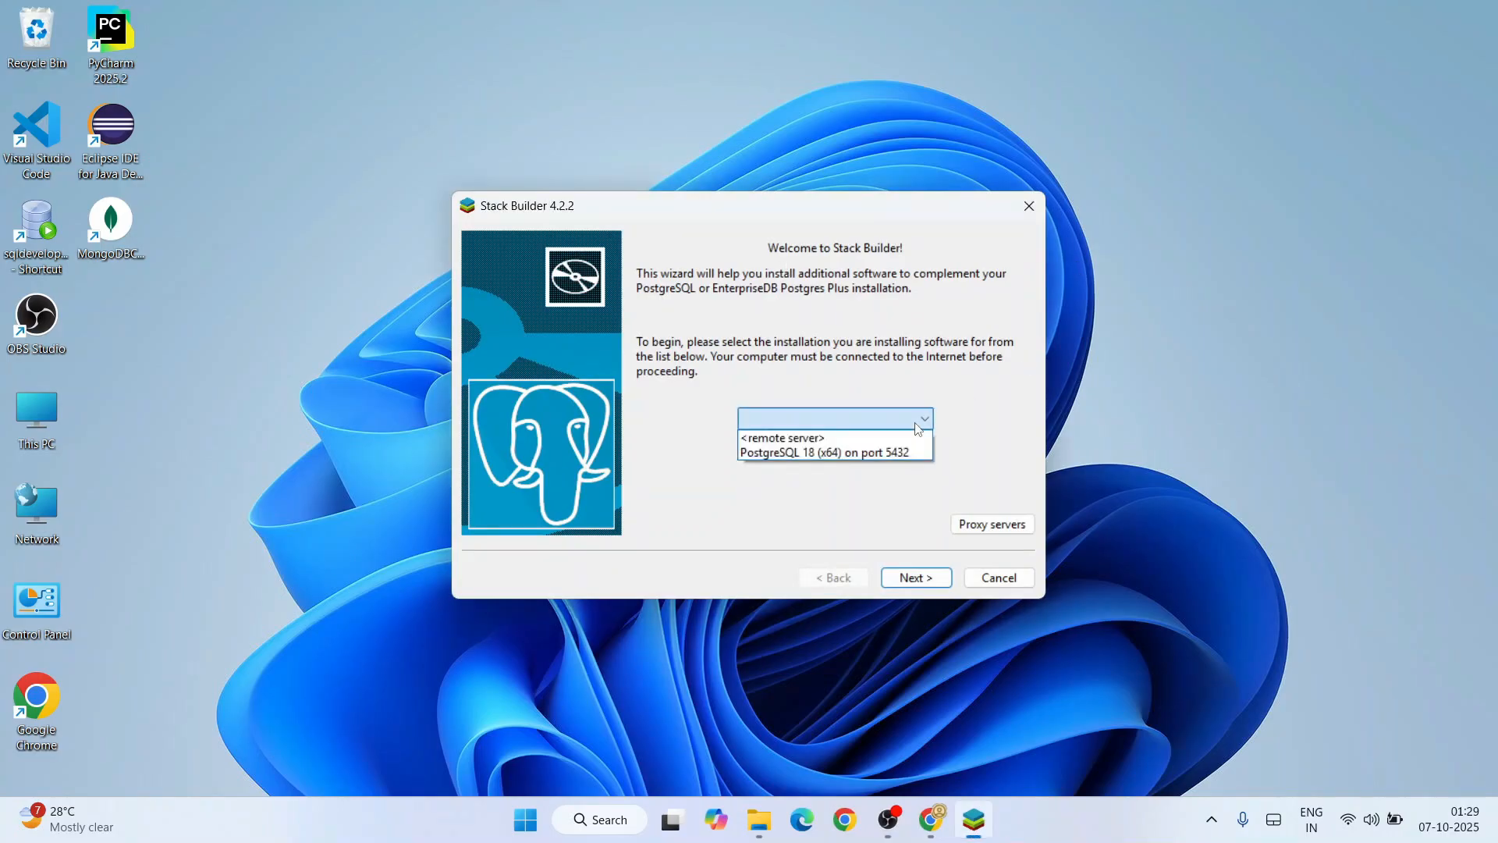
click(831, 453)
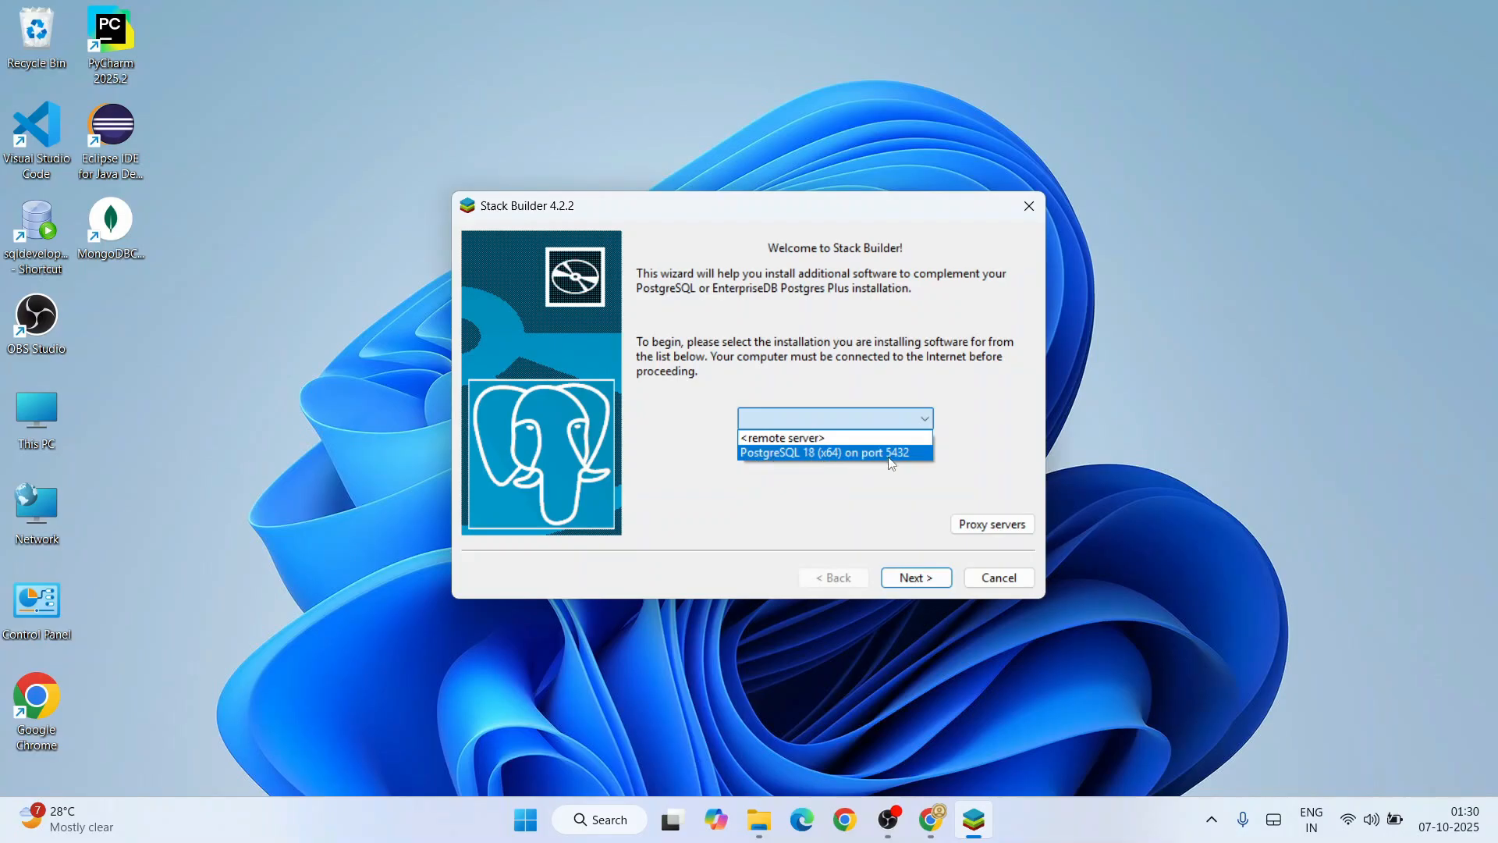
click(827, 453)
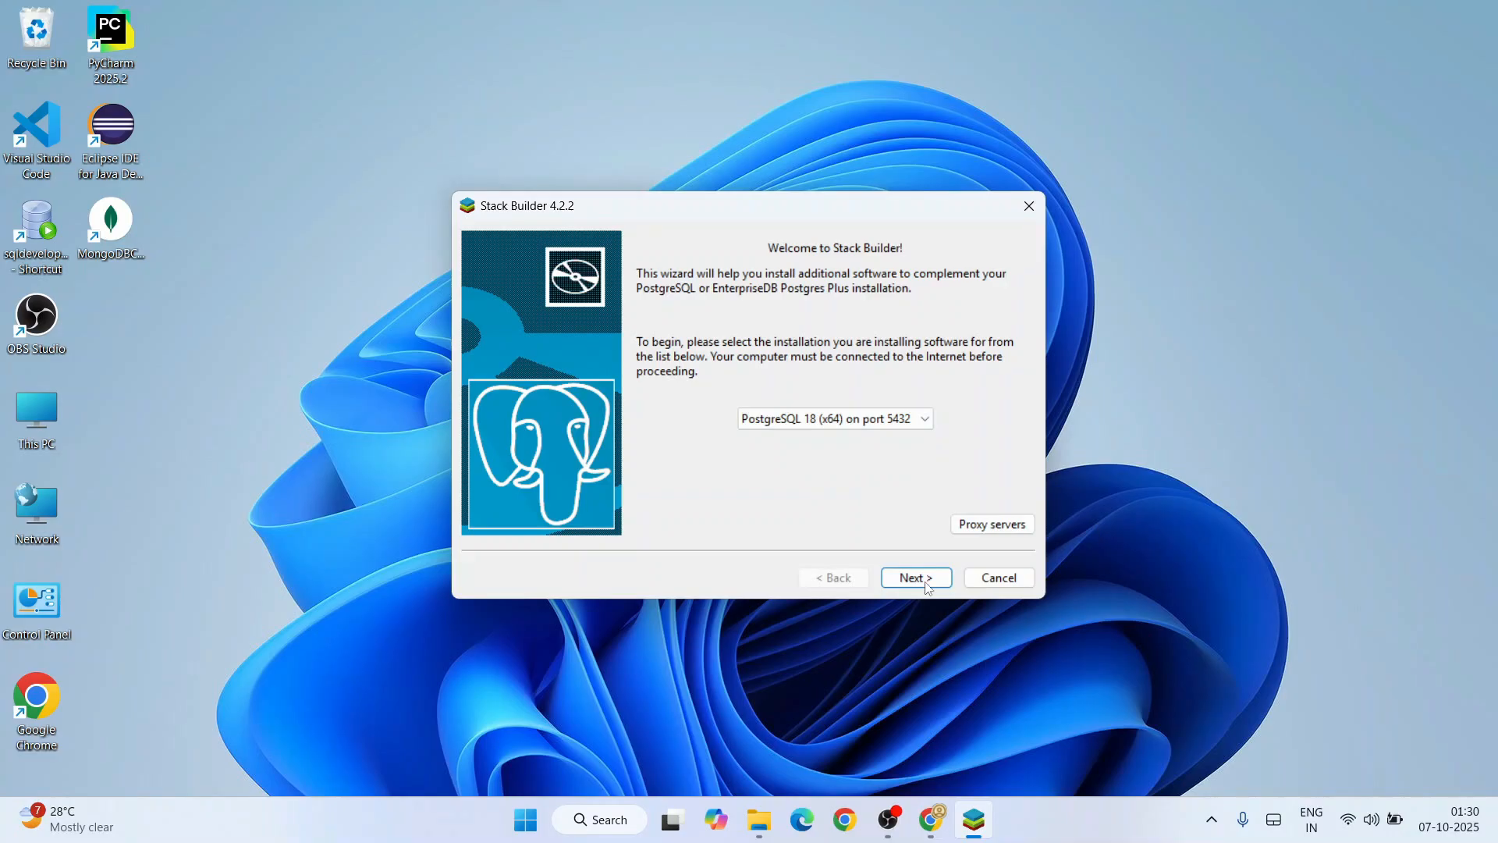
click(913, 577)
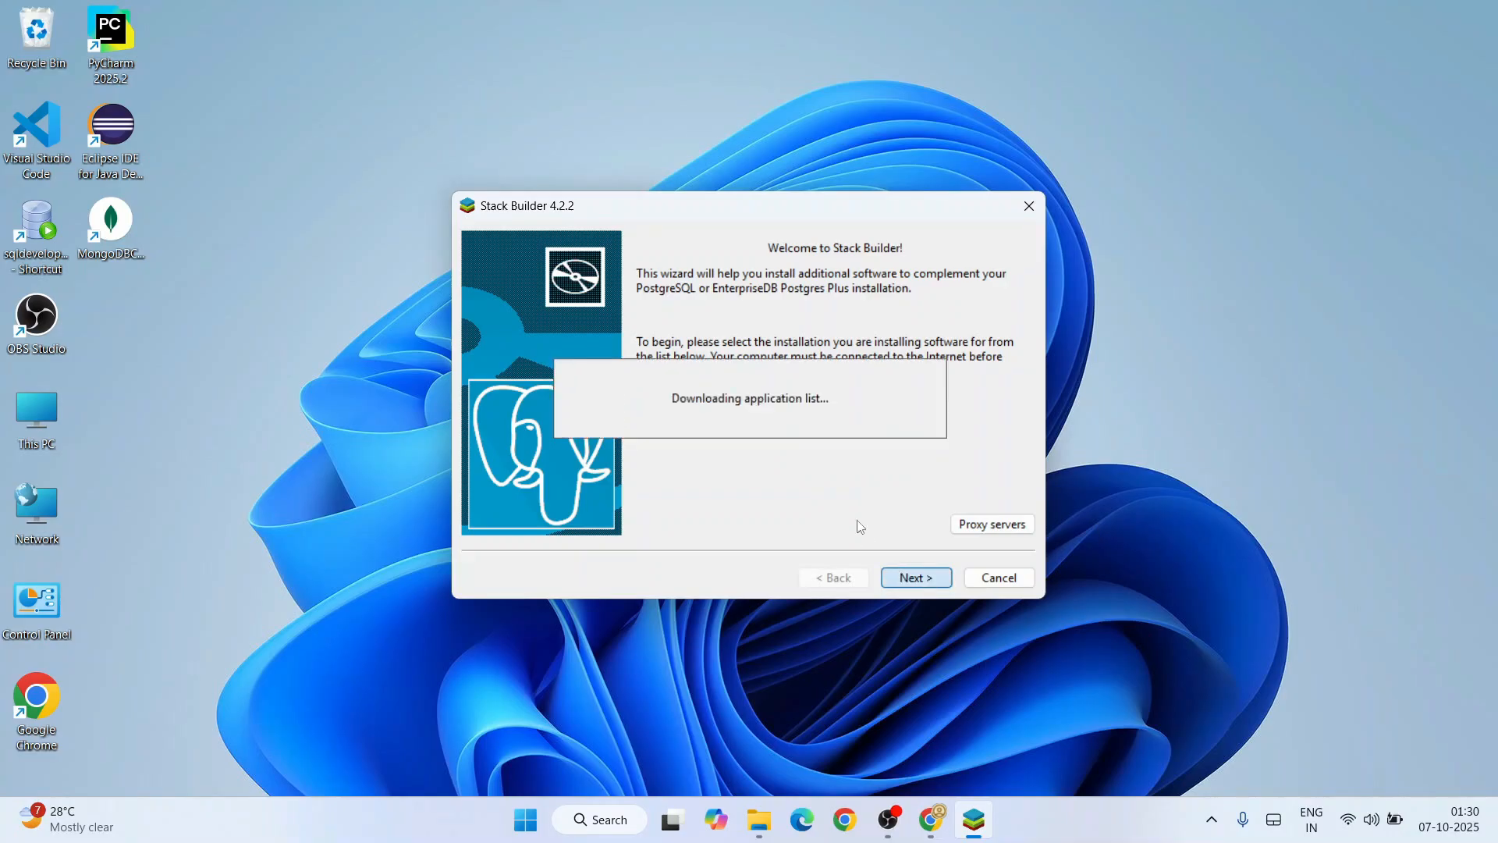
mouse_move(772, 410)
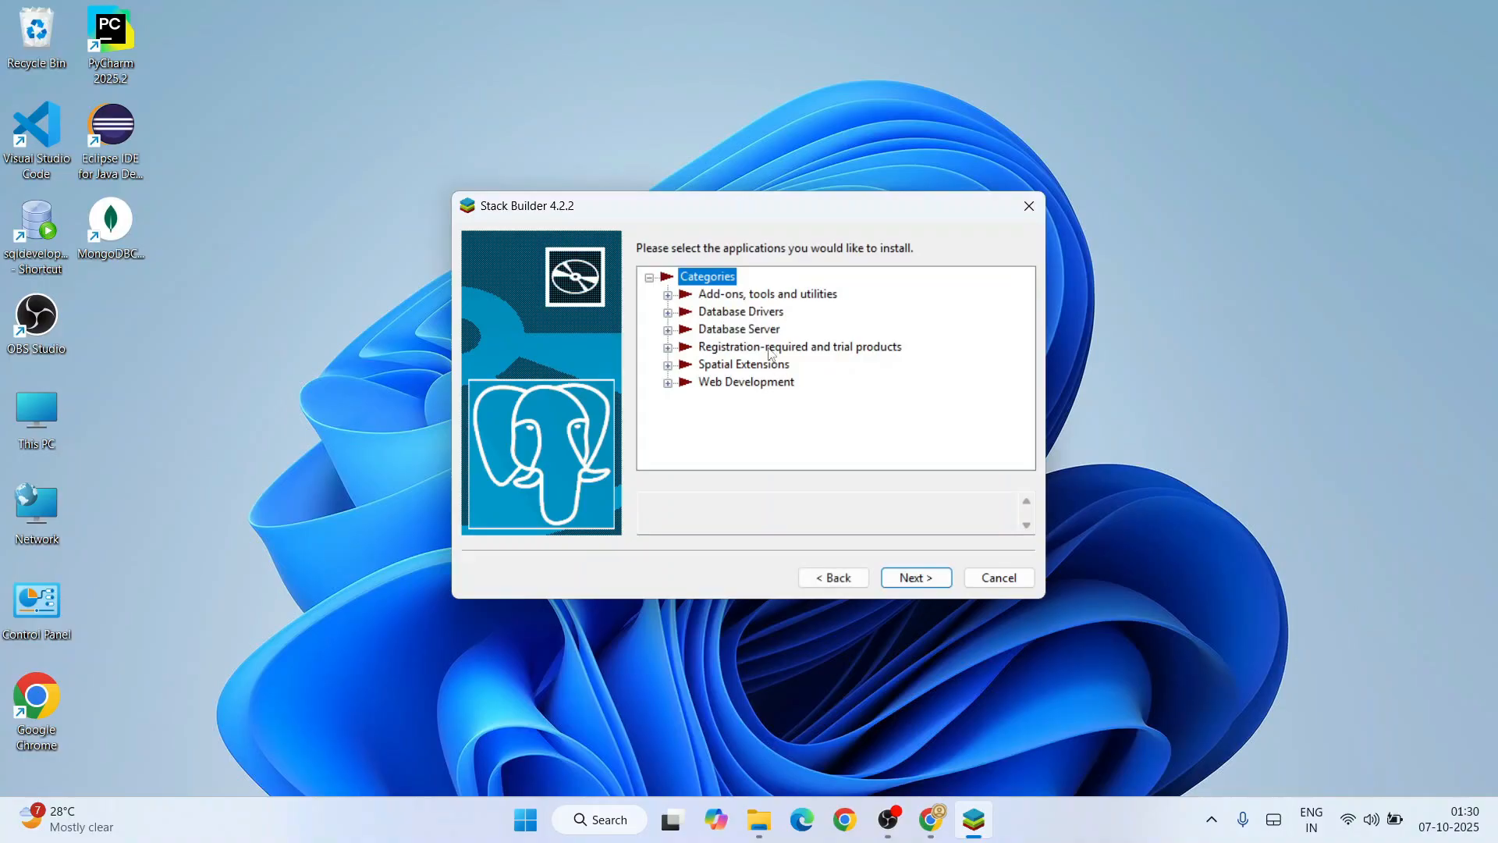
mouse_move(765, 415)
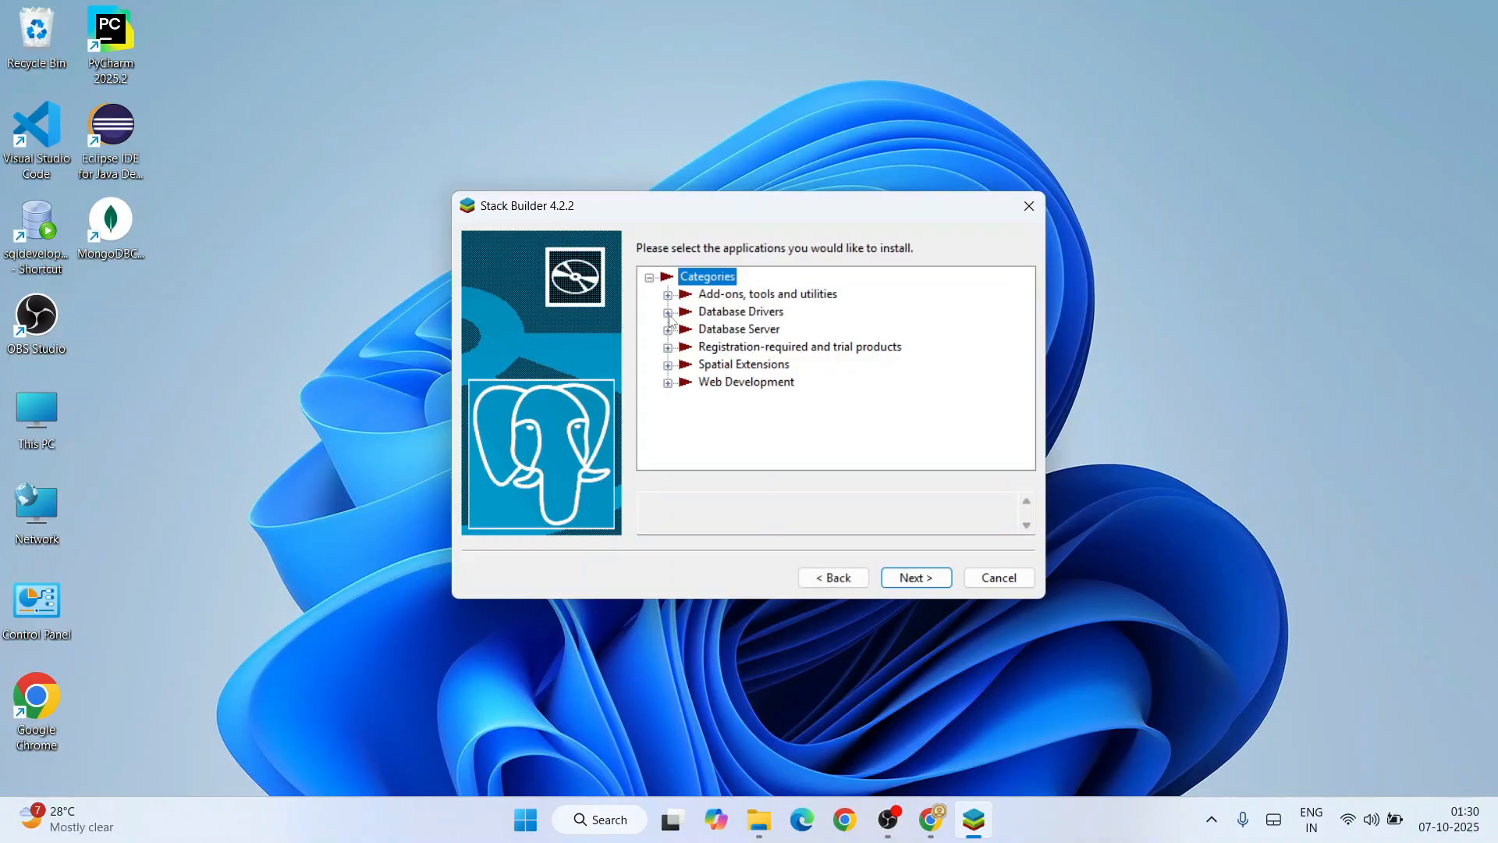
Step: Browse the Database Drivers and Add-ons categories, toggling psqlODBC (32 bit) on and off
click(669, 312)
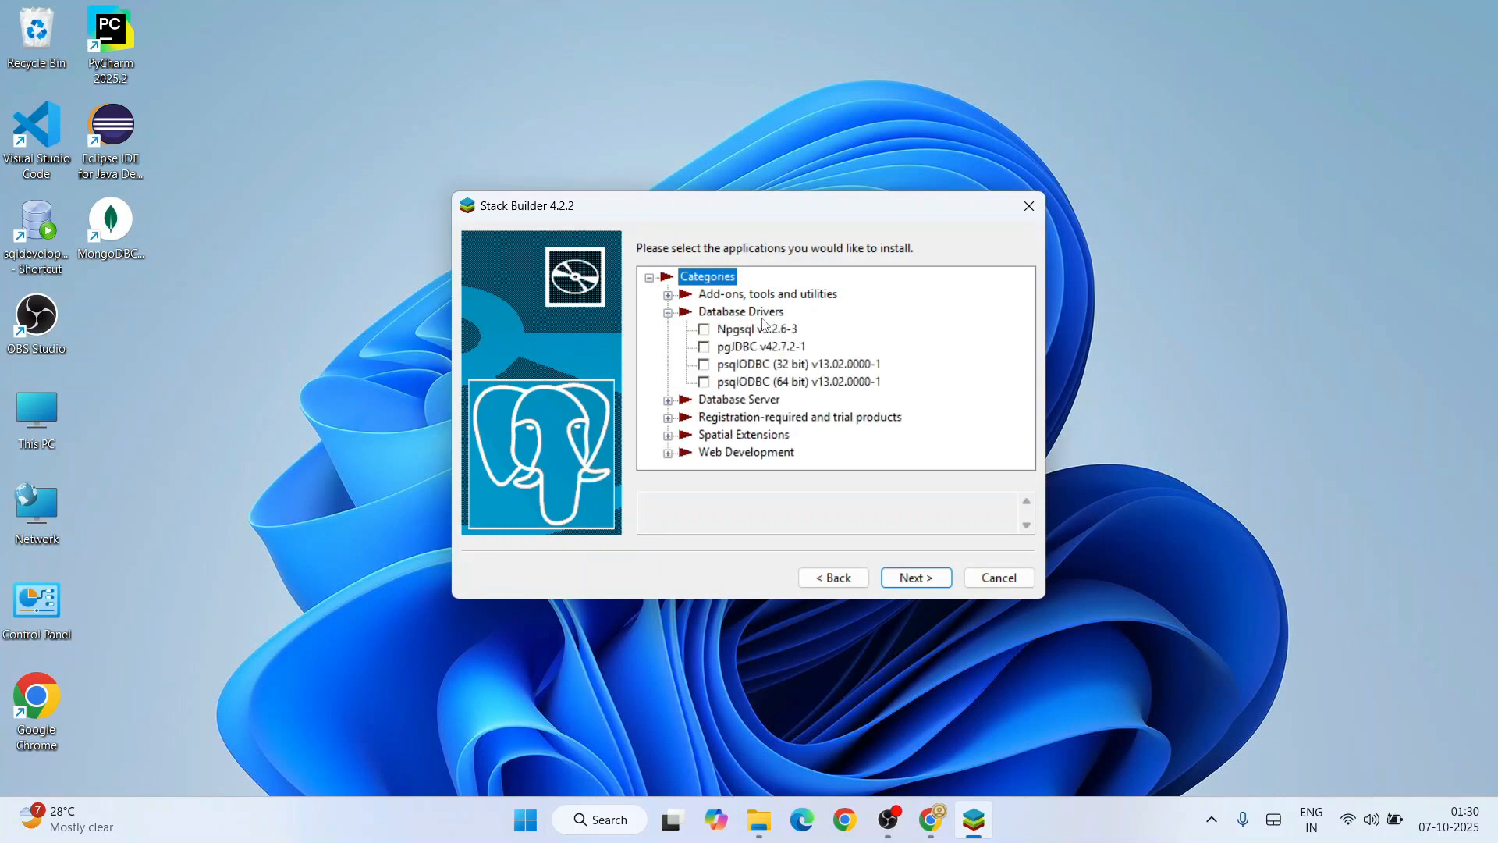
scroll(down, 3)
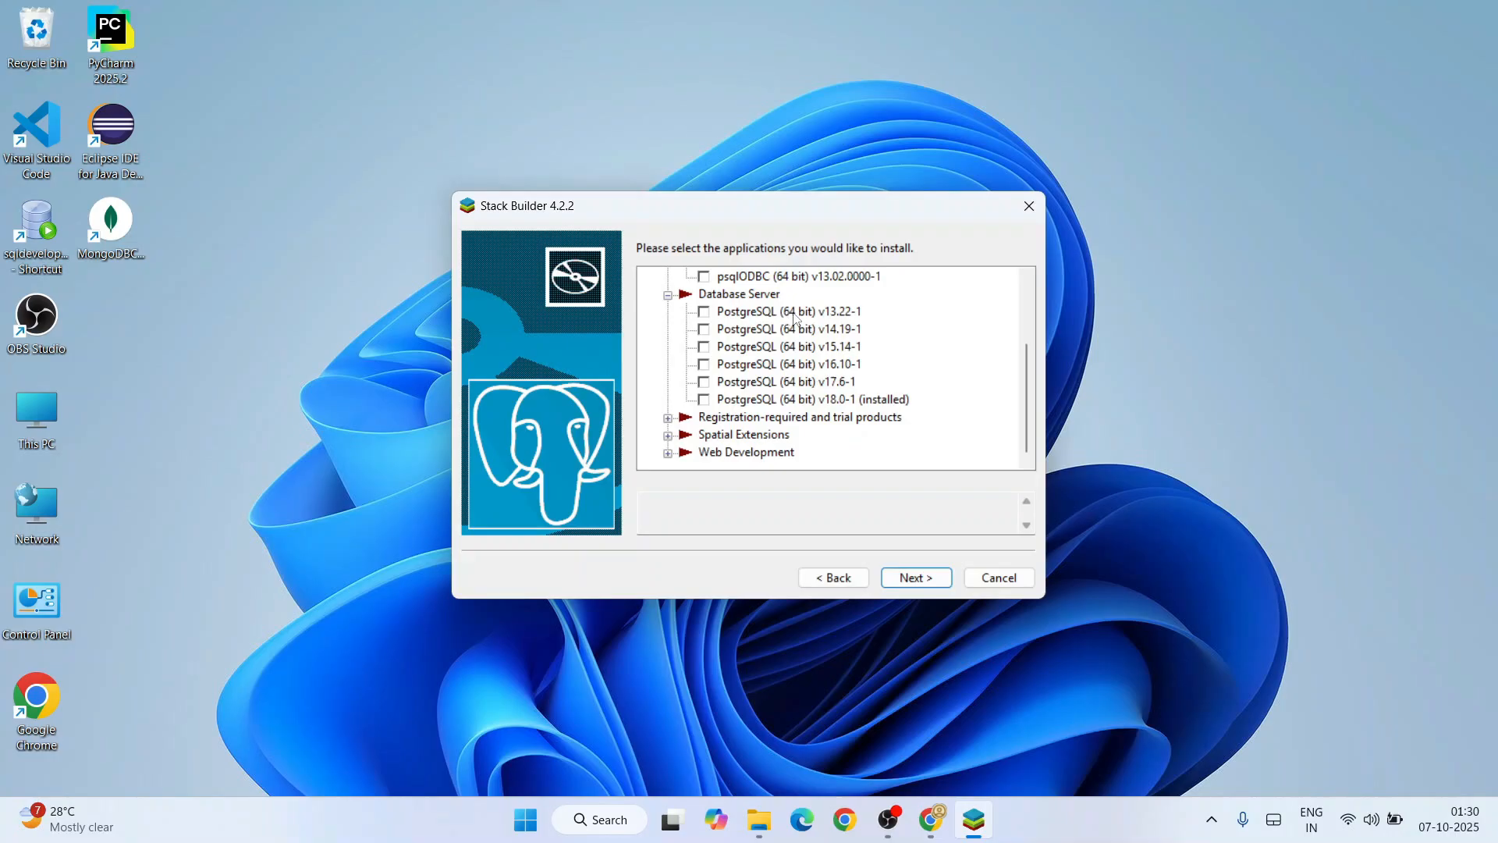
mouse_move(844, 400)
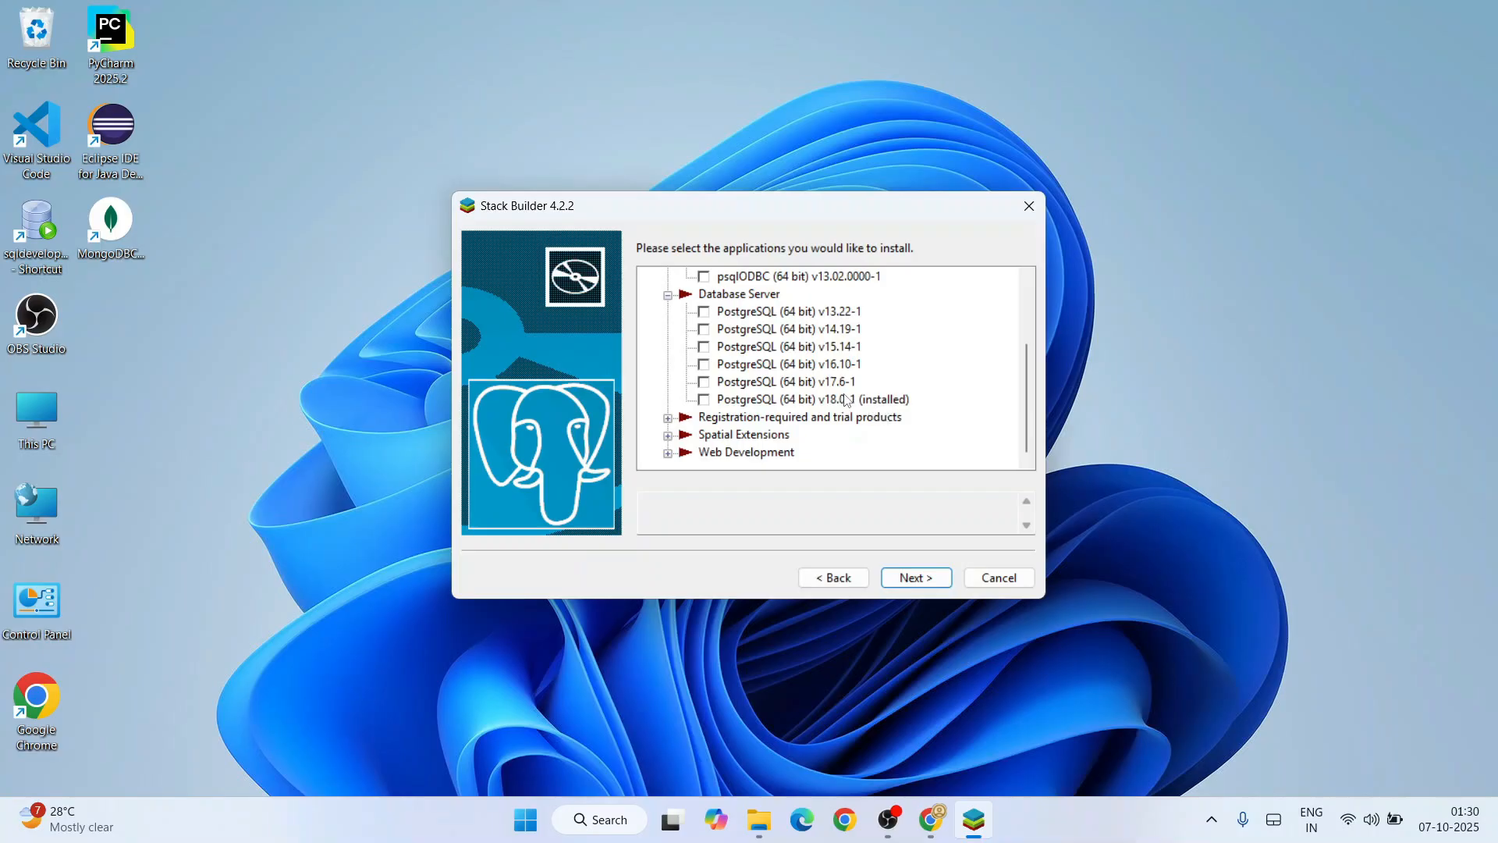
mouse_move(841, 392)
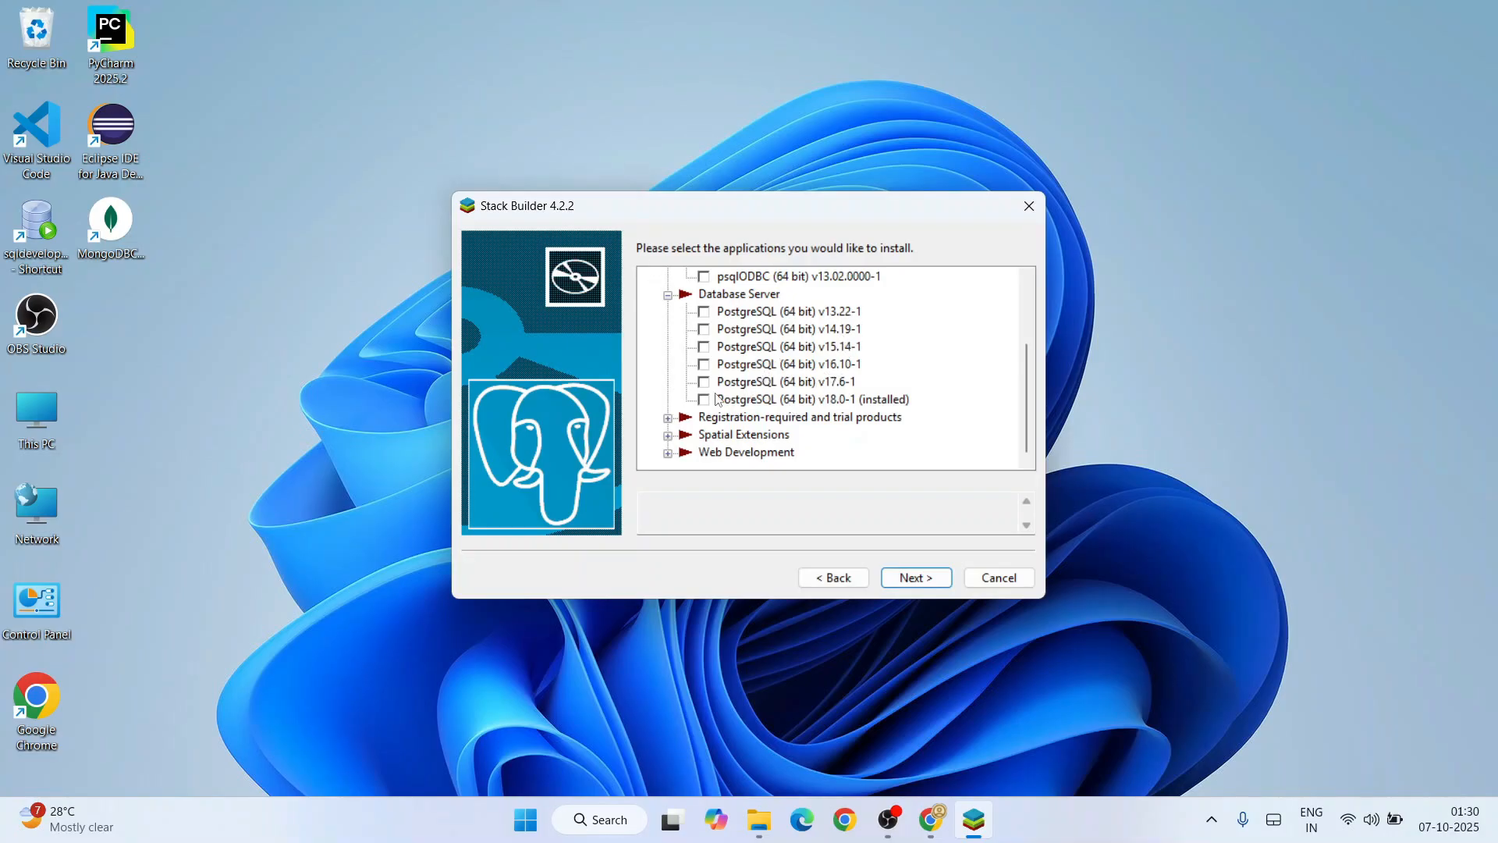
mouse_move(822, 384)
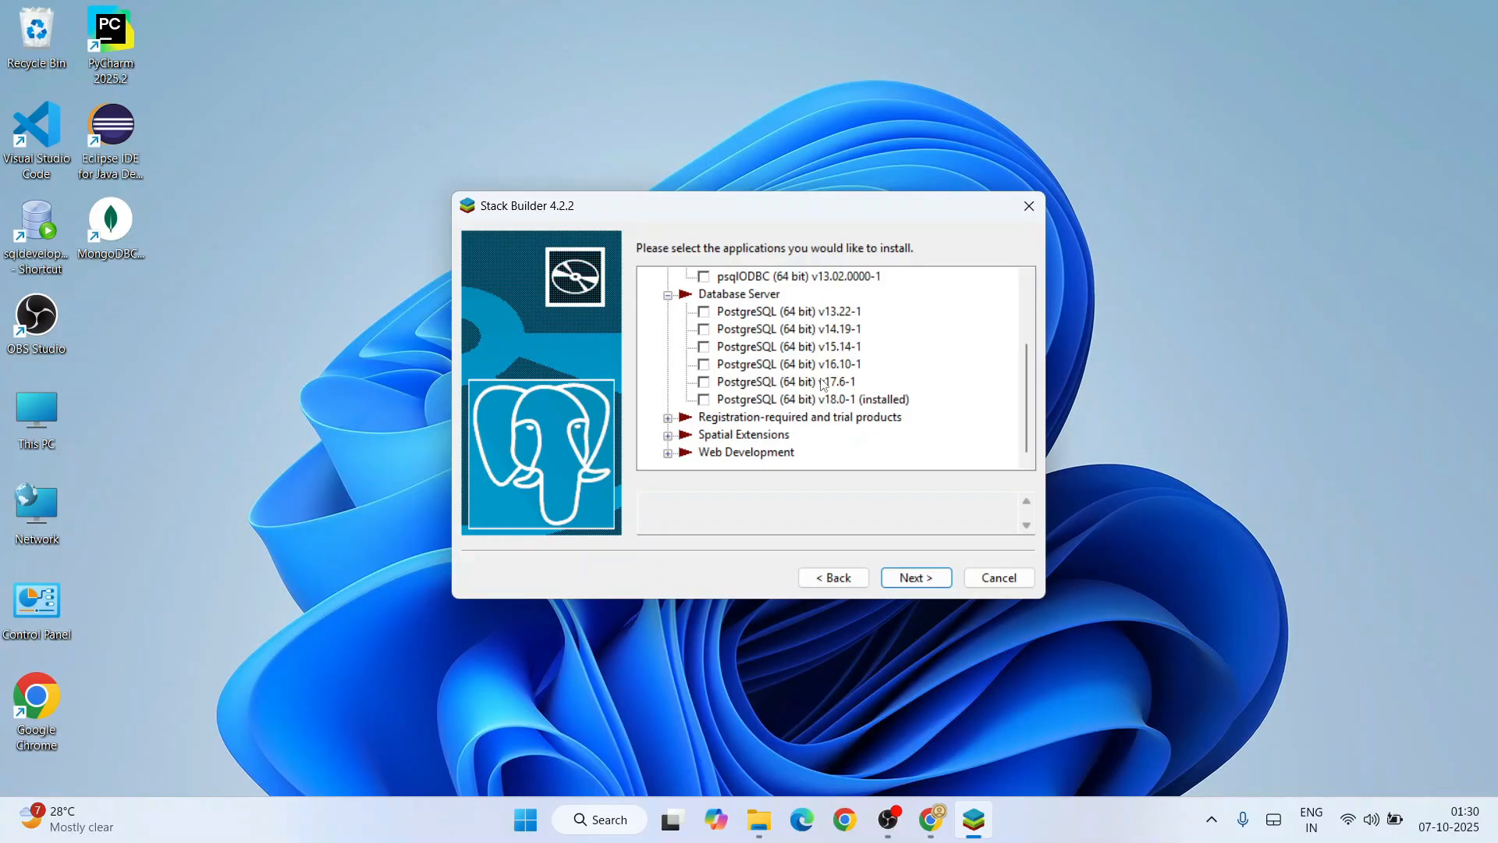
mouse_move(855, 385)
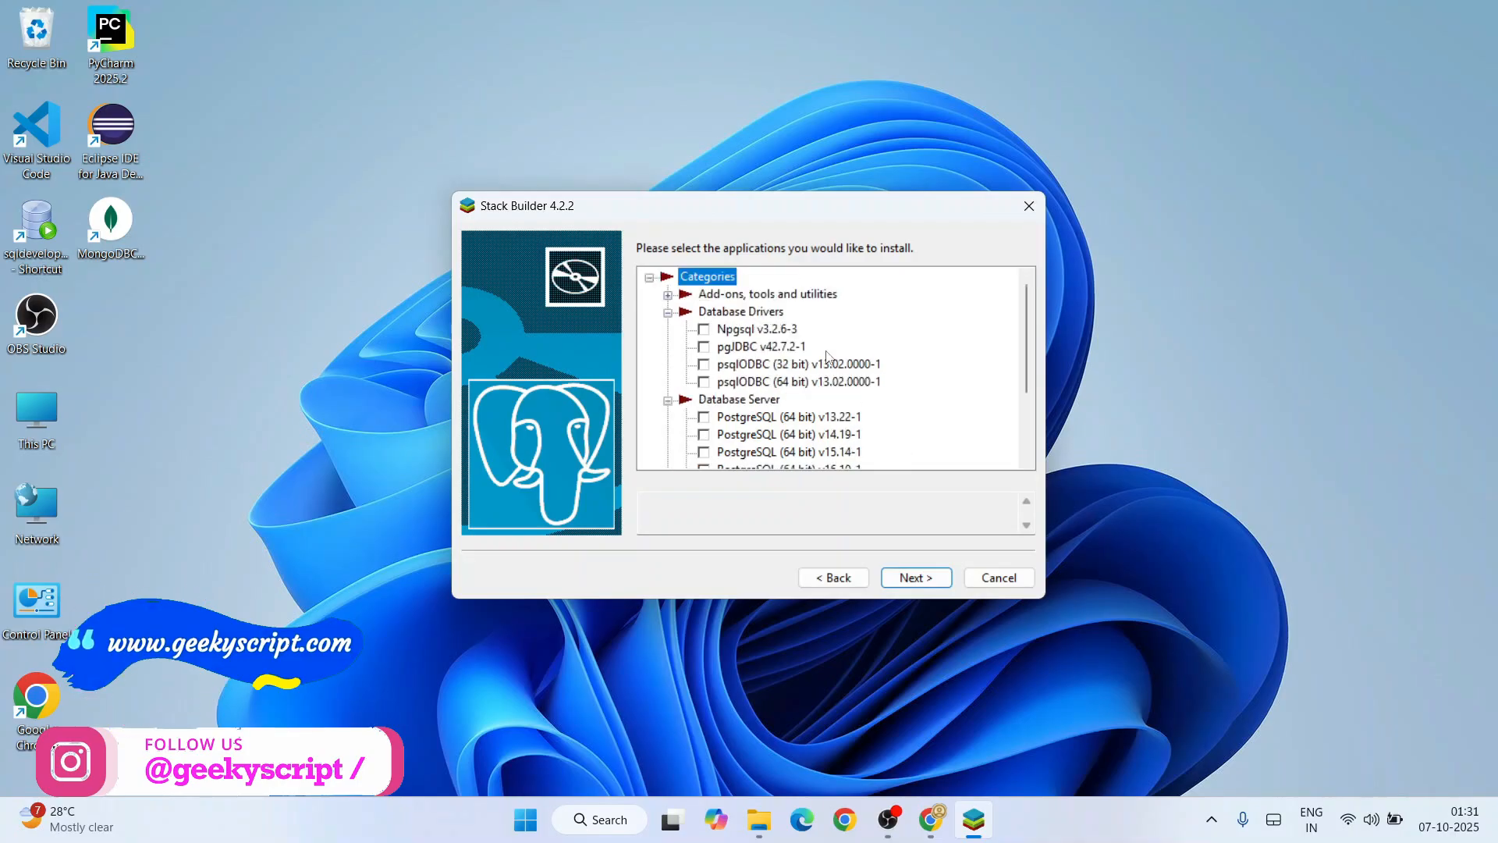
click(669, 293)
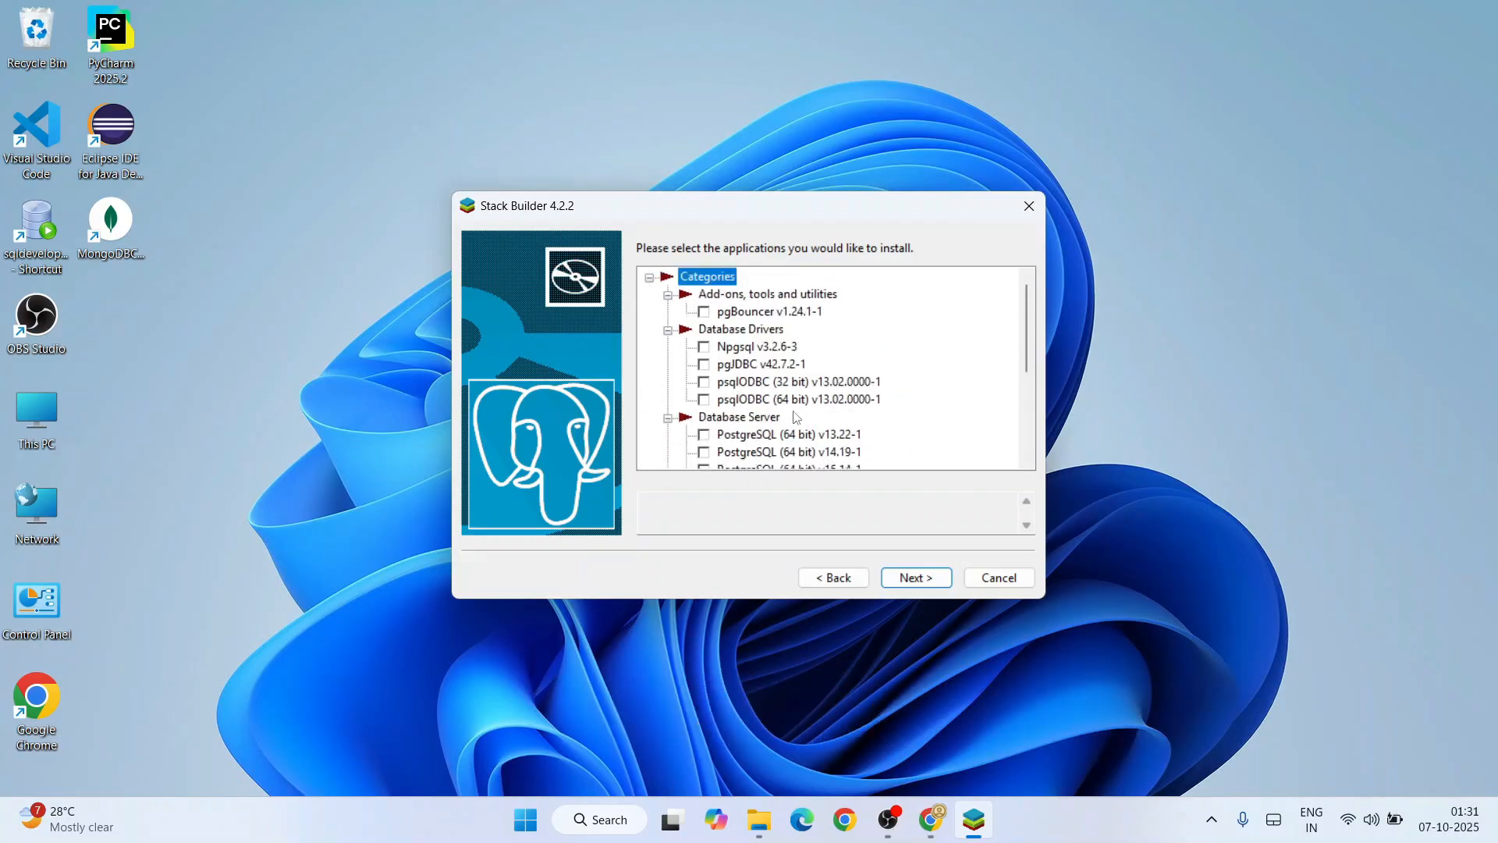
click(703, 381)
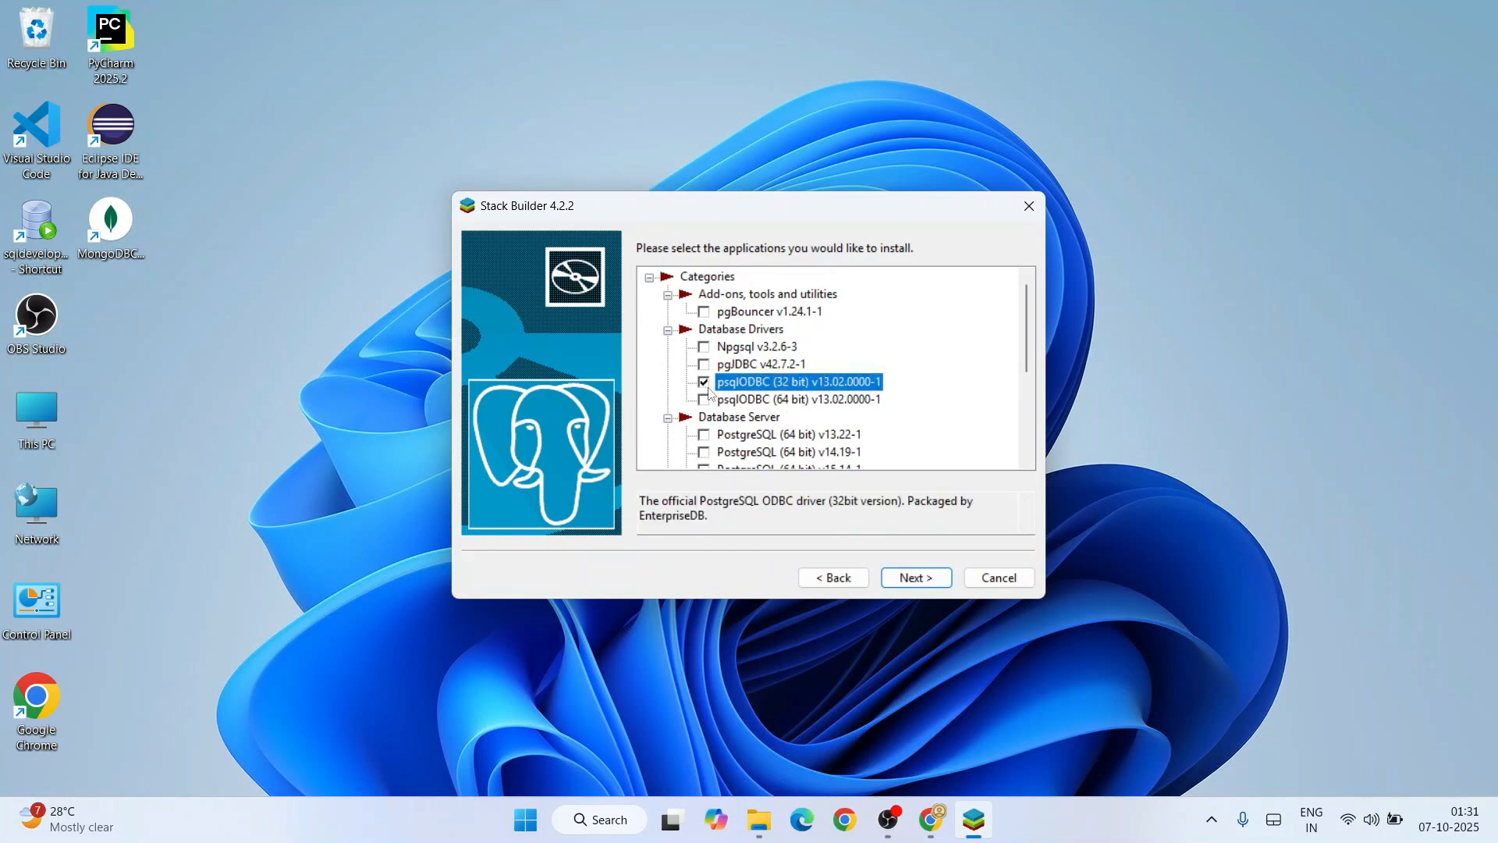
click(704, 381)
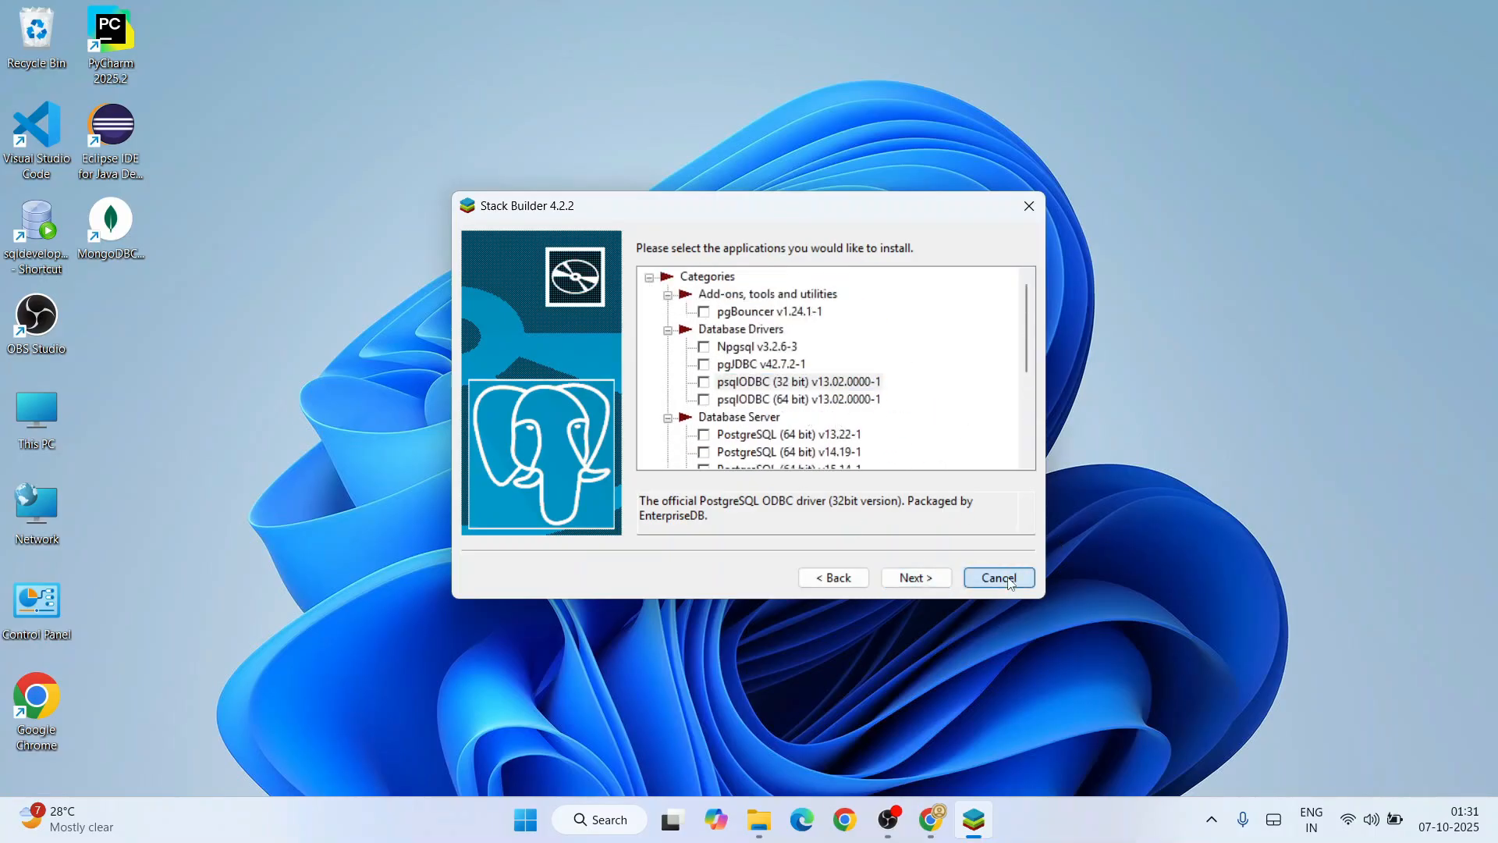
Step: Cancel the Stack Builder wizard and confirm exiting without installing anything
click(997, 577)
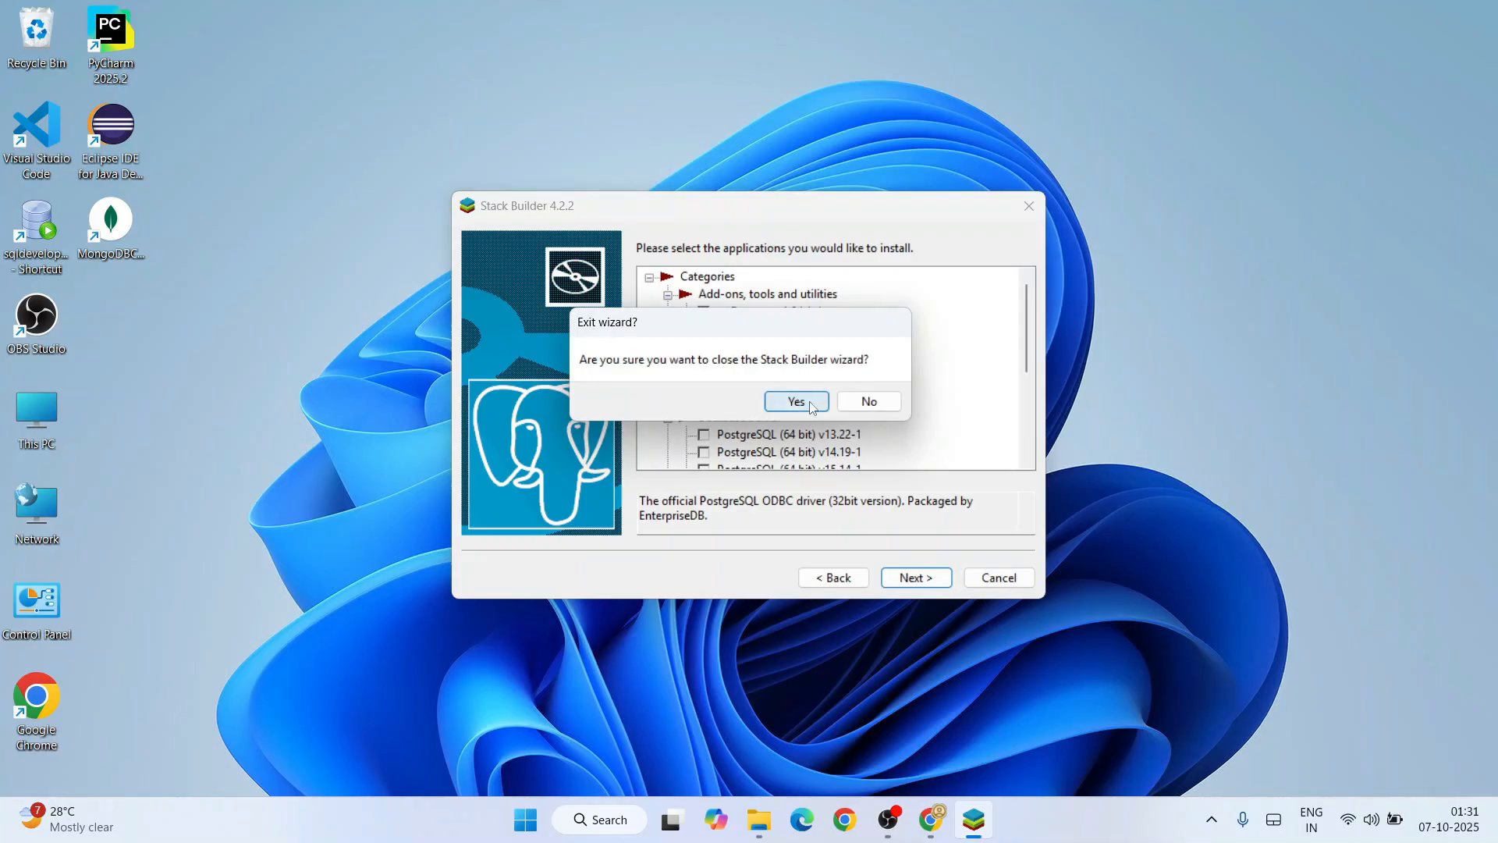
click(794, 401)
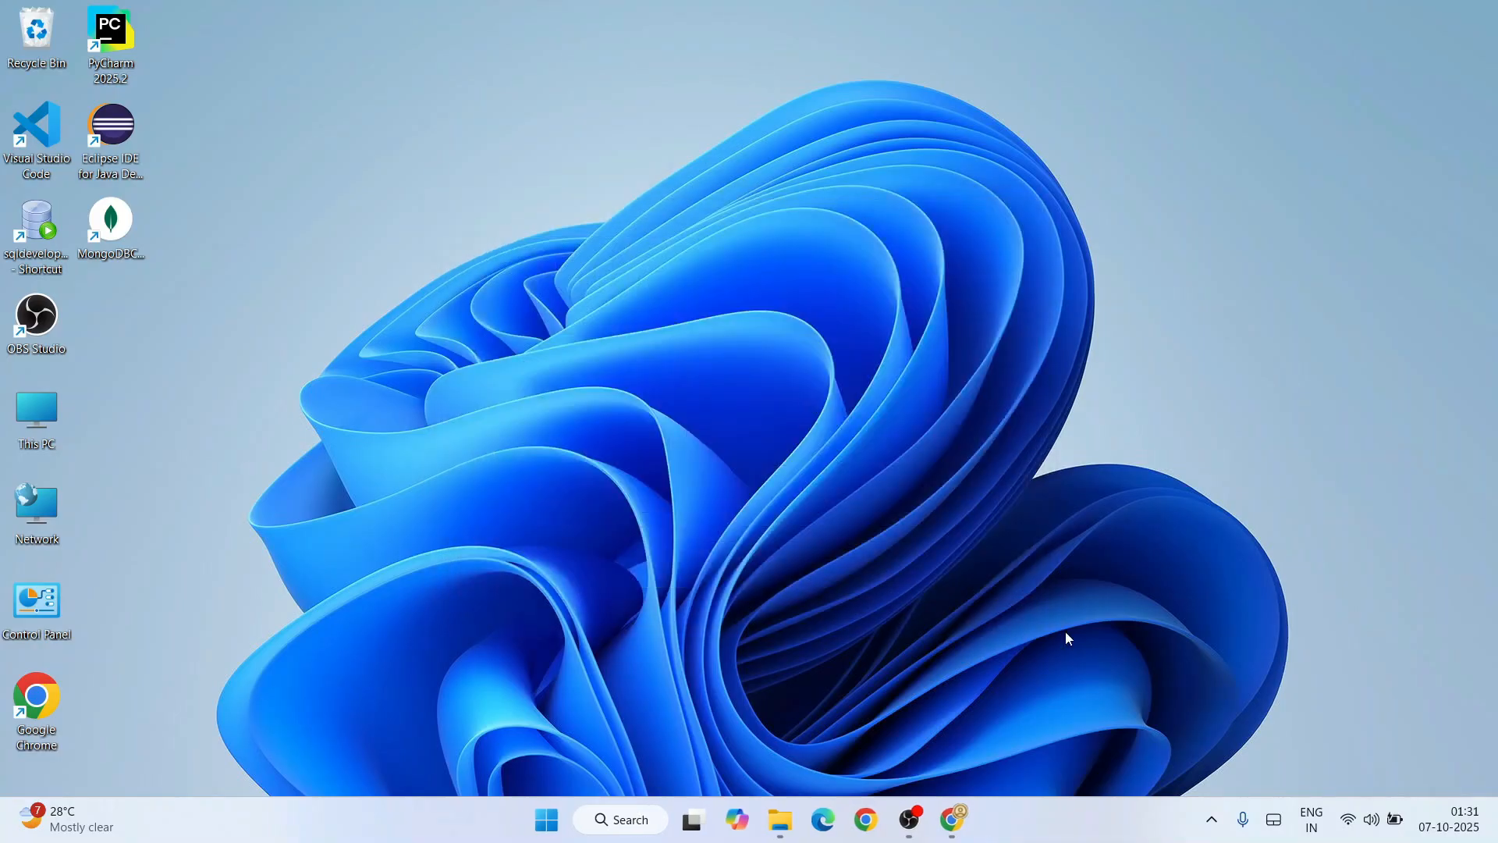
mouse_move(897, 665)
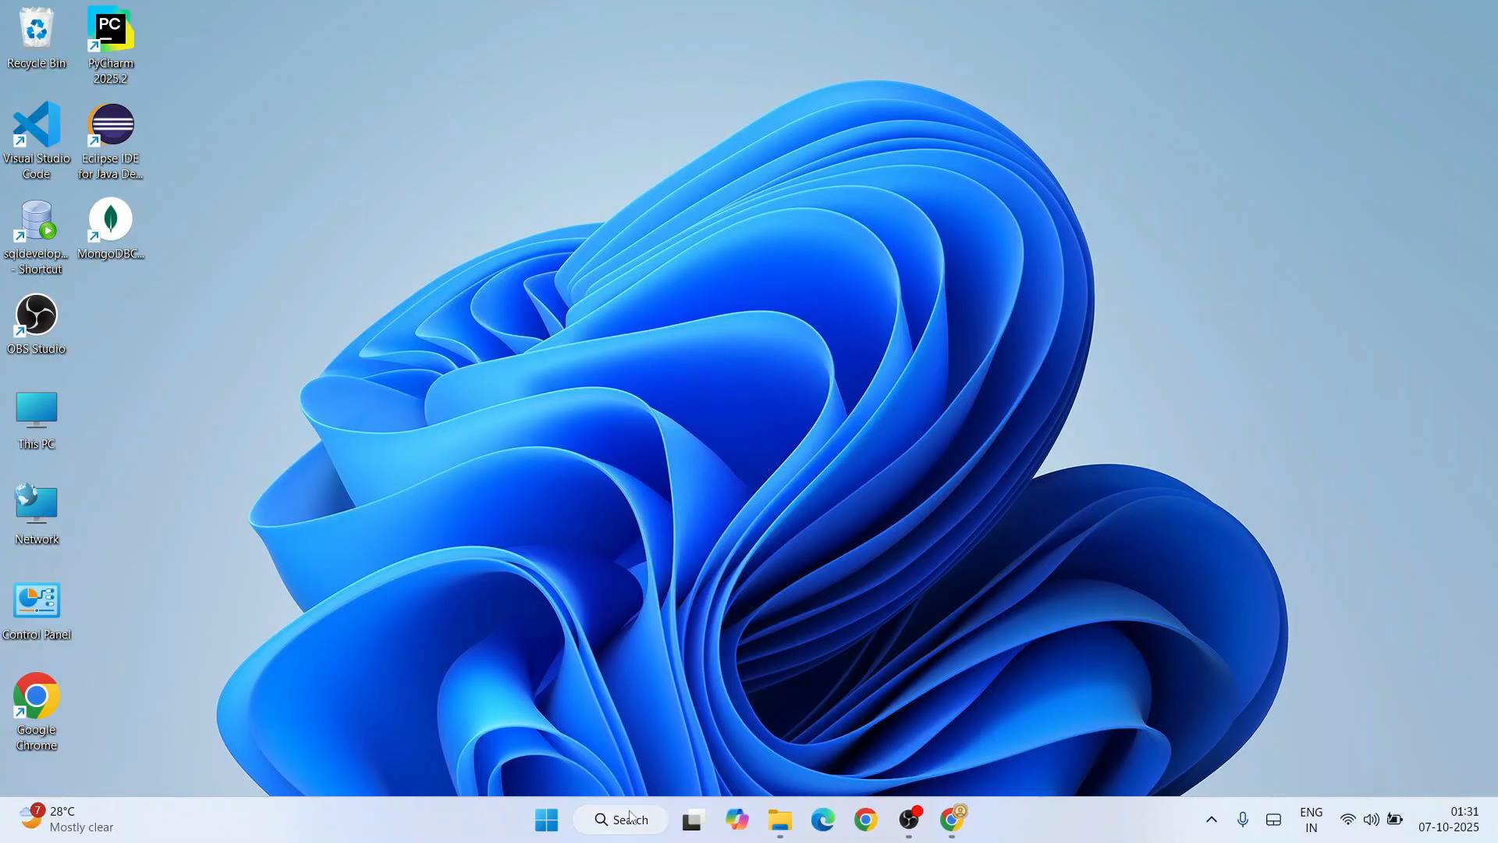
Step: Launch pgAdmin 4 via Windows Search for 'pgadmin 4'
click(619, 819)
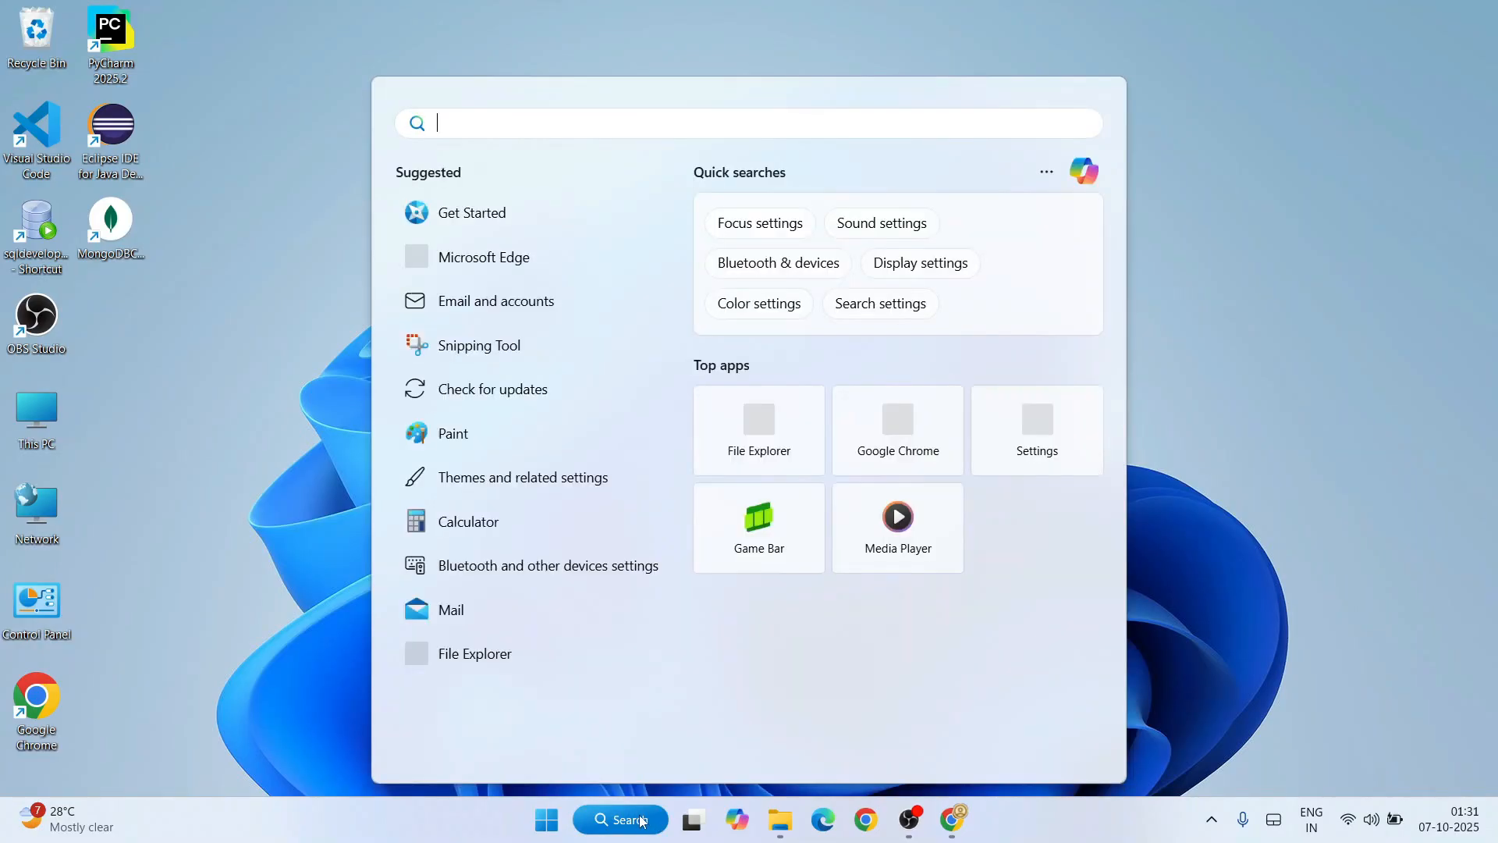
text(pgadmin 4)
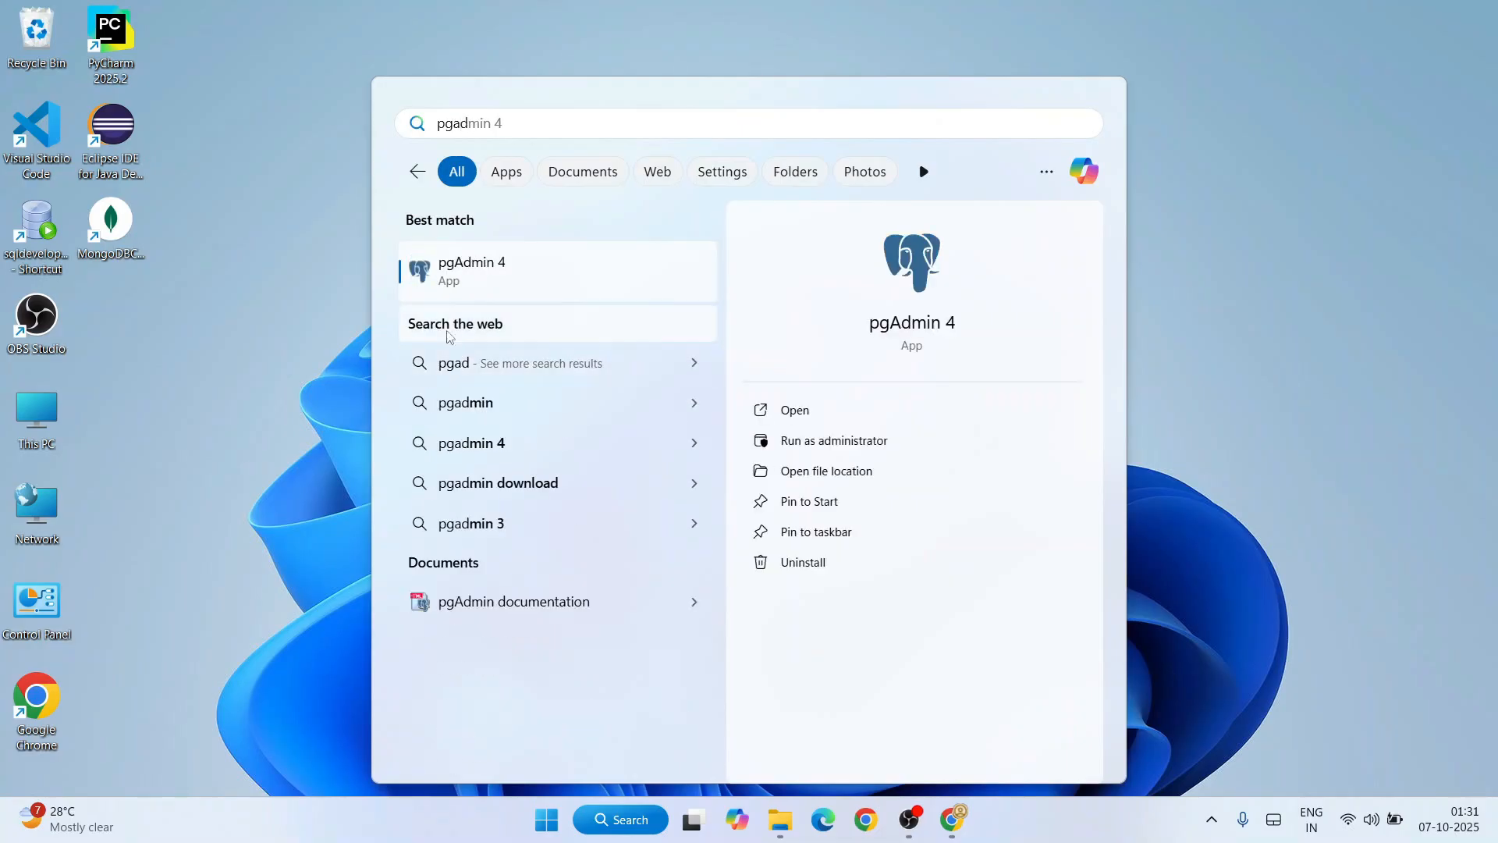
mouse_move(515, 278)
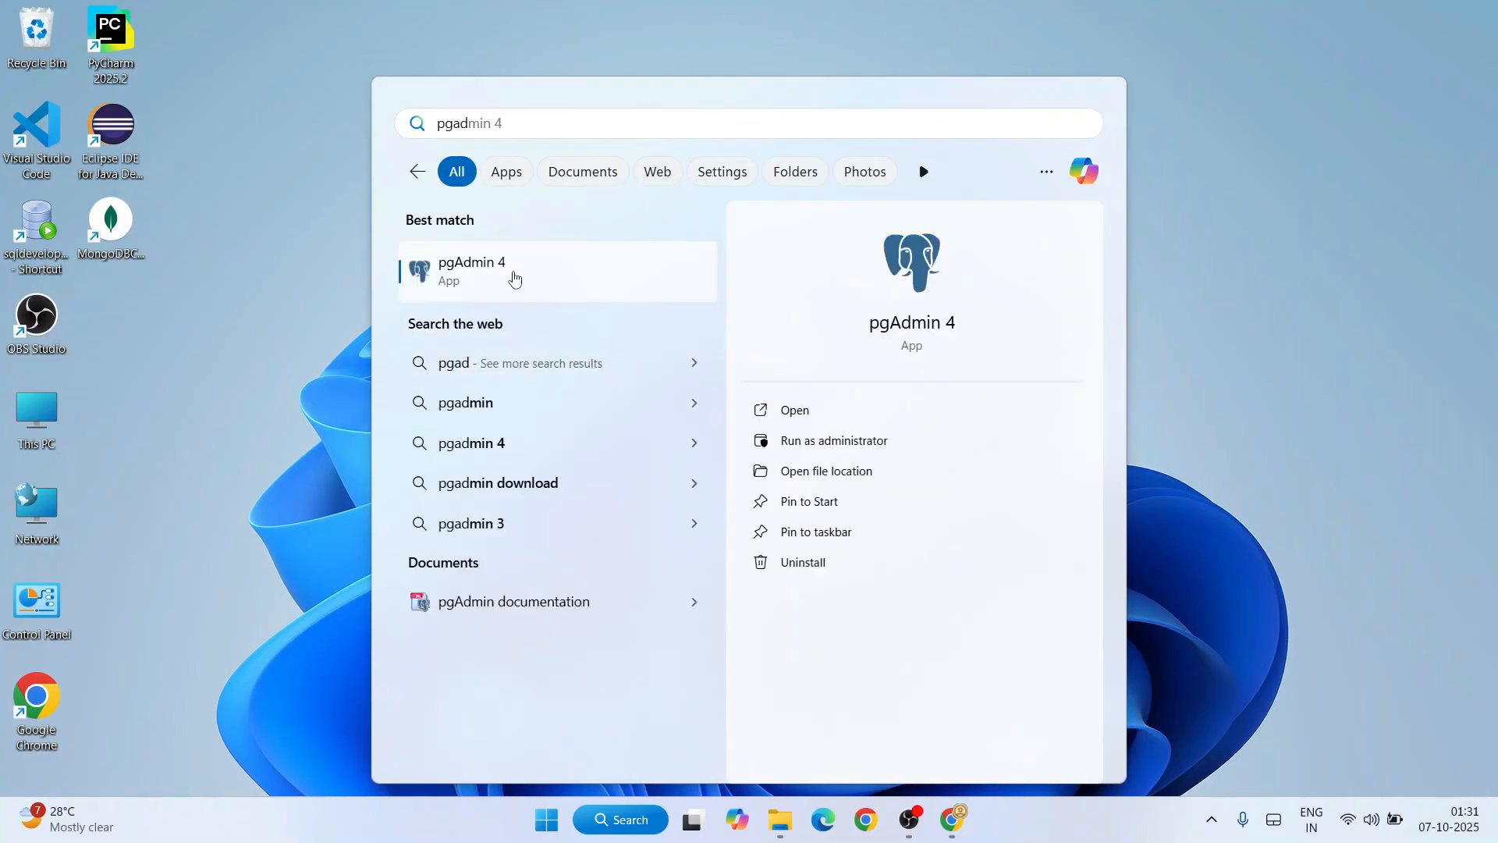
click(470, 270)
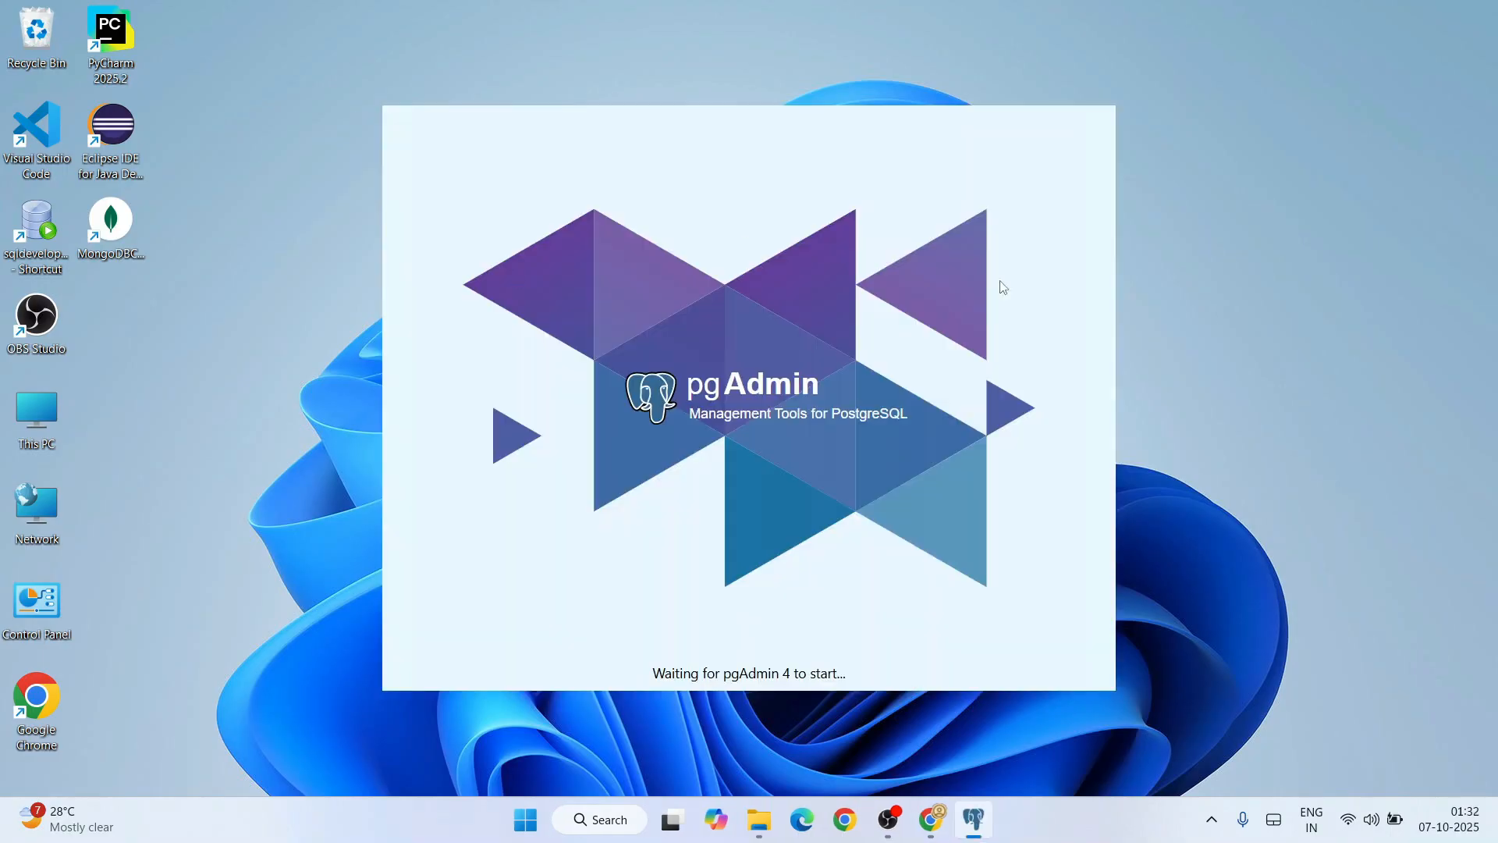
mouse_move(1271, 542)
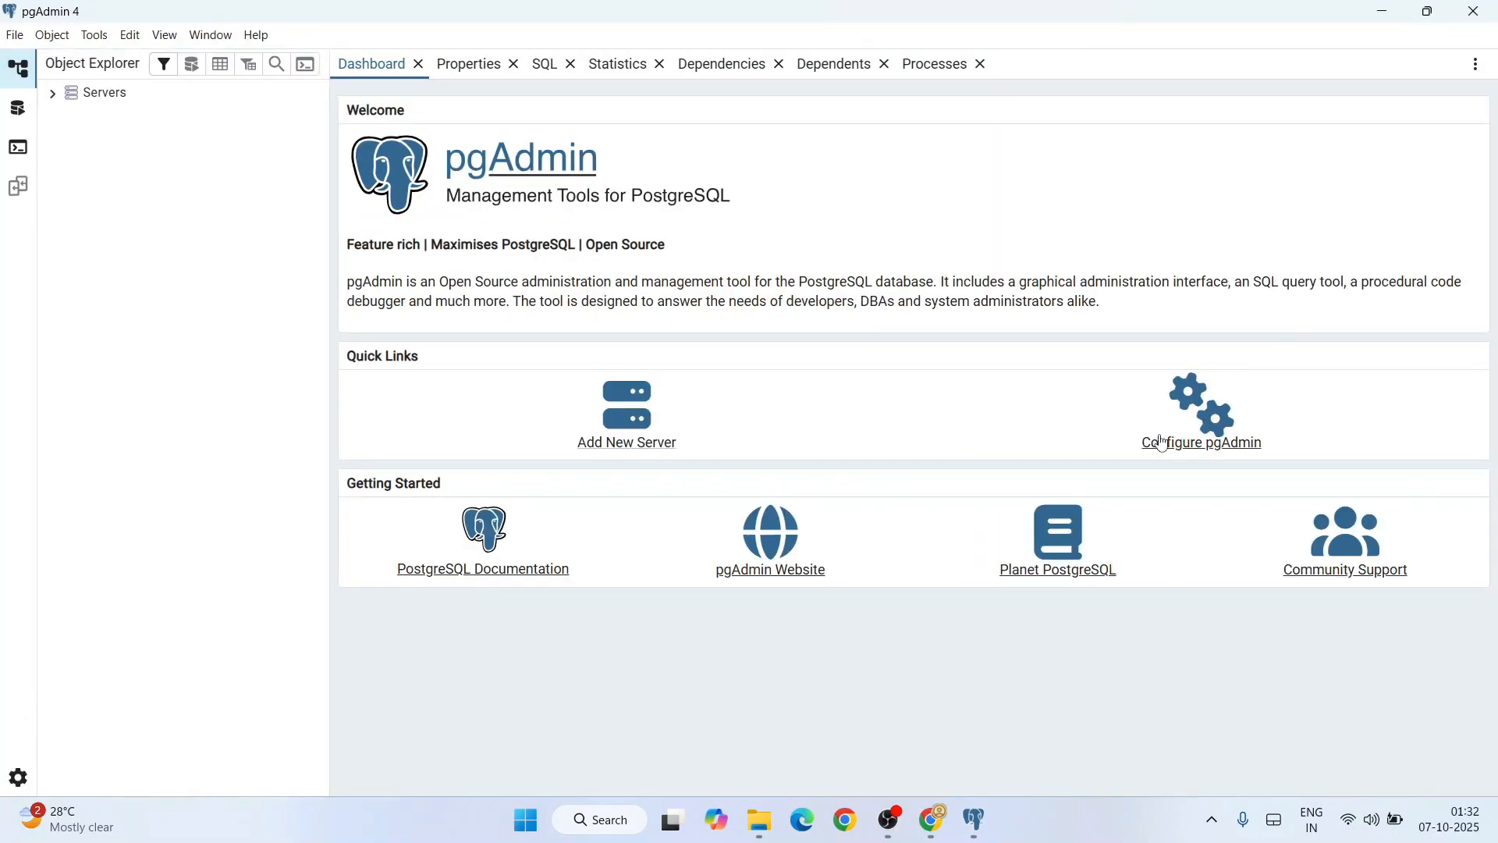
mouse_move(1147, 457)
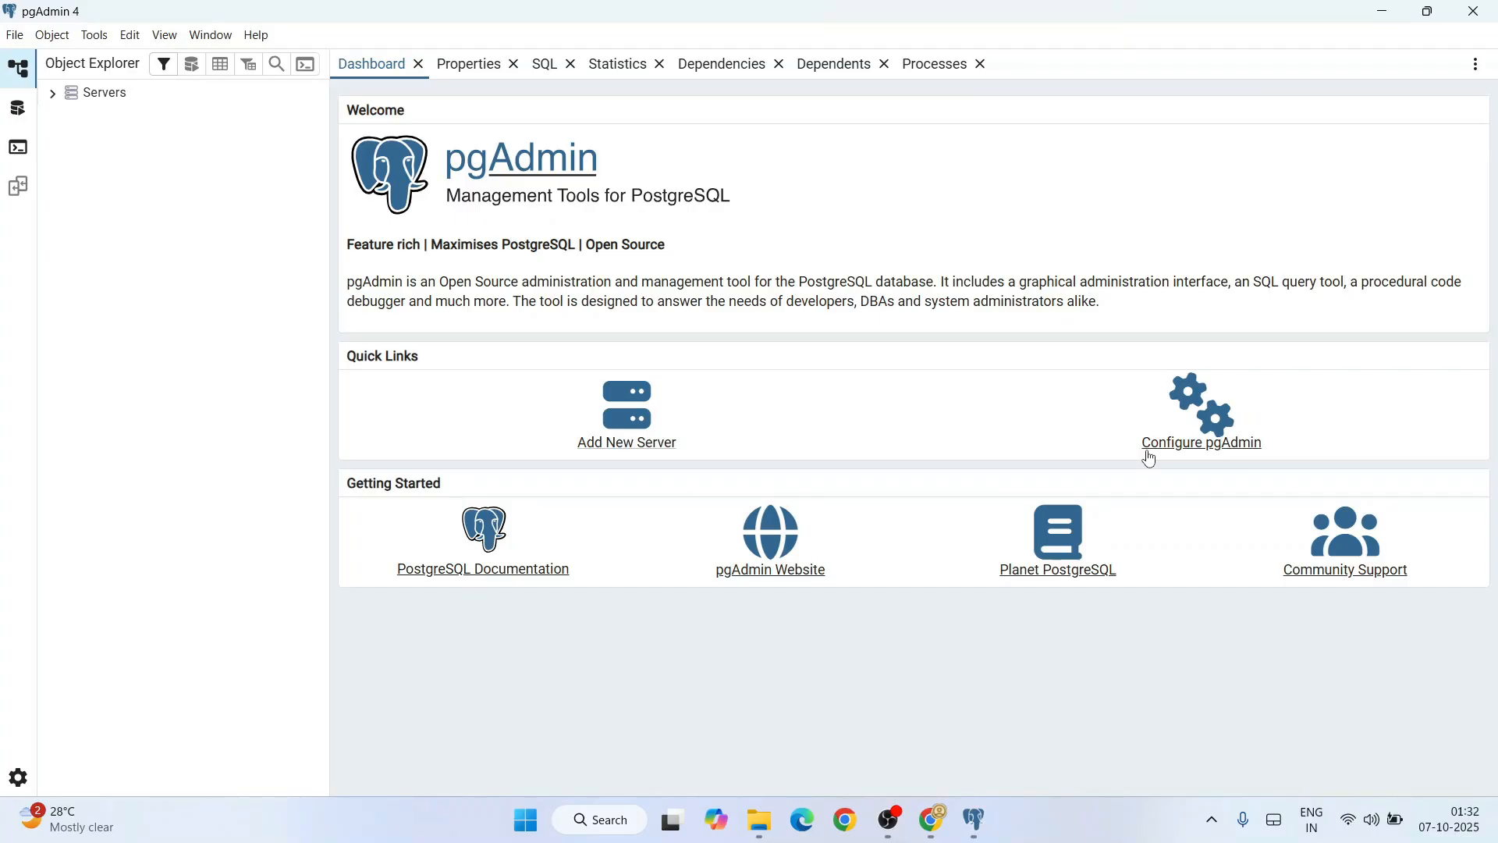
Step: Connect to the PostgreSQL 18 server, entering its password with Save Password ticked
click(51, 92)
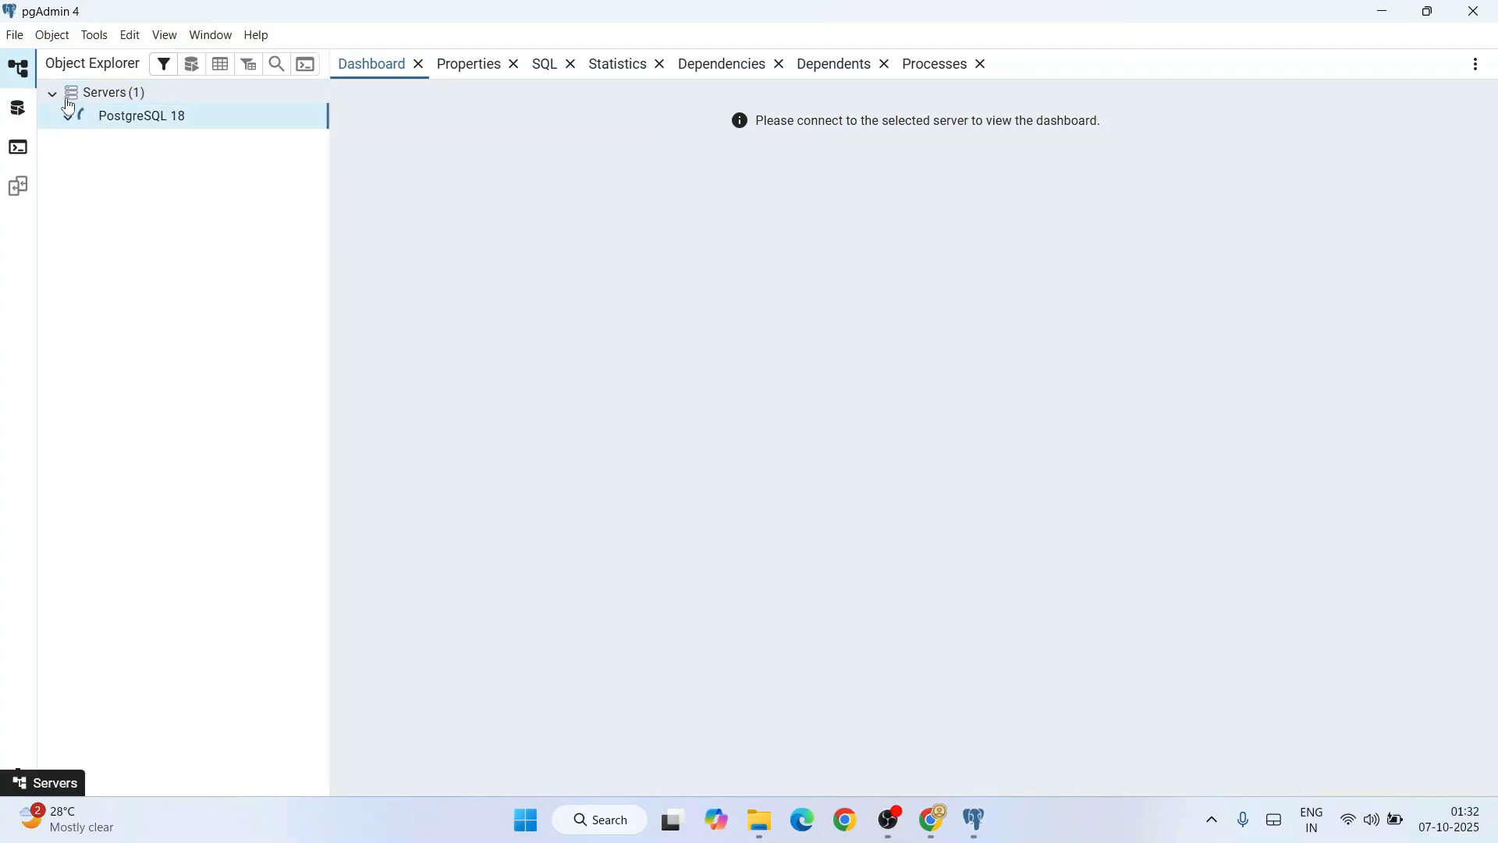
double_click(140, 116)
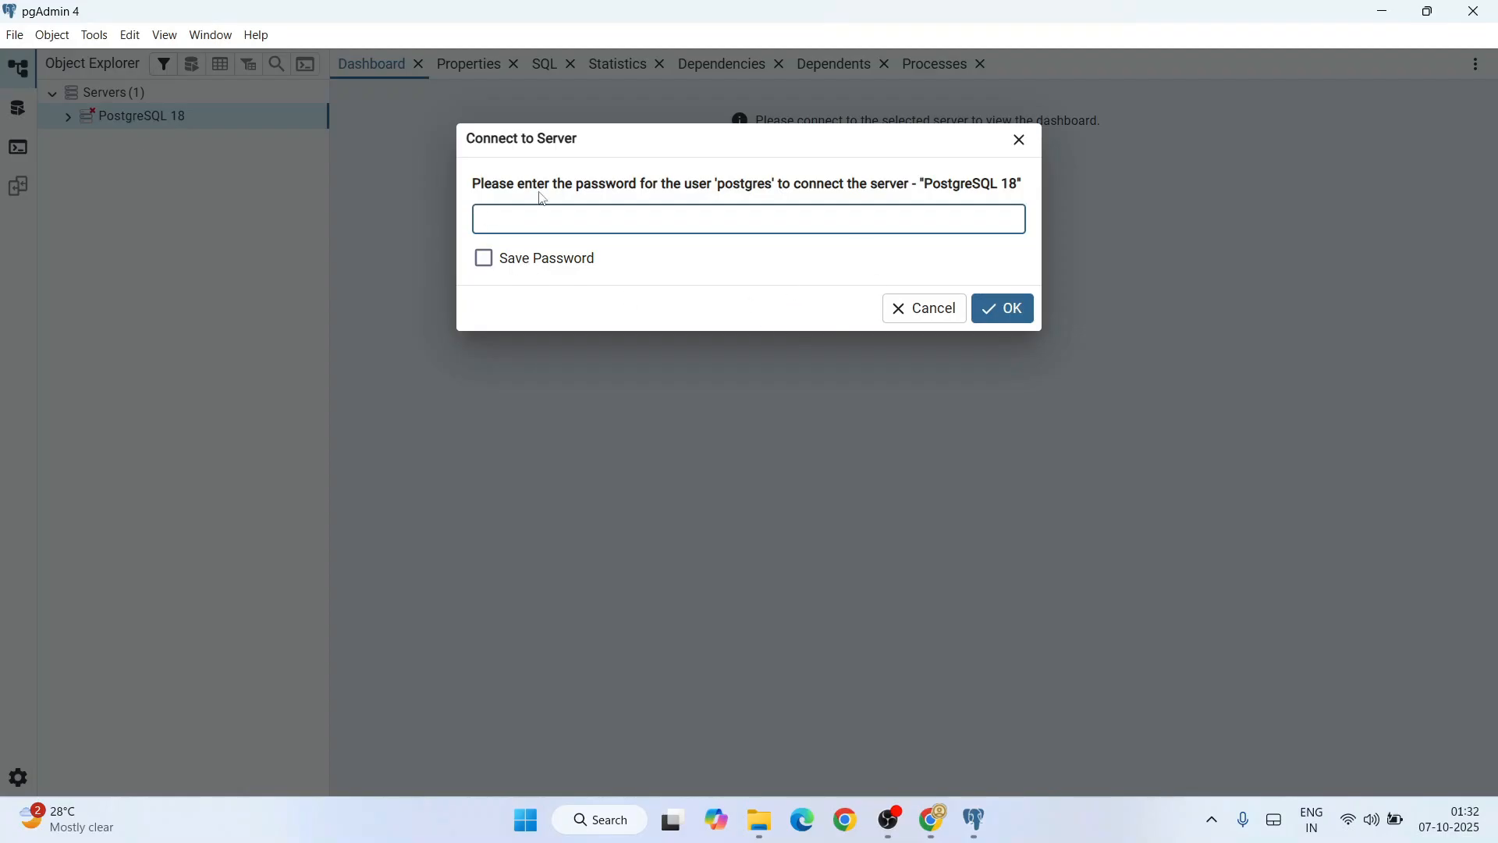
click(747, 218)
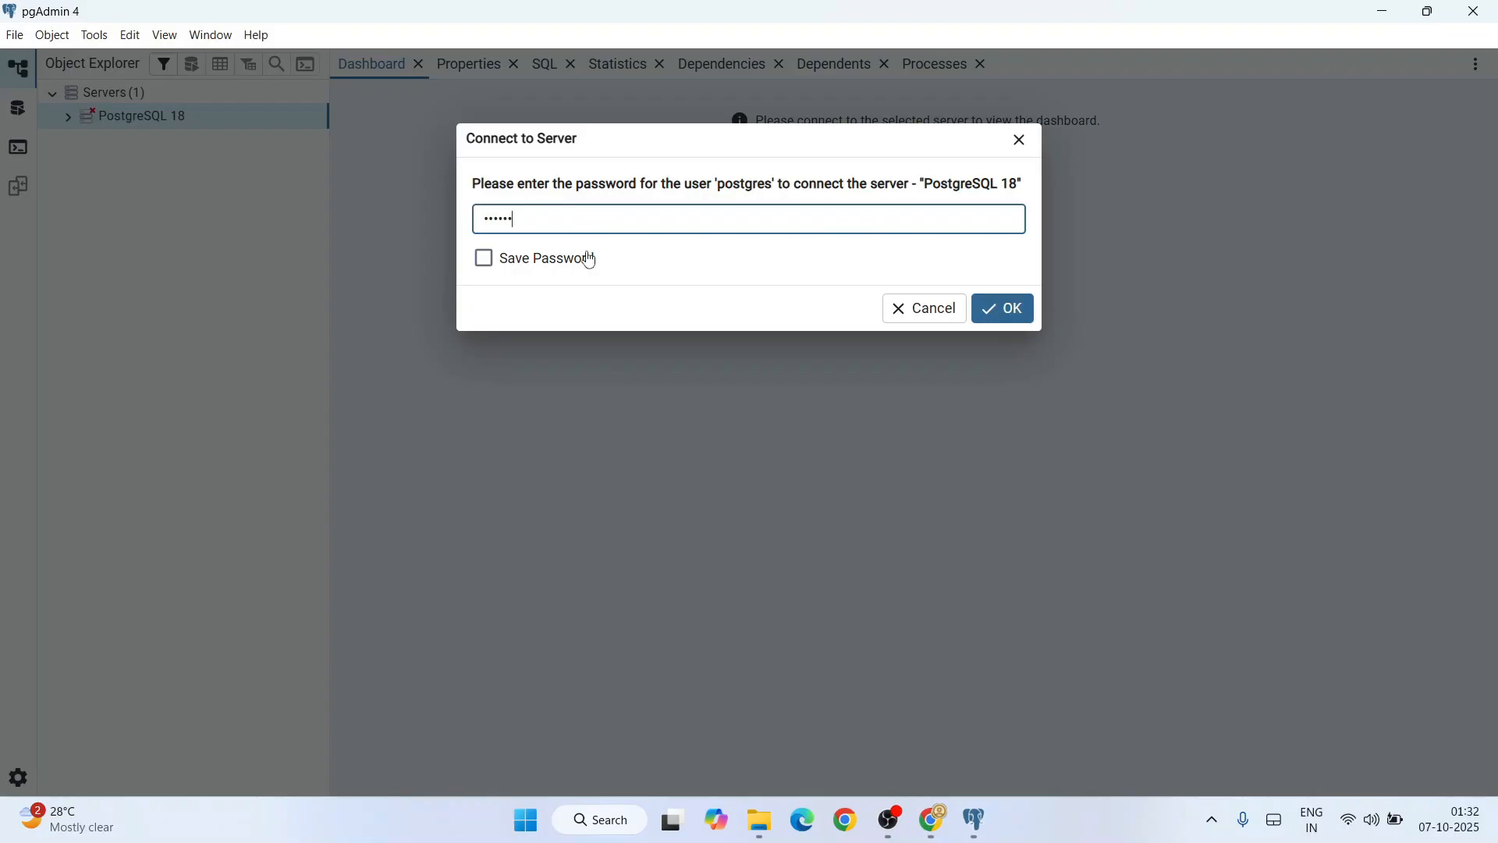
click(484, 258)
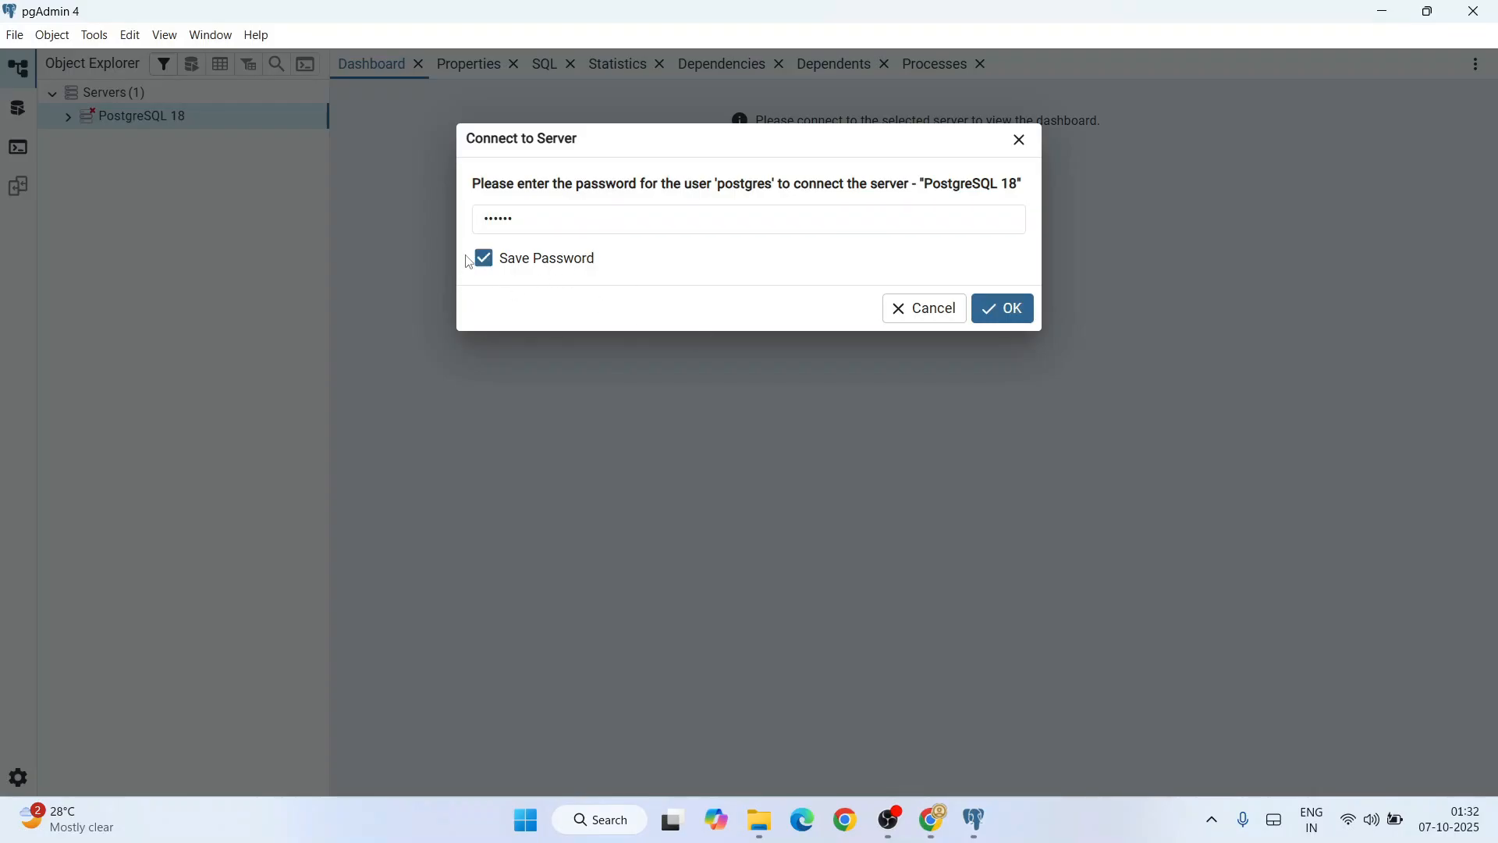
click(1001, 307)
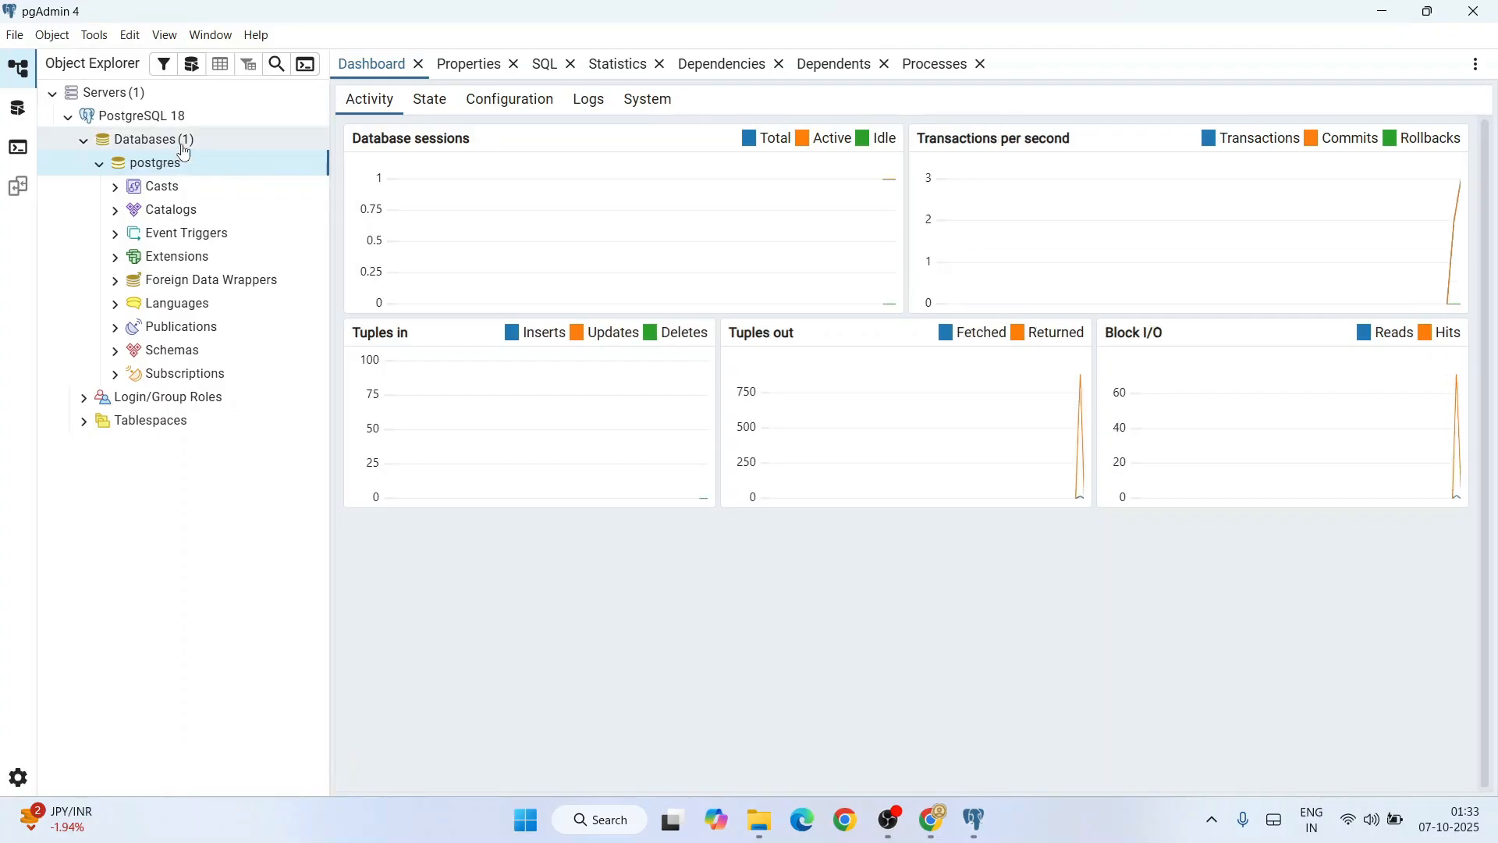
Step: Create a database named Players under the server's Databases group and select it
click(148, 138)
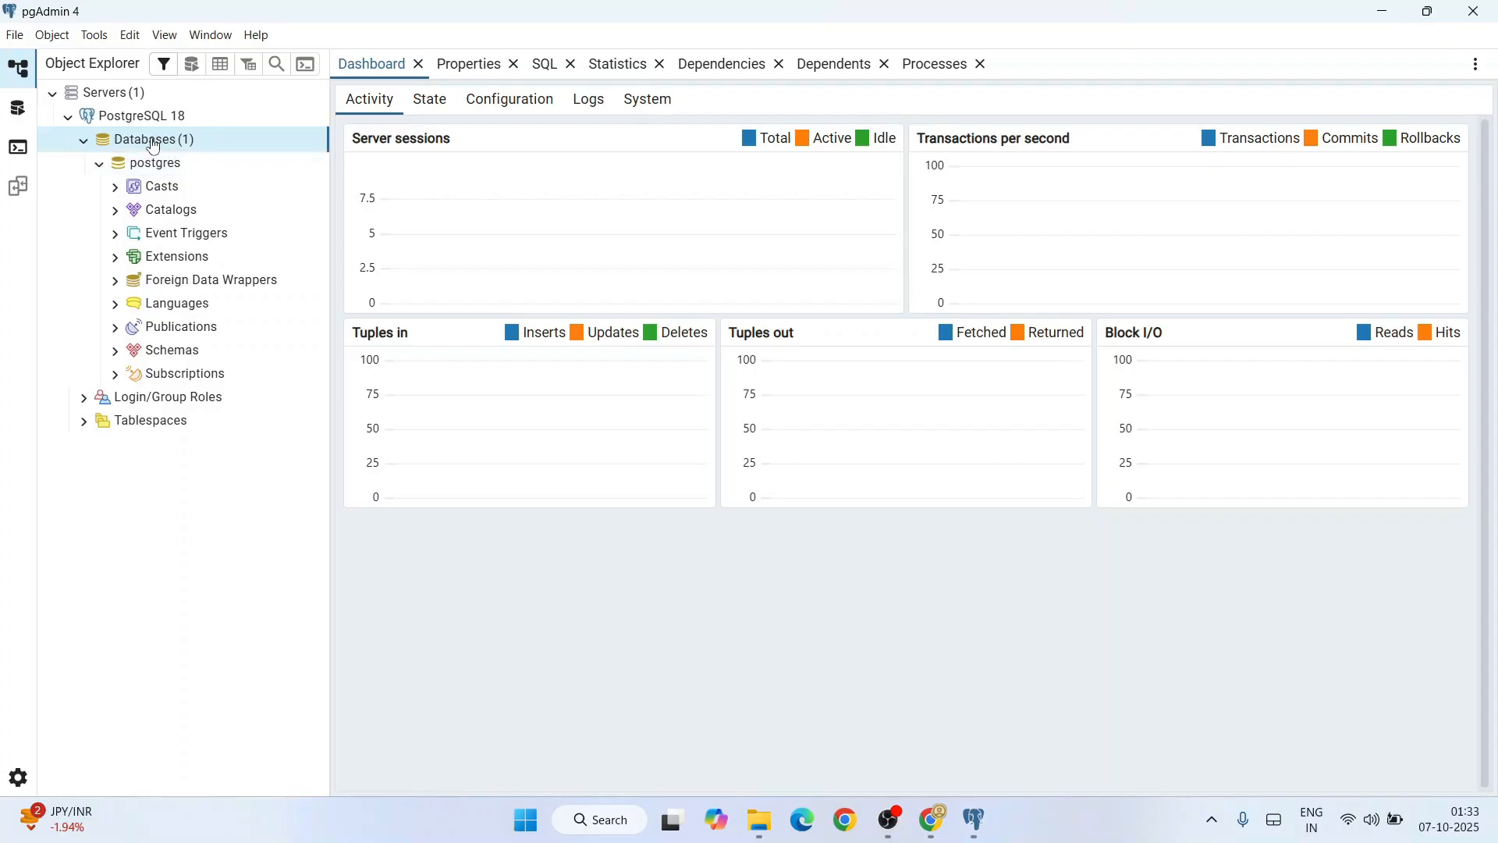
right_click(150, 139)
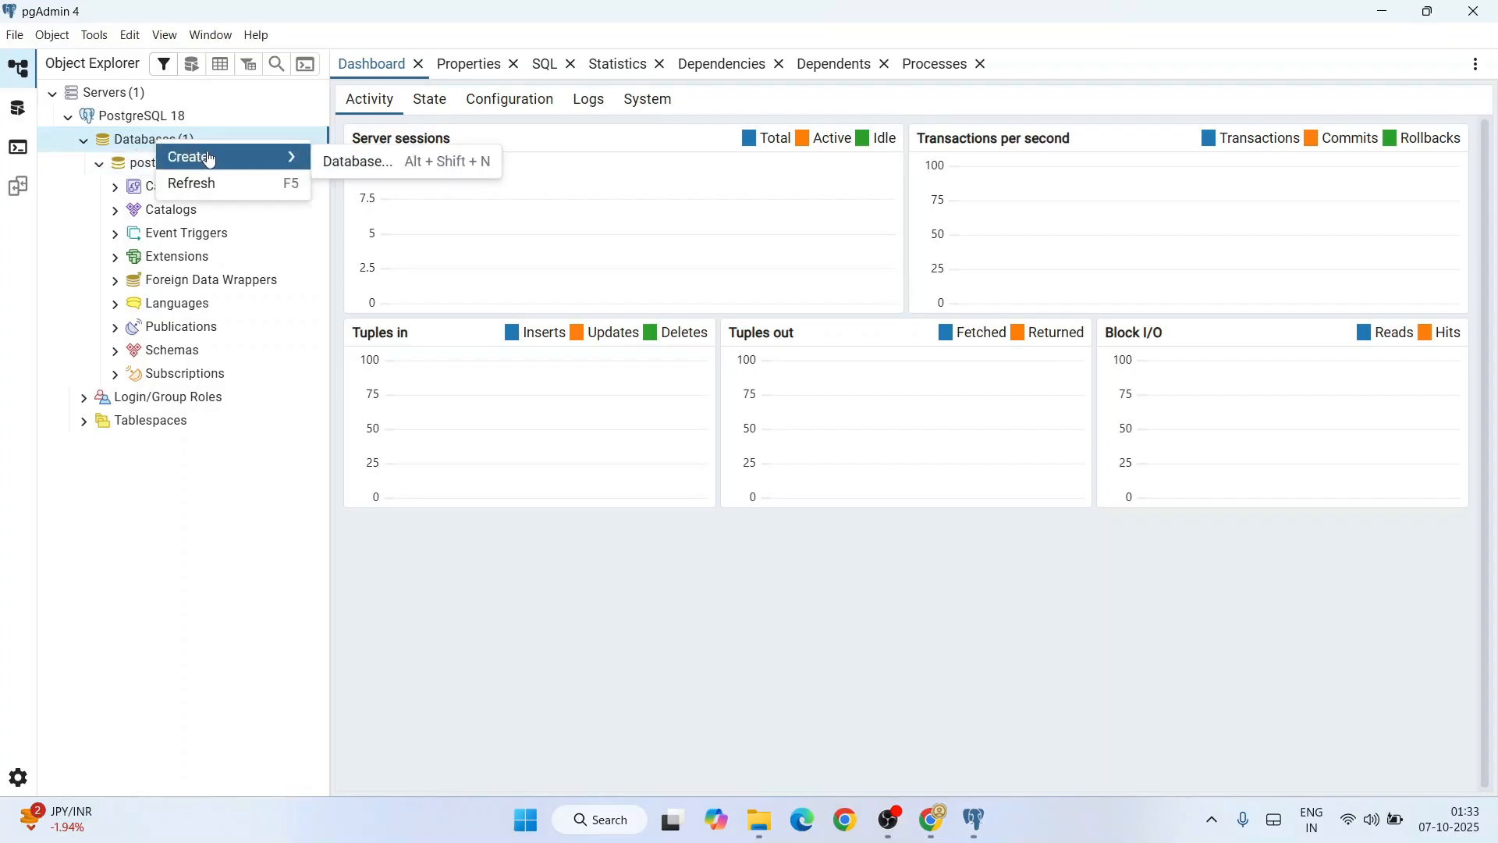
click(356, 161)
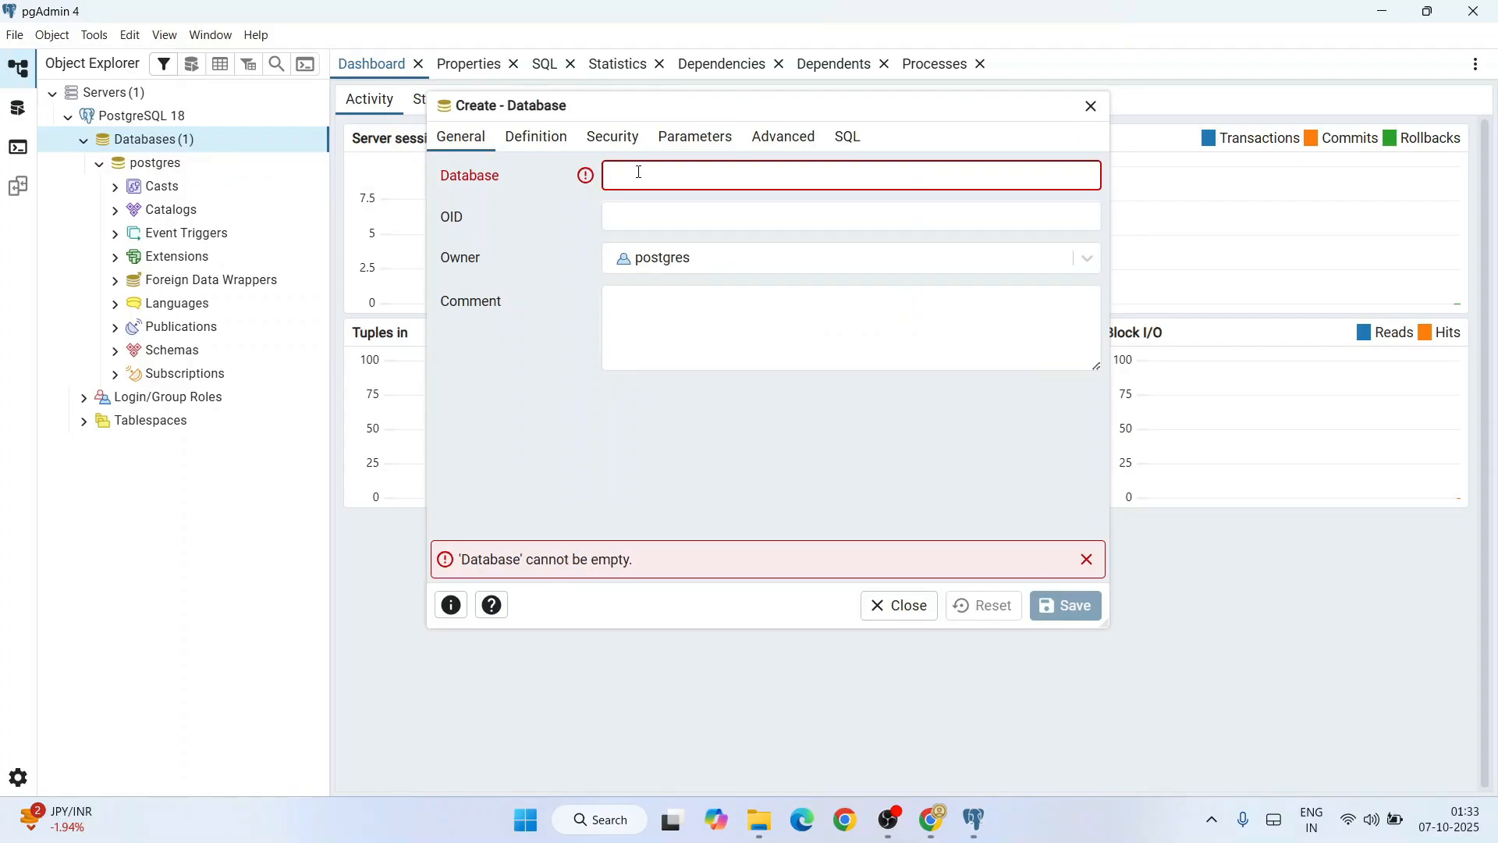
text(Players)
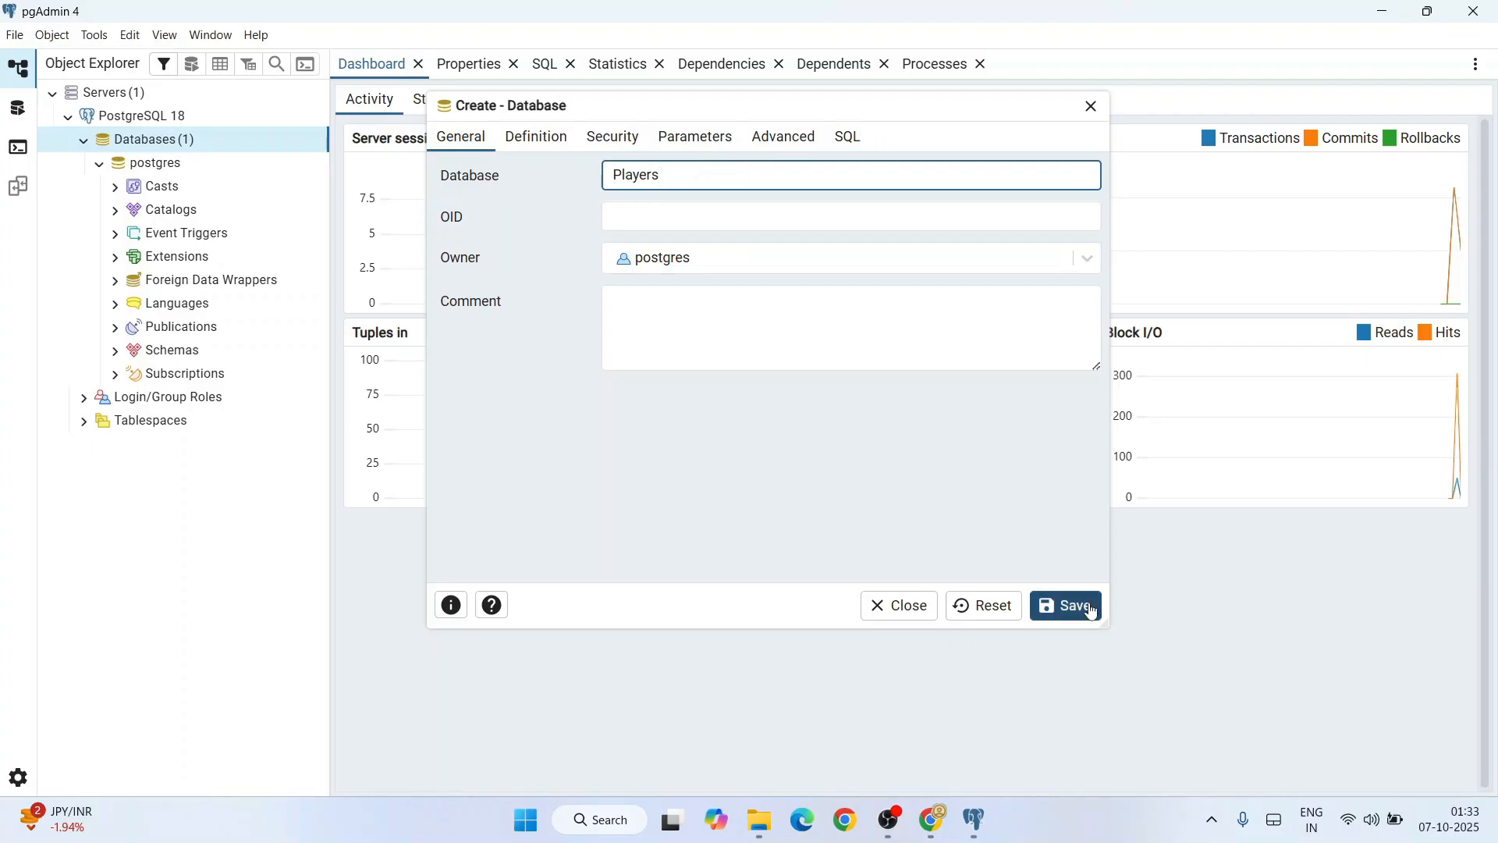
click(1065, 605)
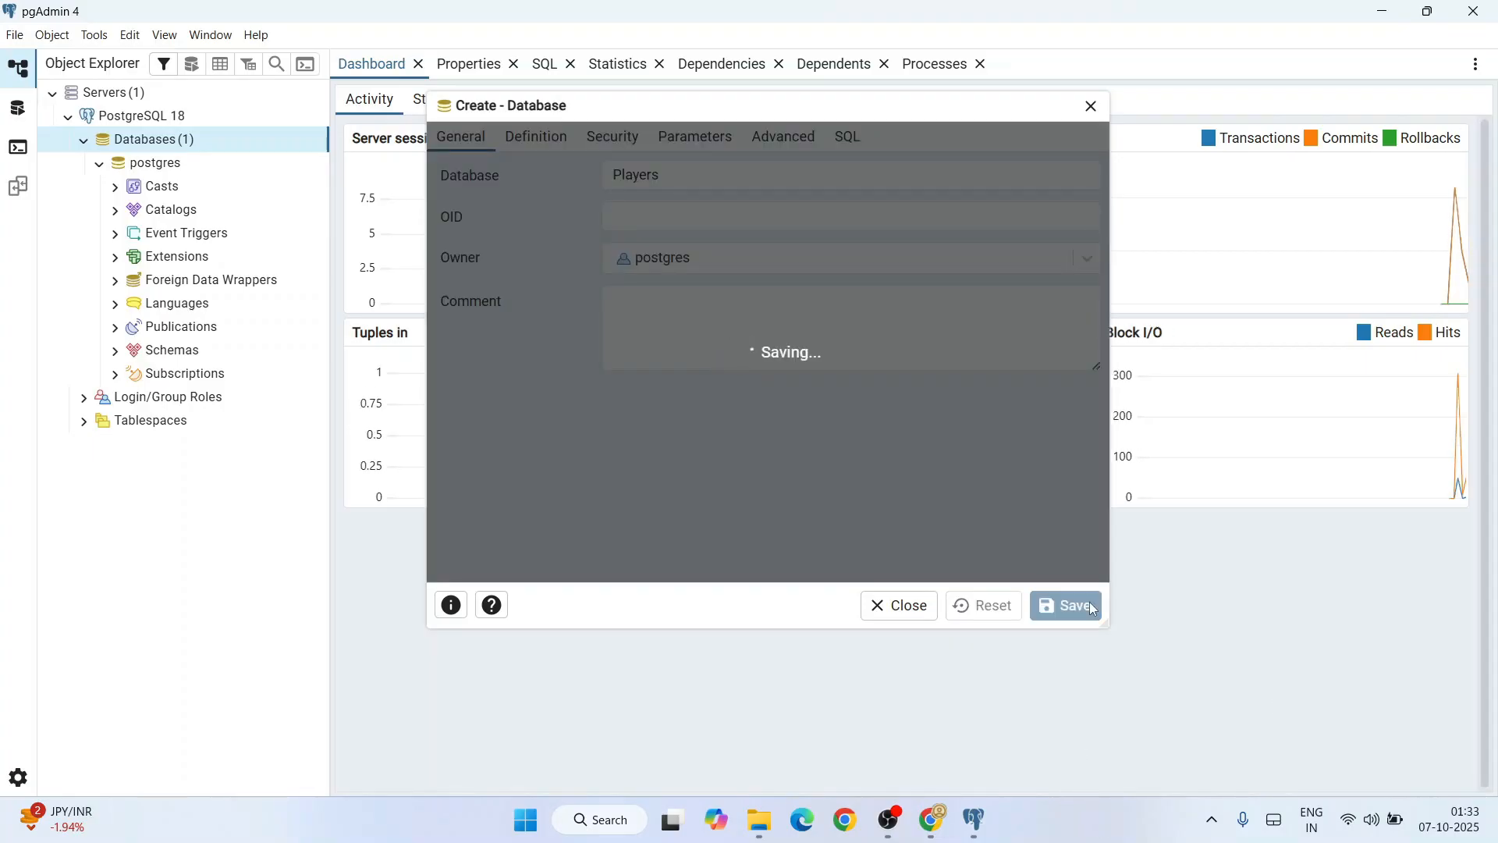
click(1065, 606)
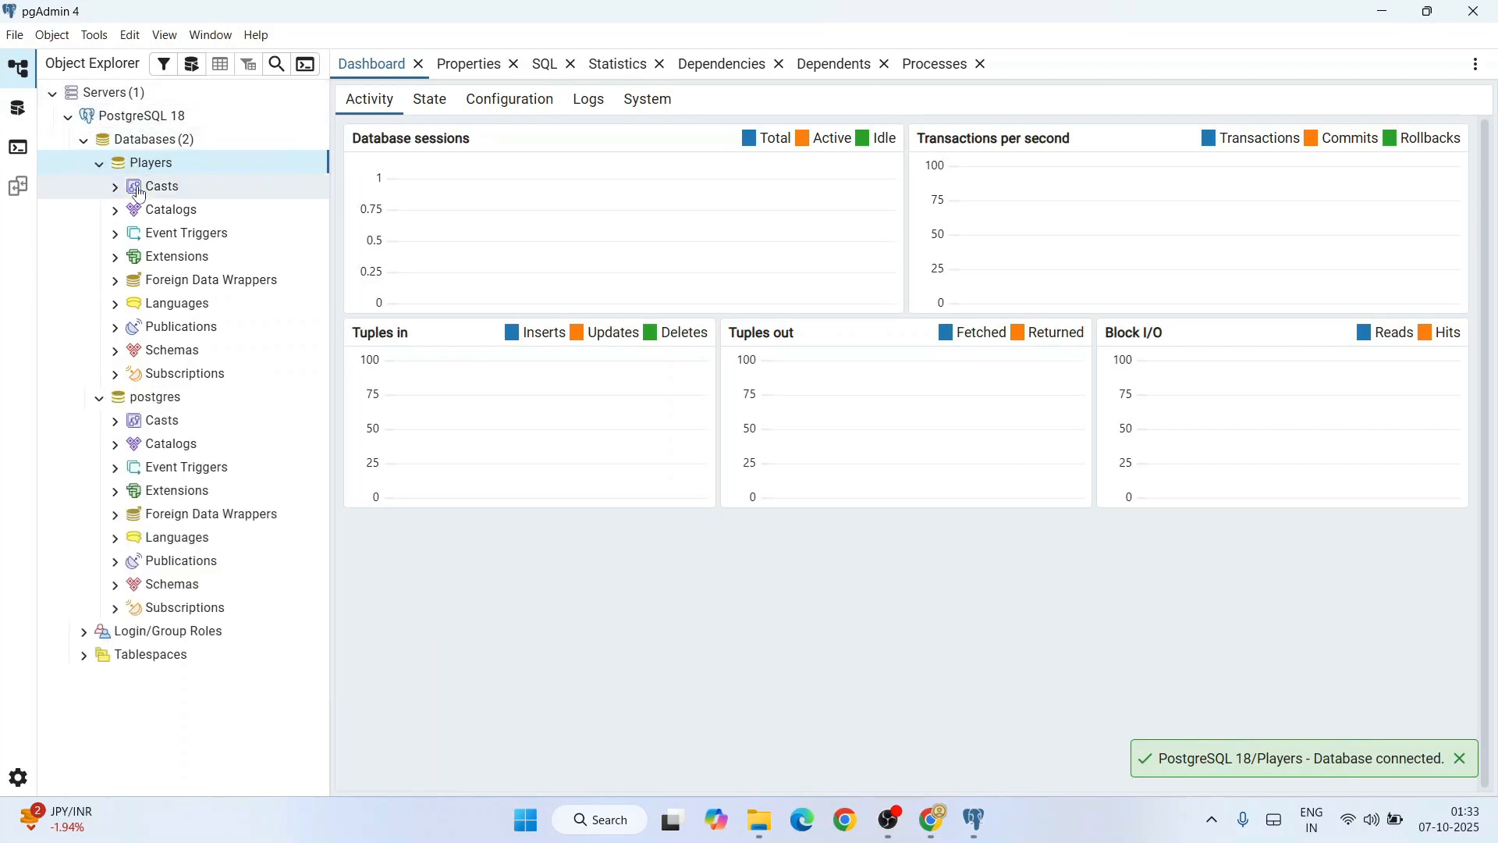
click(152, 162)
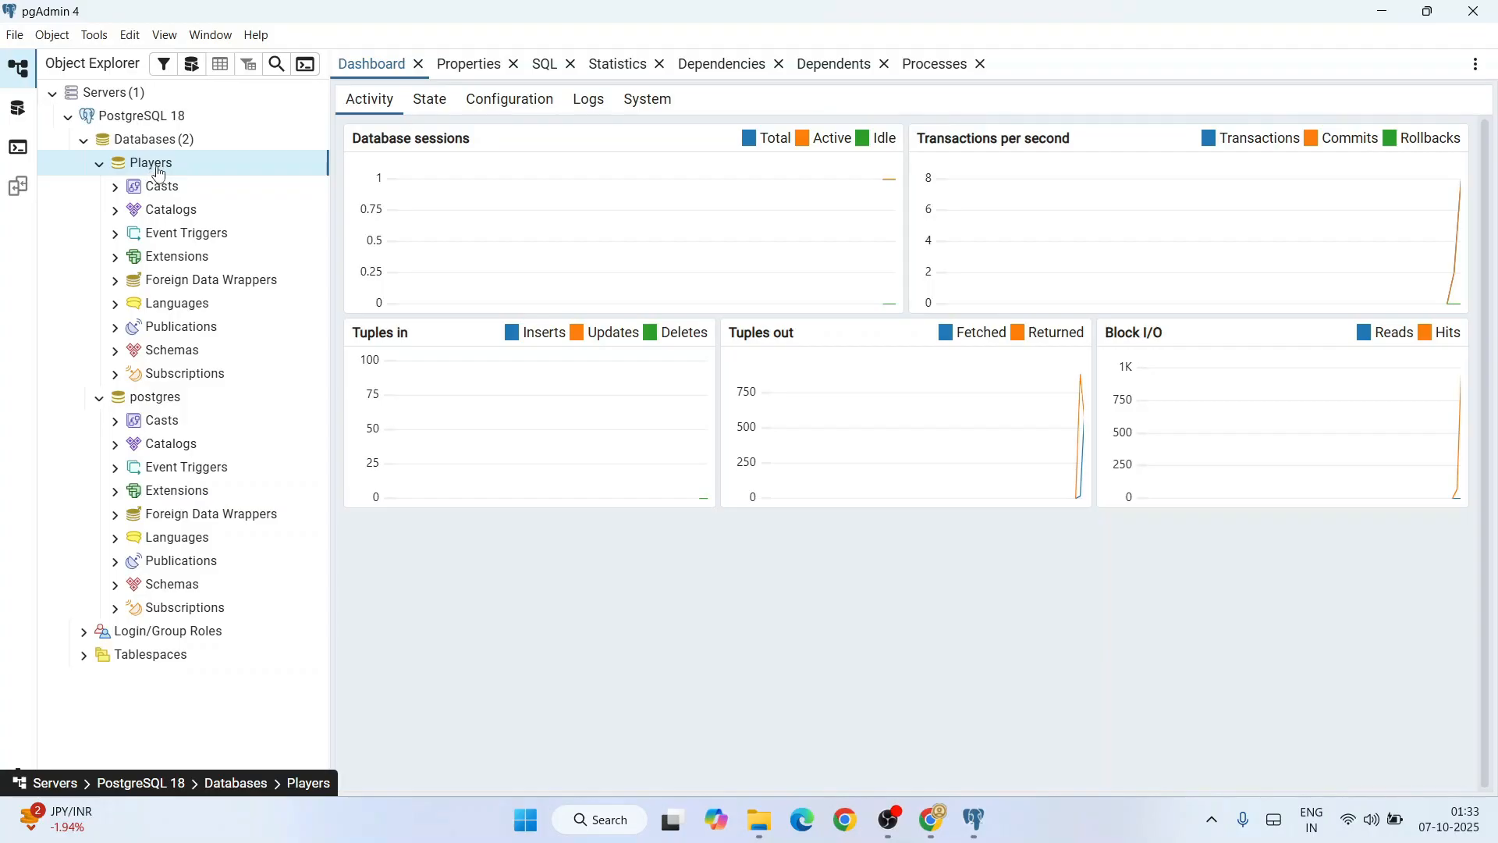
Step: Start a Query Tool session on the Players database
right_click(151, 163)
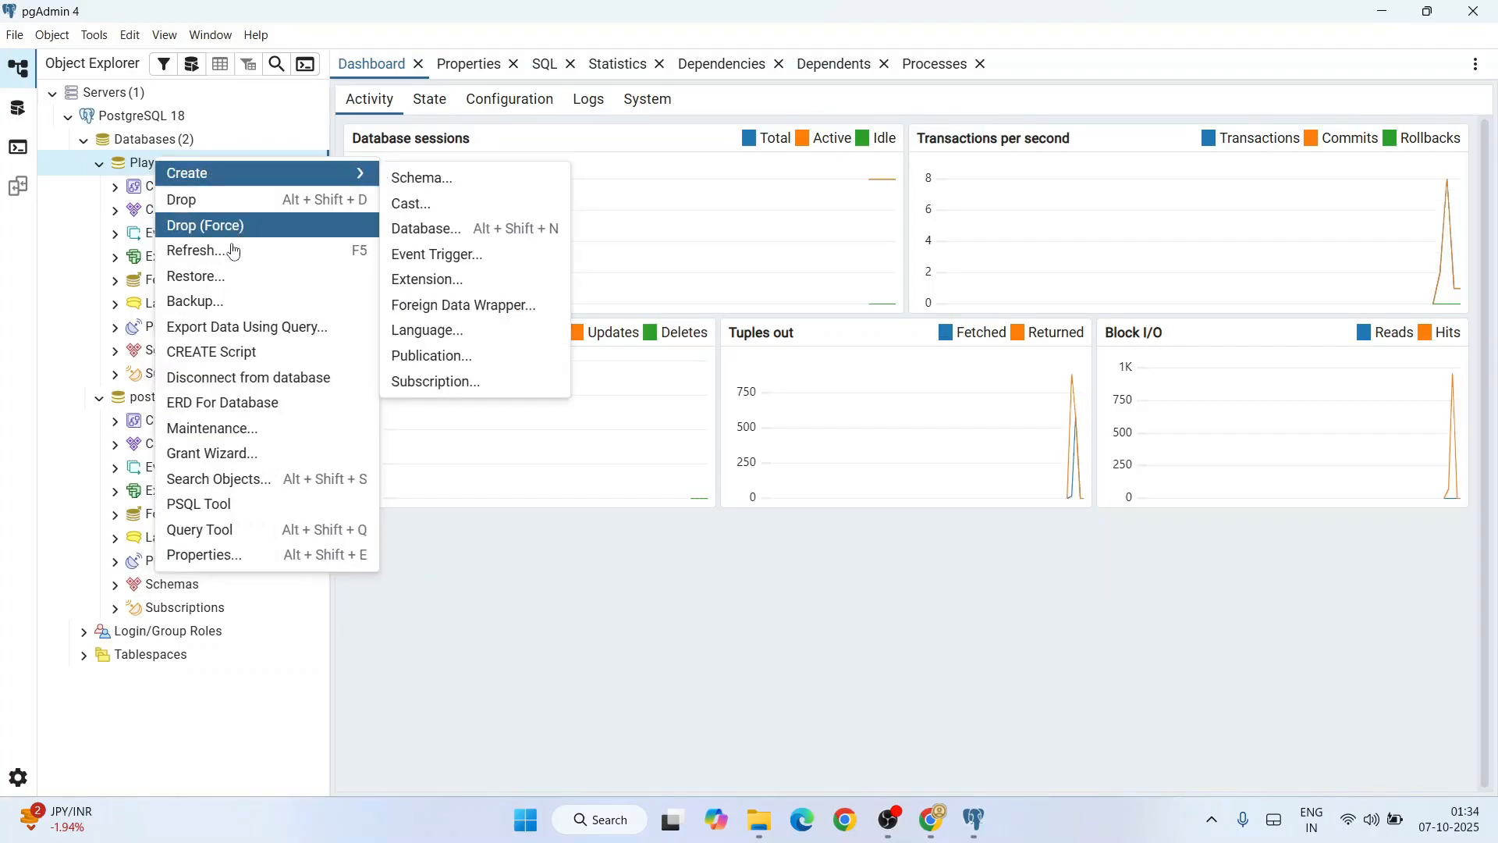
mouse_move(216, 535)
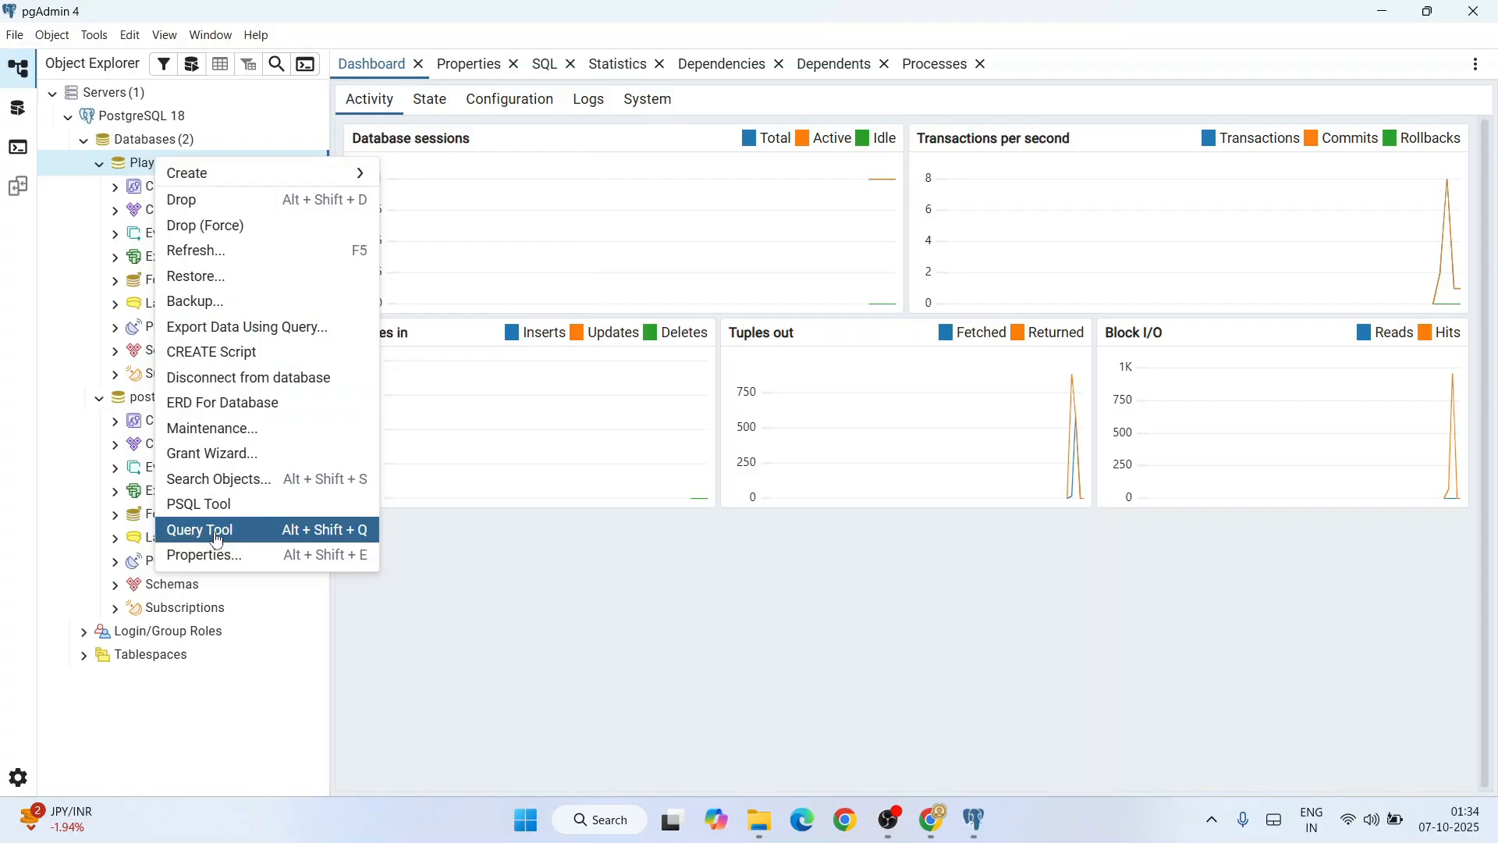
click(198, 529)
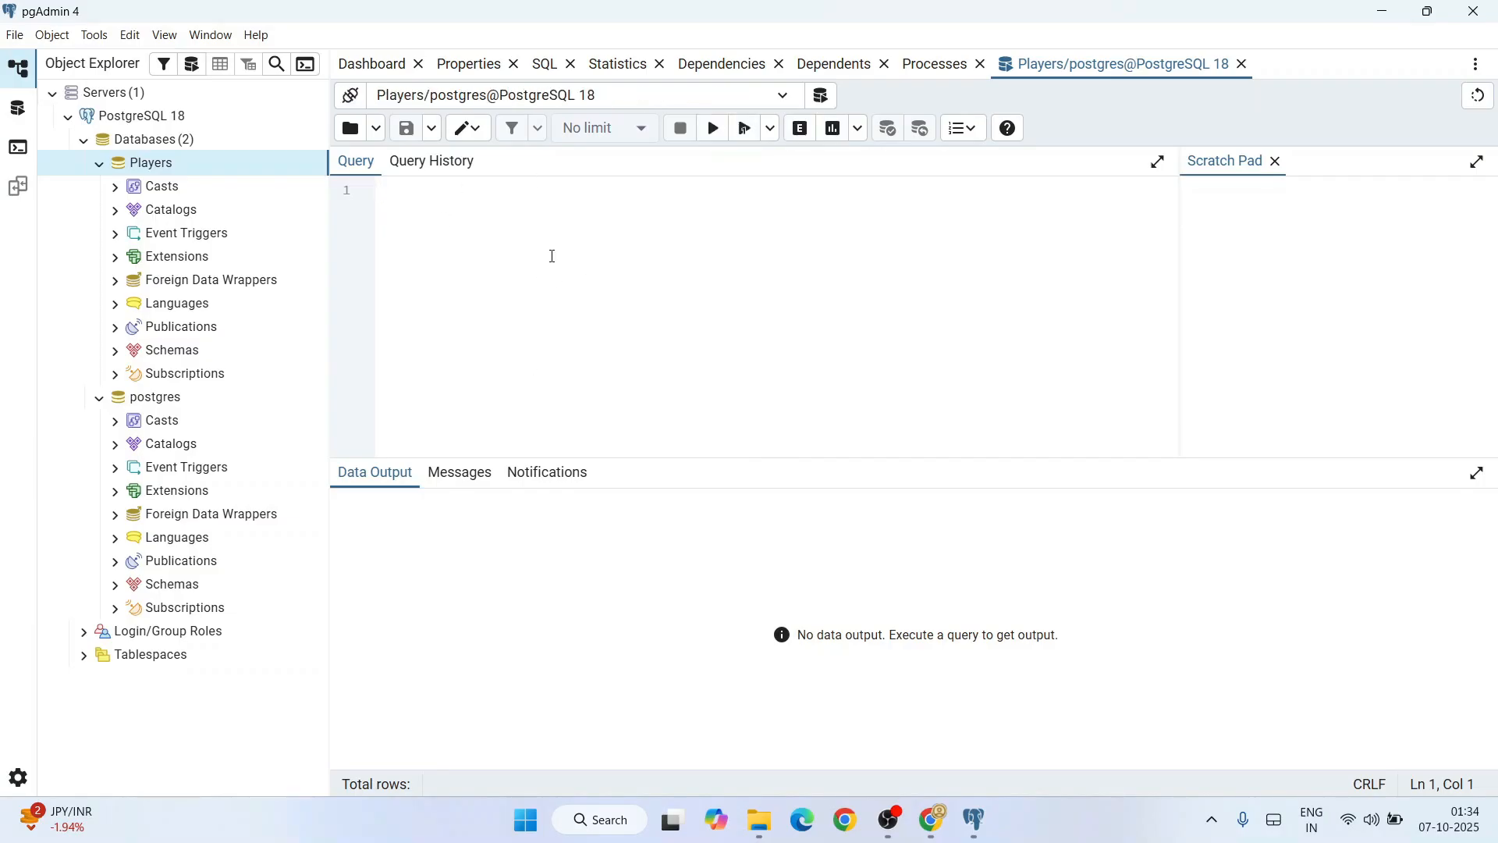
Step: Run CREATE TABLE CHESSPLAYERS with ID INT and NAME VARCHAR(50) columns
text(CREATE)
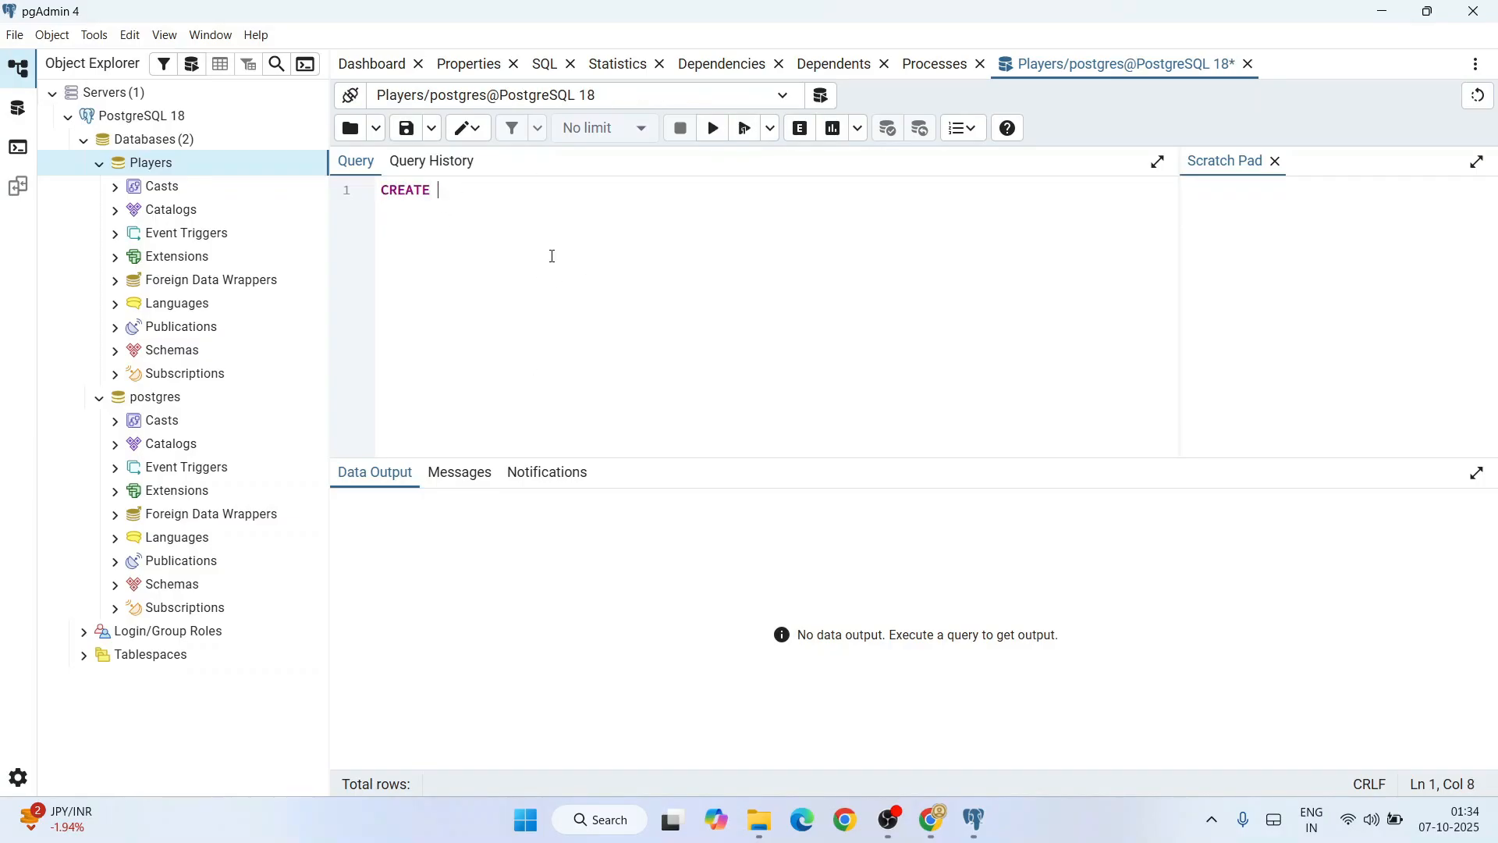
text(TAB)
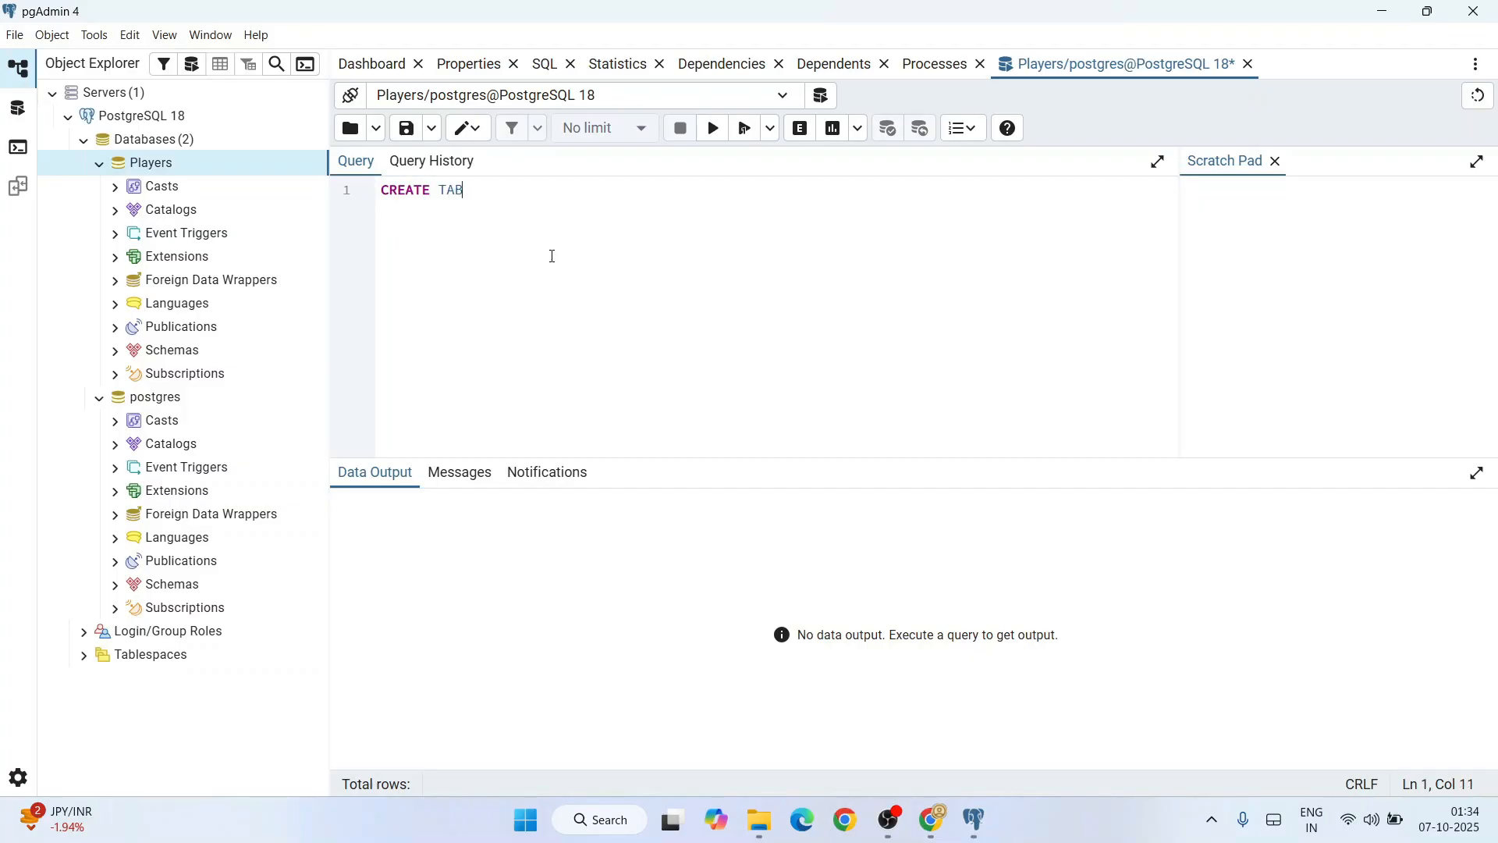
text(LE)
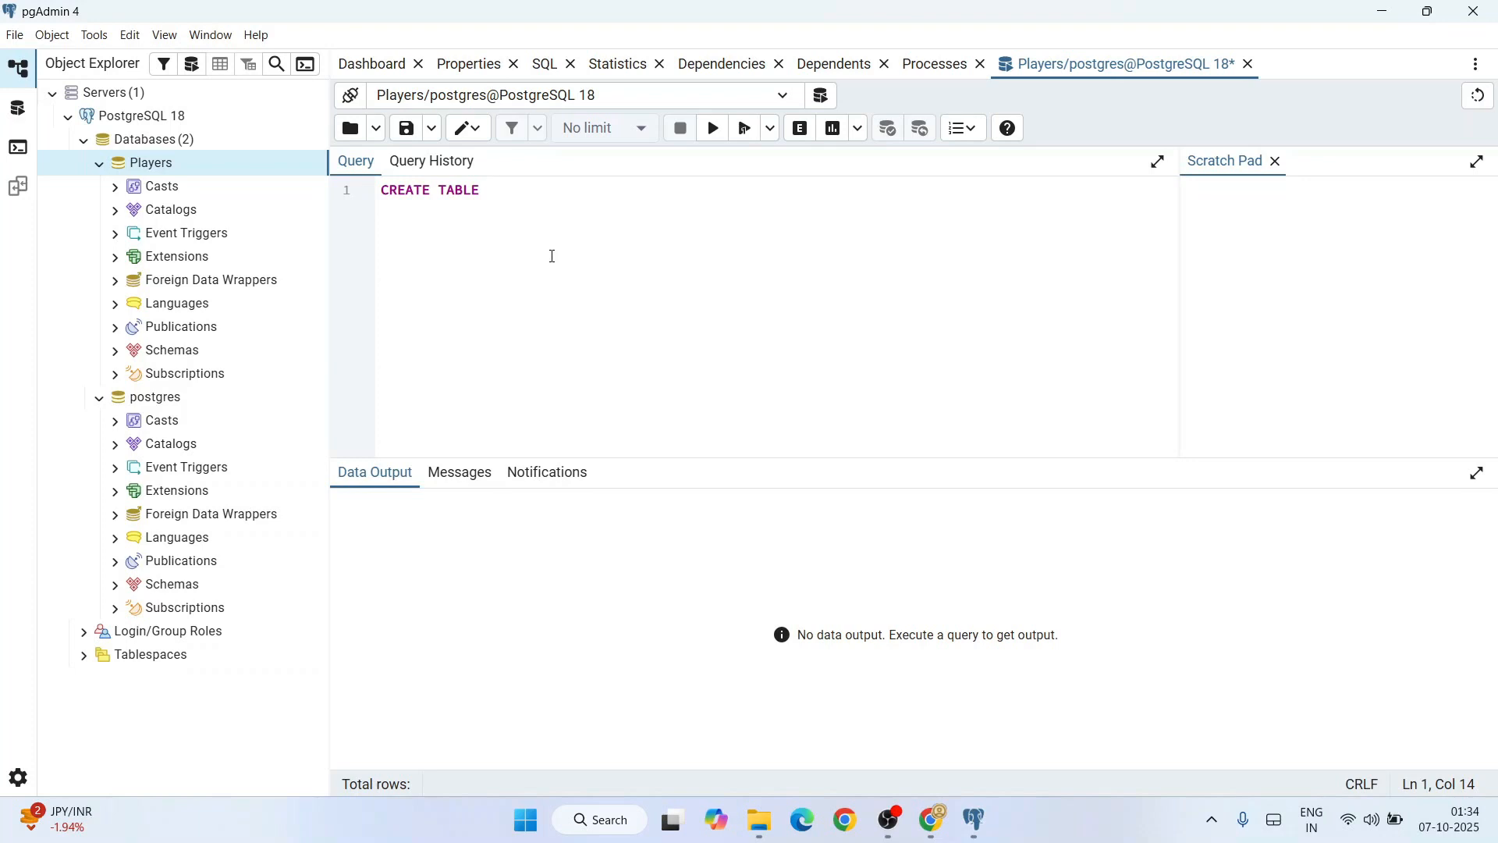
text(CHESSPLAYERS()
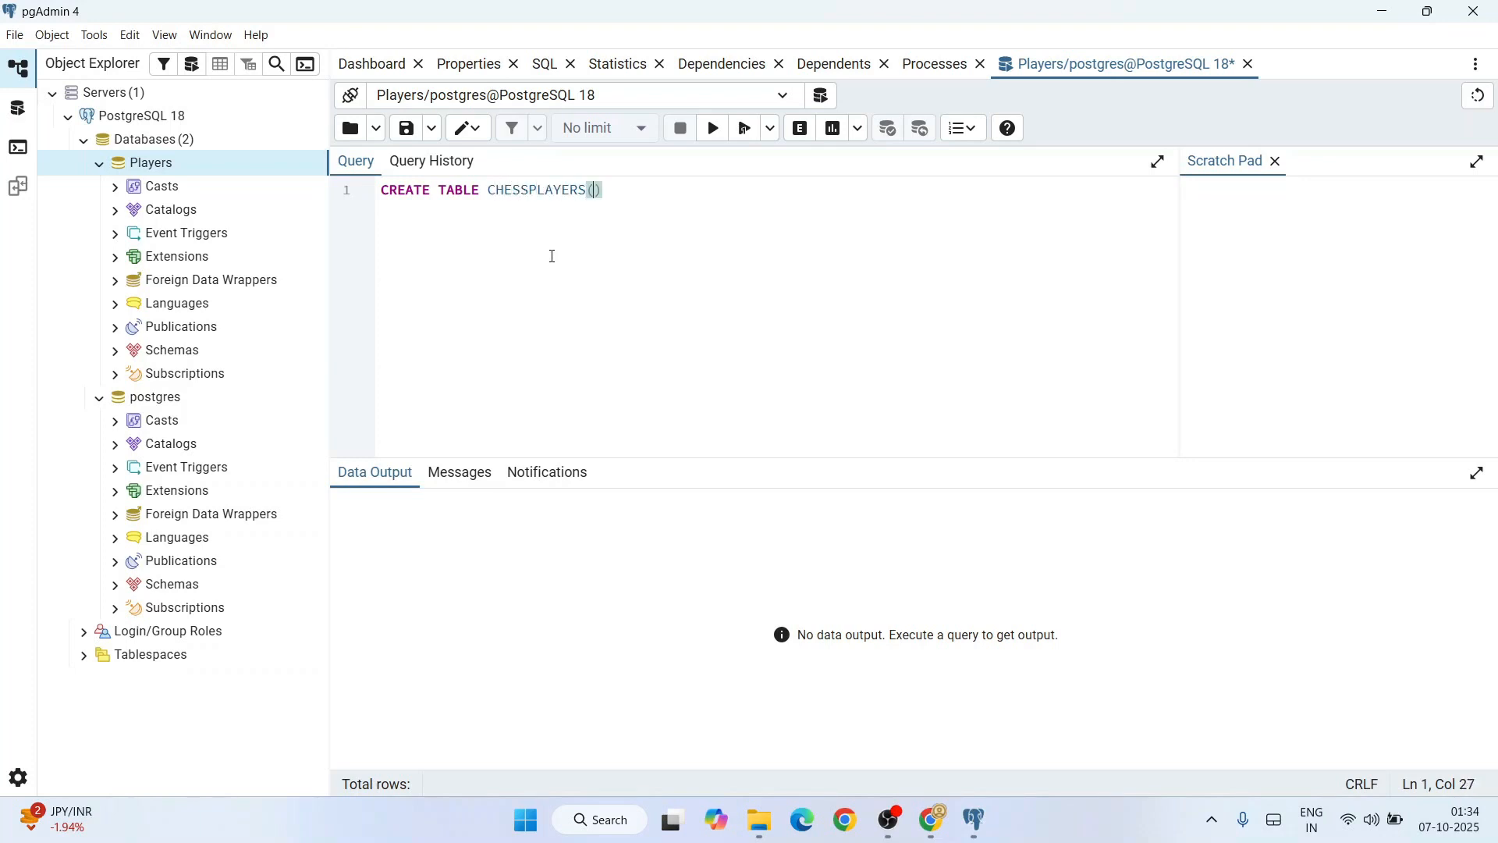
key(Enter)
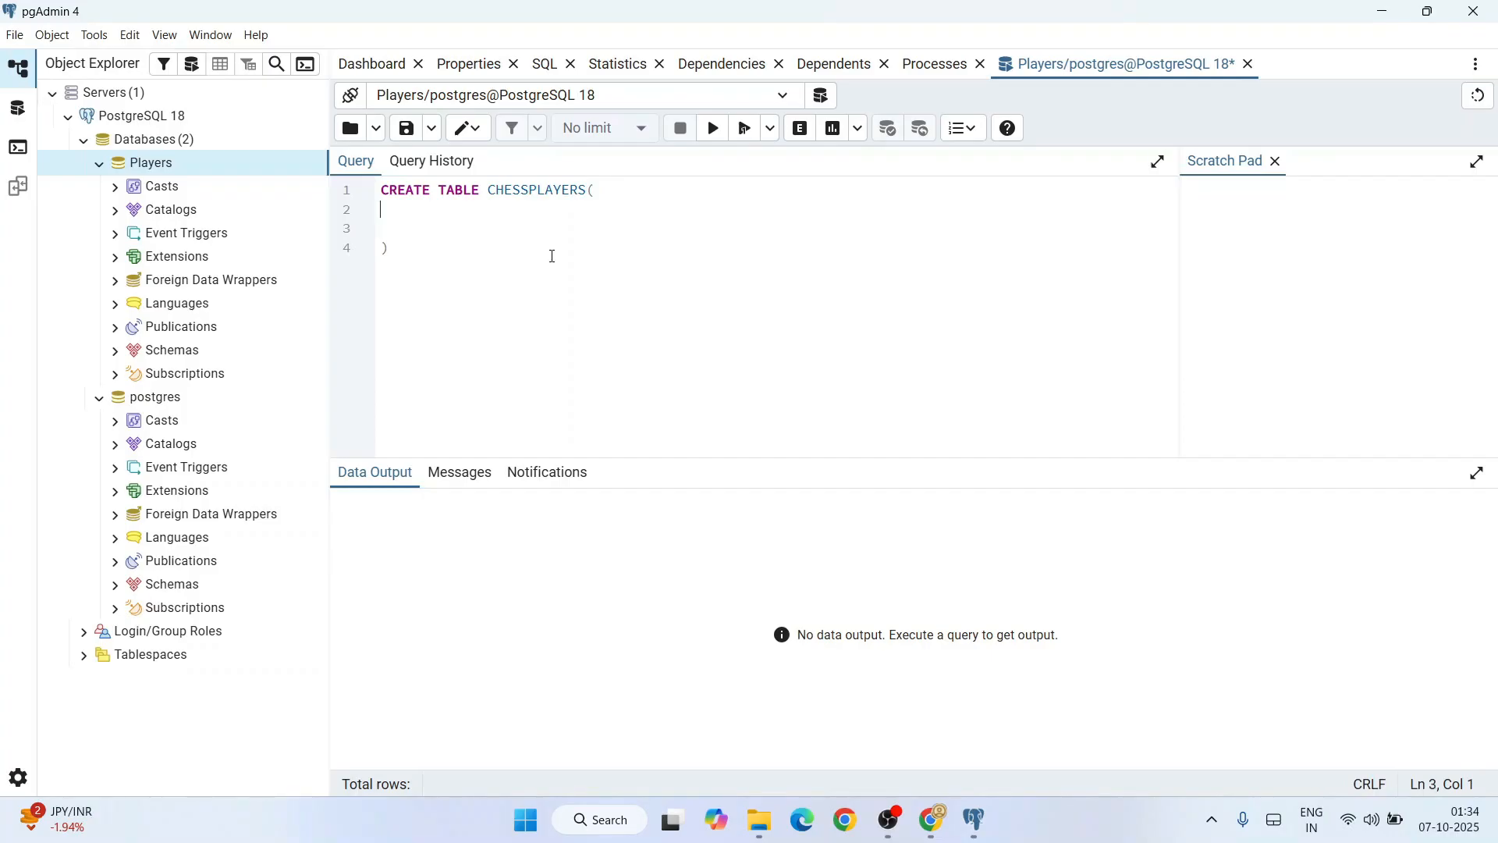
text(ID)
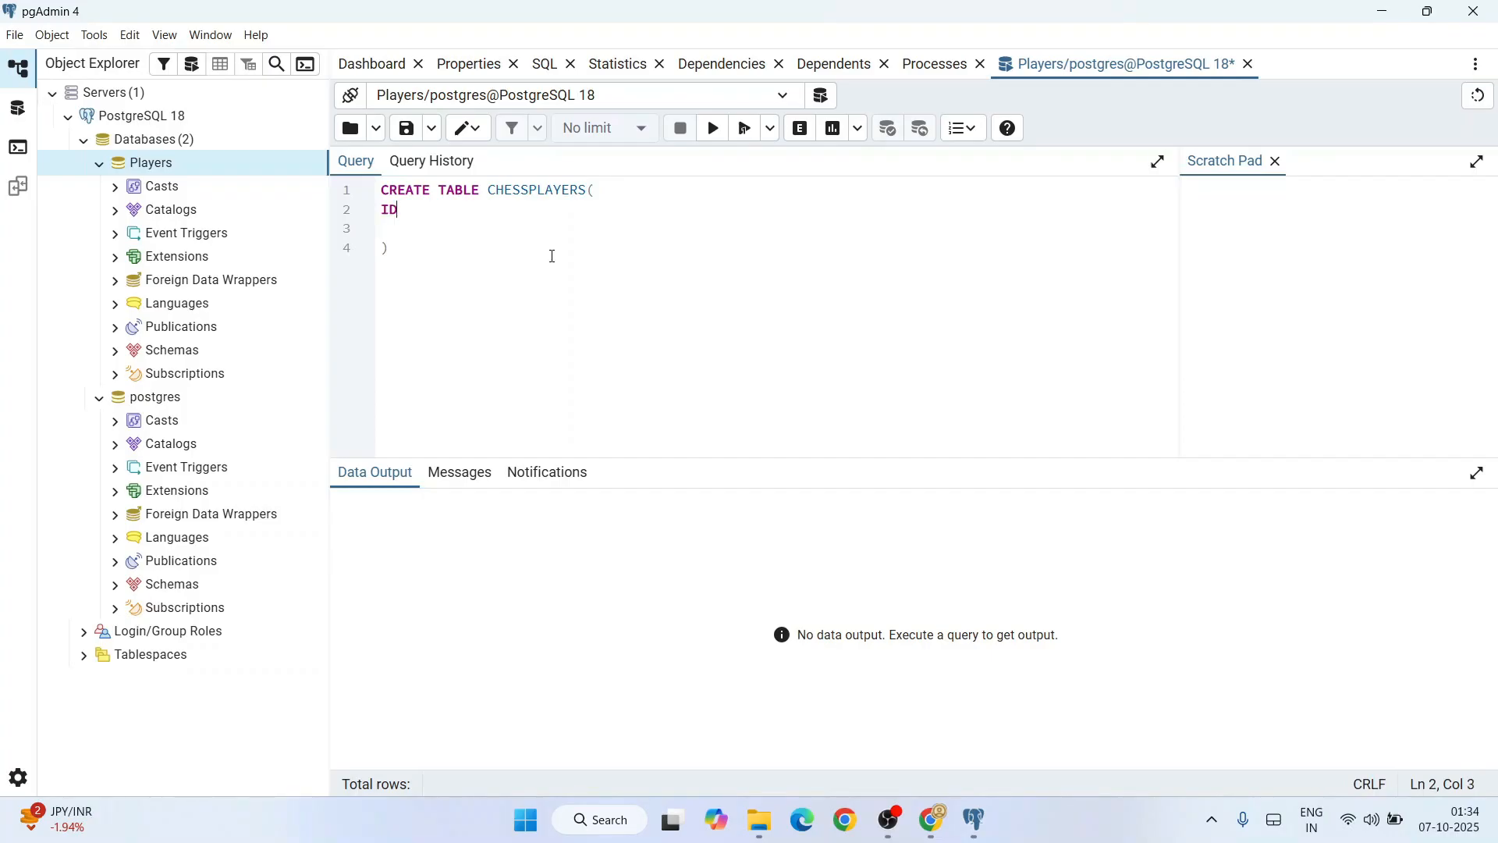
text(INT,)
click(775, 228)
text(NAME)
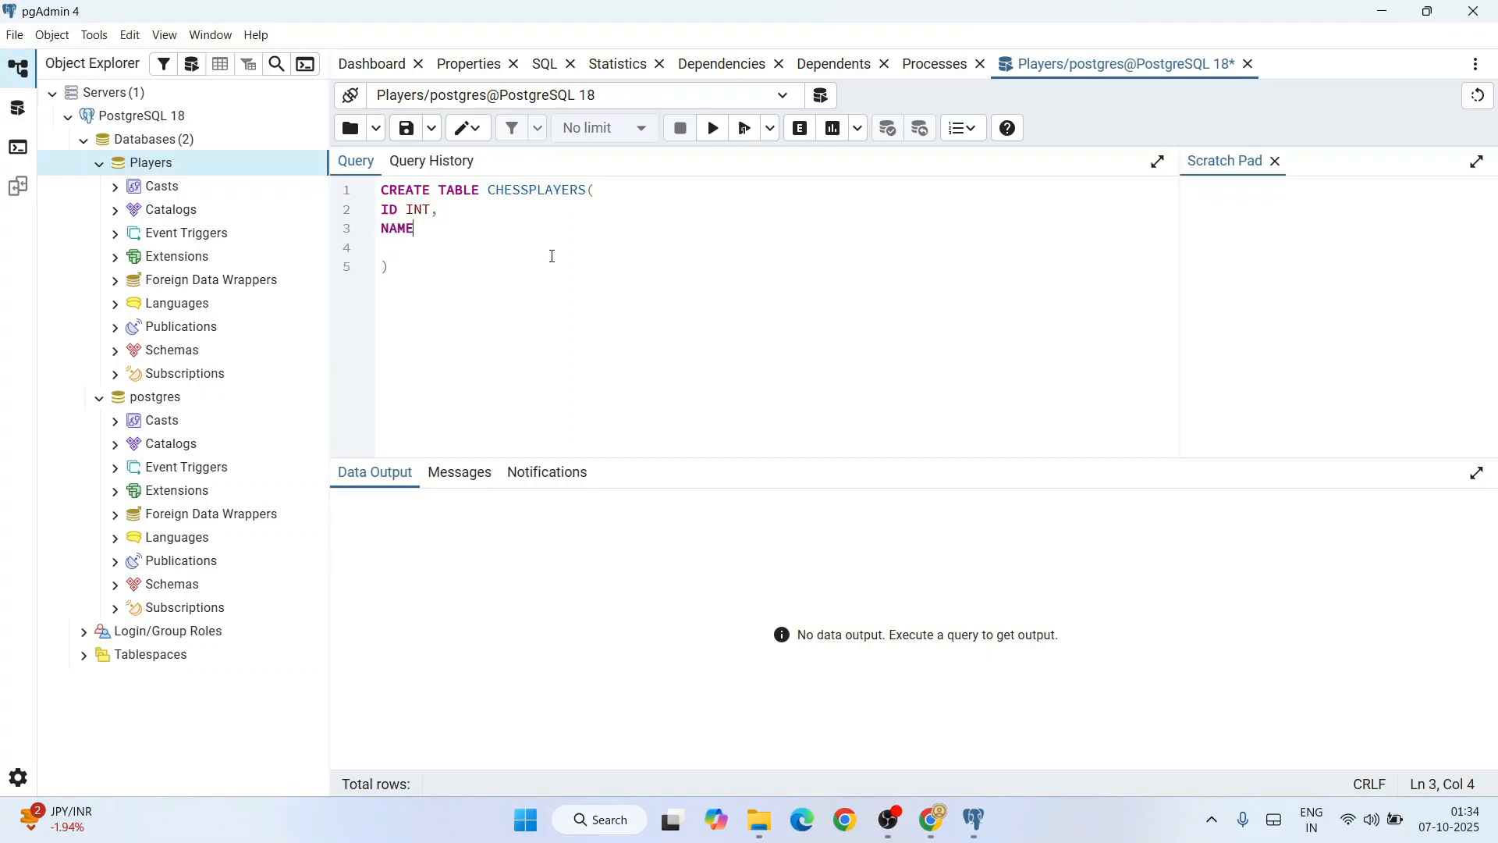
text(VARCHAR)
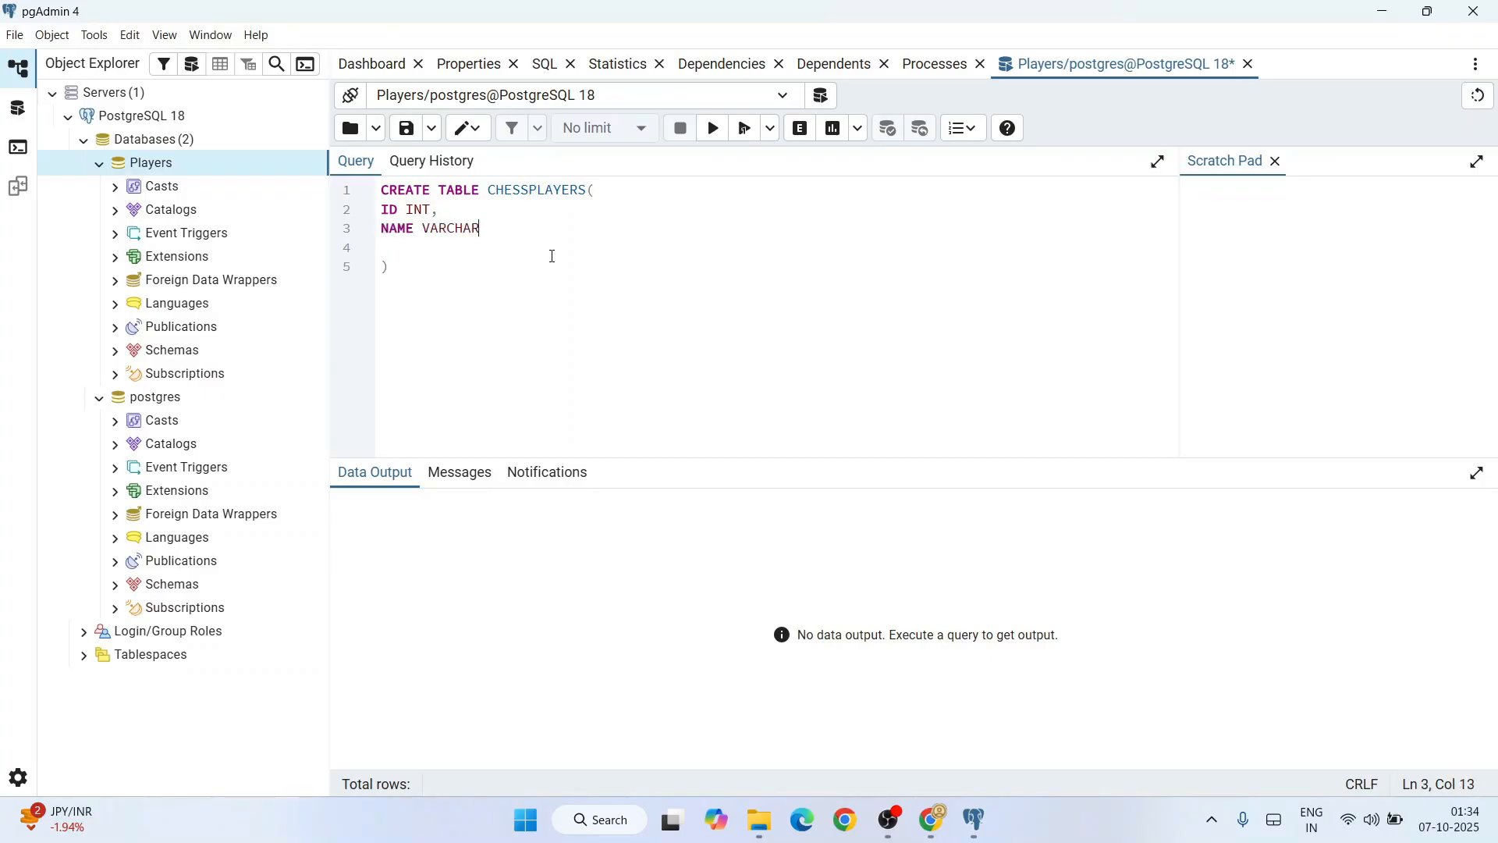
text((50))
click(777, 267)
text(;)
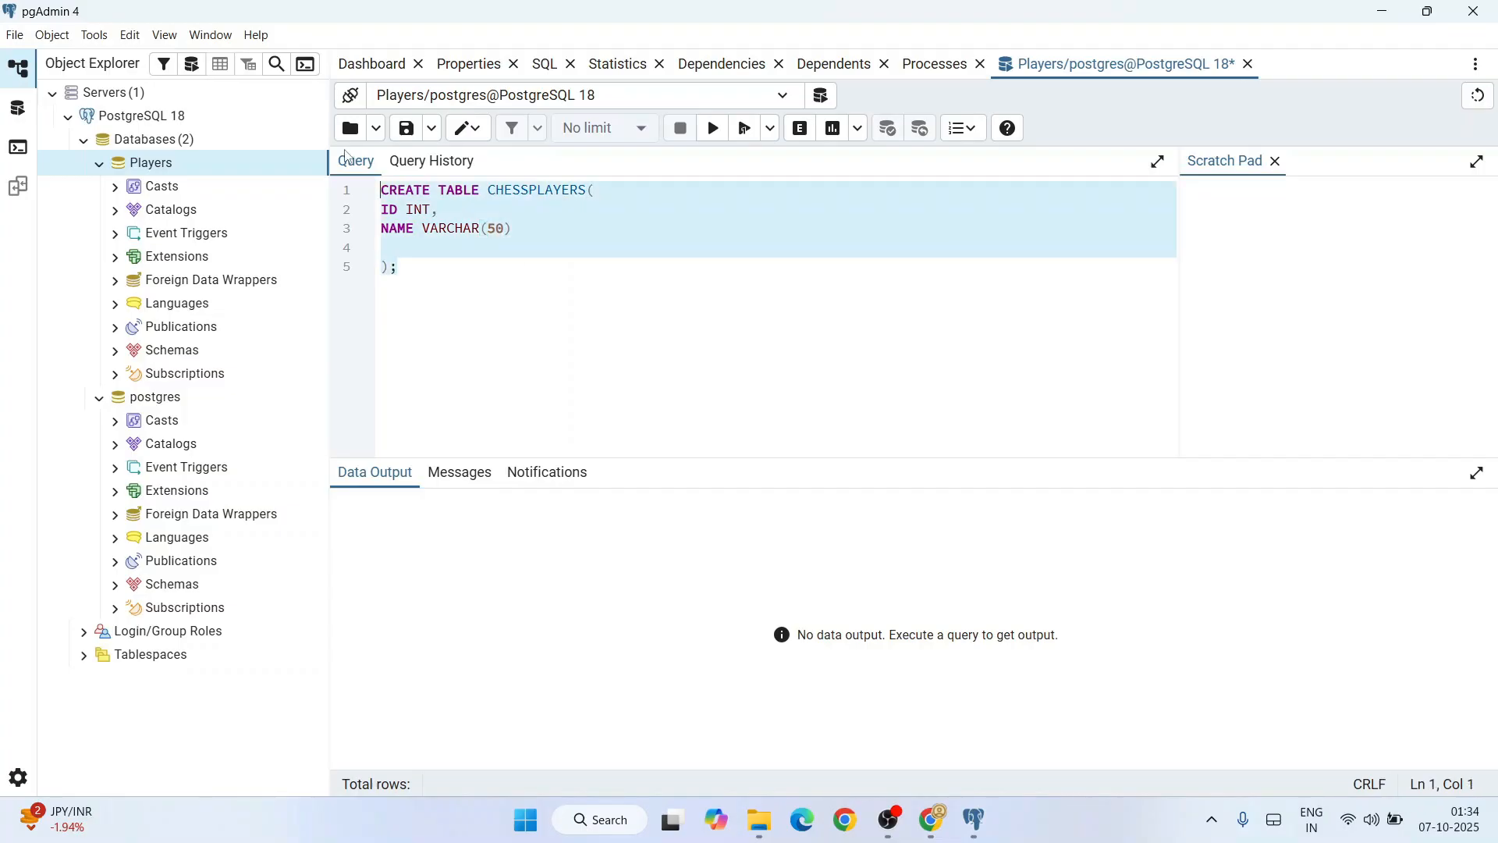
click(712, 126)
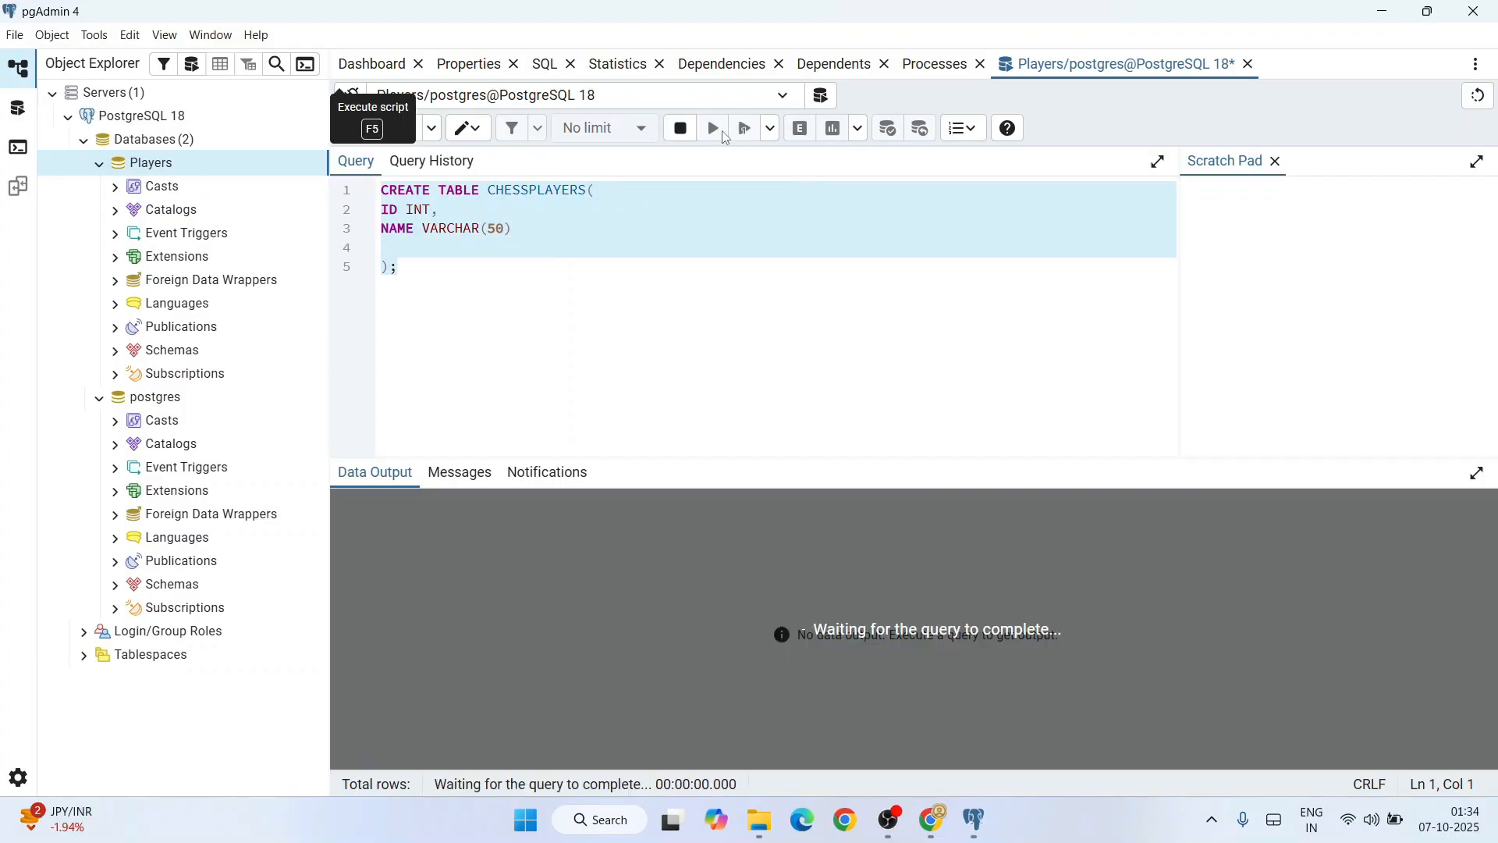
click(711, 126)
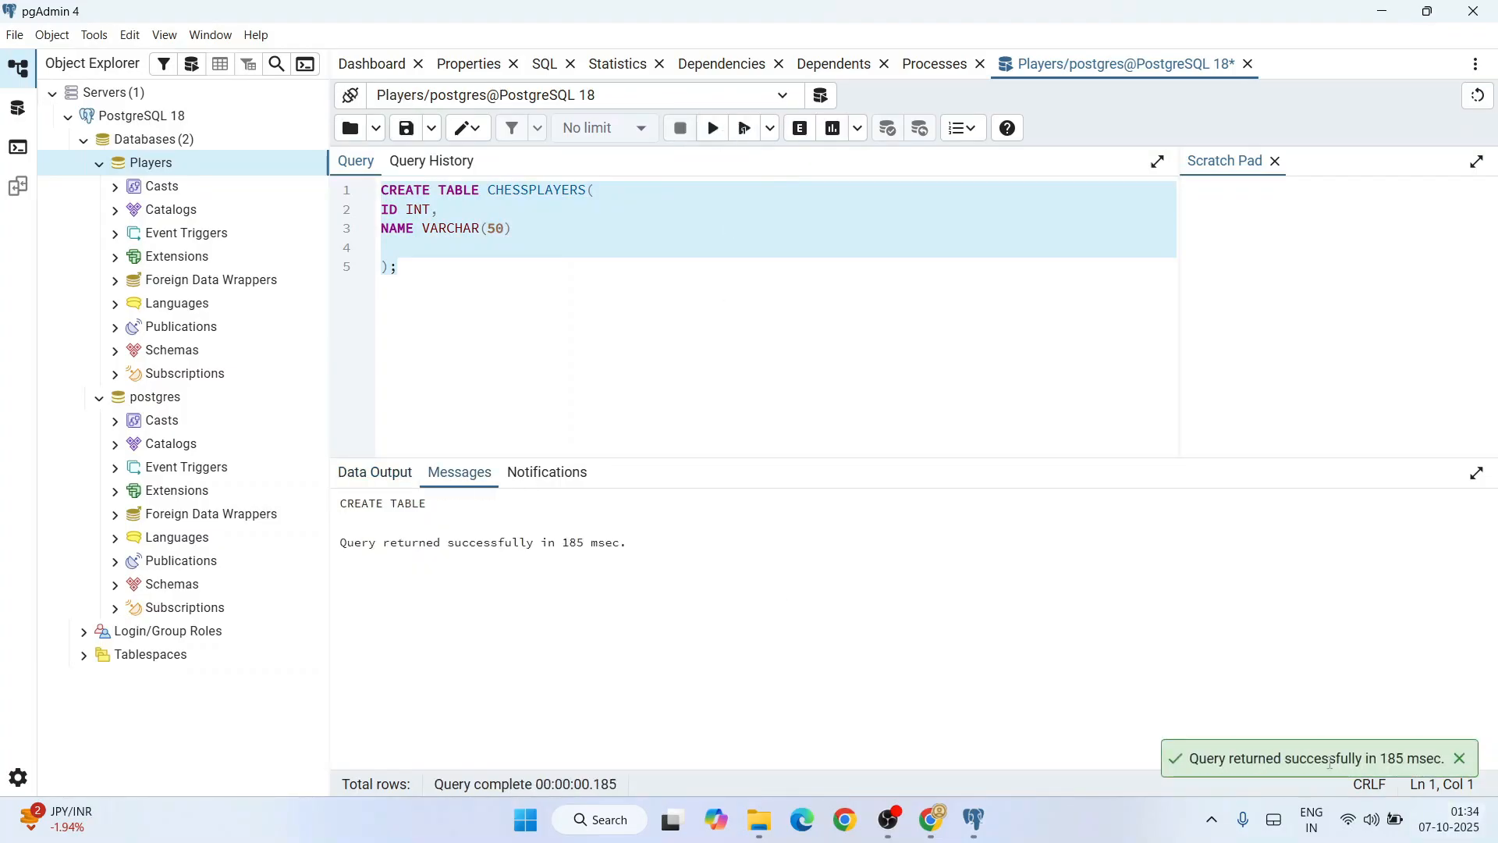
double_click(382, 503)
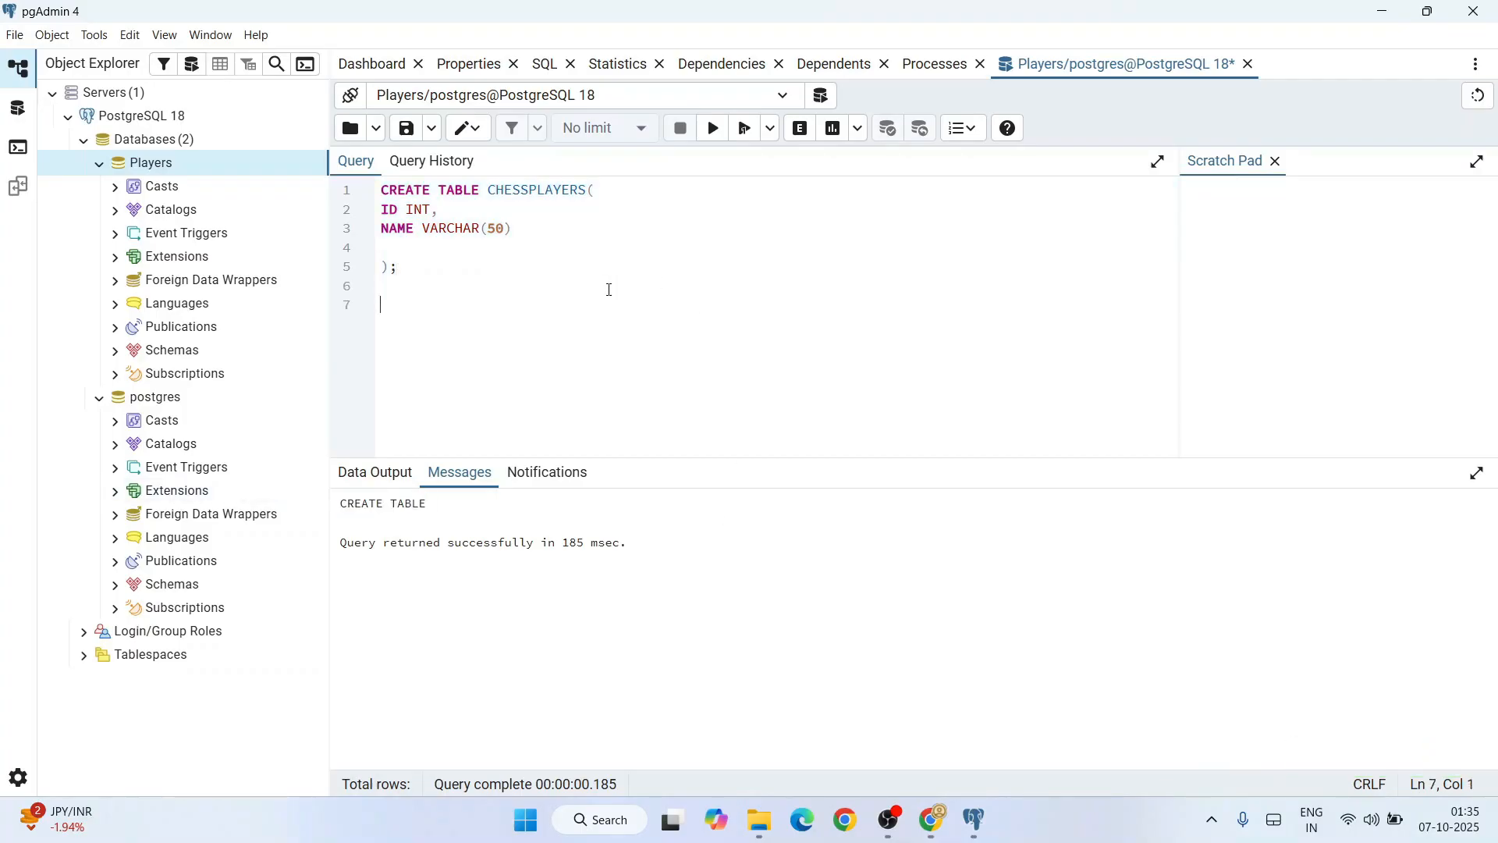
Step: Run INSERT INTO CHESSPLAYERS(ID, NAME) VALUES (1, 'GUKESH');
text(INSE)
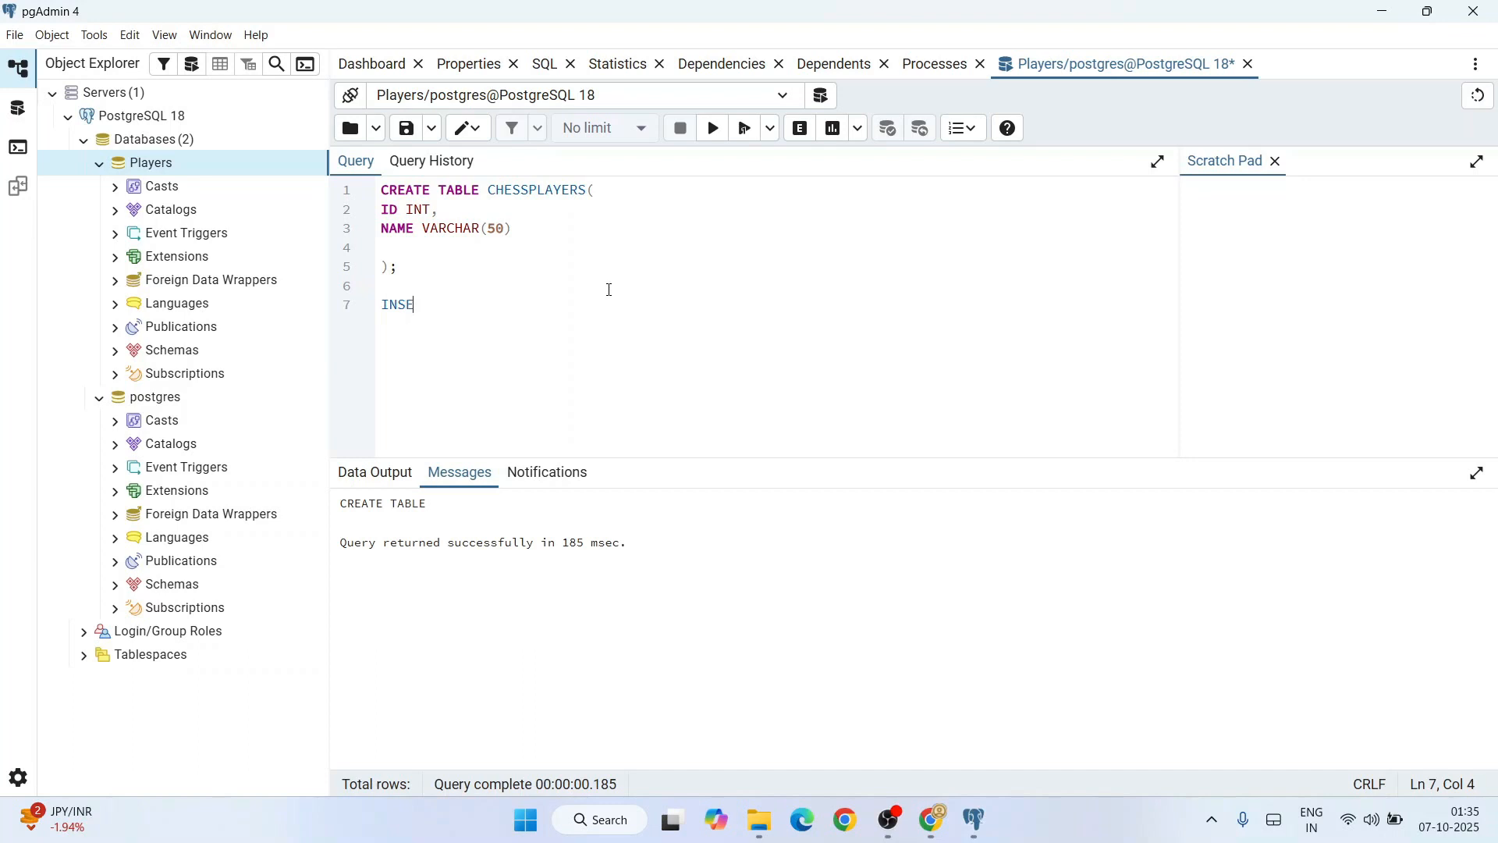
text(RT INTO)
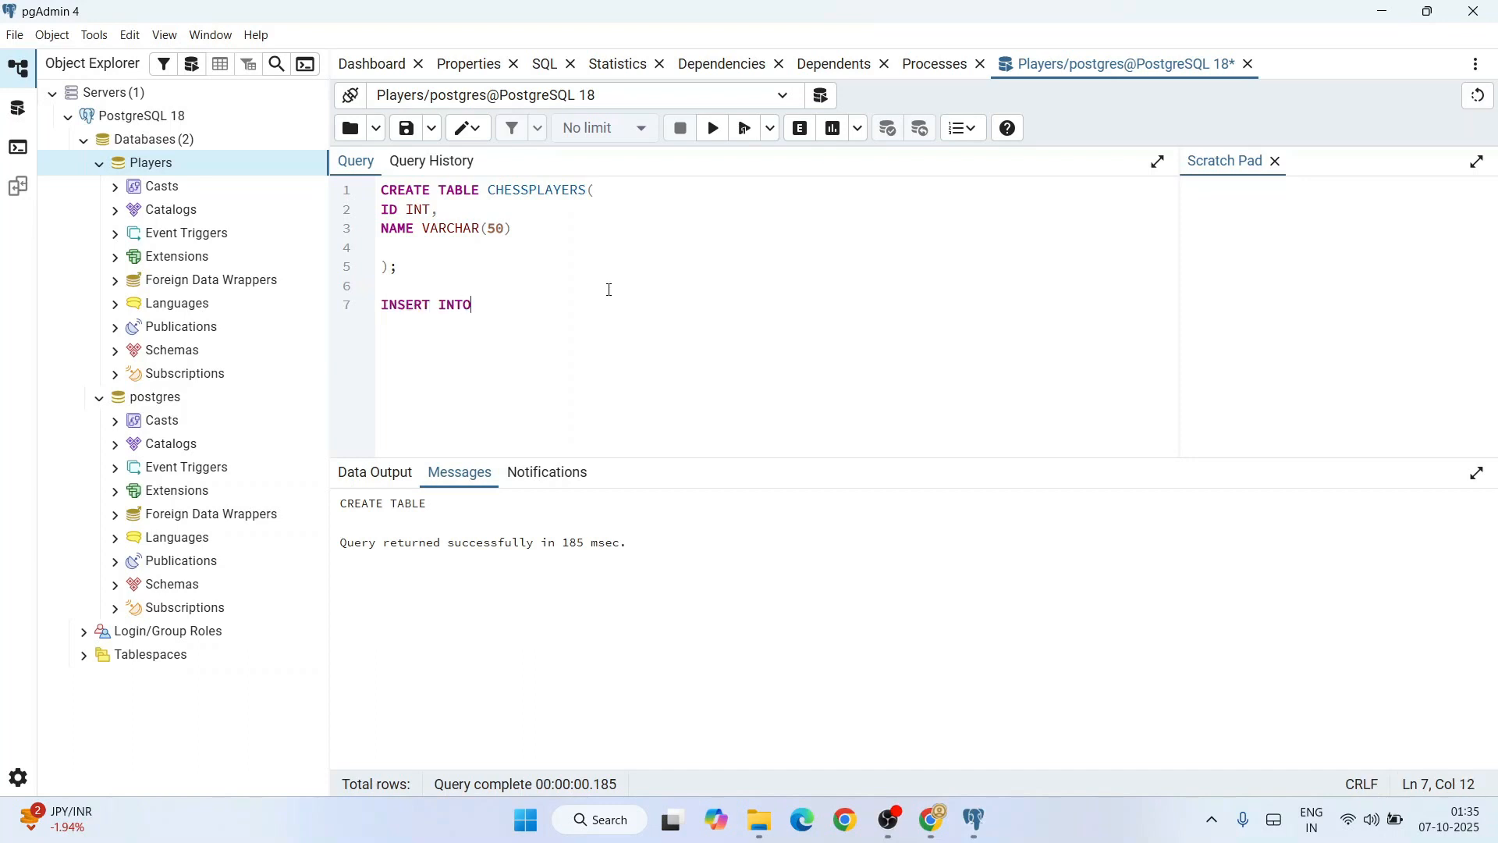
text(CH)
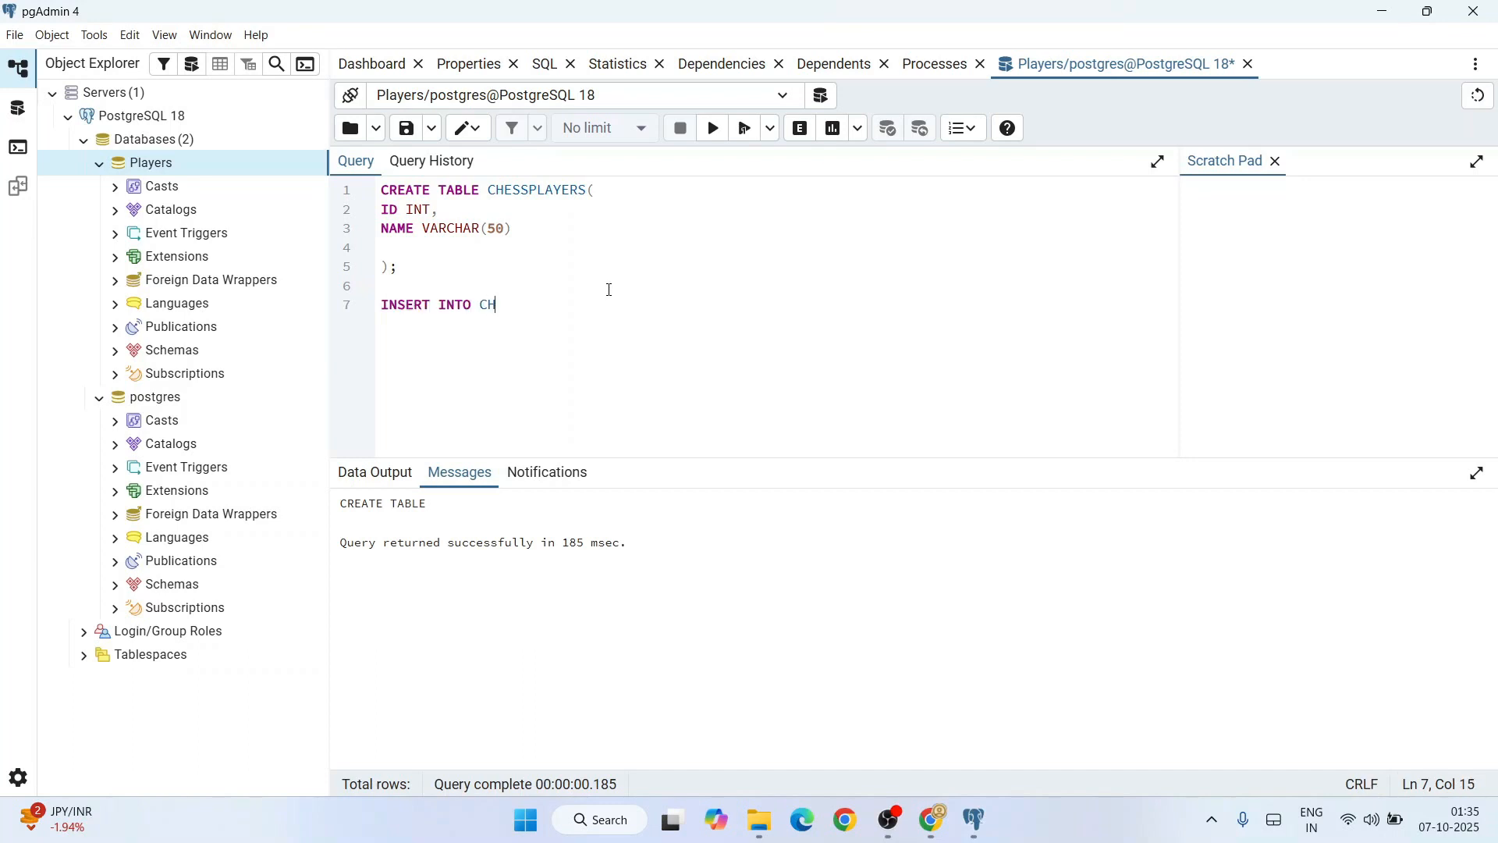
text(ESSPLAYERS())
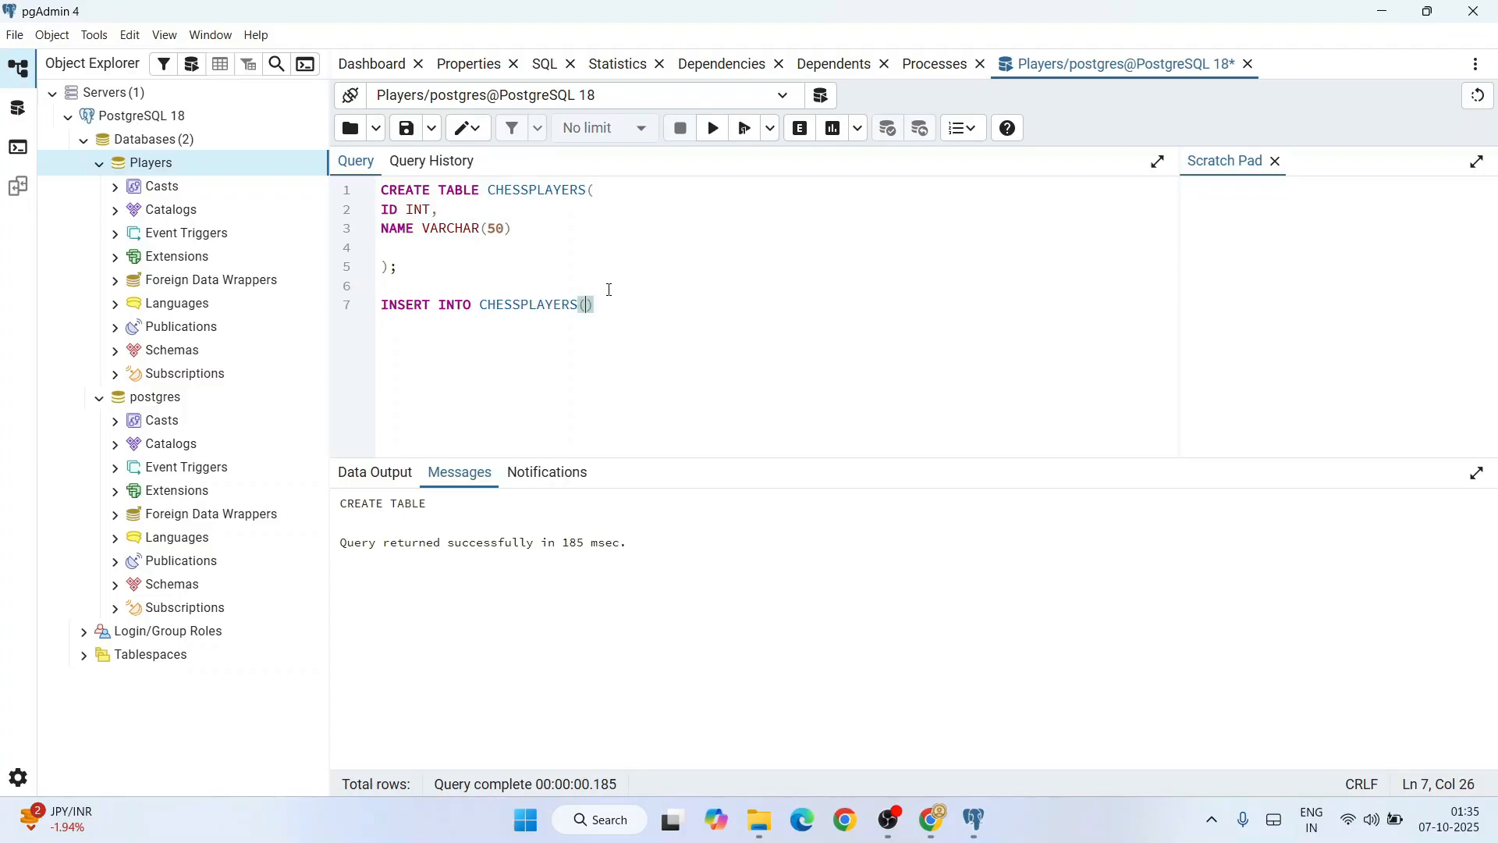
text(ID, NAME)
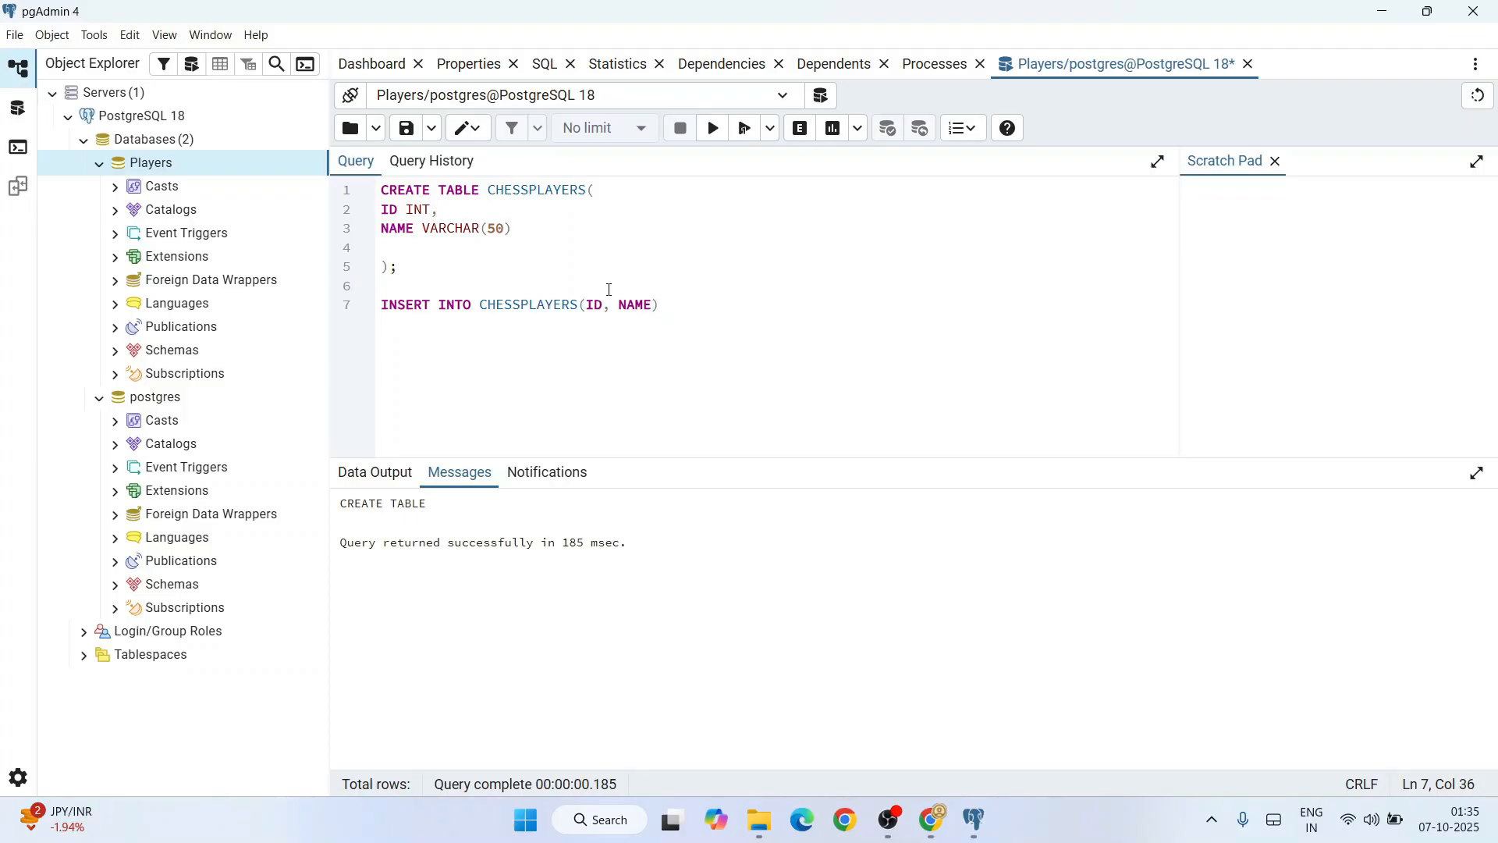
text(VALUES)
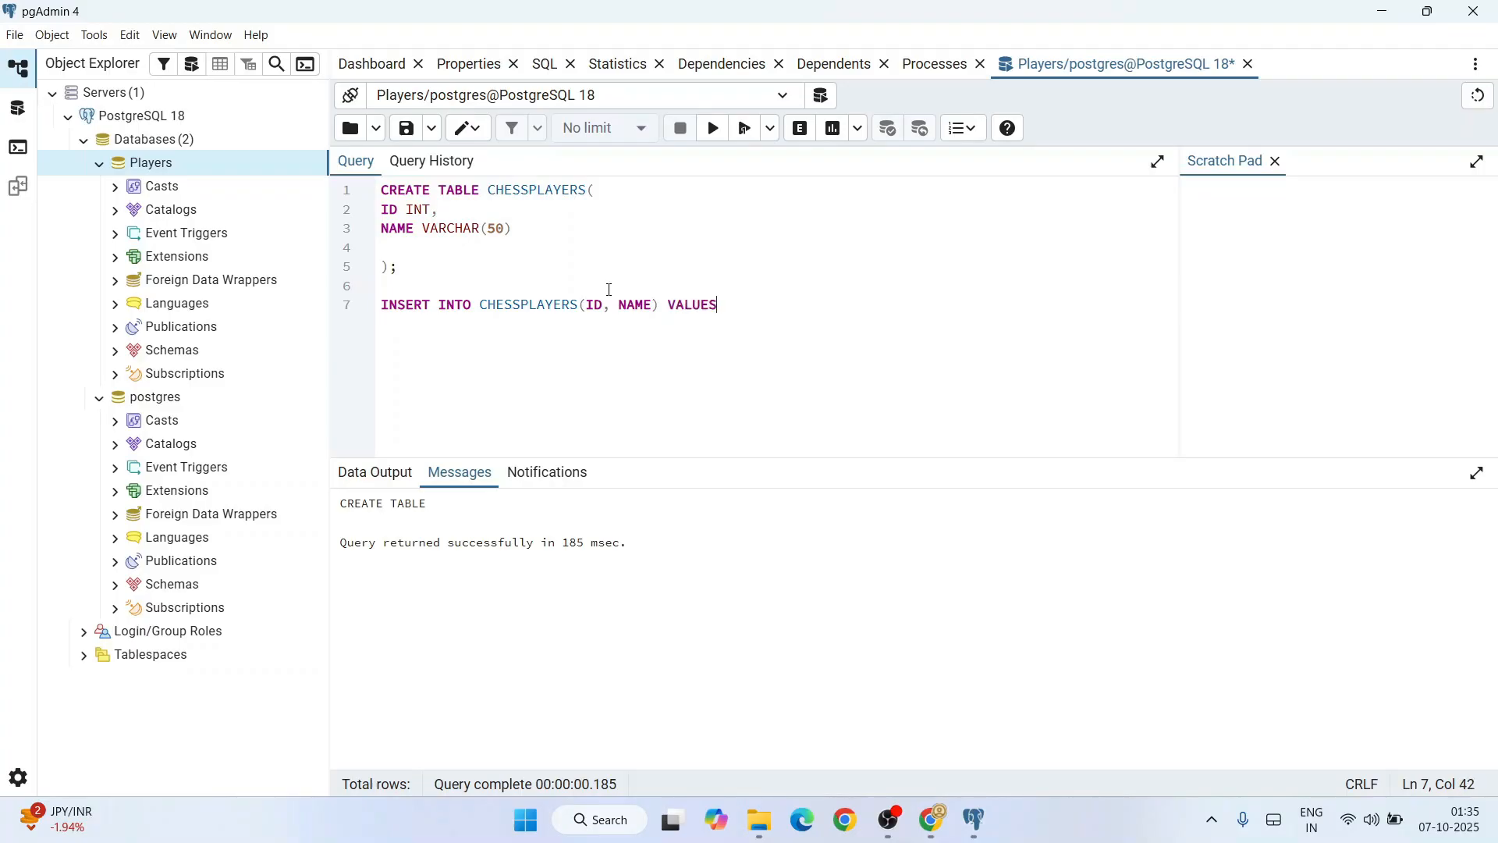
text(()
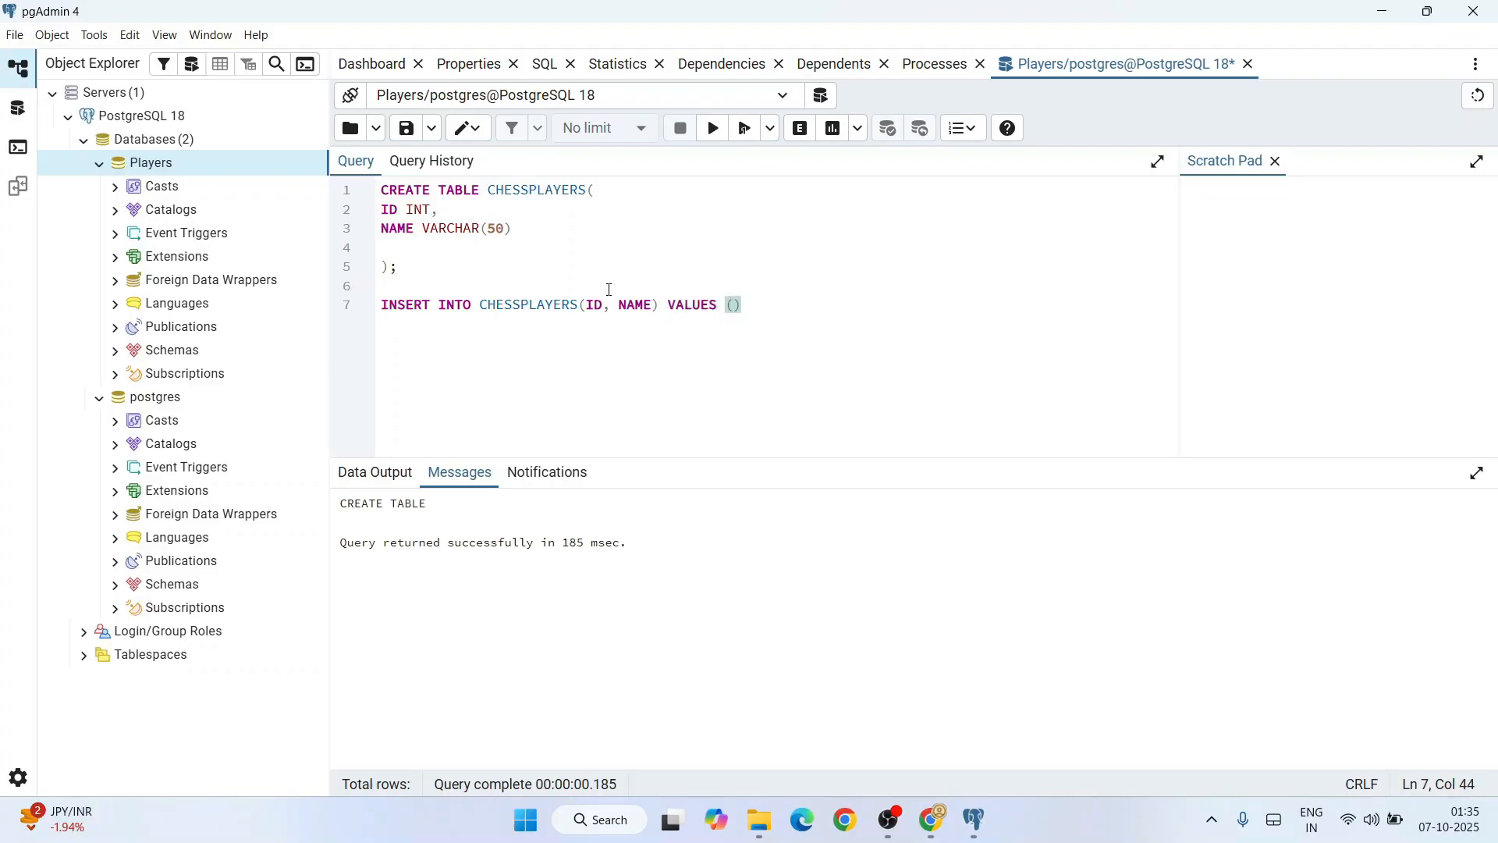
text(1,)
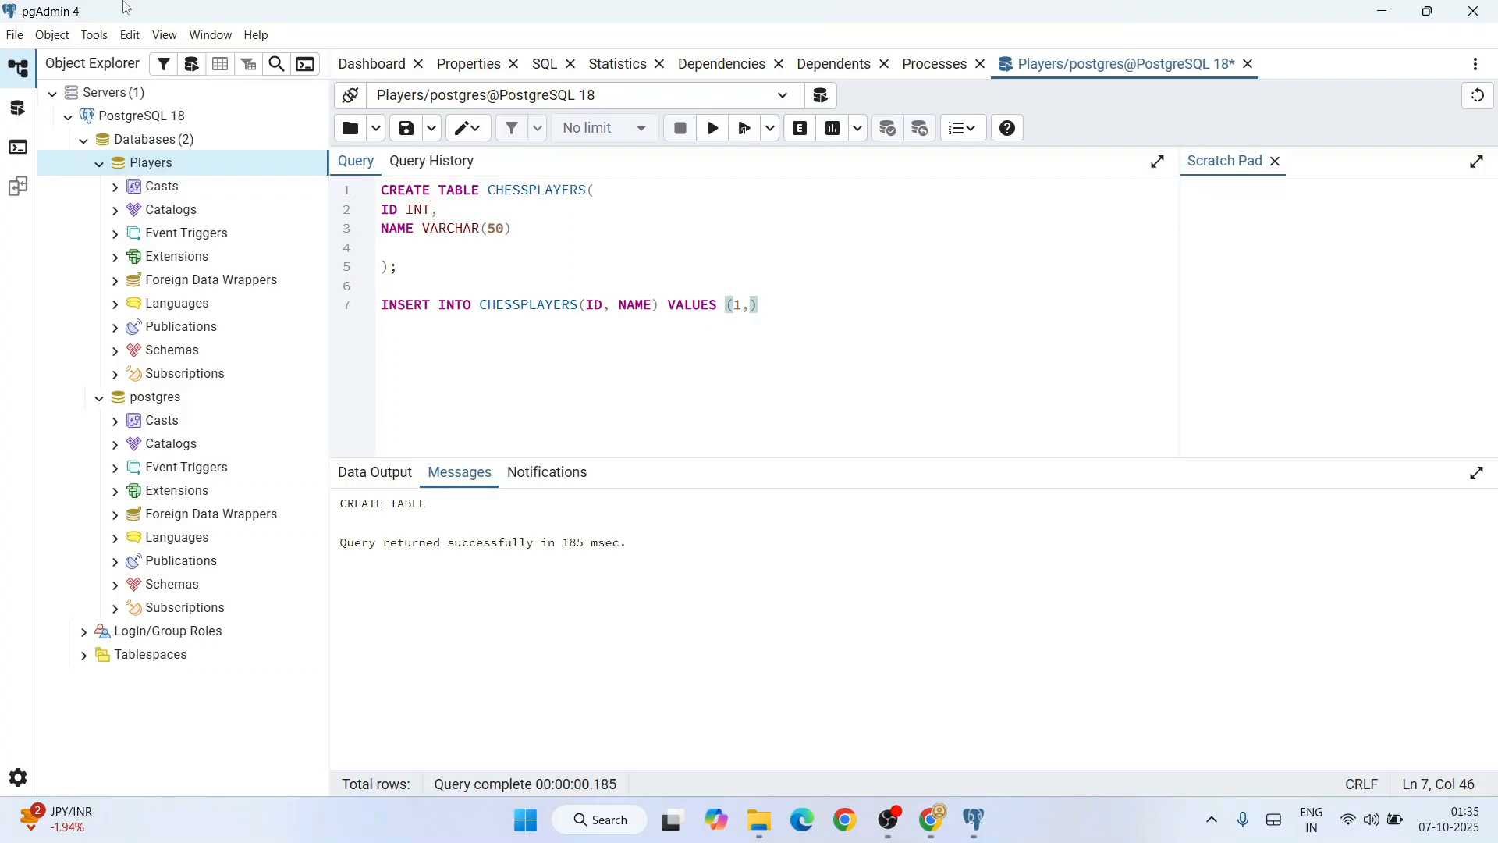
text(')
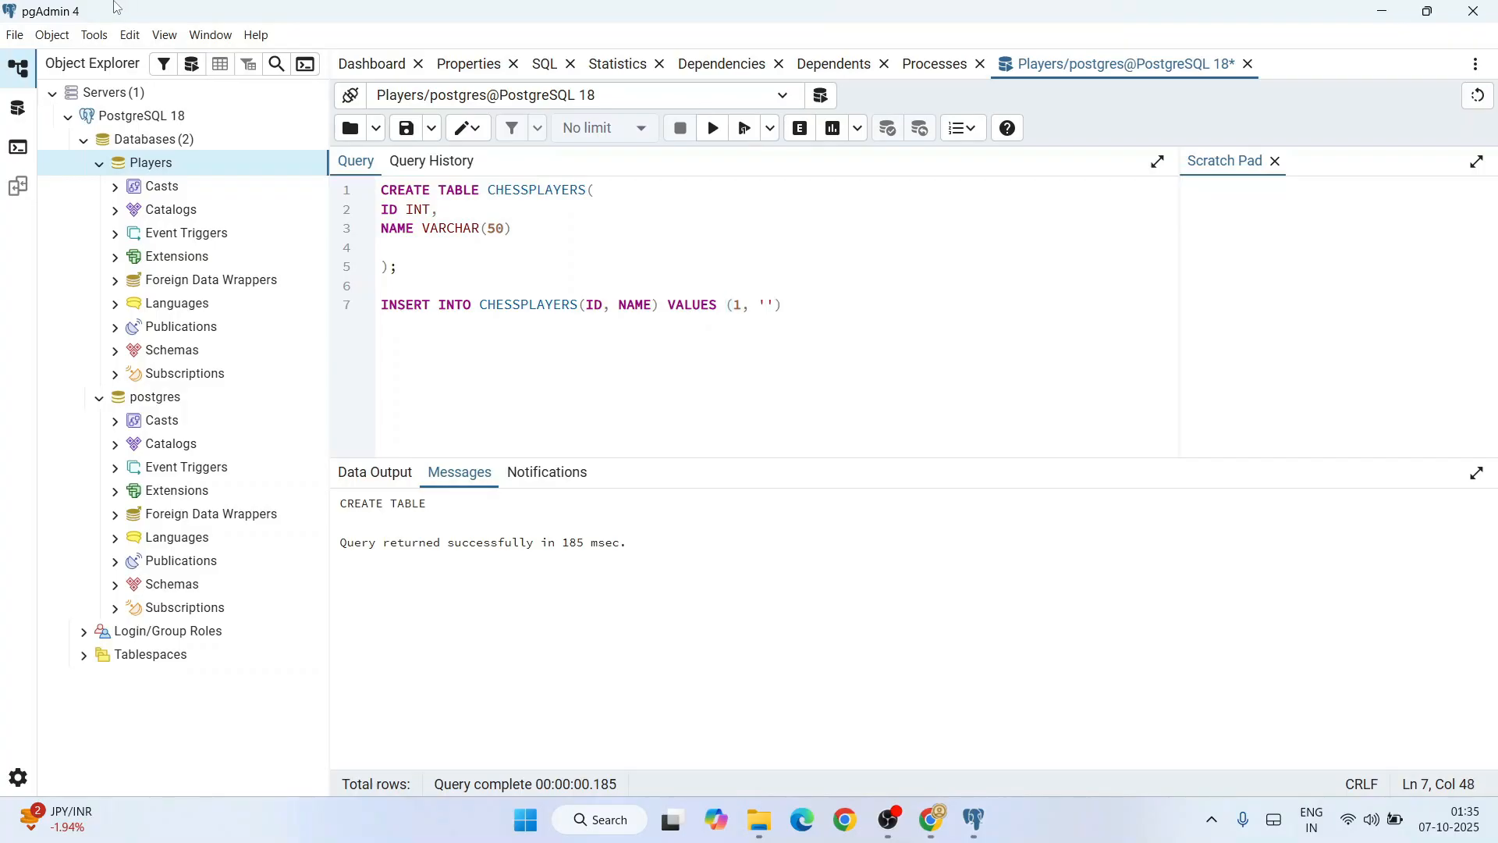
text(GU)
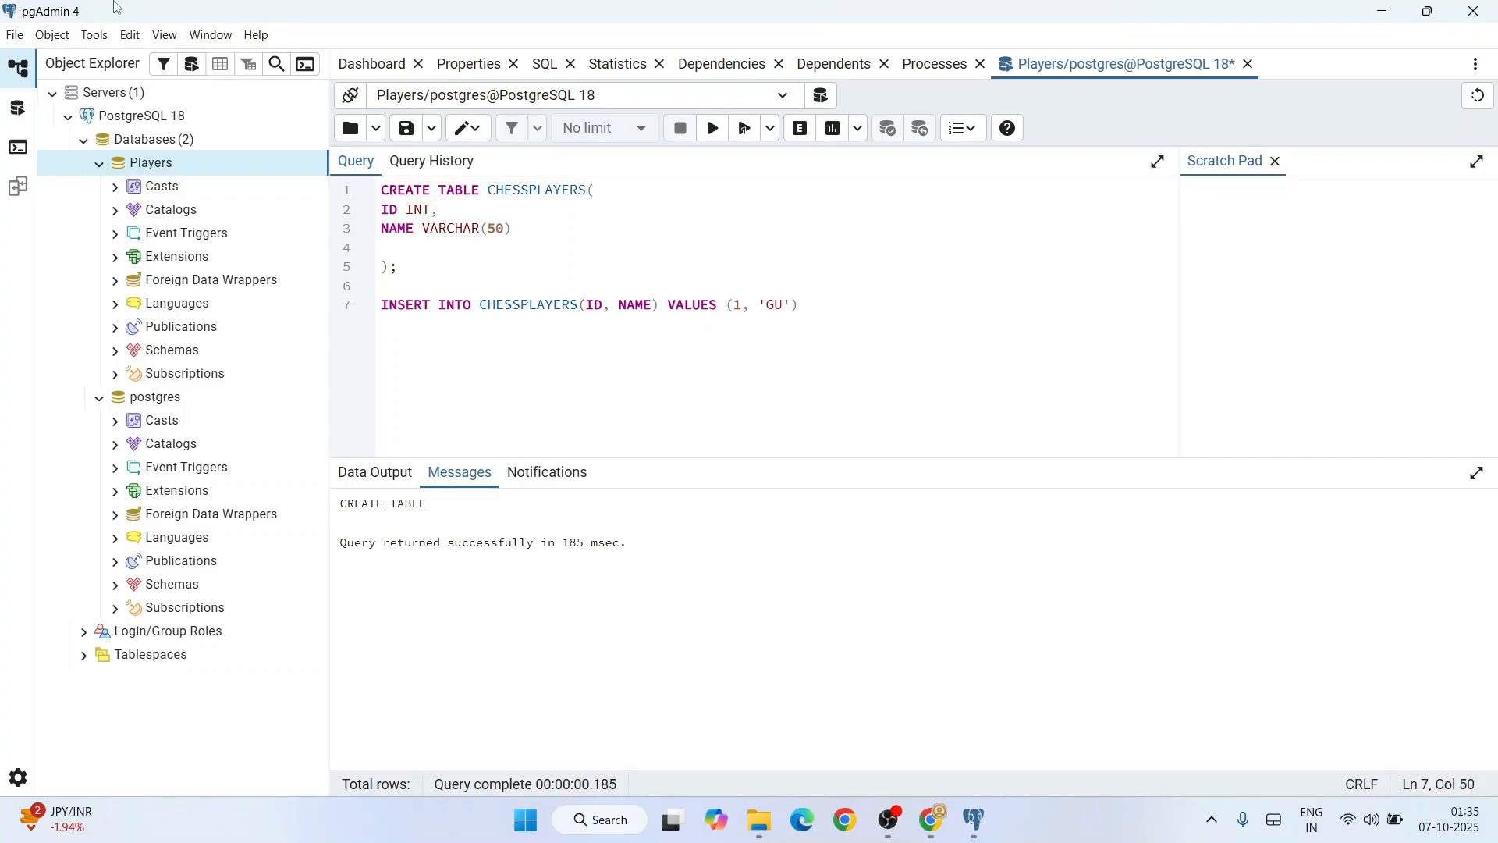
text(KESH)
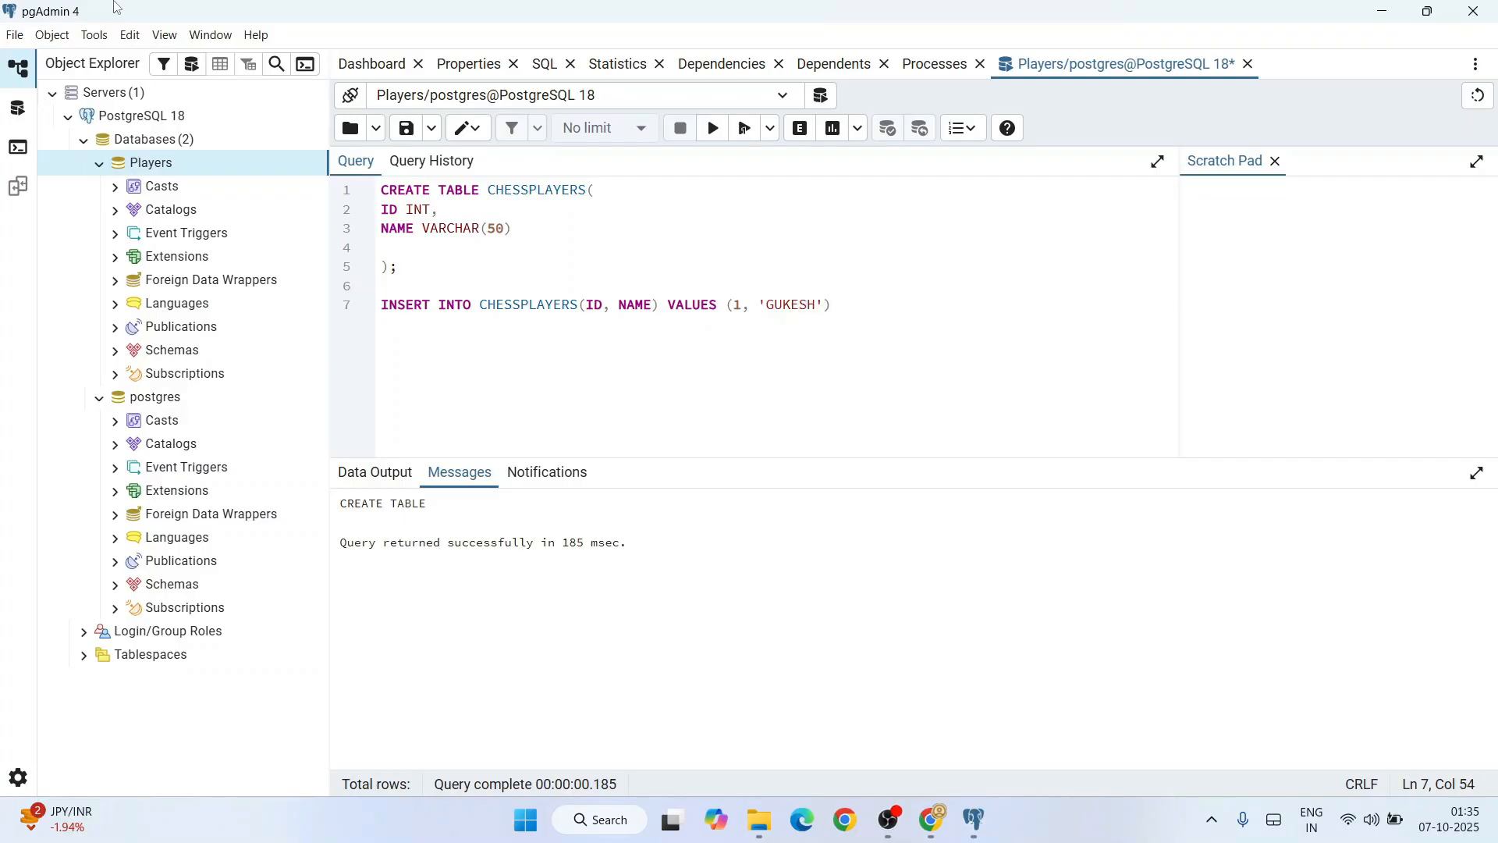
text(;)
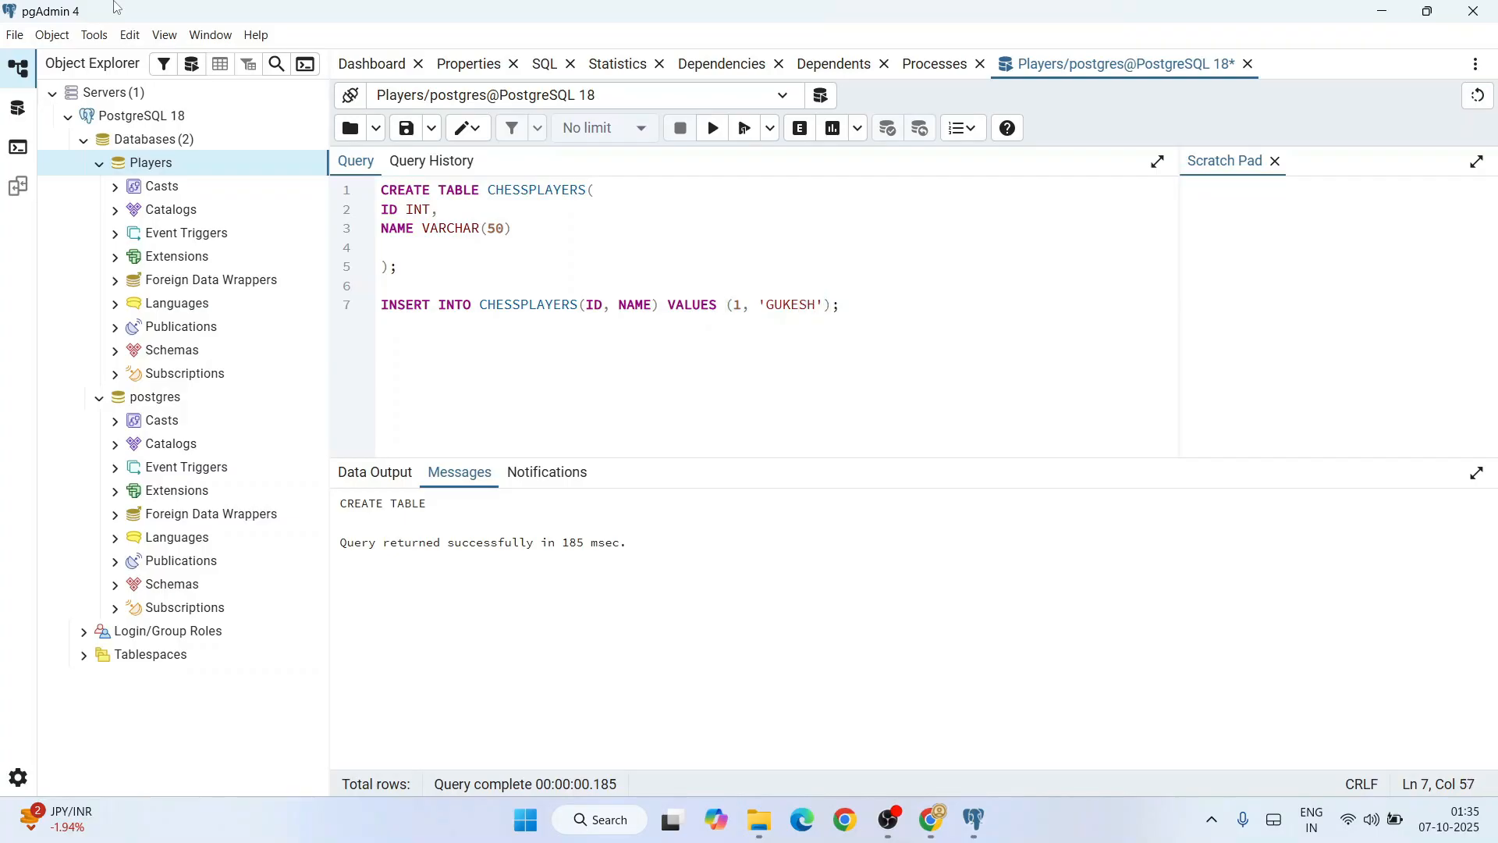
drag(662, 305, 841, 304)
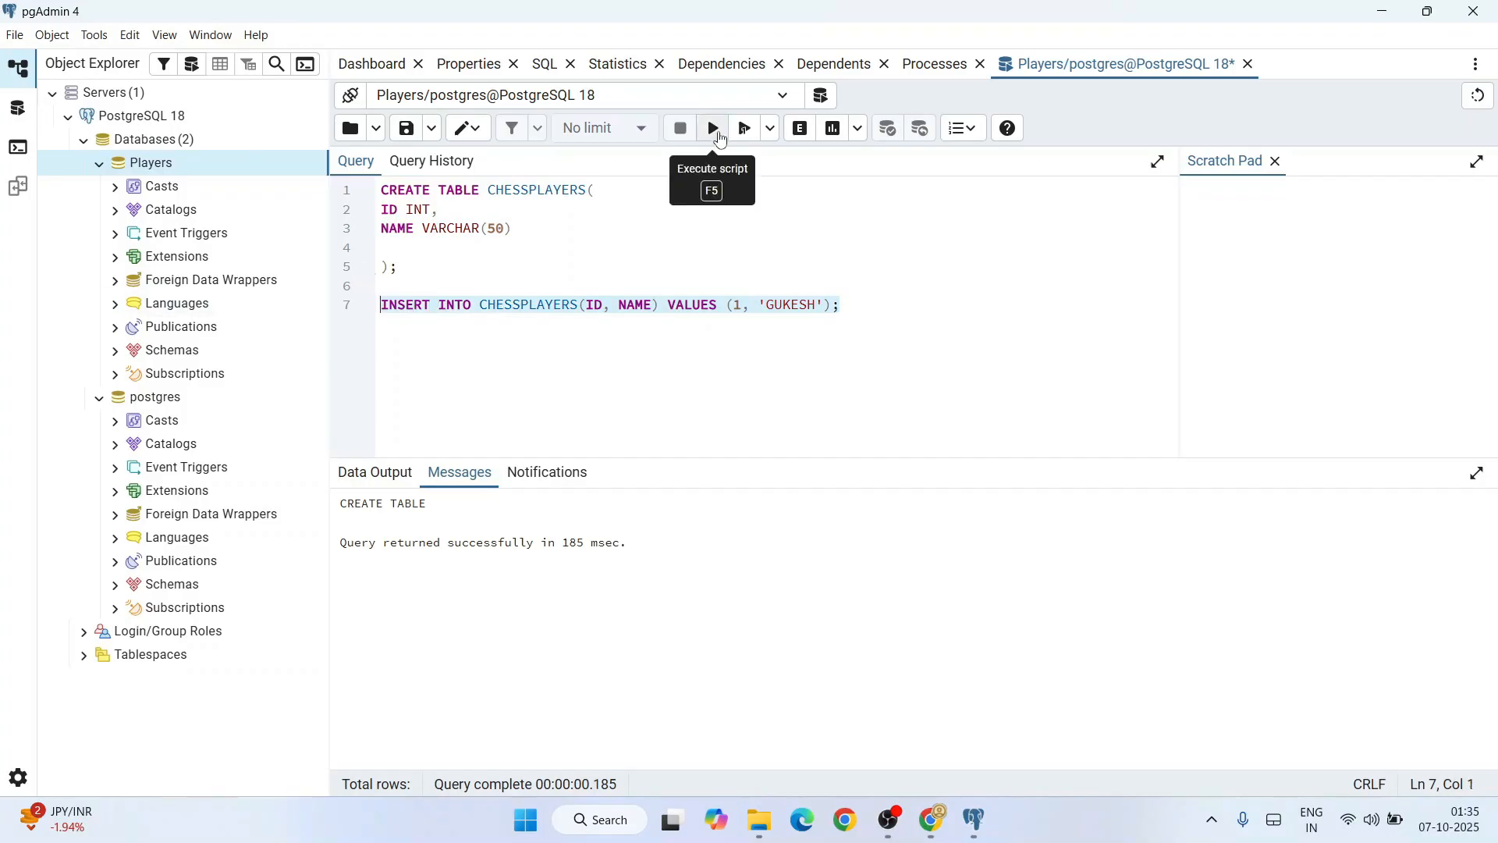
click(711, 127)
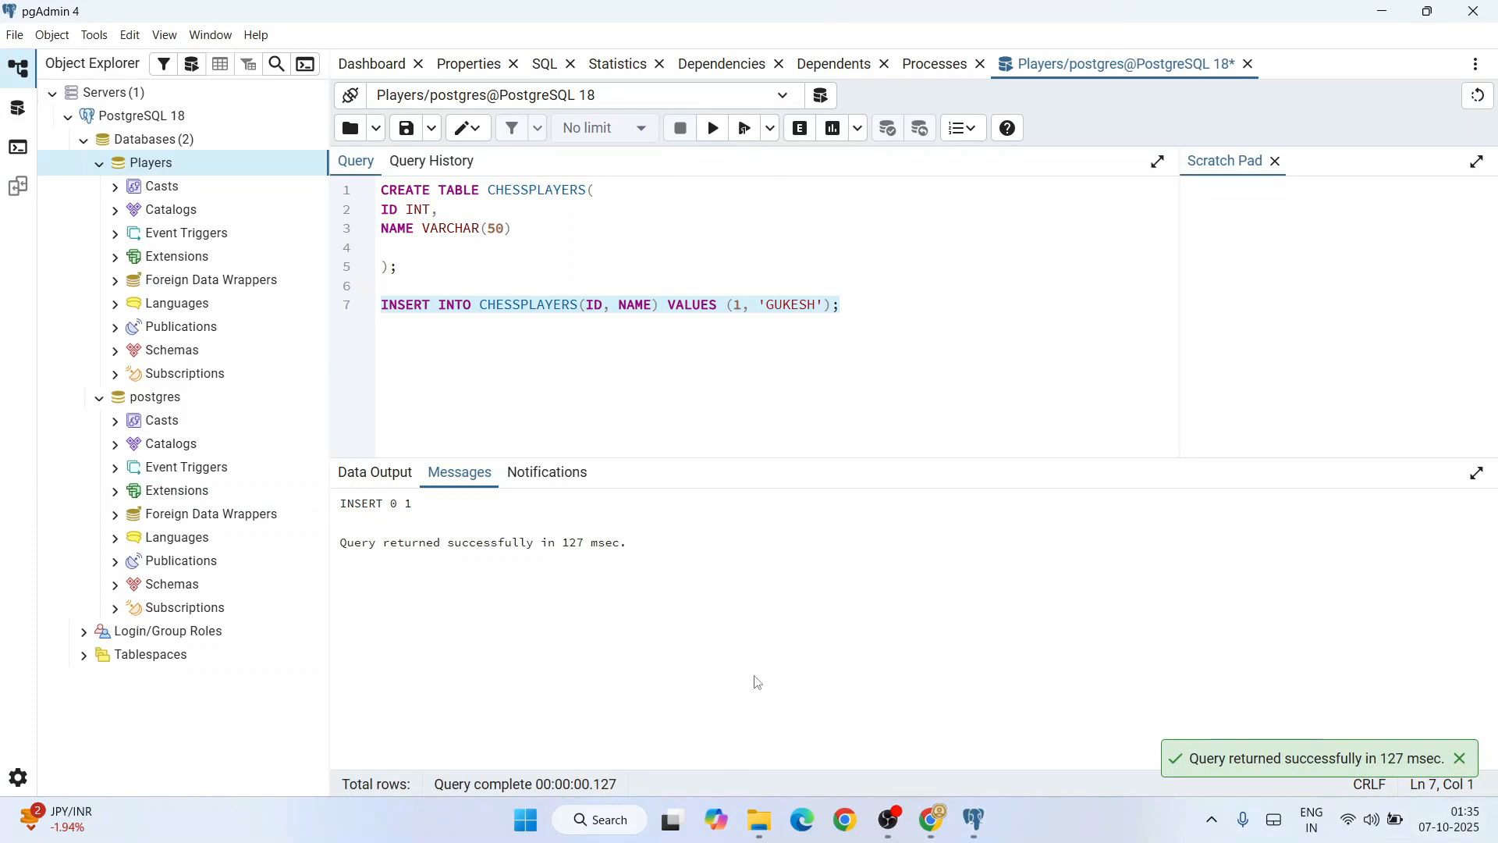
click(877, 304)
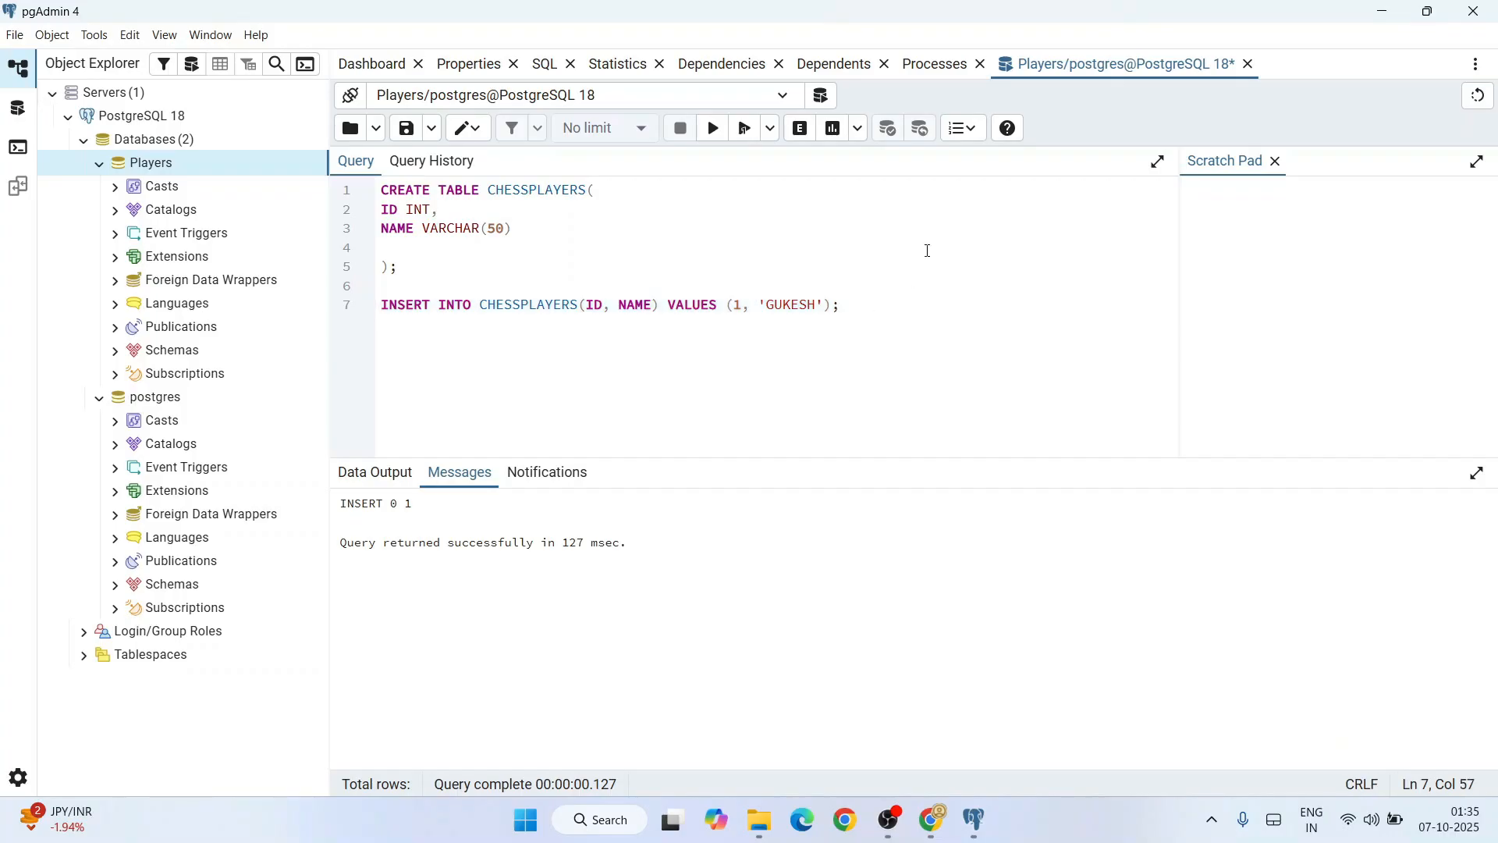
Step: Paste the INSERT, change the name to 'PAGGU', and run it as the second row
text(INSERT INTO CHESSPLAYERS(ID, NAME) VALUES (1, 'GUKESH');)
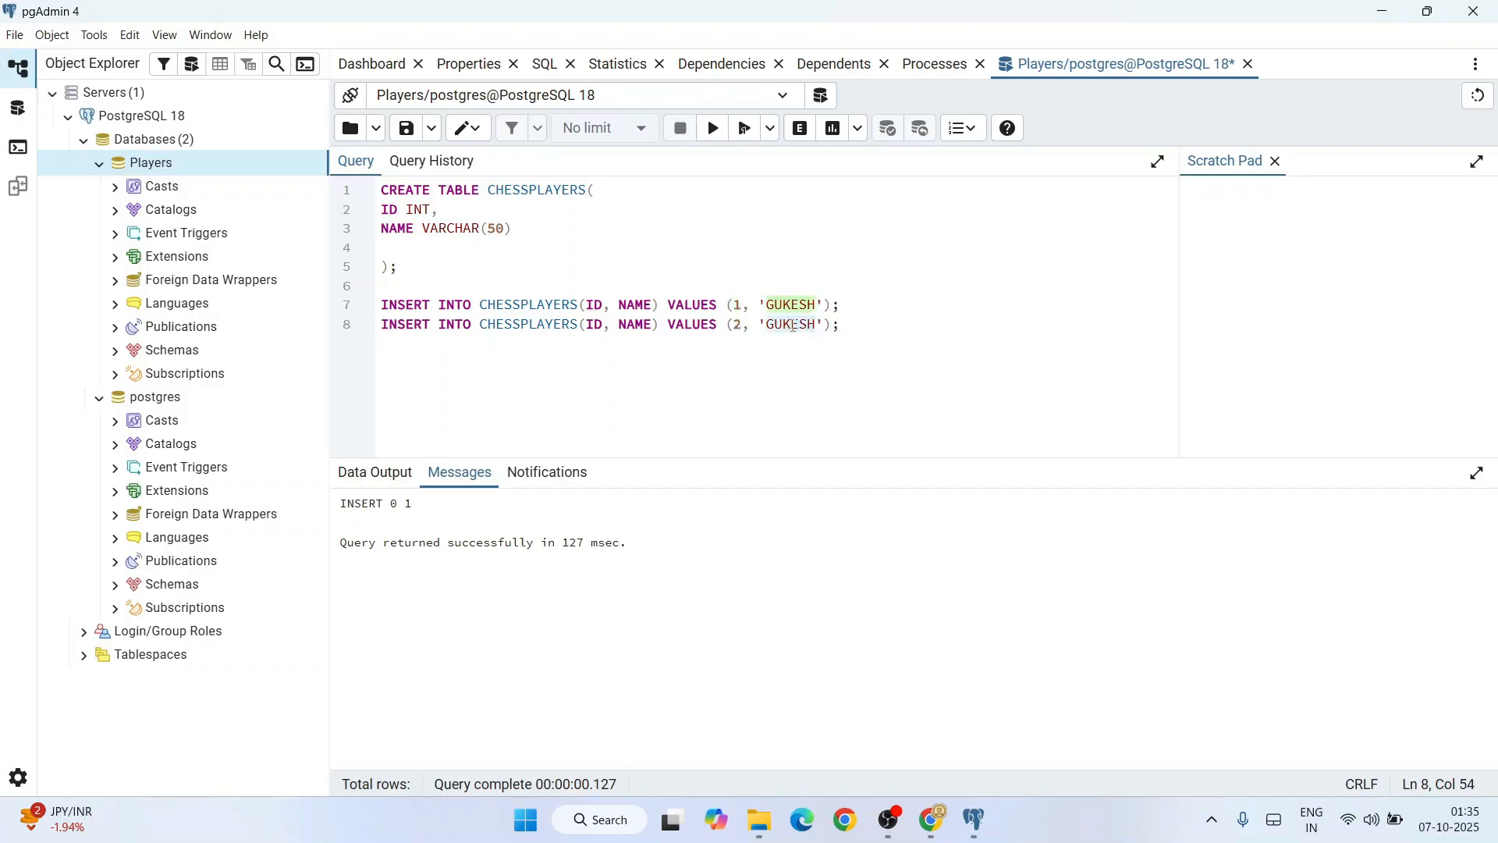
text(P)
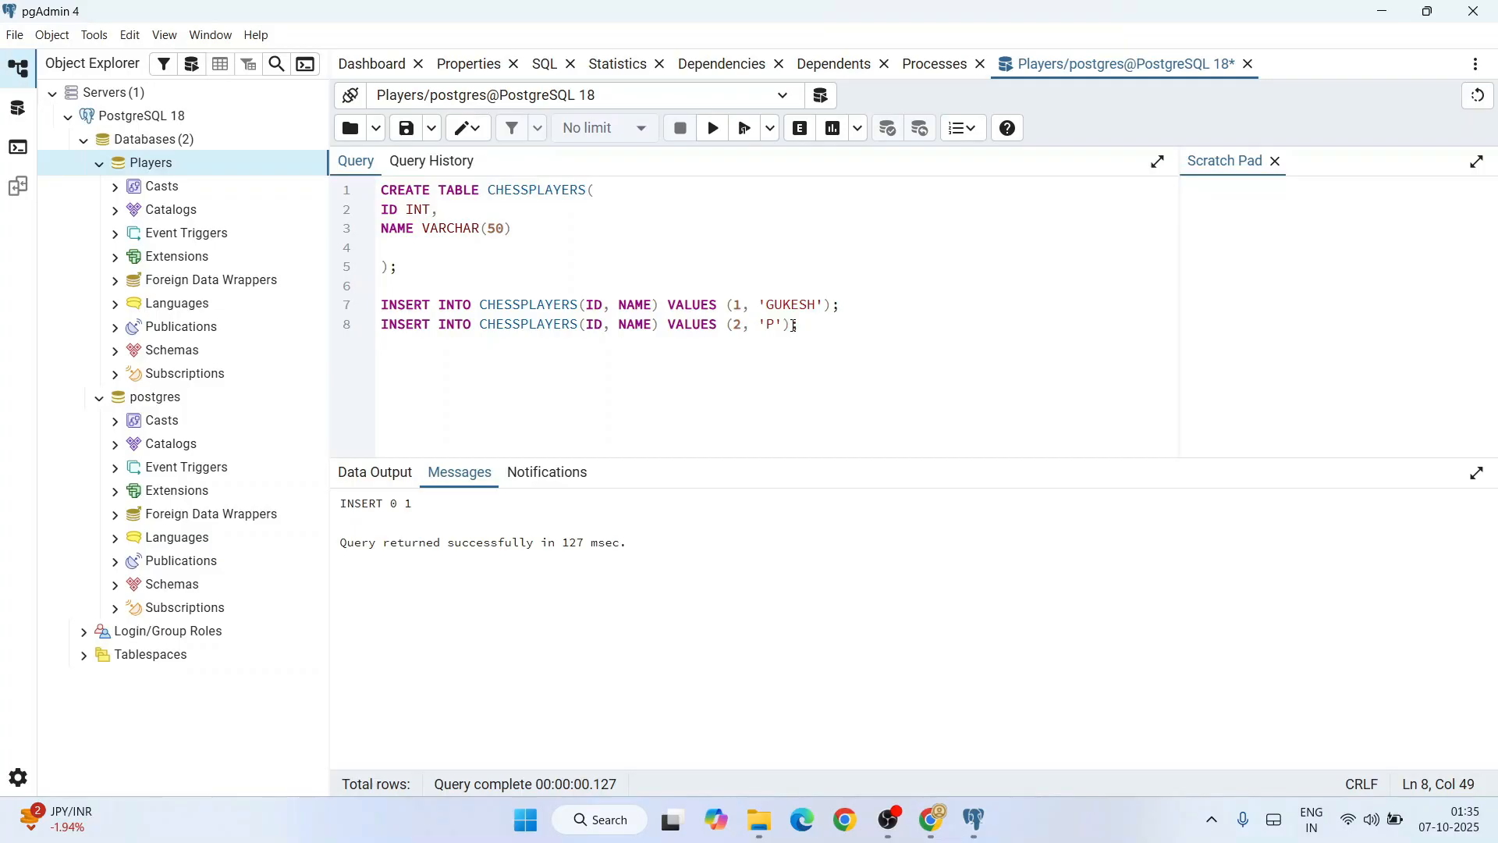
text(AGGU)
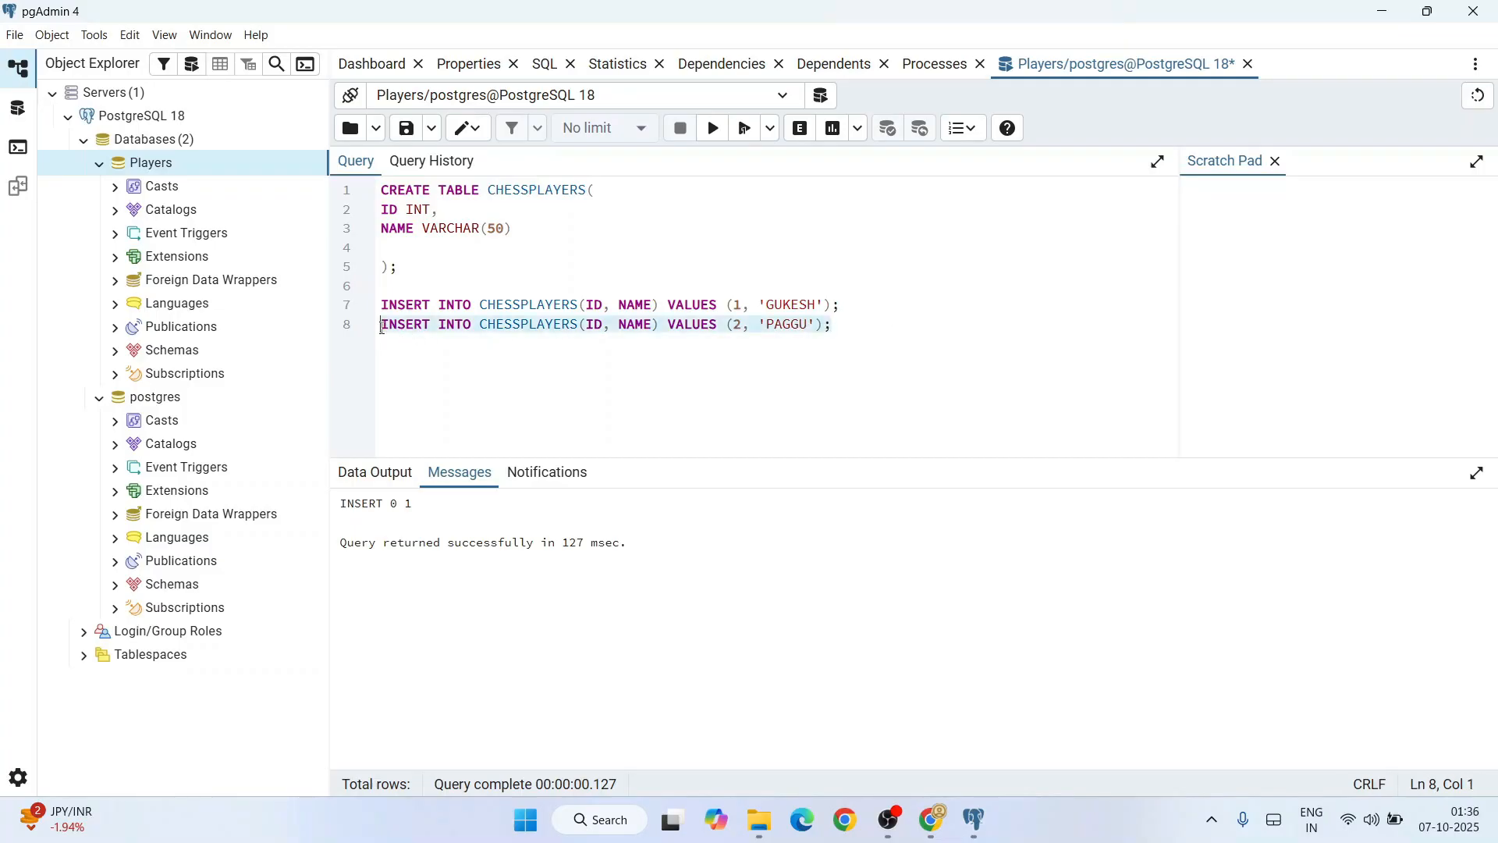
click(711, 127)
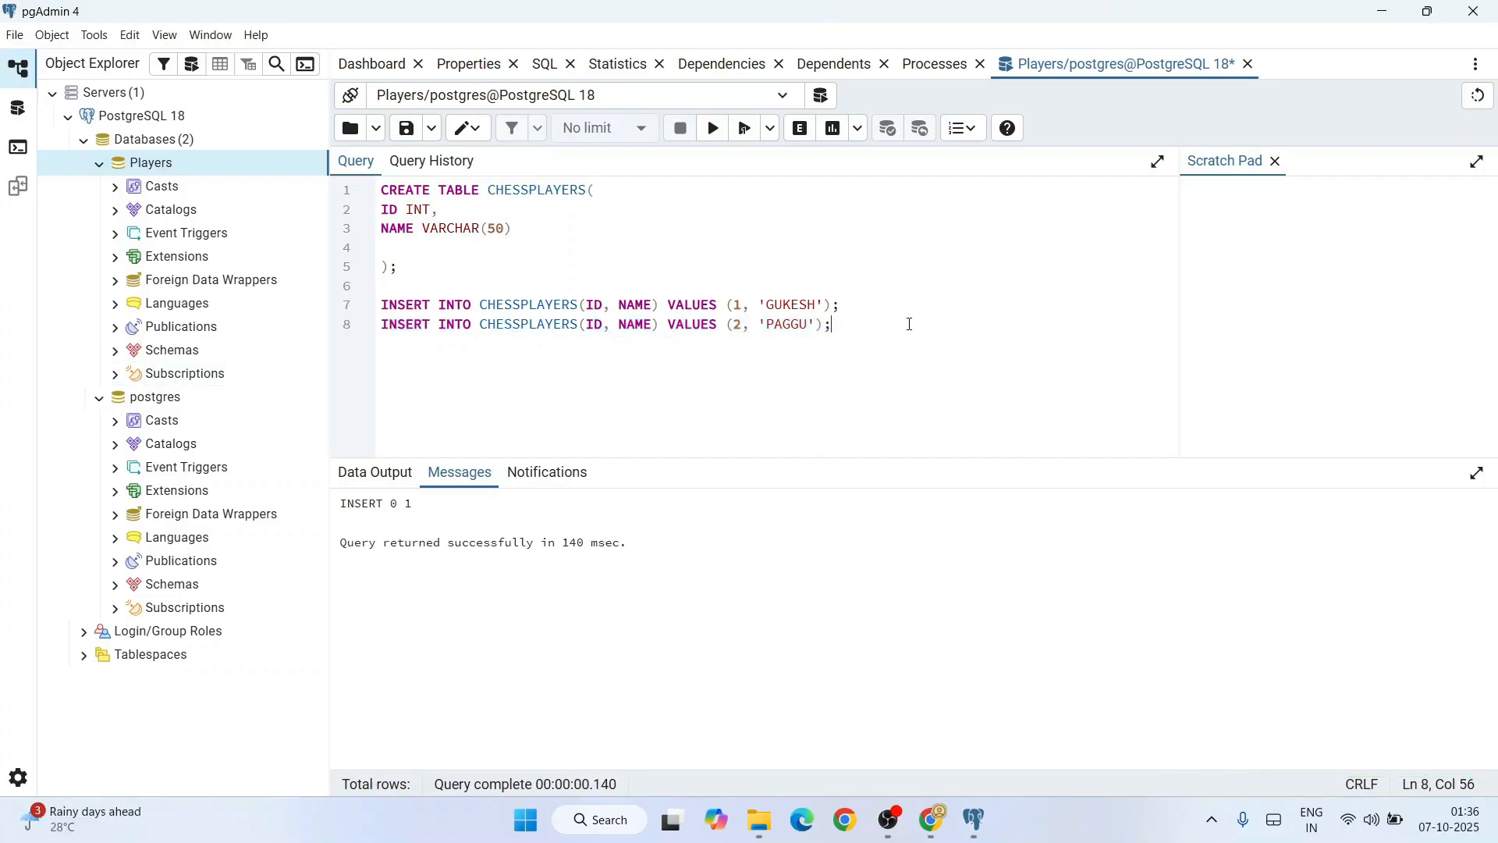
Step: Paste the INSERT again, change it to ID 3 and 'ANAND', and run it
text(INSERT INTO CHESSPLAYERS(ID, NAME) VALUES (1, 'GUKESH');)
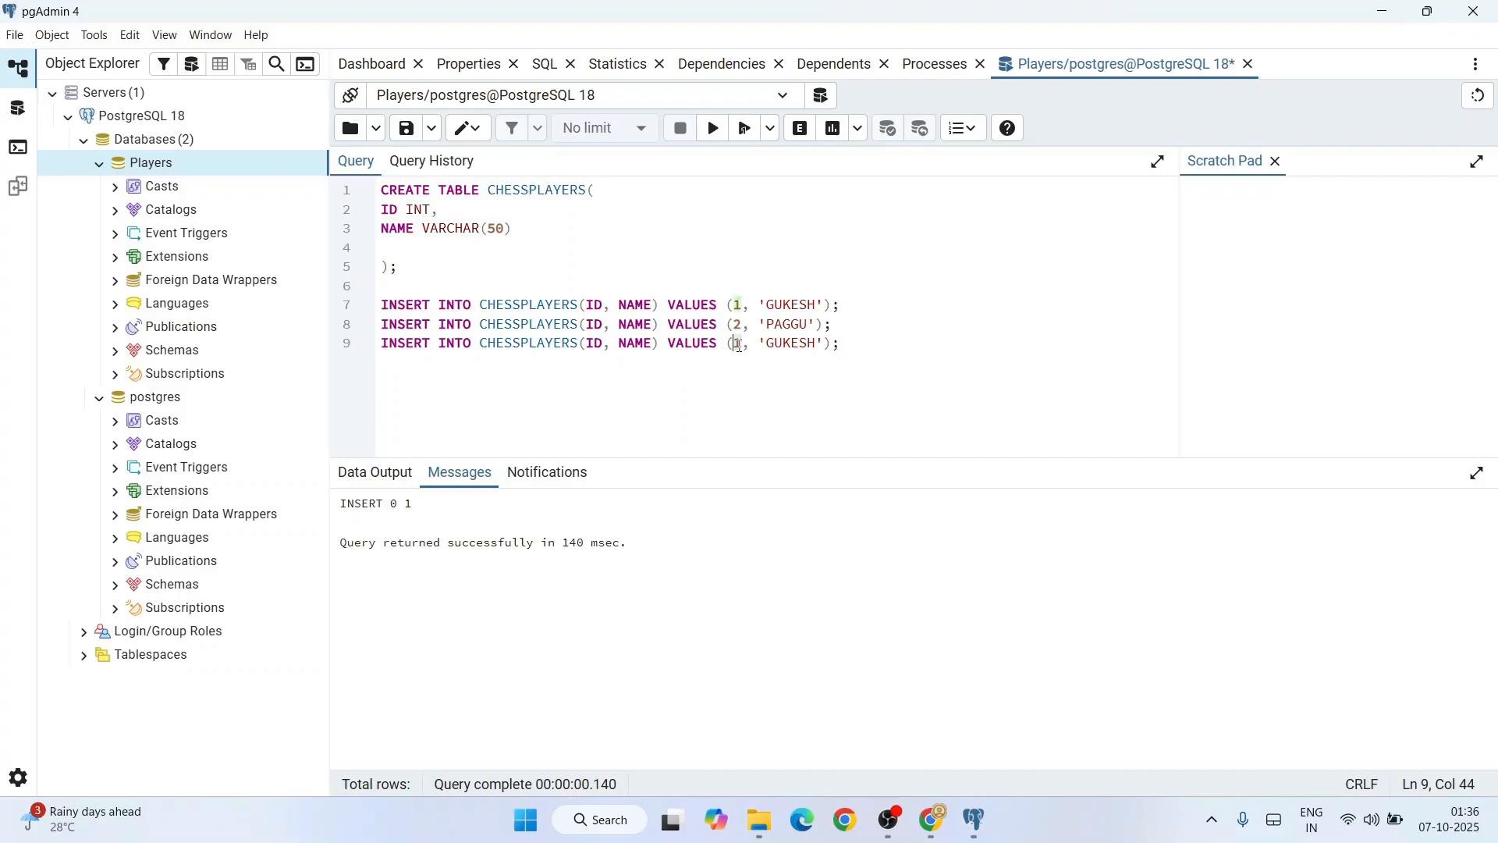
text(3)
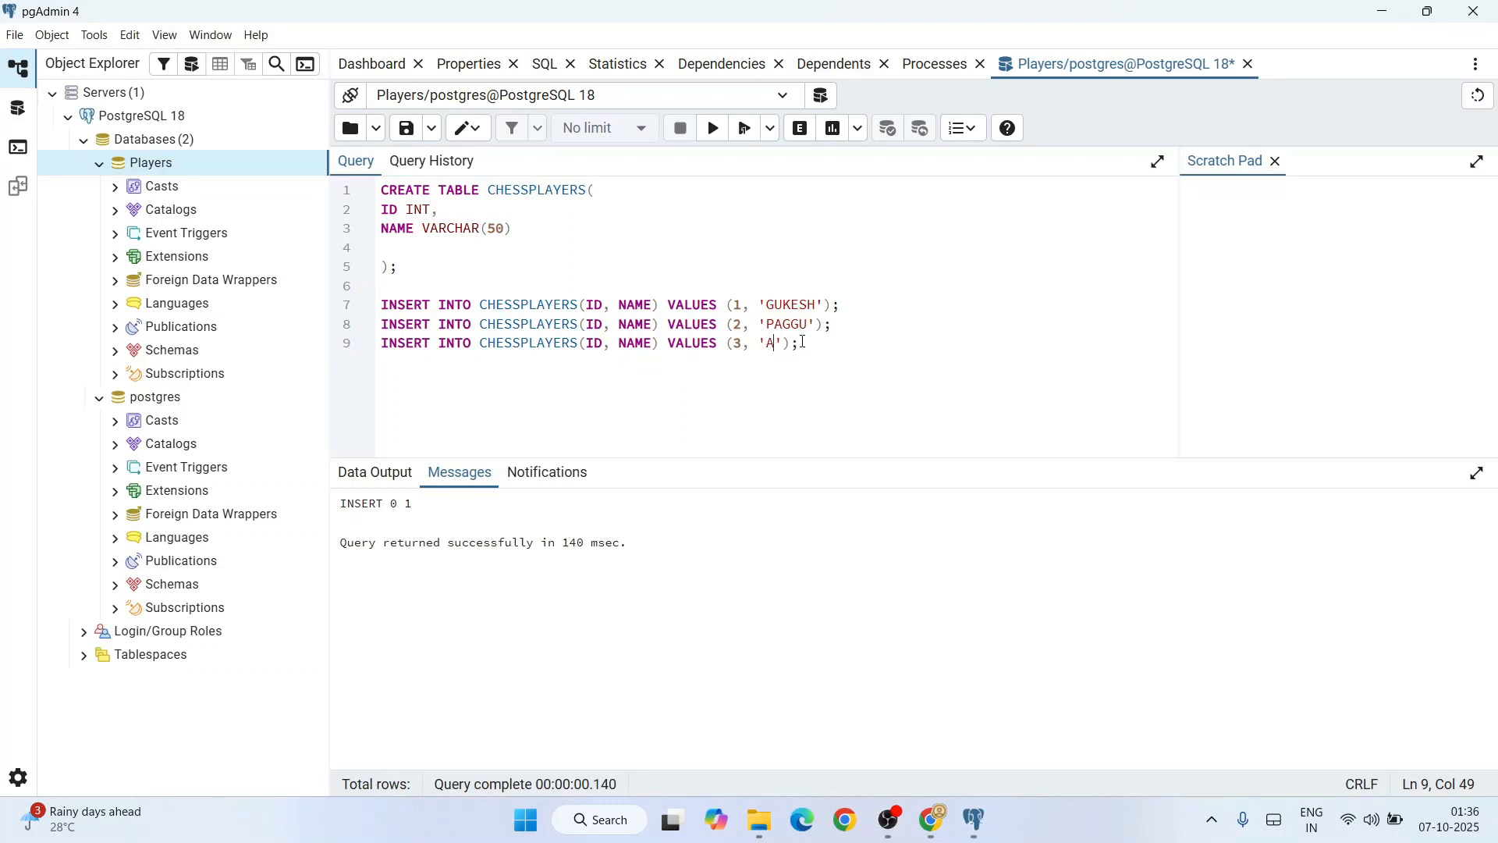
text(NAND)
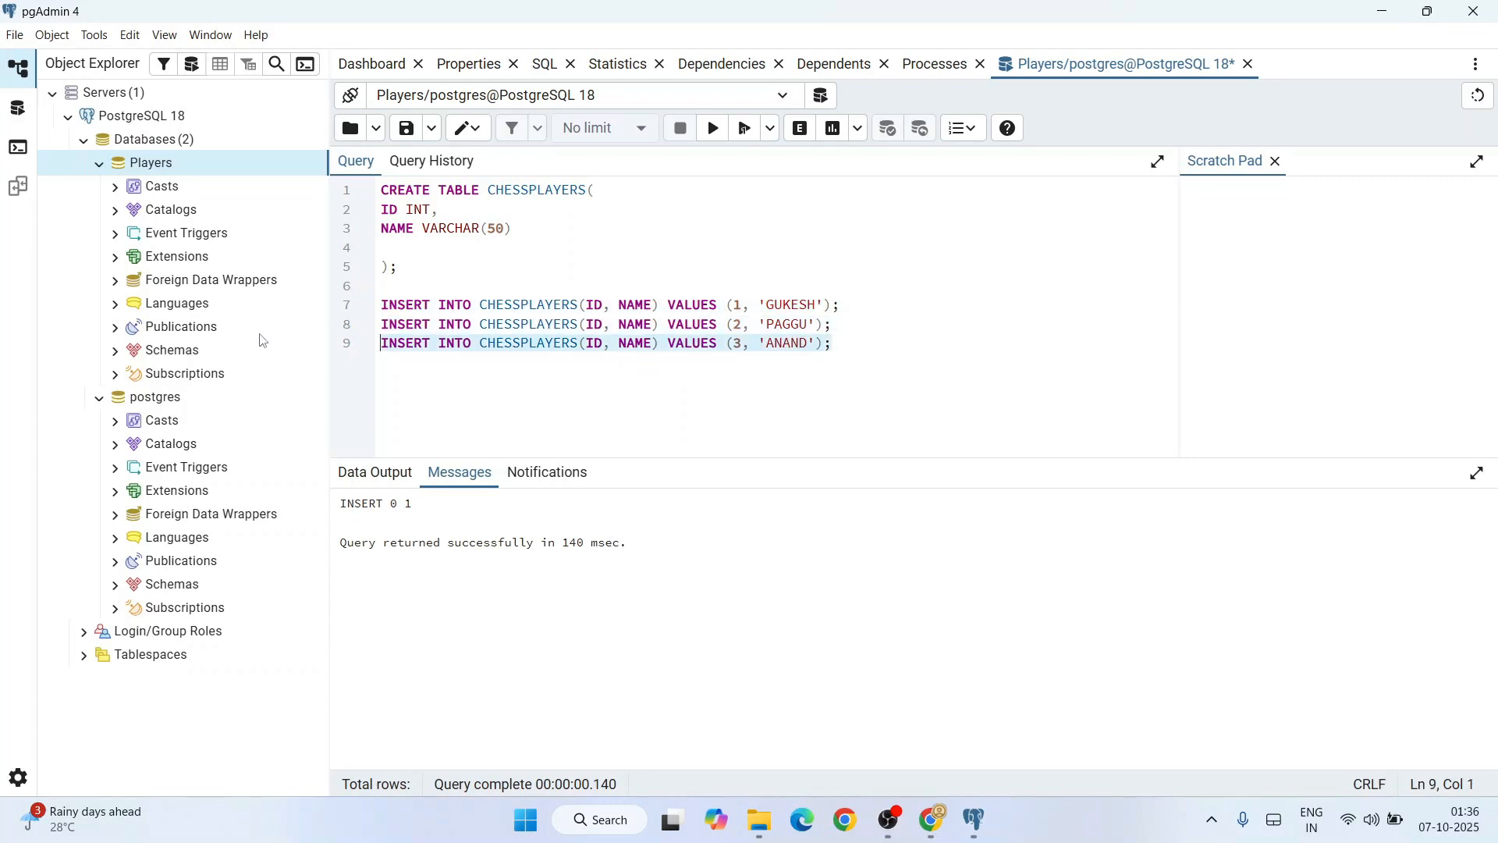
mouse_move(711, 127)
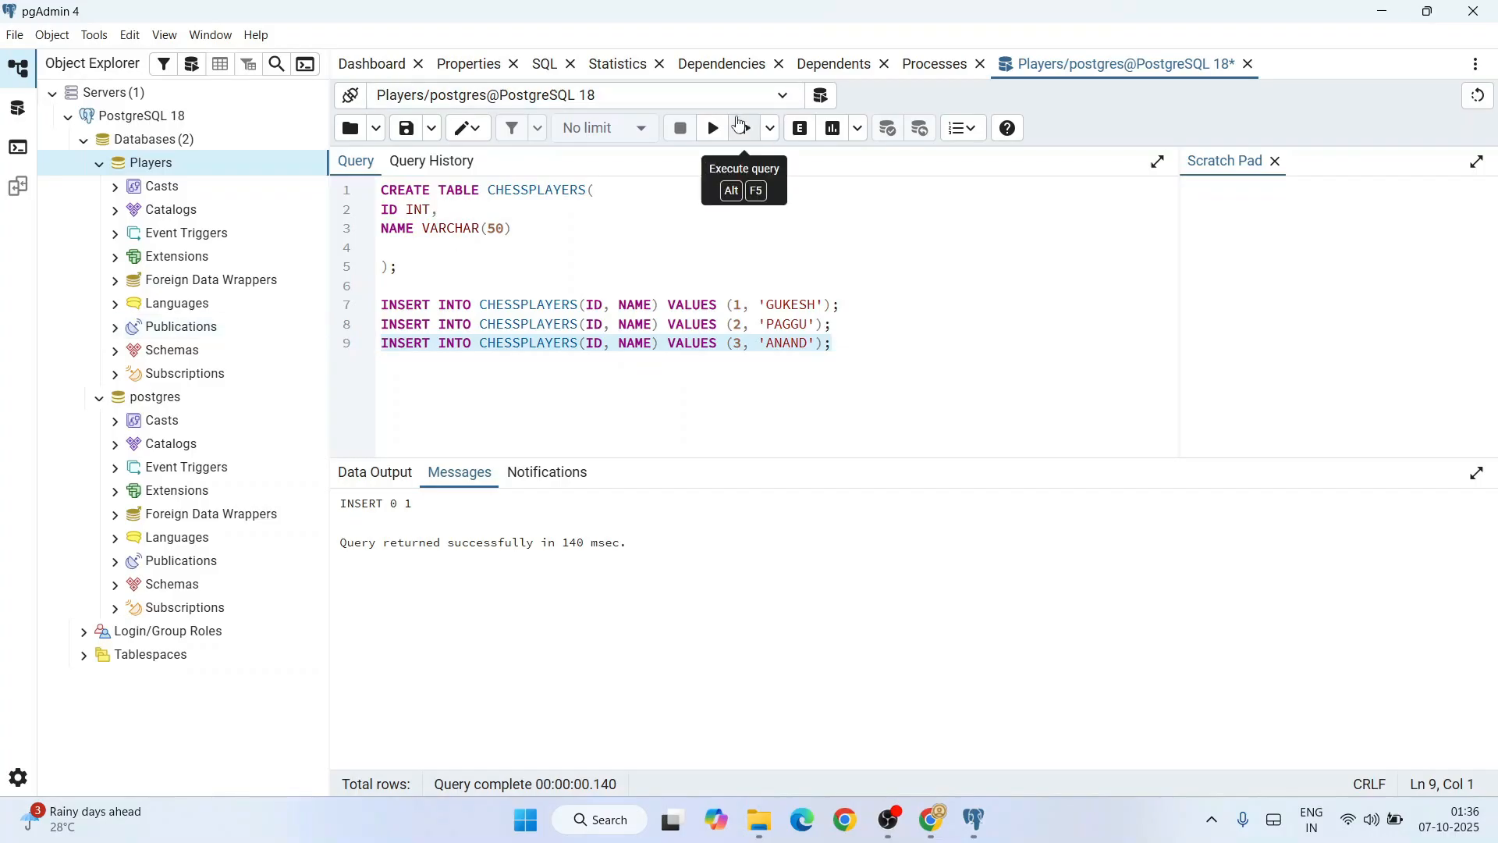
click(712, 126)
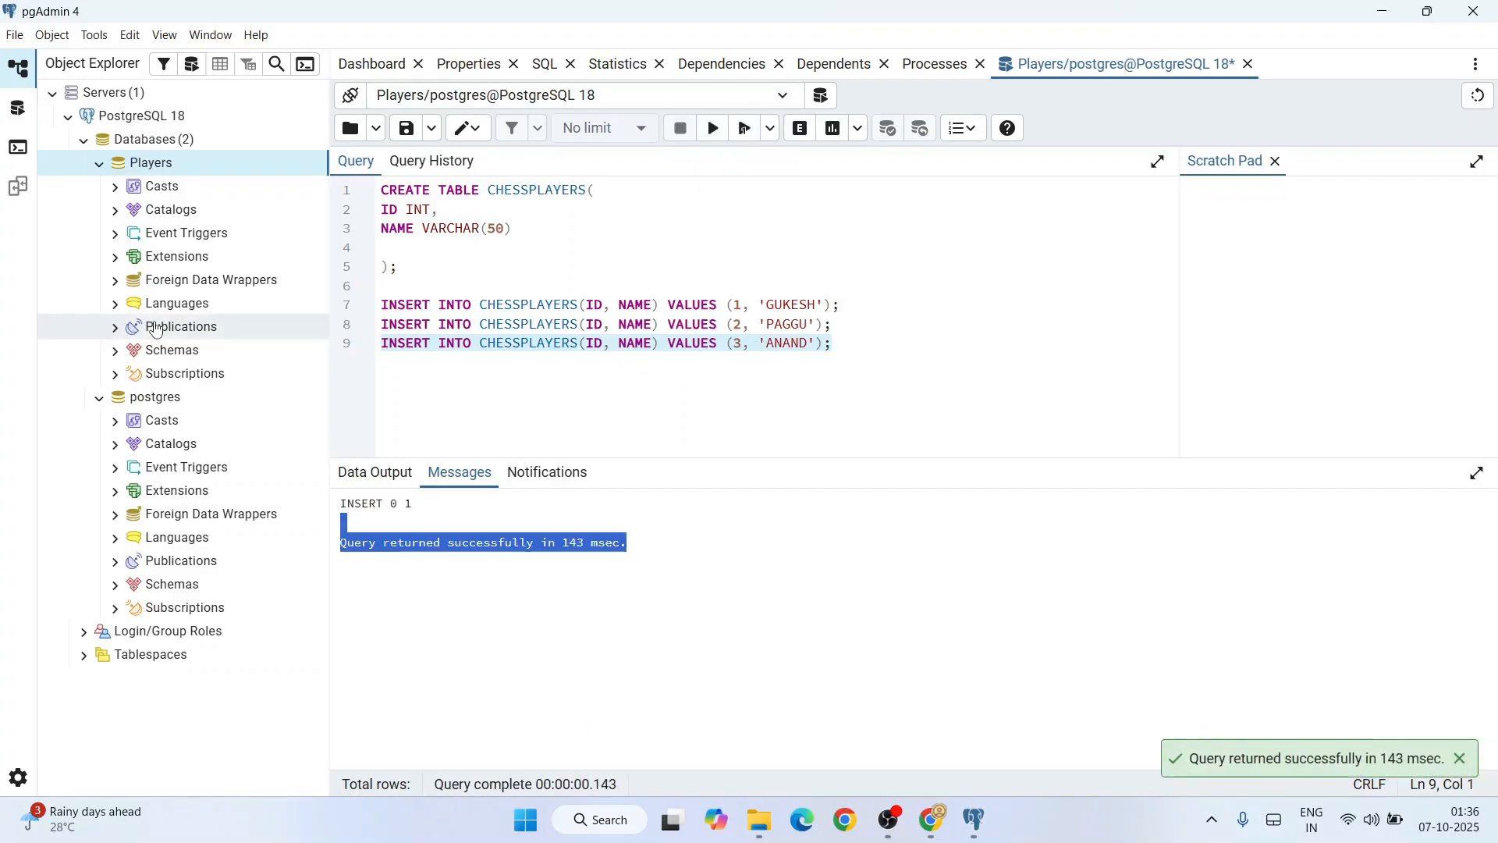
click(844, 343)
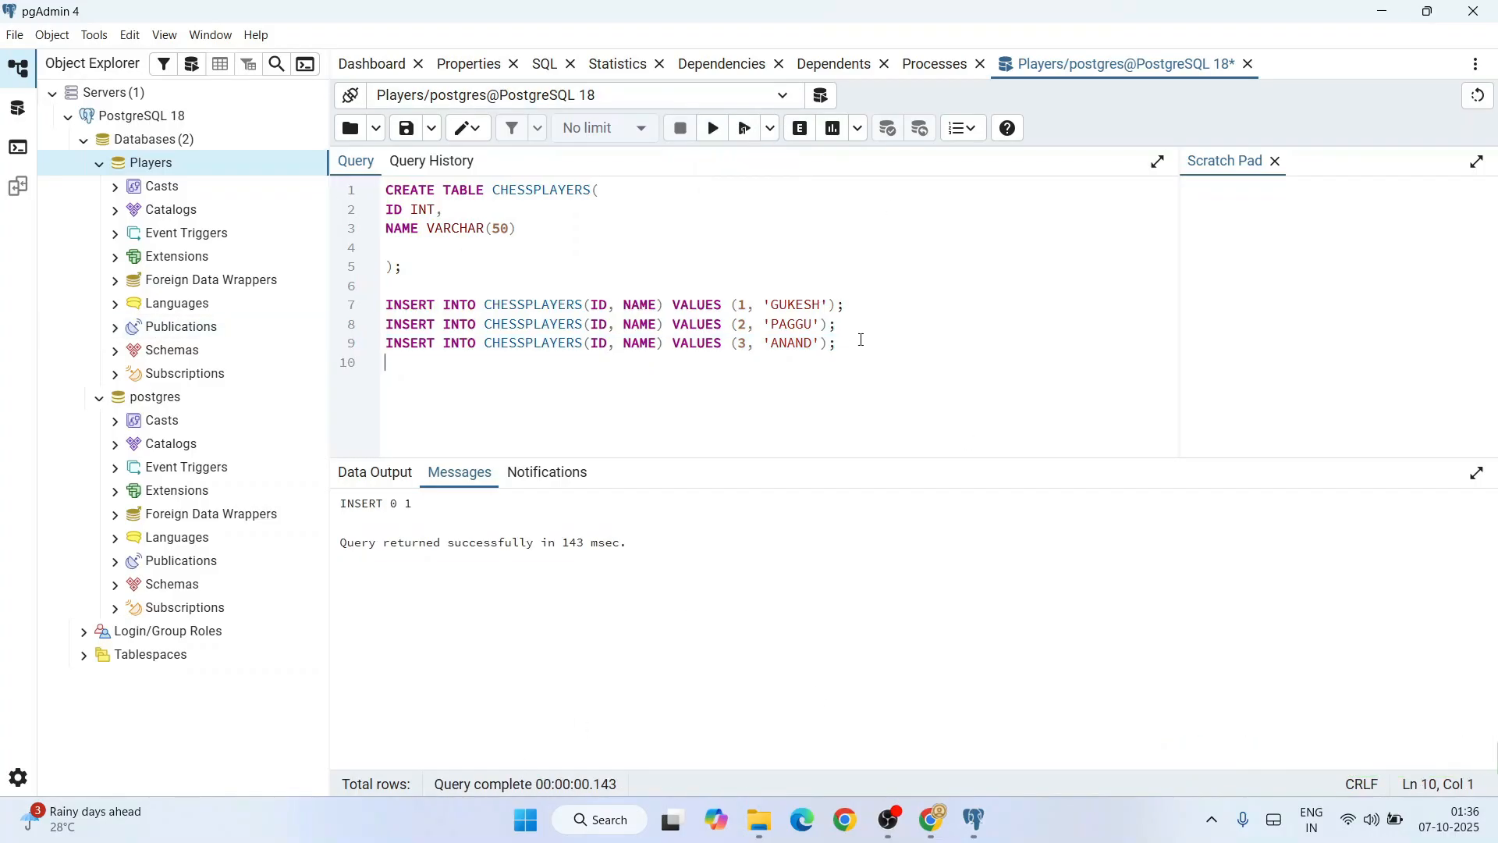
Step: Run SELECT * FROM CHESSPLAYERS; returning the rows GUKESH, PAGGU and ANAND
text(SE)
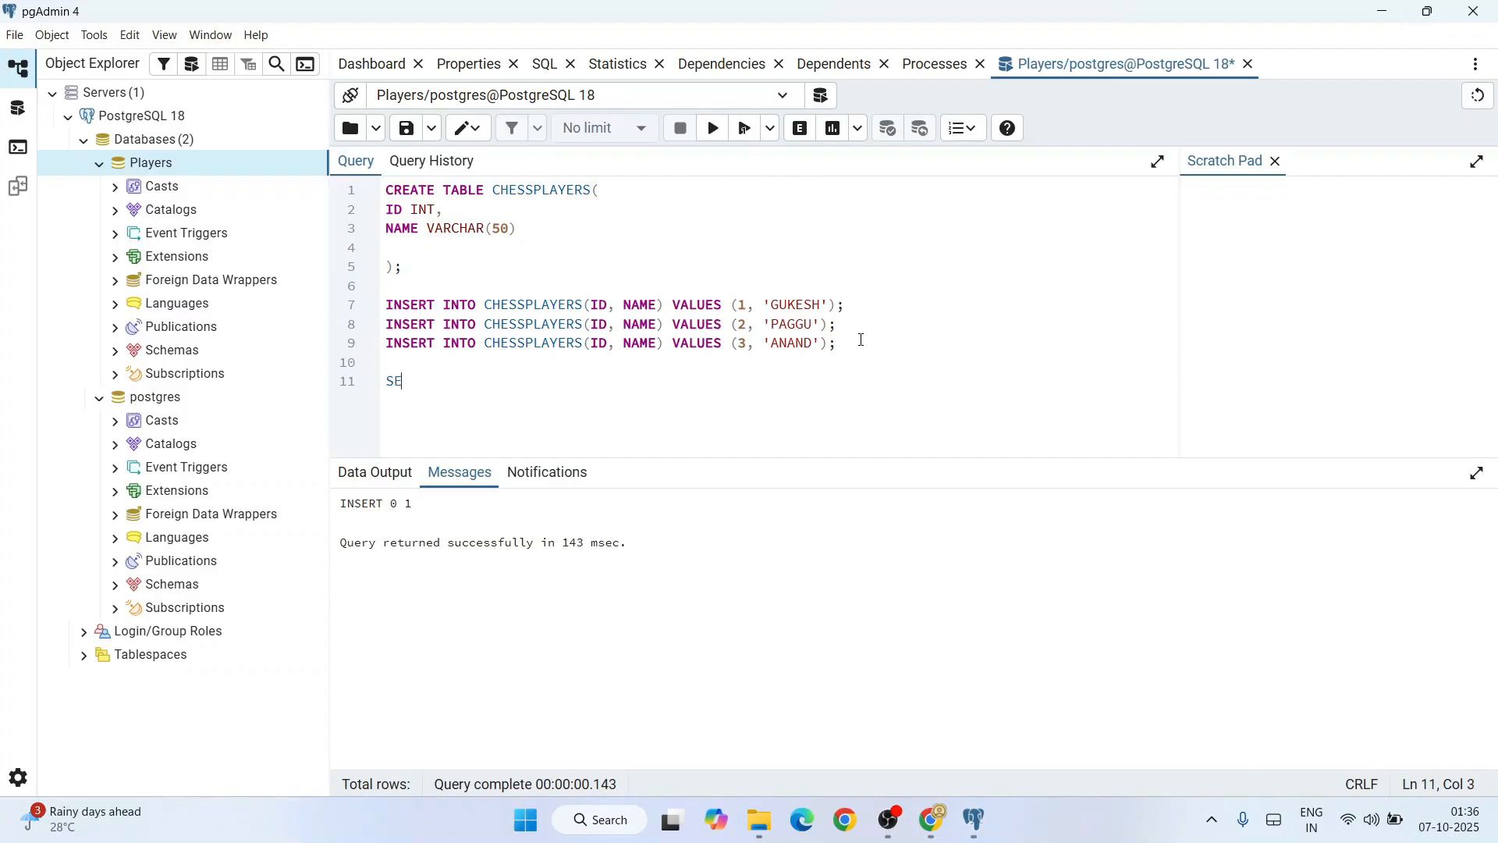
text(LECT *)
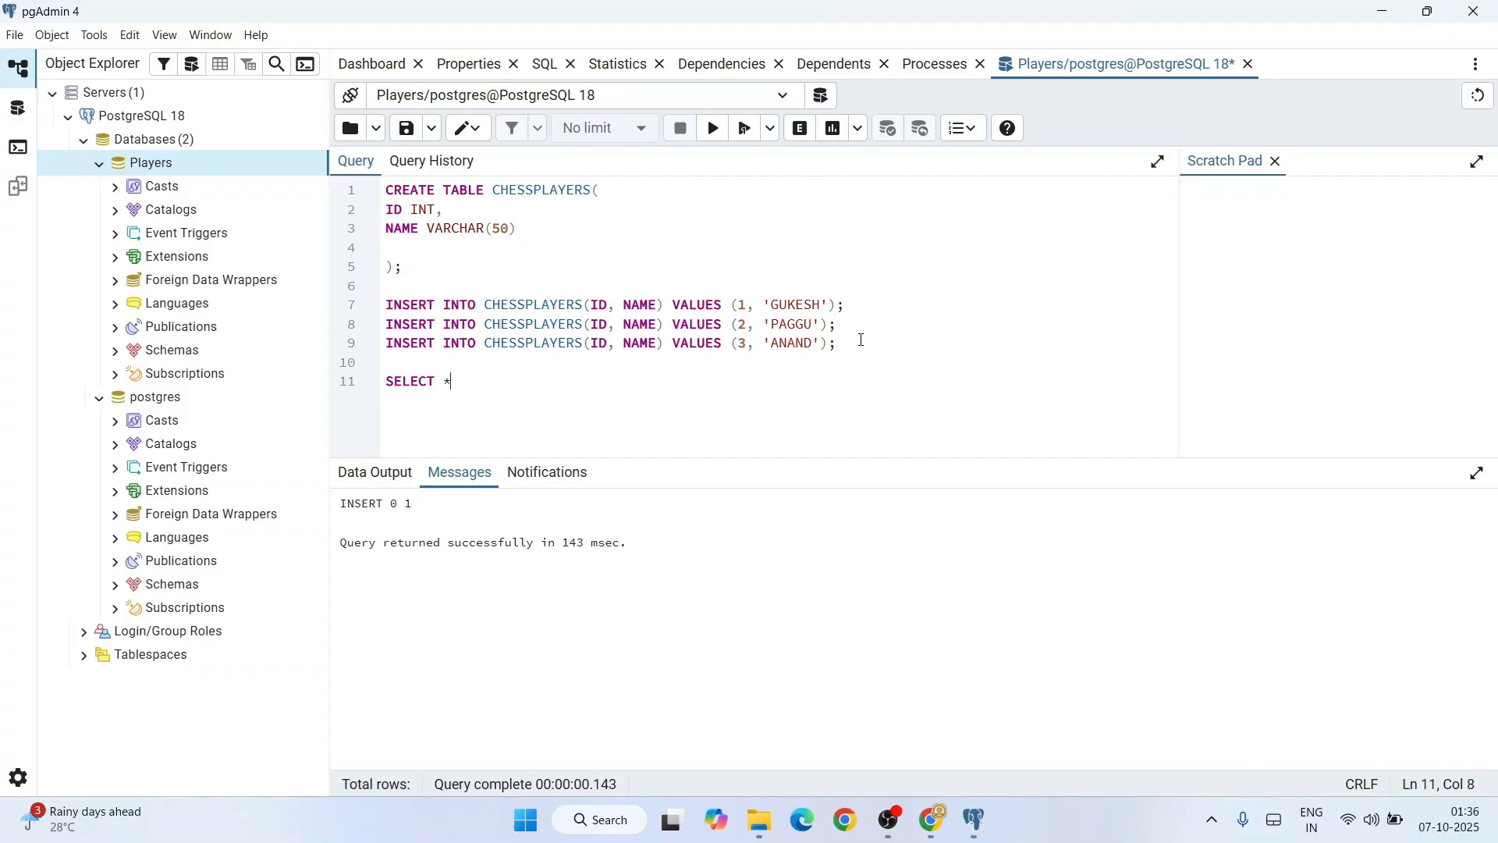
text(FROM)
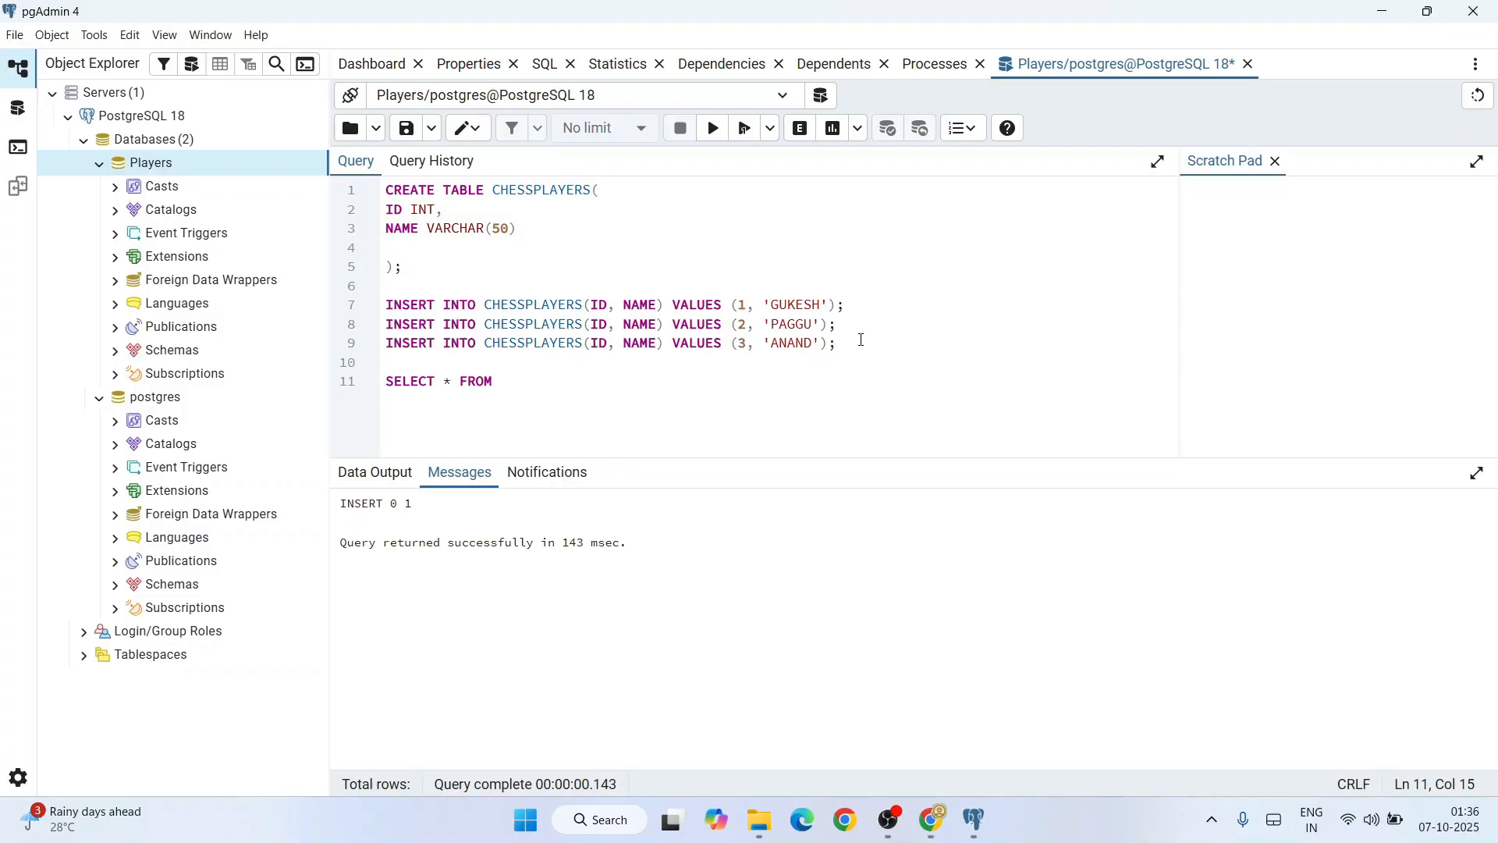
text(CHESSPLAYERSL;)
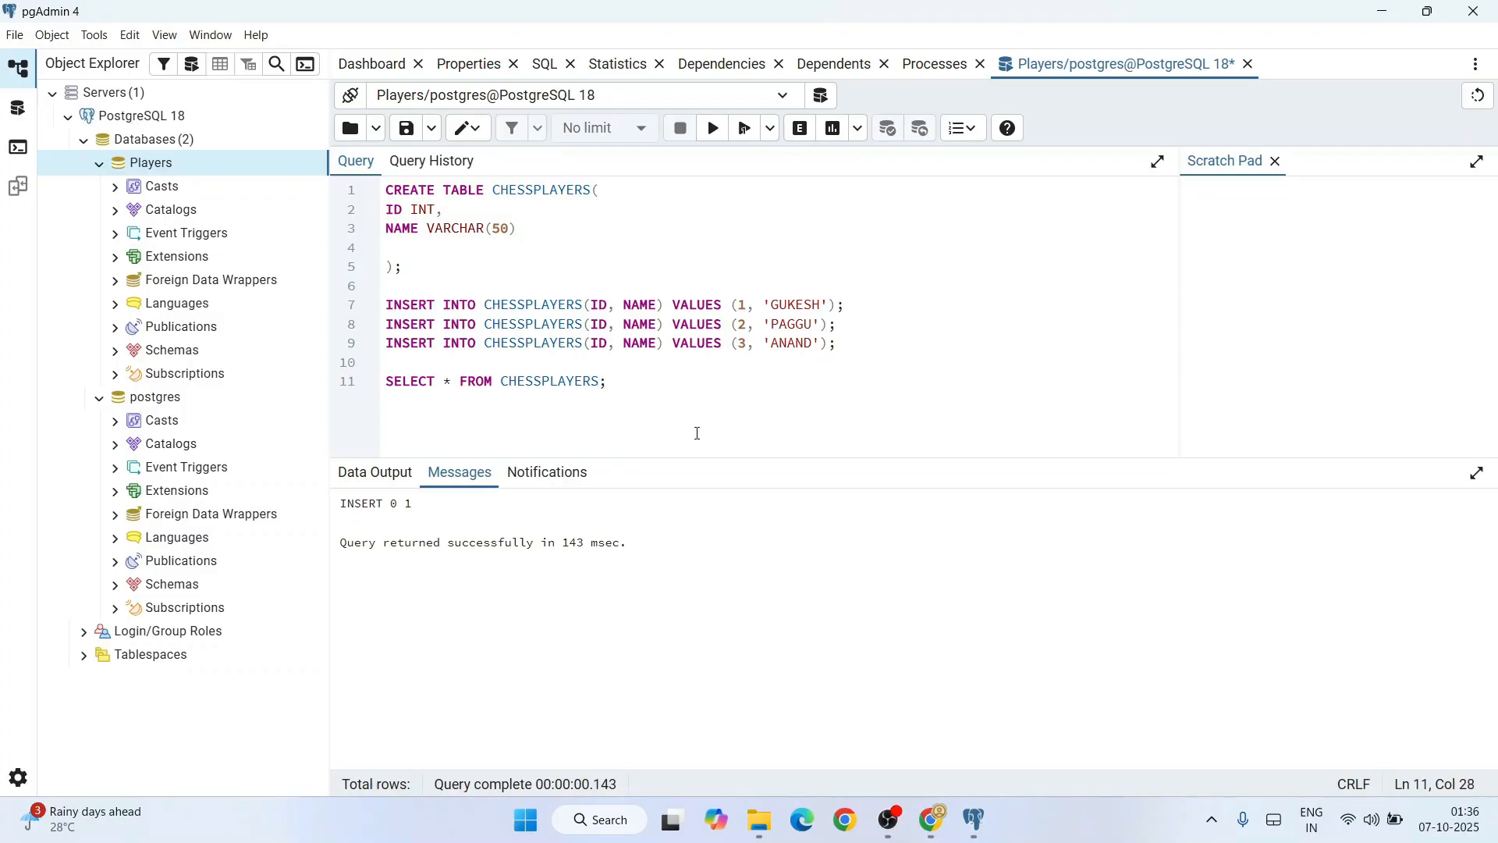
mouse_move(712, 126)
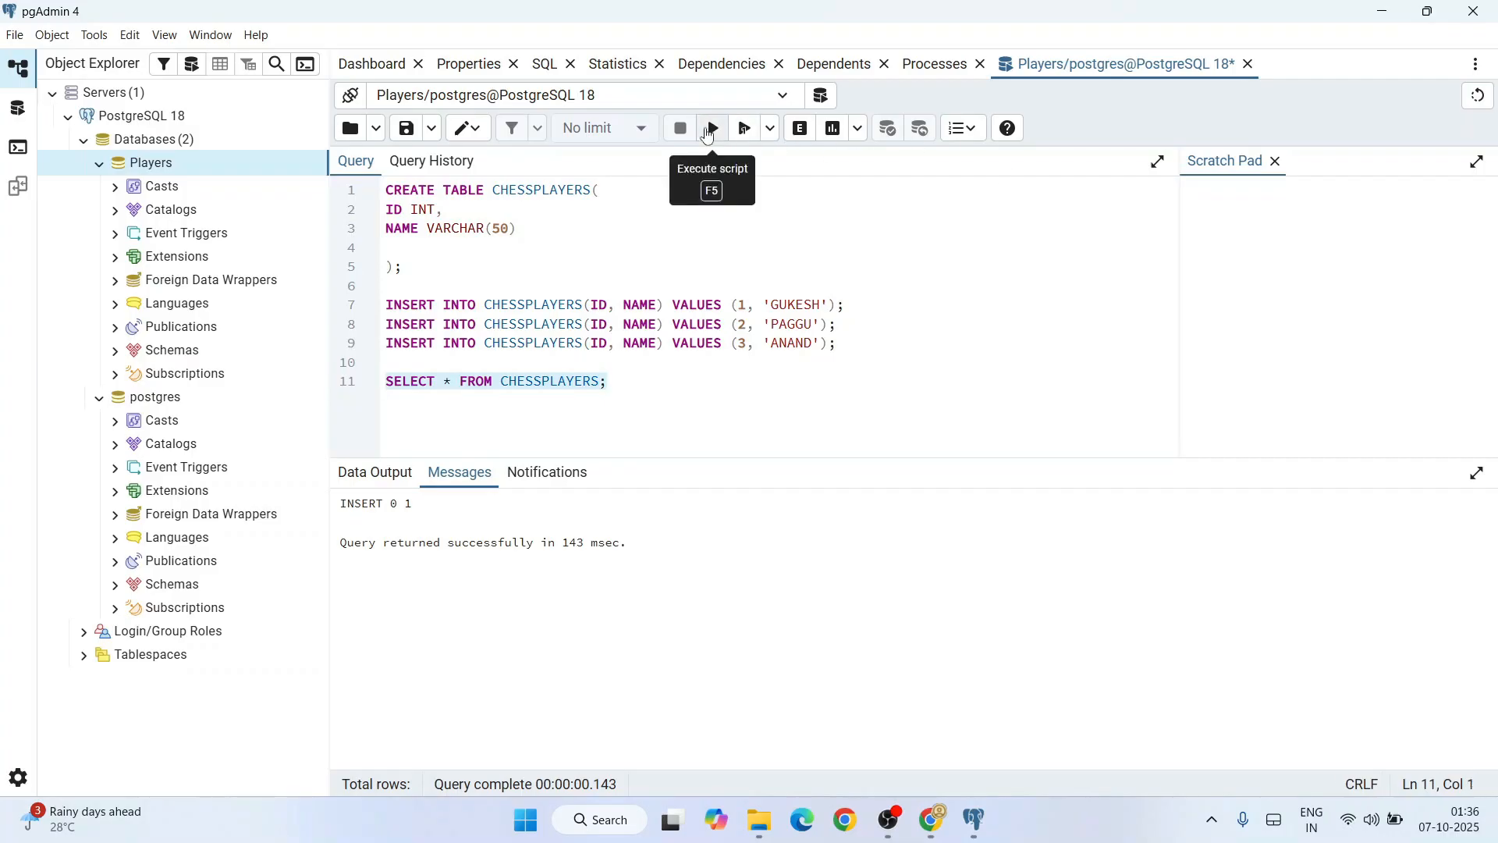
click(711, 126)
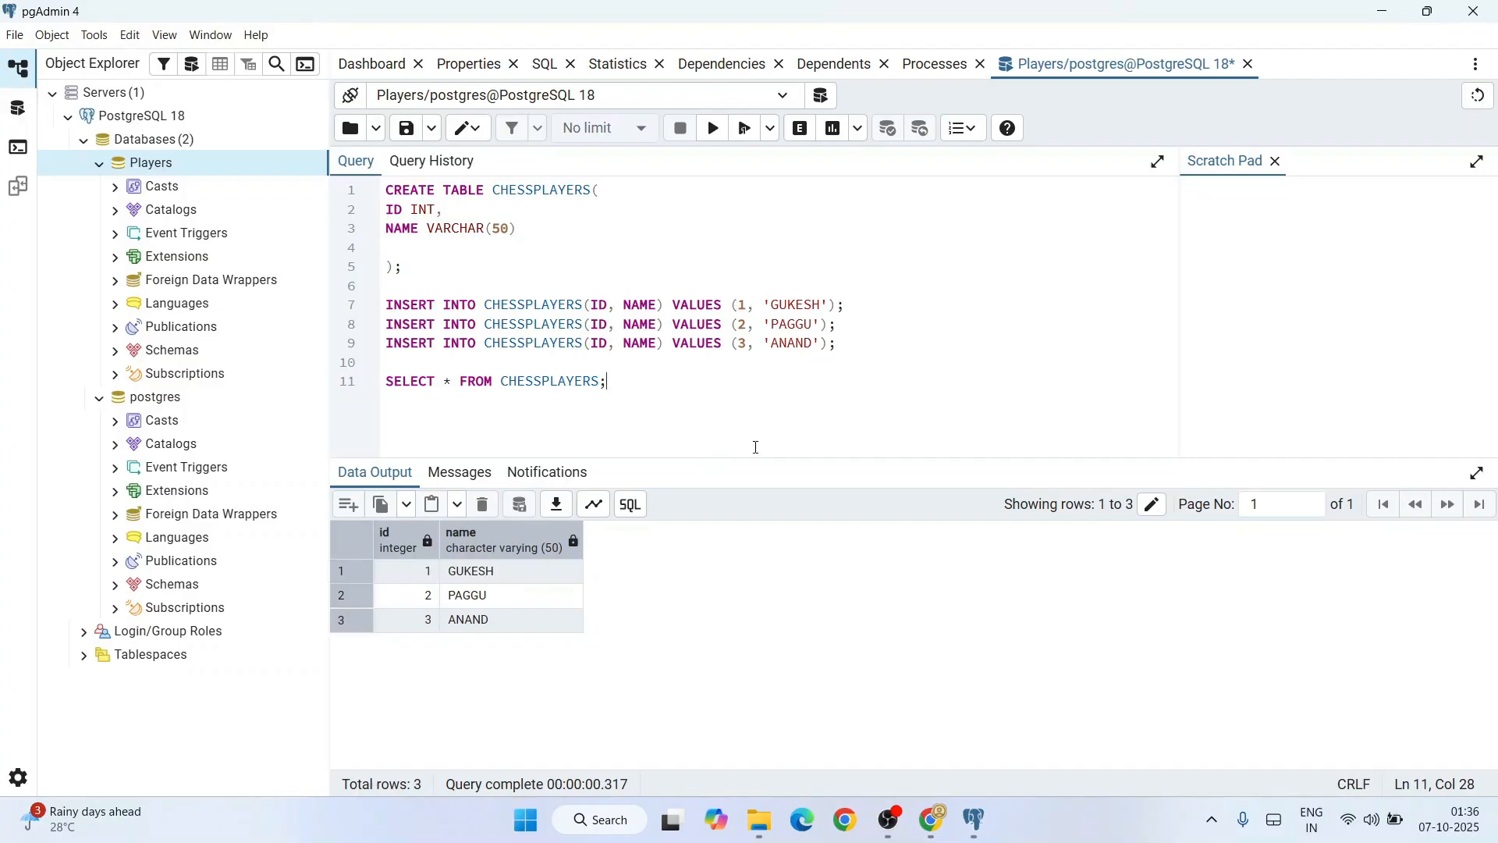
mouse_move(951, 729)
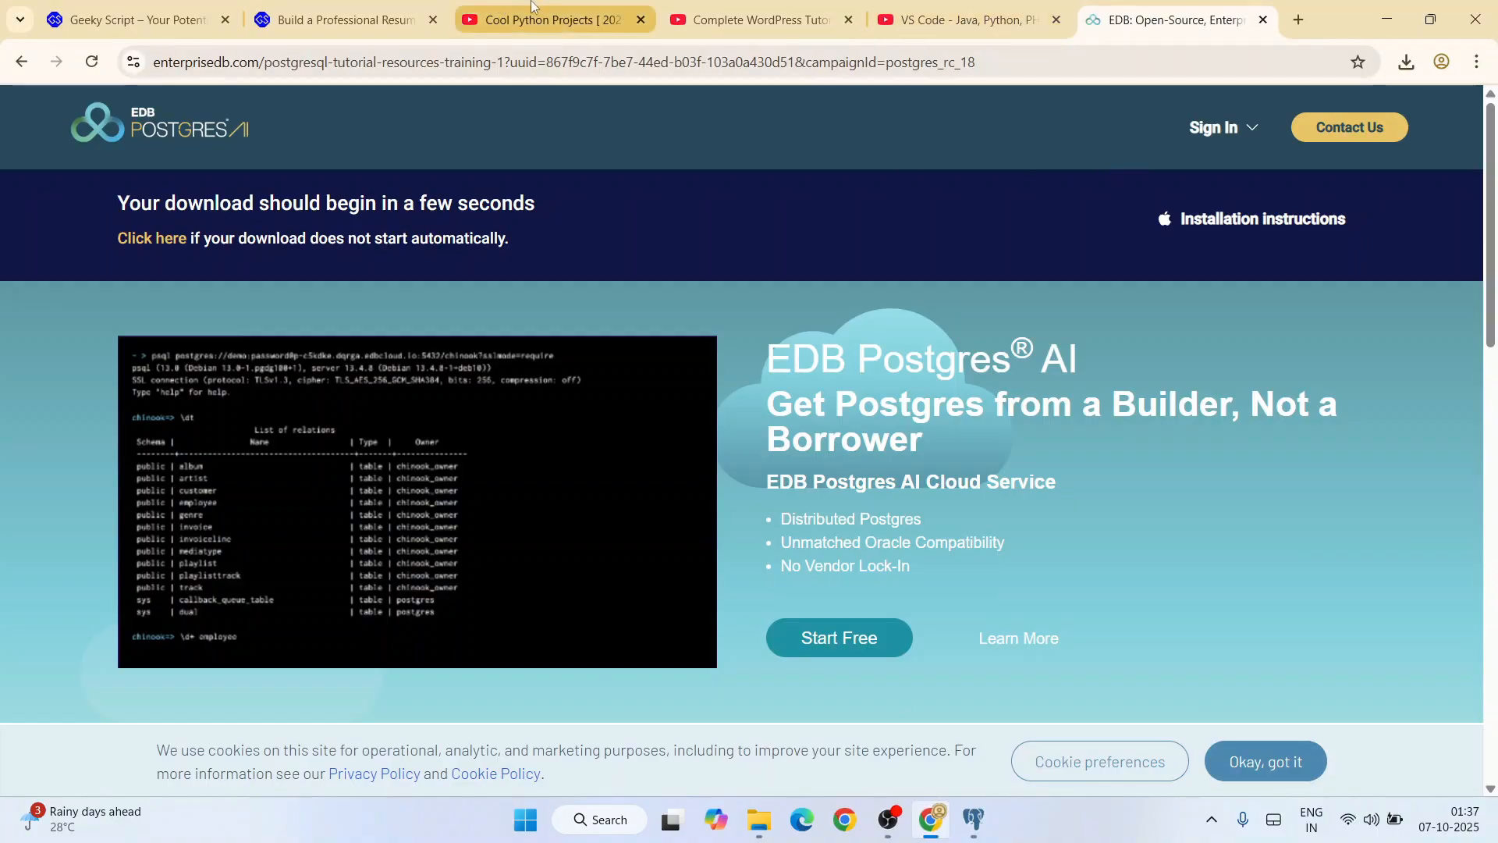
Step: Browse the Cool Python Projects [2025 Update] playlist's videos in its Chrome tab
click(544, 19)
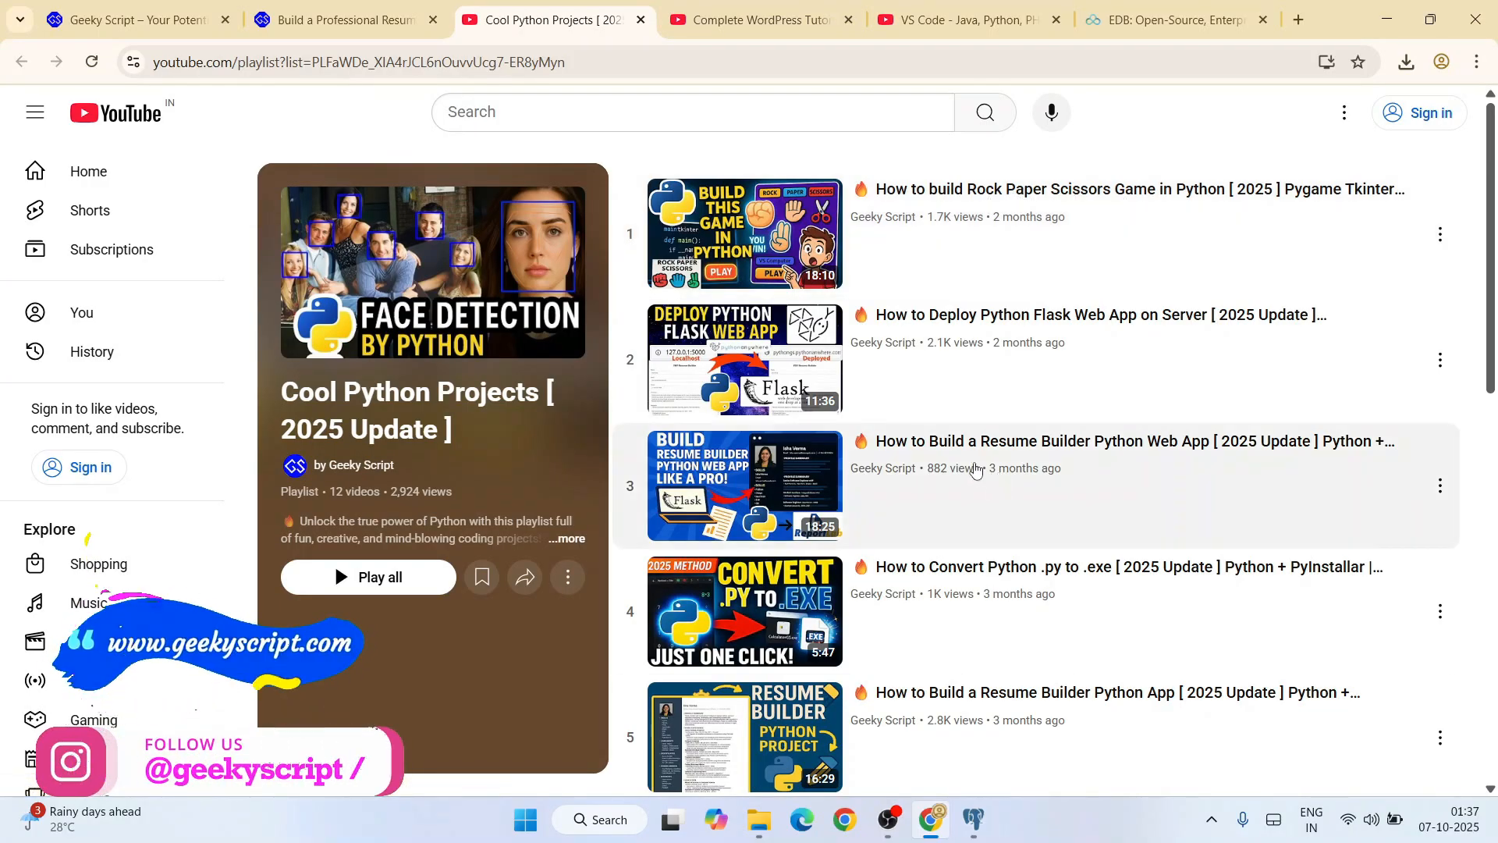
mouse_move(1106, 331)
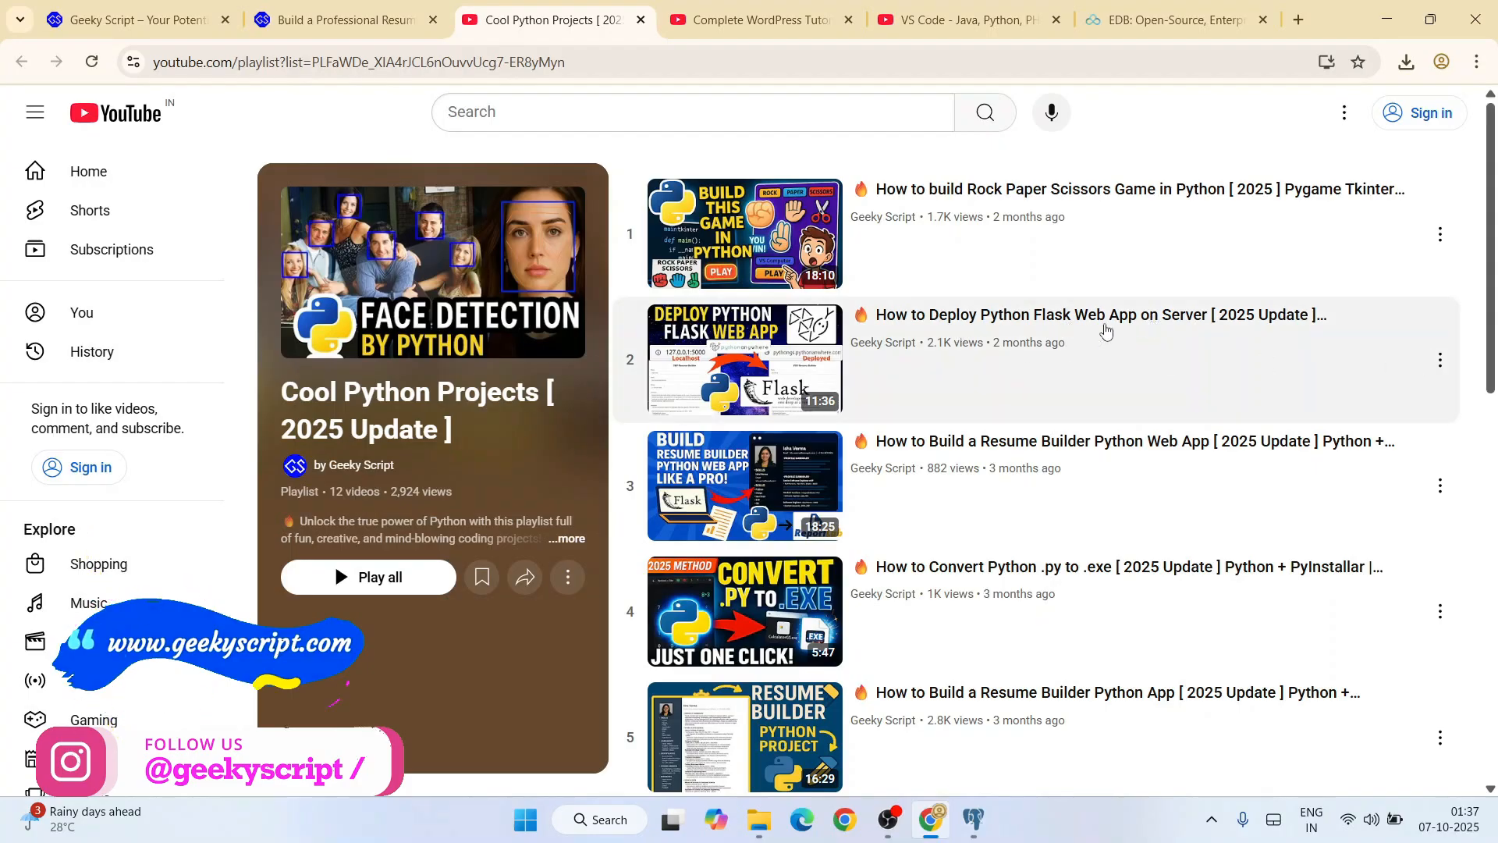
mouse_move(1098, 314)
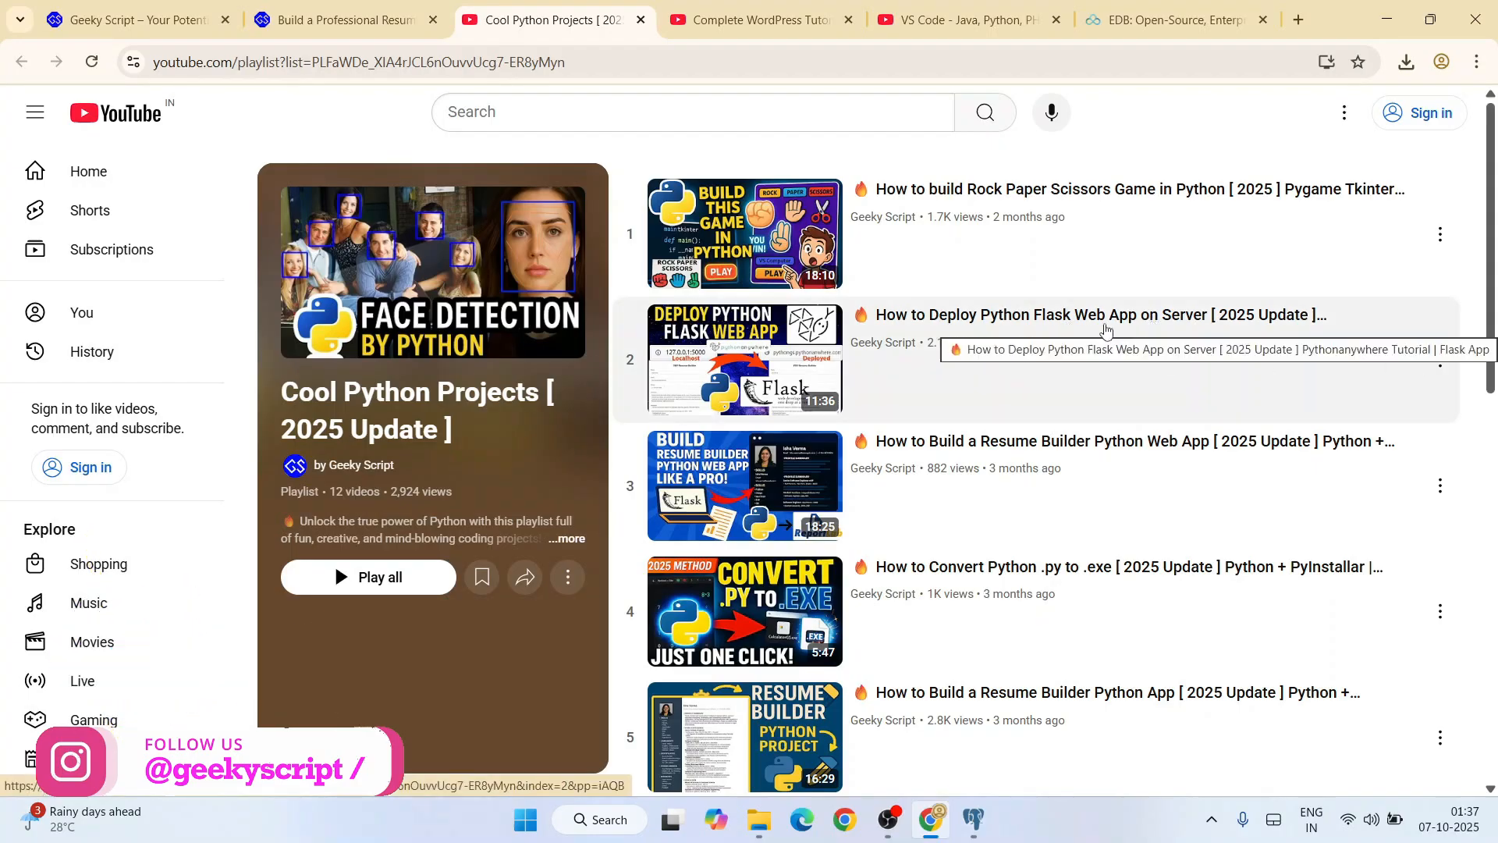
scroll(down, 3)
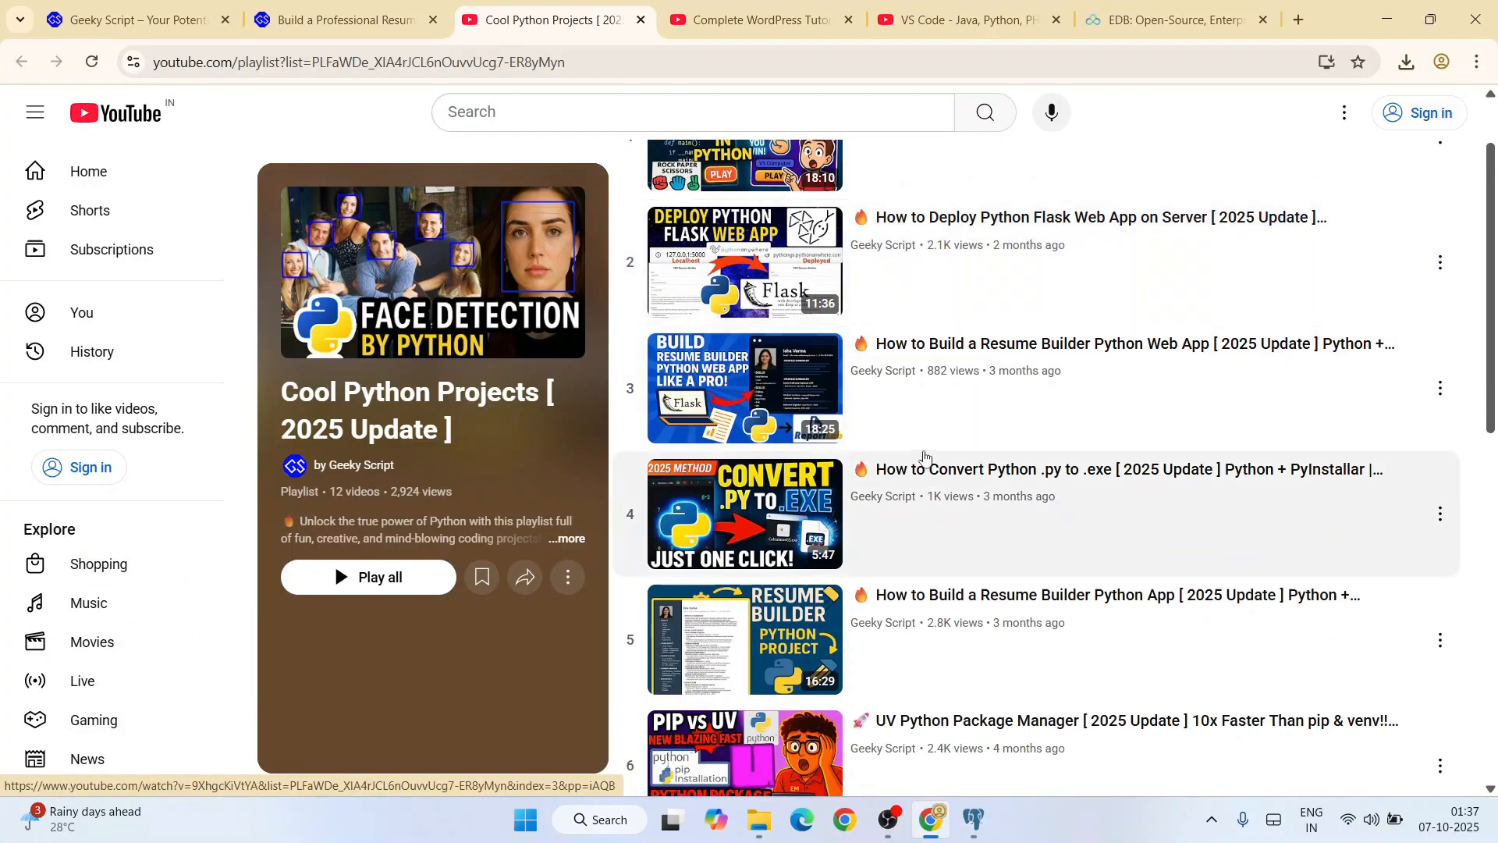
mouse_move(1132, 361)
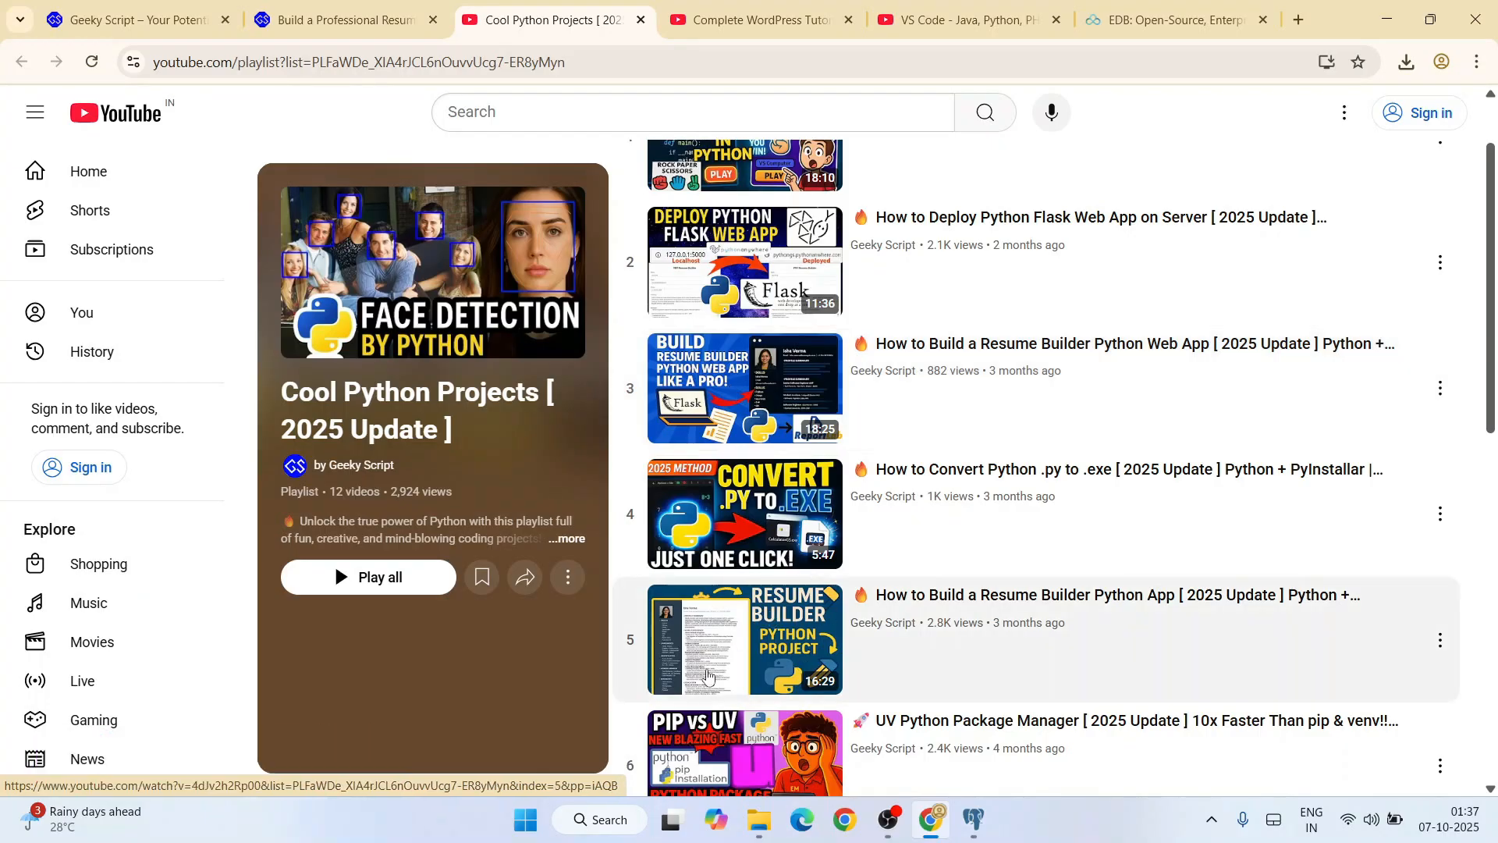
mouse_move(939, 632)
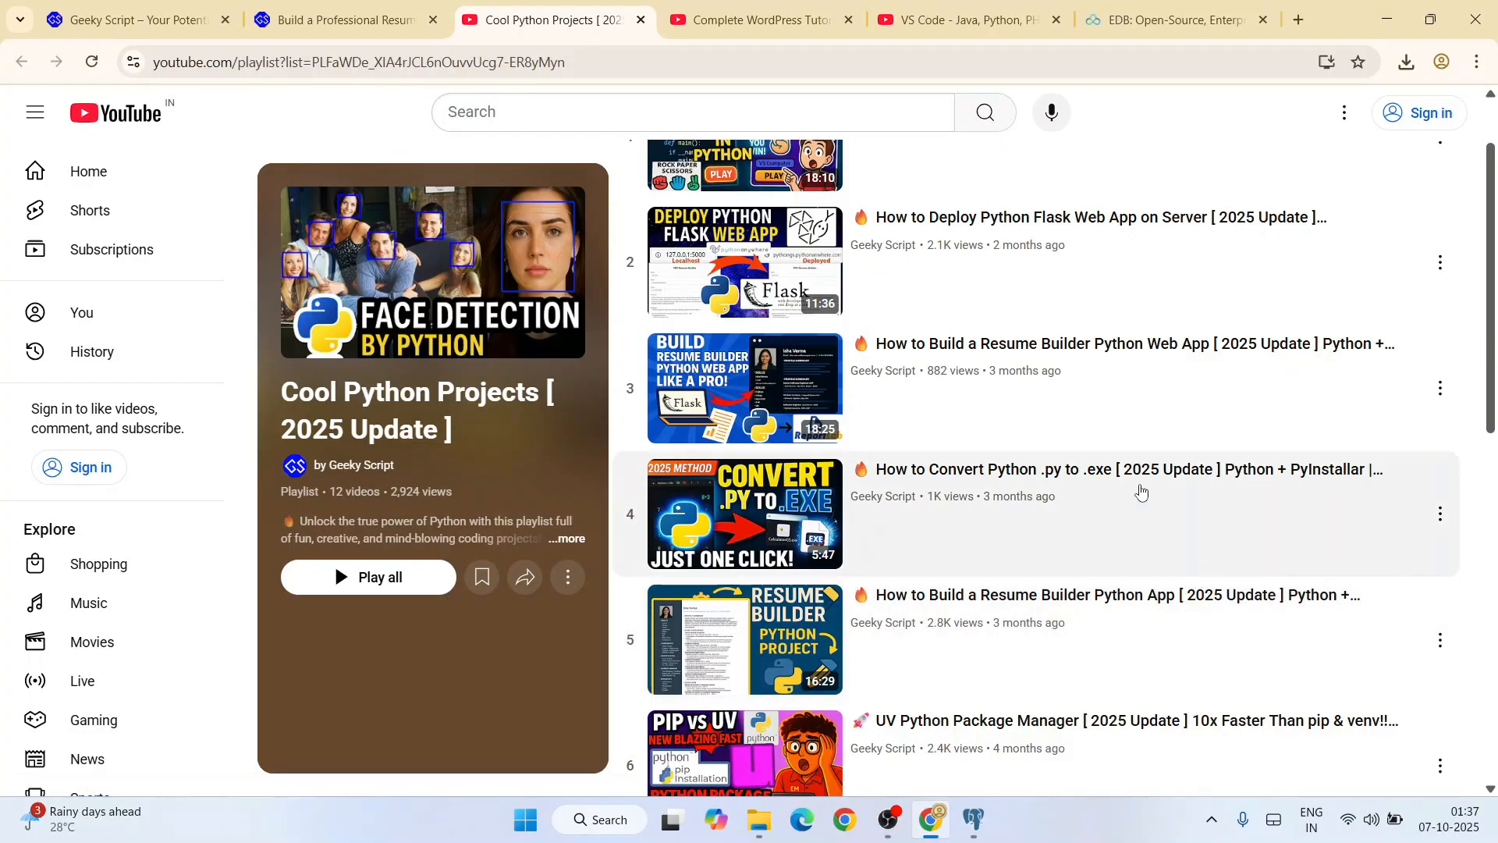
scroll(down, 3)
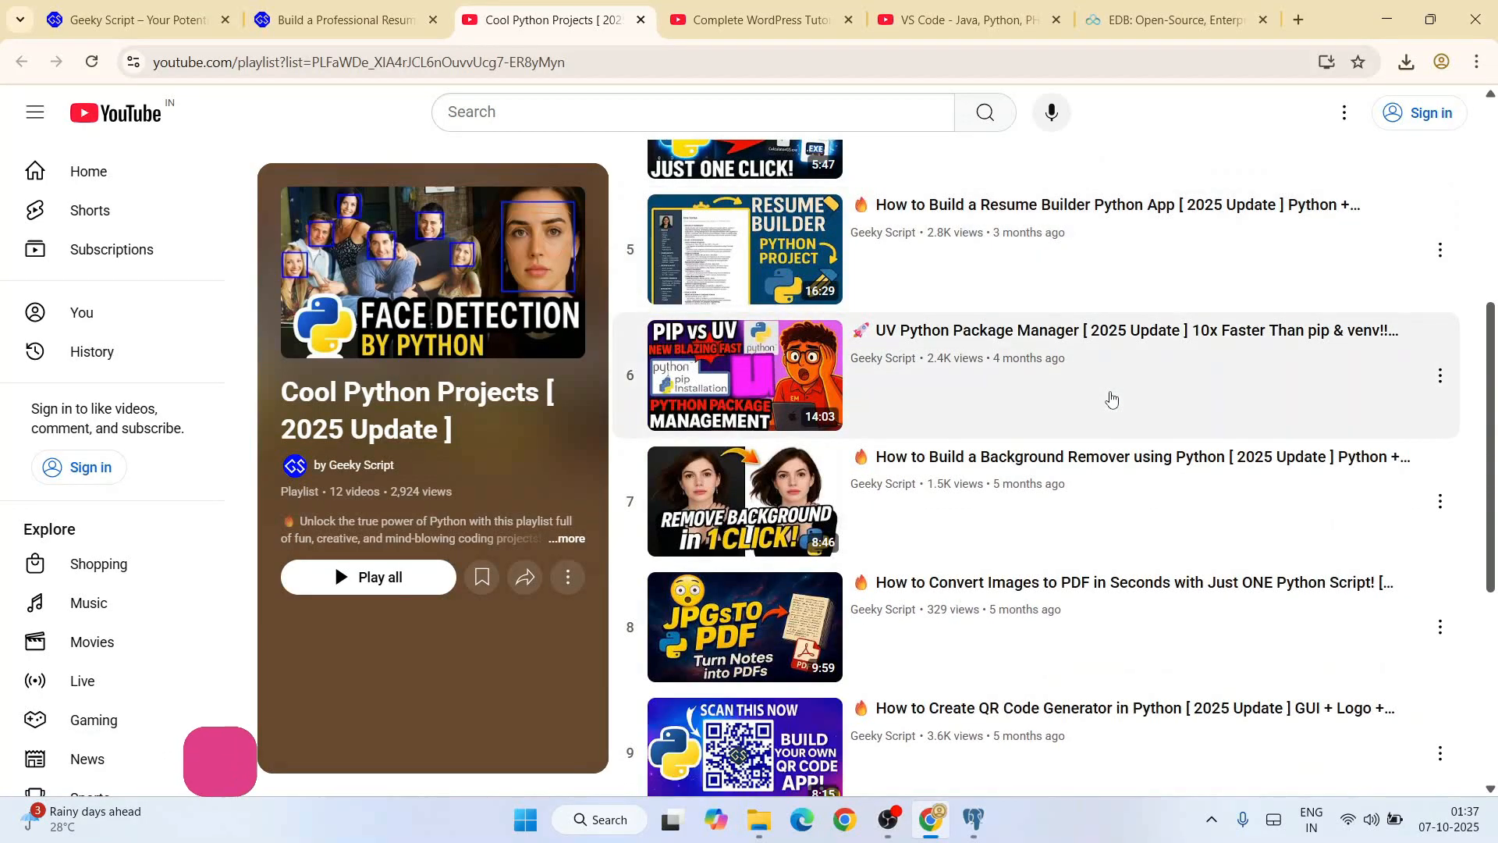
scroll(down, 3)
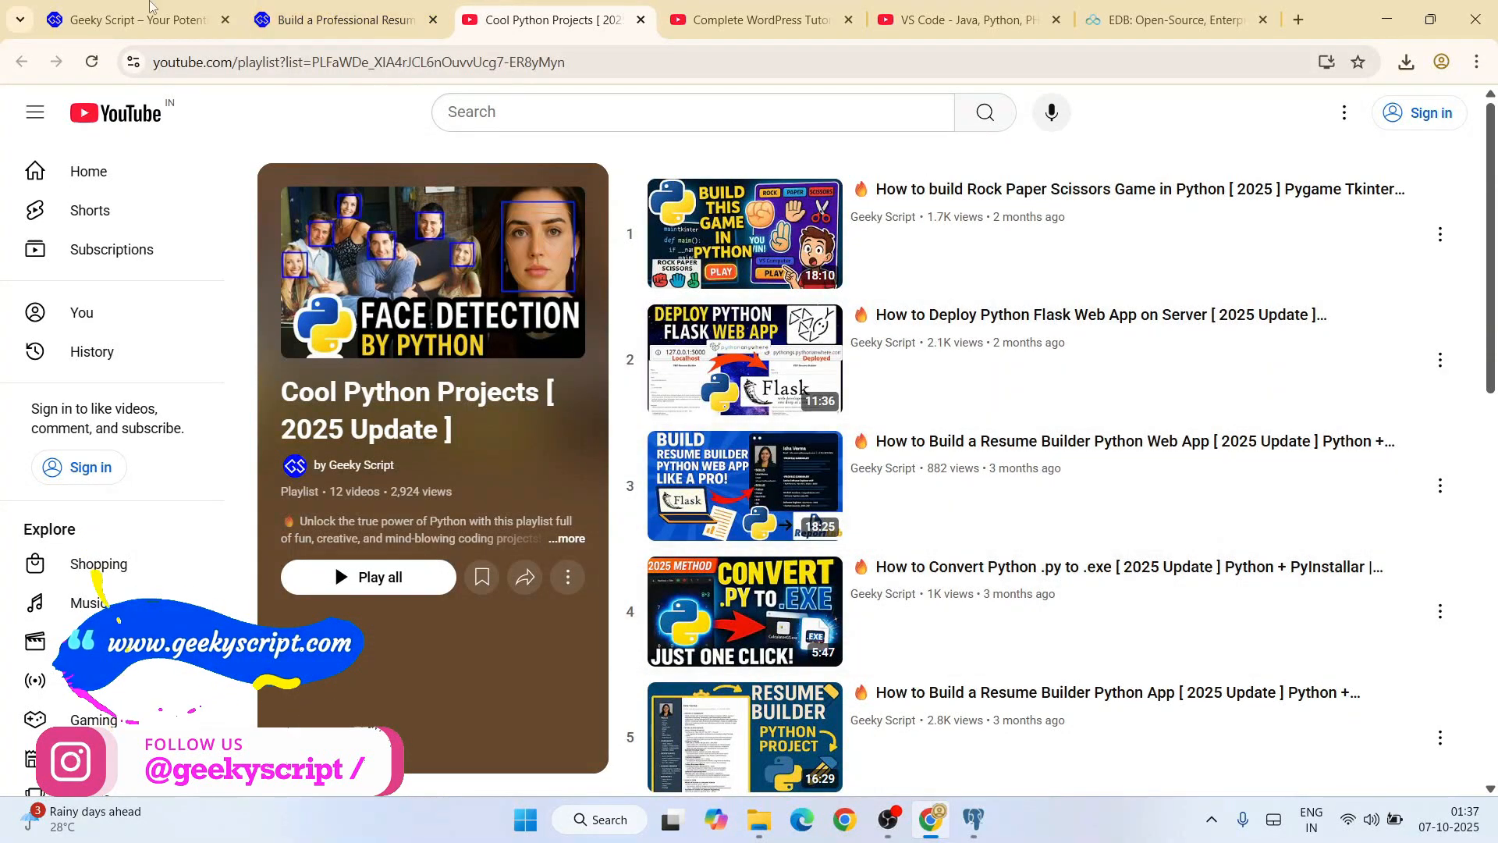
click(338, 18)
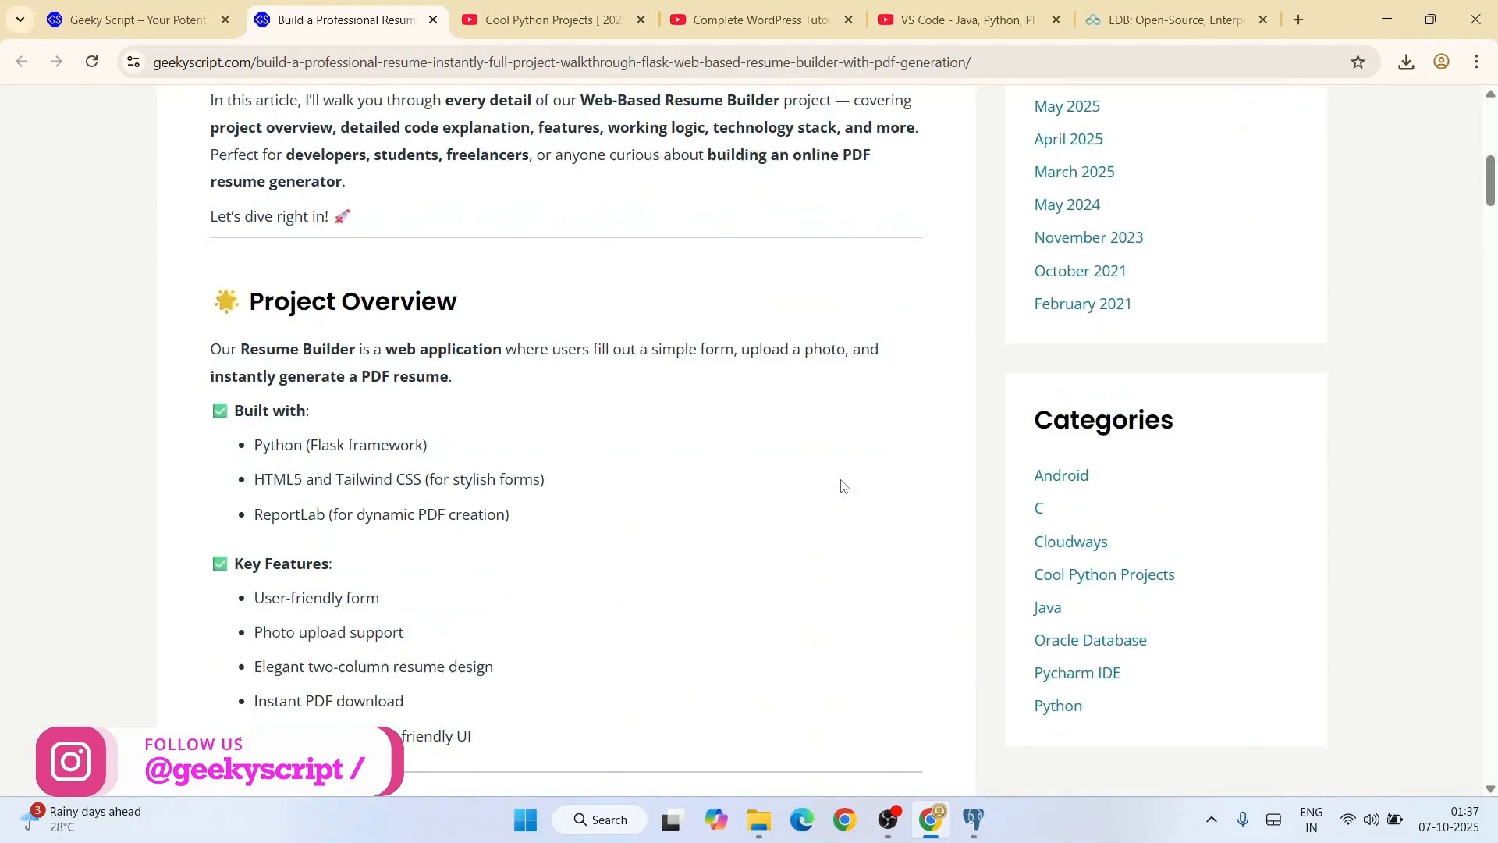
scroll(down, 3)
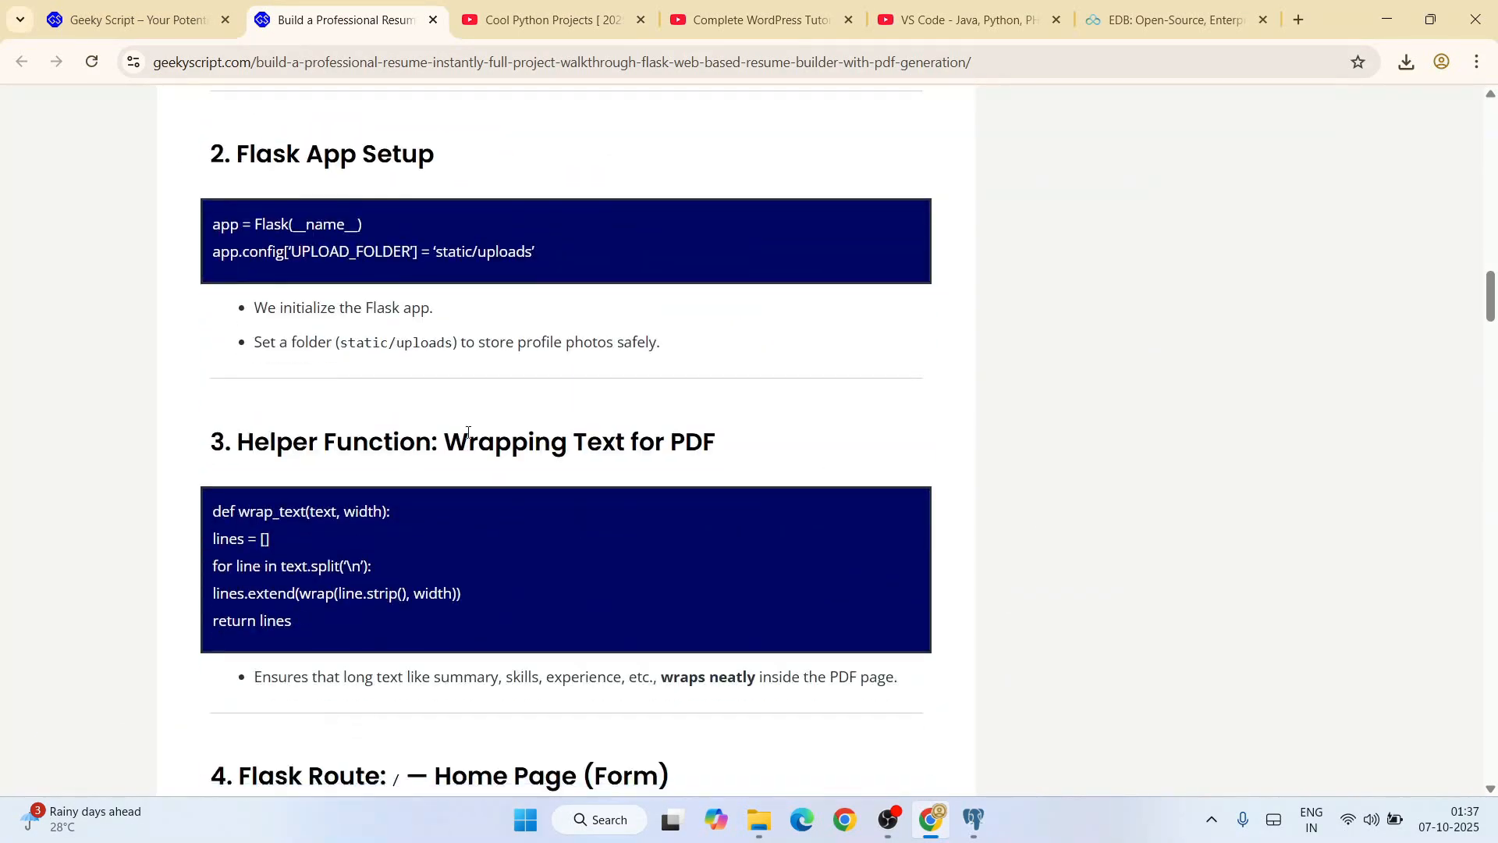
scroll(down, 3)
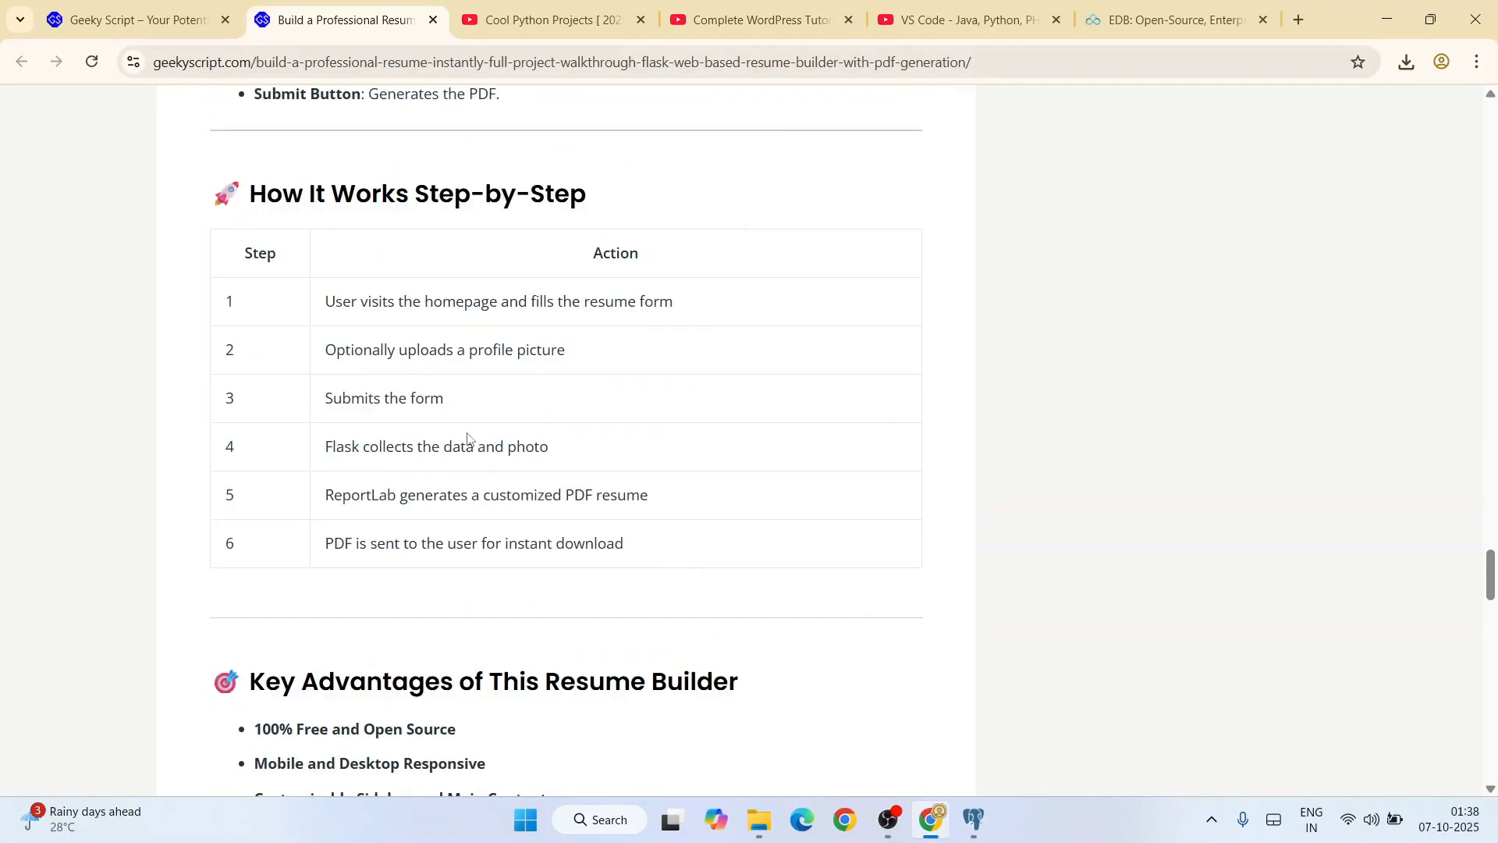
click(544, 18)
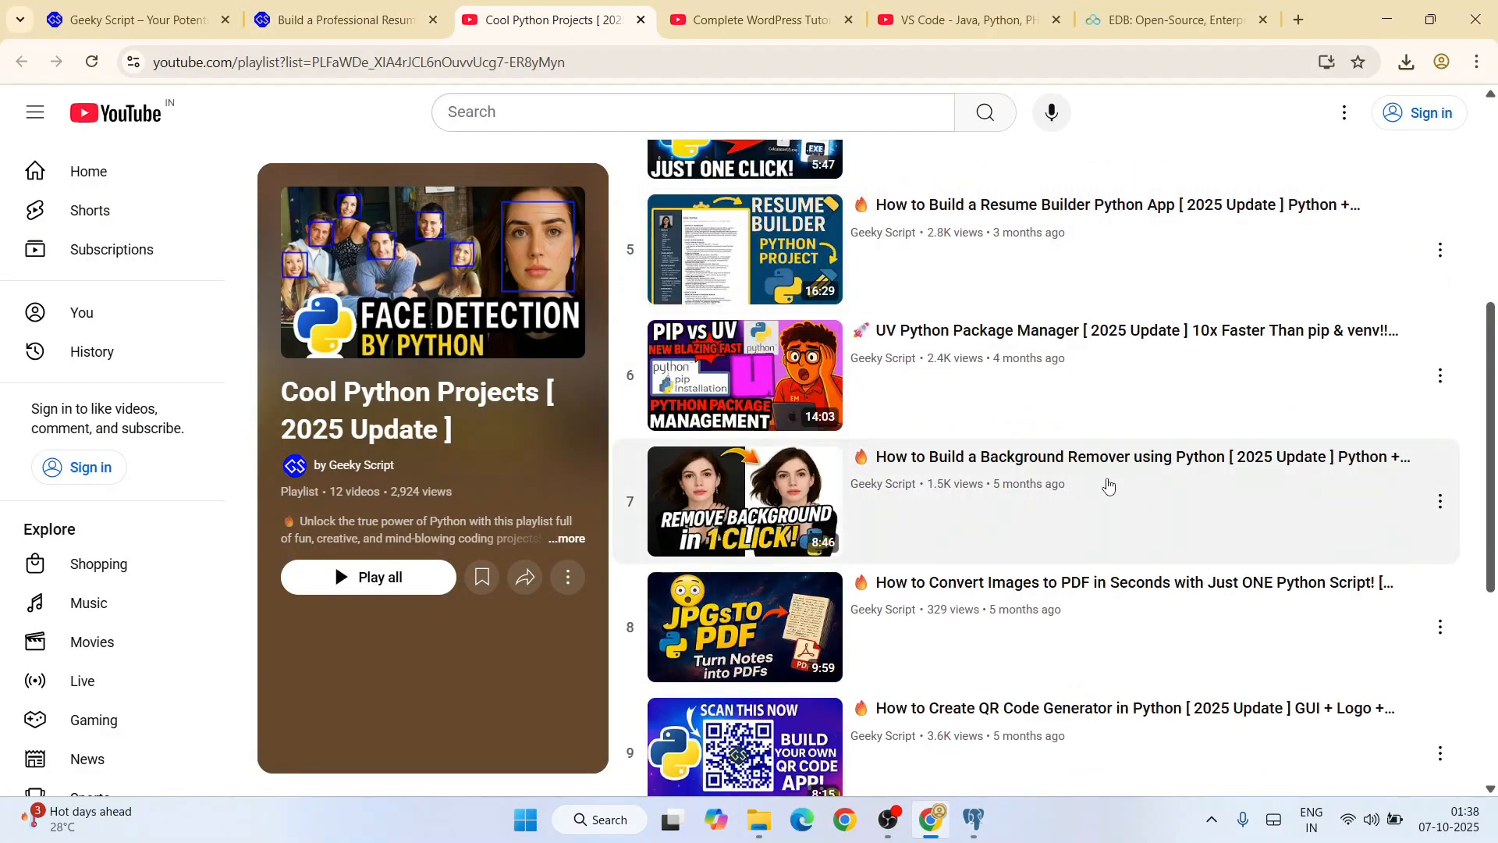